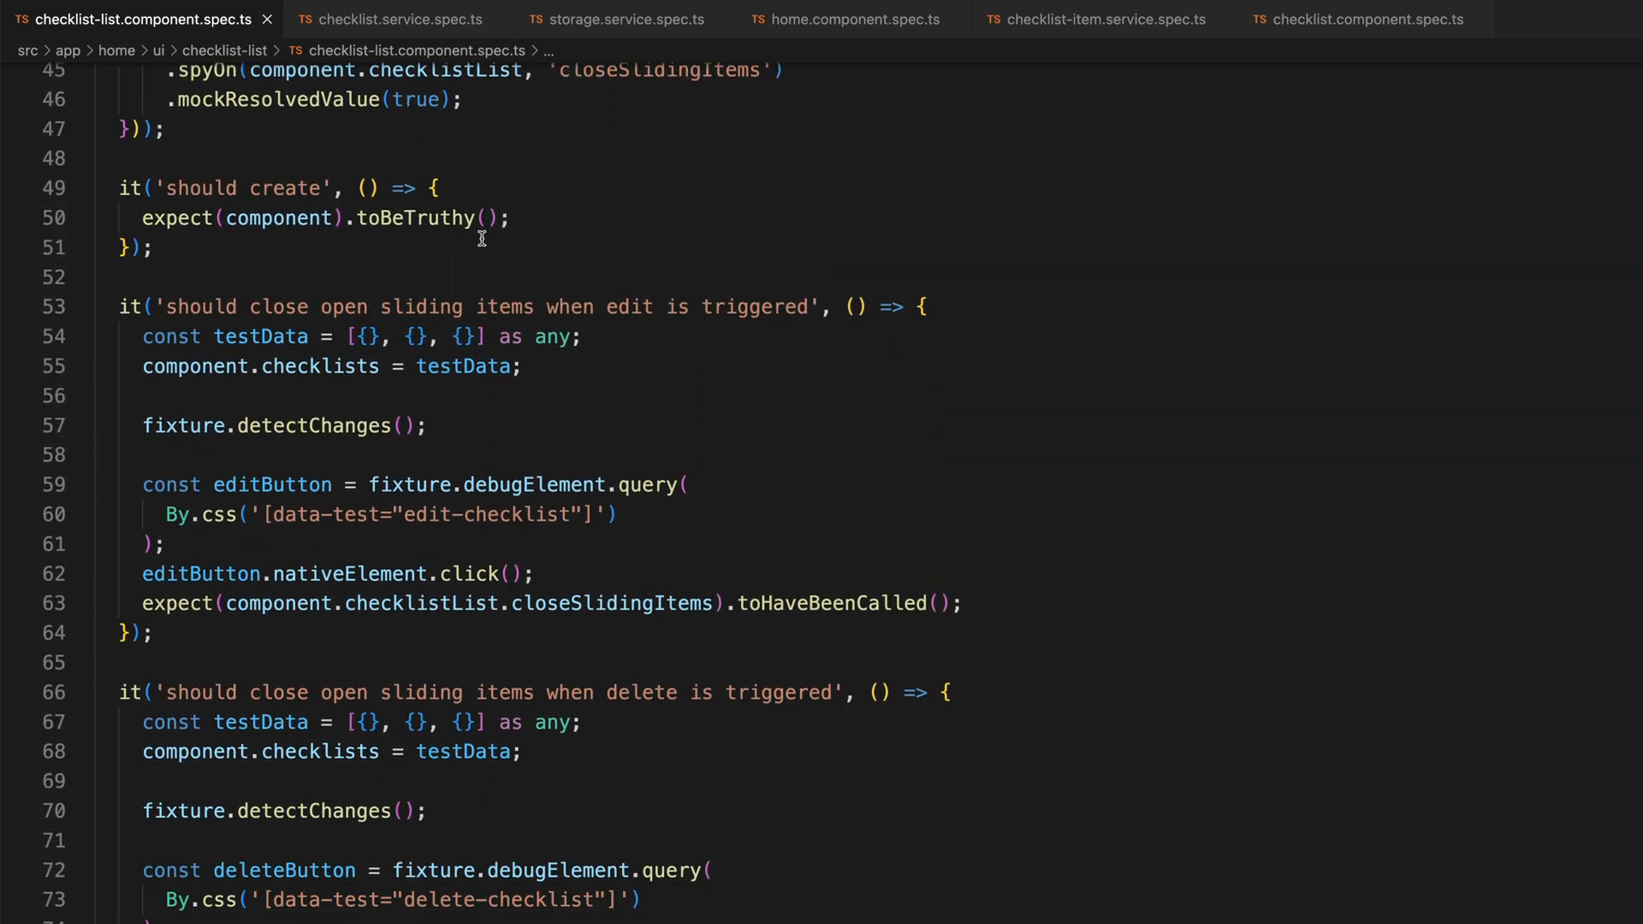
Review the add(), remove() and update() describe blocks in checklist.service.spec.ts, then move on to the next tab.
{"action": "scroll", "scroll_direction": "down", "scroll_amount": 3}
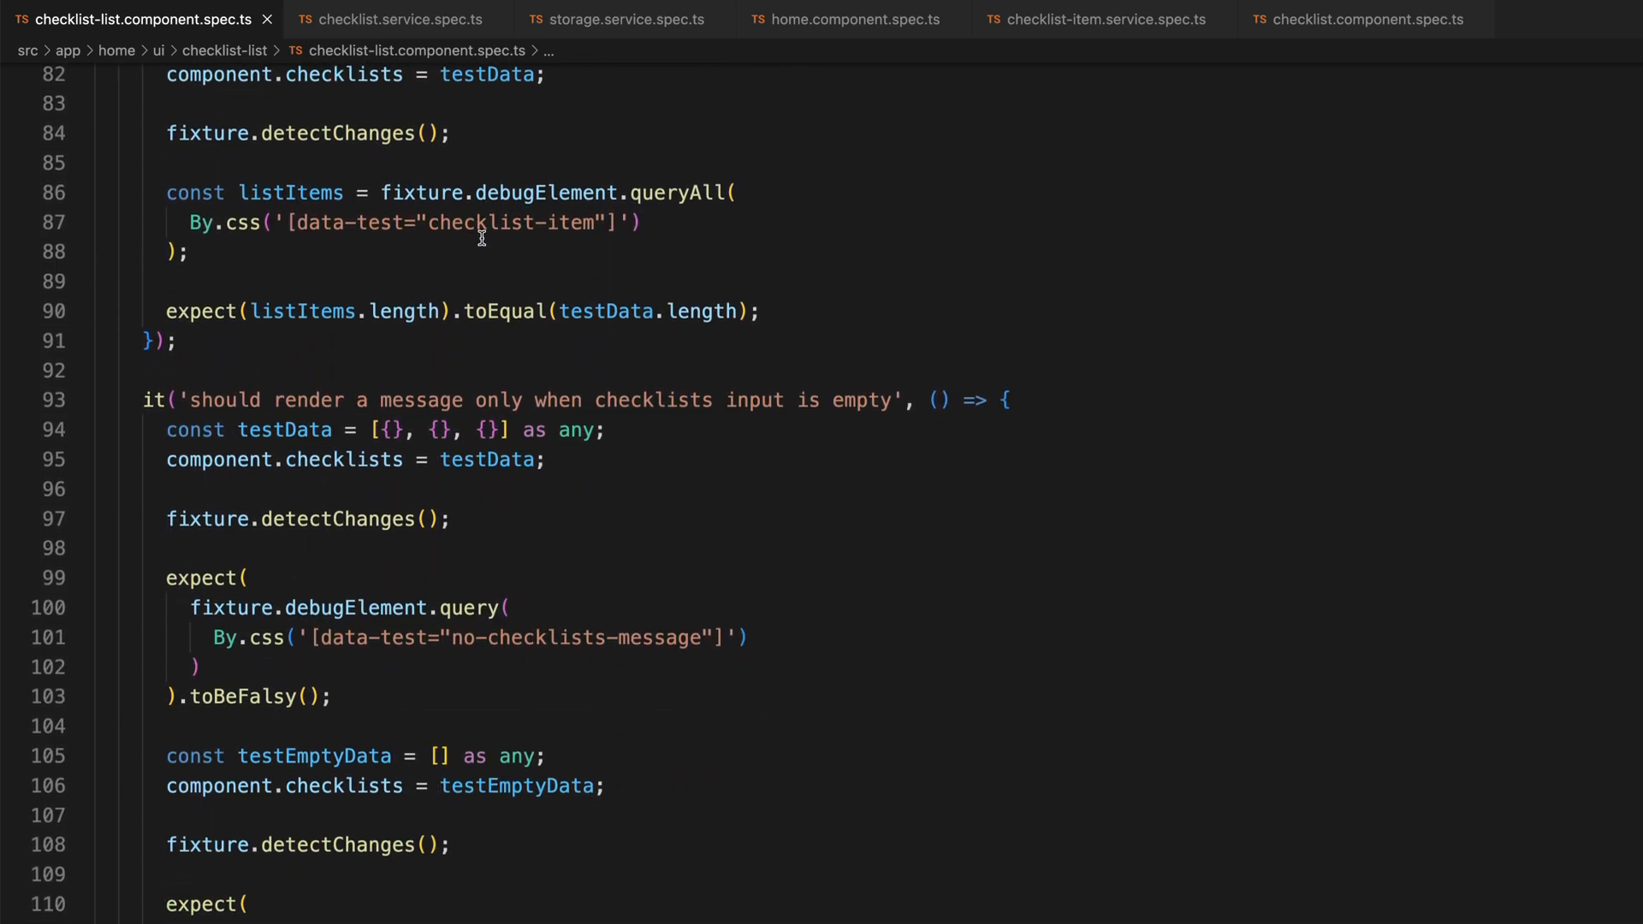
{"action": "left_click", "coordinate": [390, 18]}
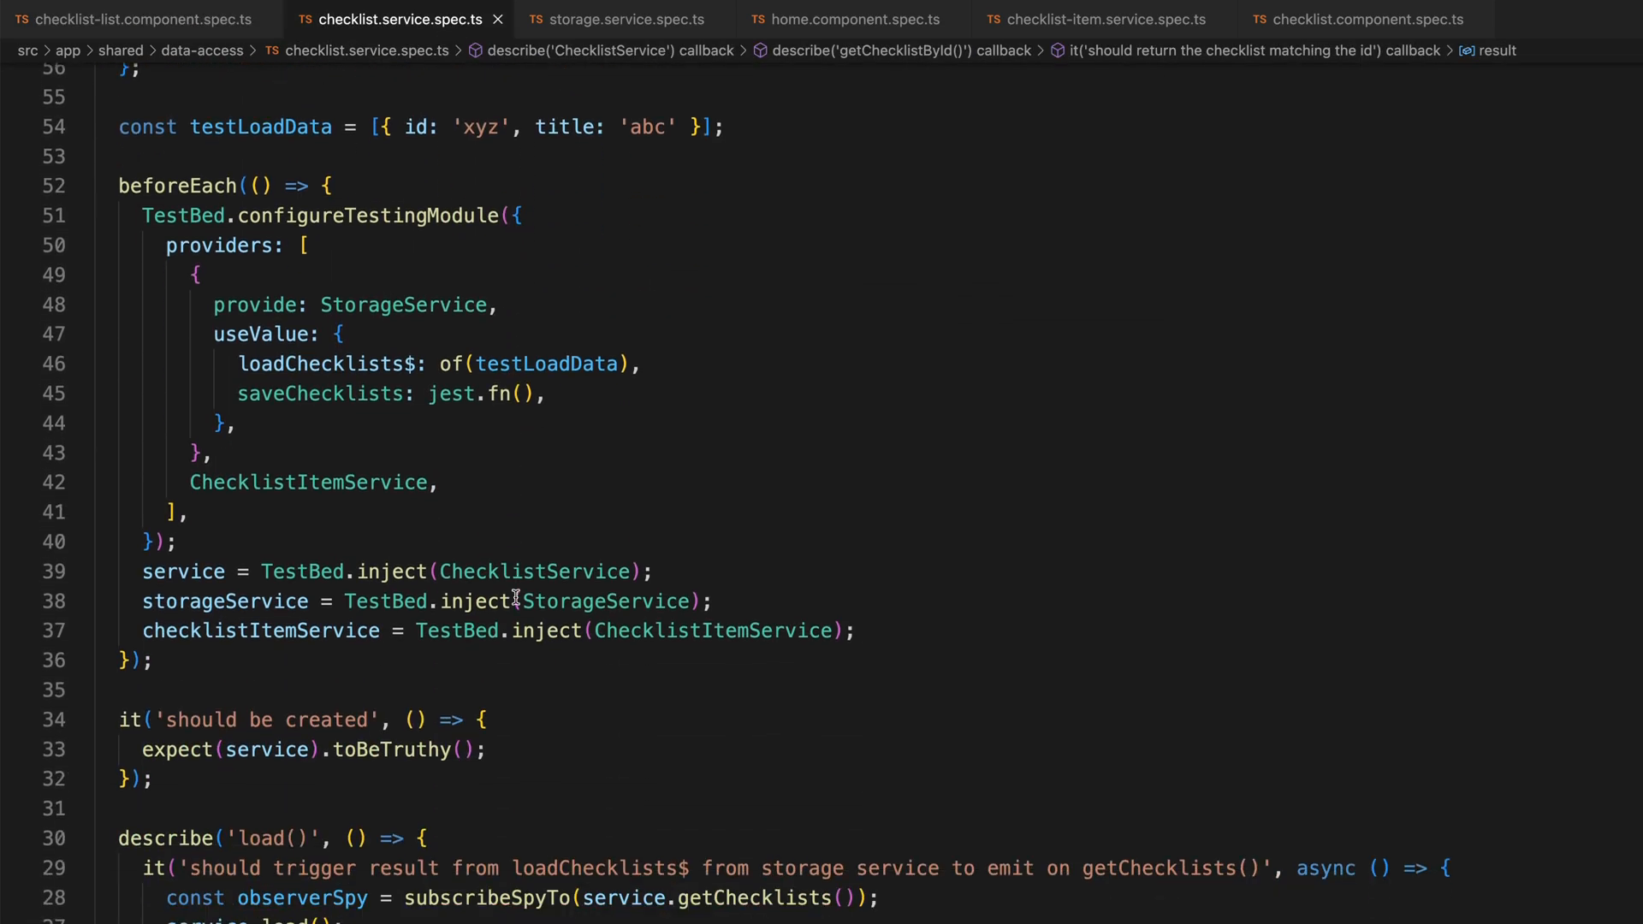
{"action": "scroll", "scroll_direction": "down", "scroll_amount": 3}
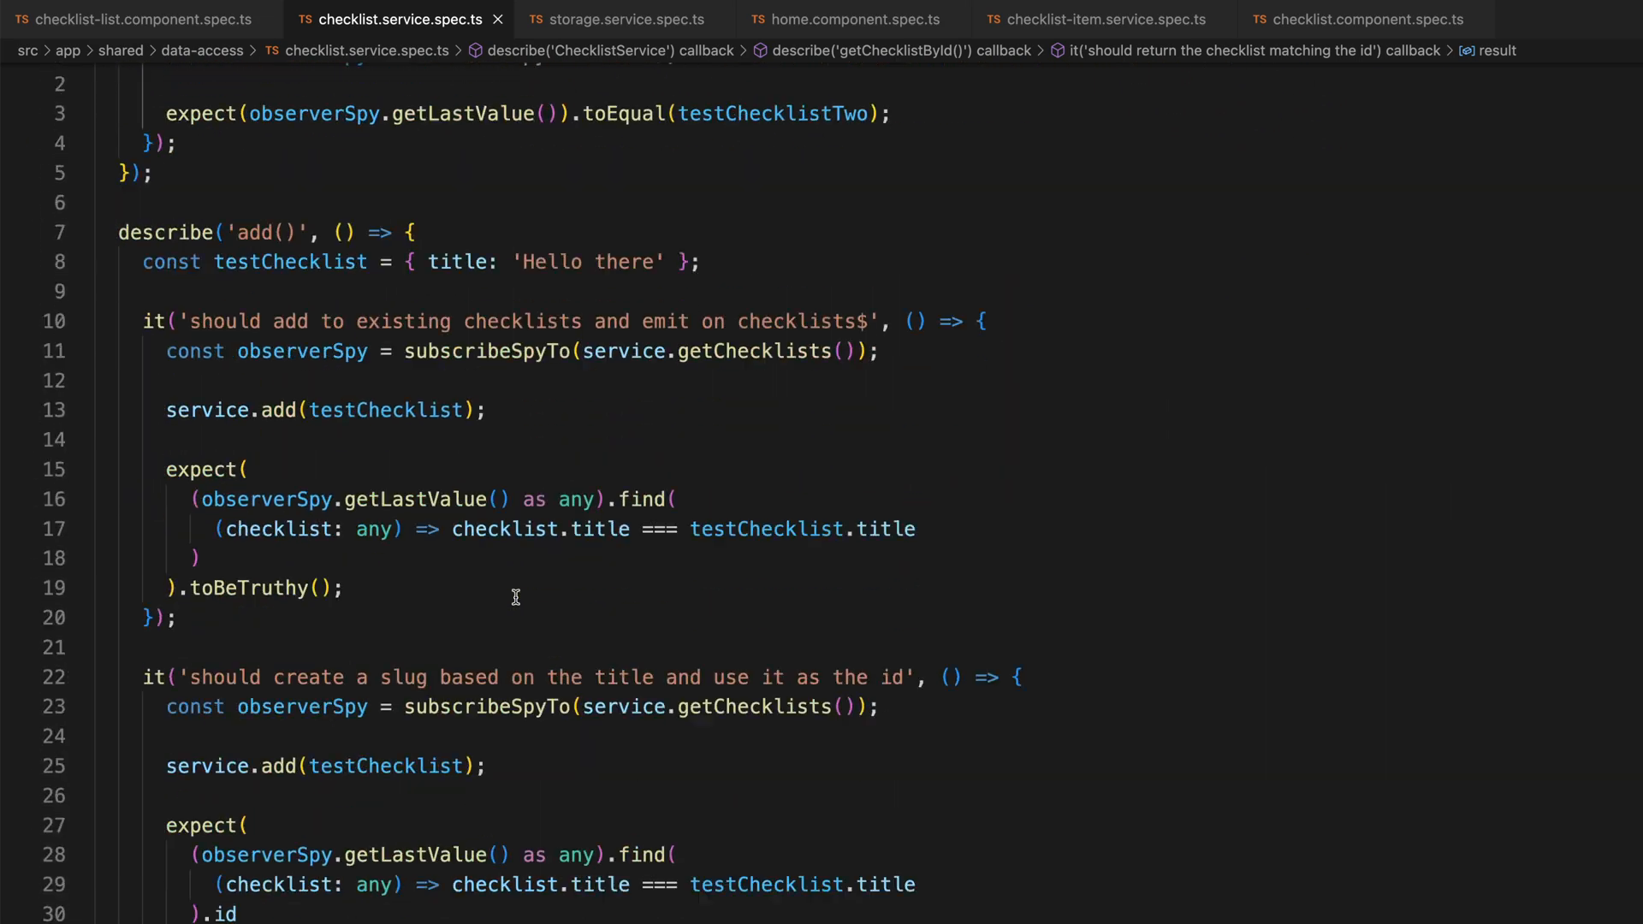
{"action": "scroll", "scroll_direction": "down", "scroll_amount": 3}
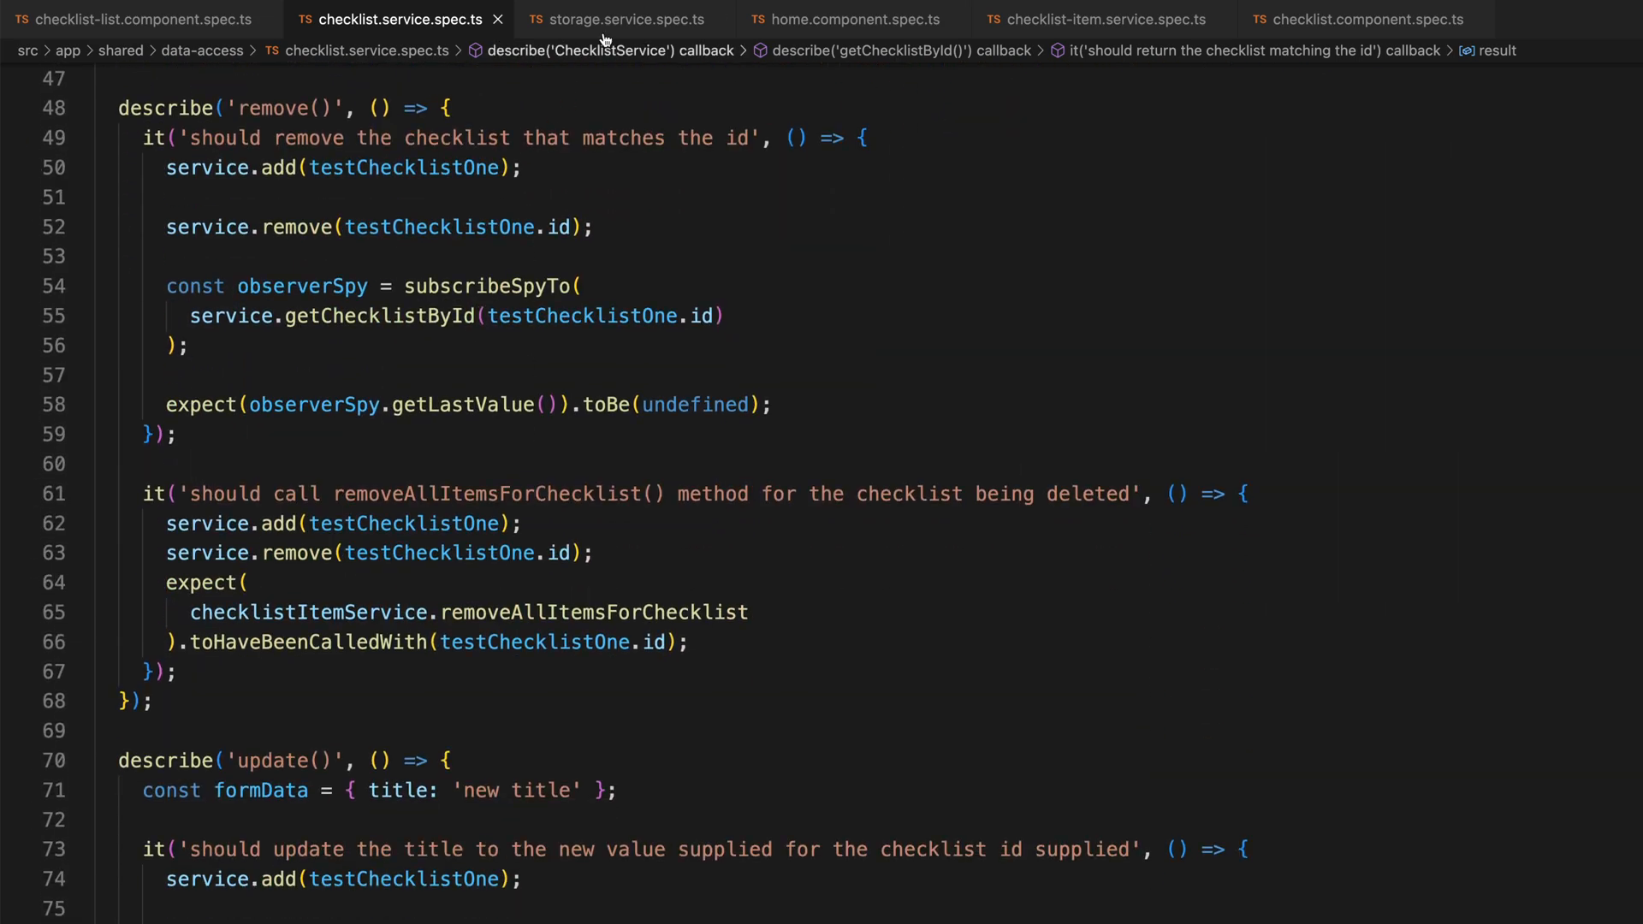
{"action": "left_click", "coordinate": [621, 19]}
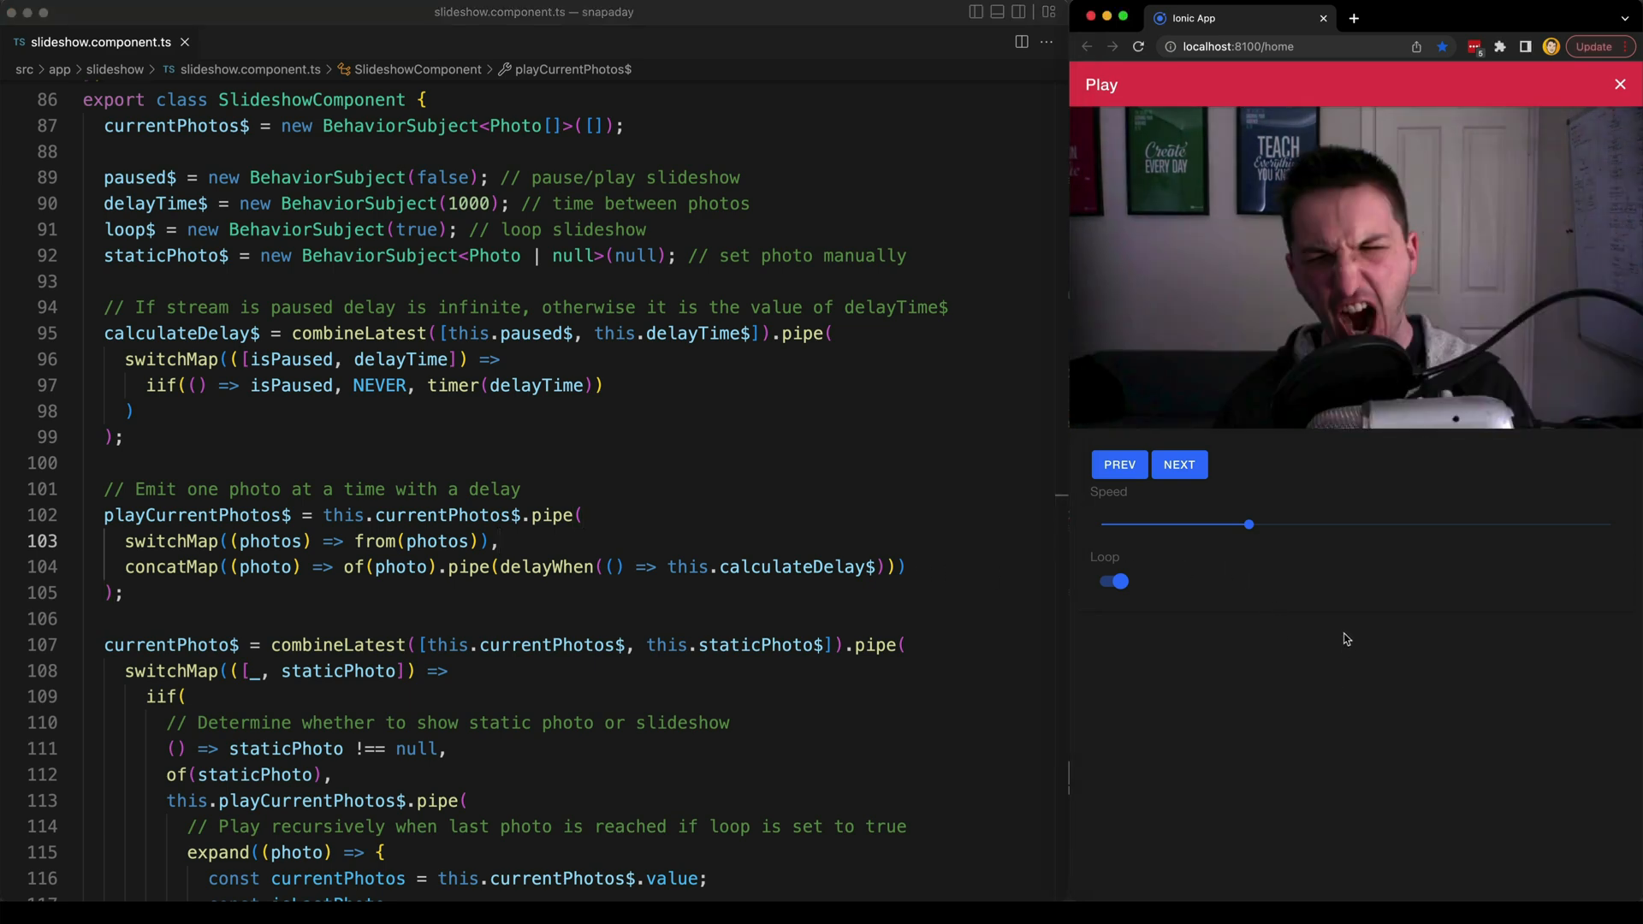
{"action": "left_click", "coordinate": [1177, 464]}
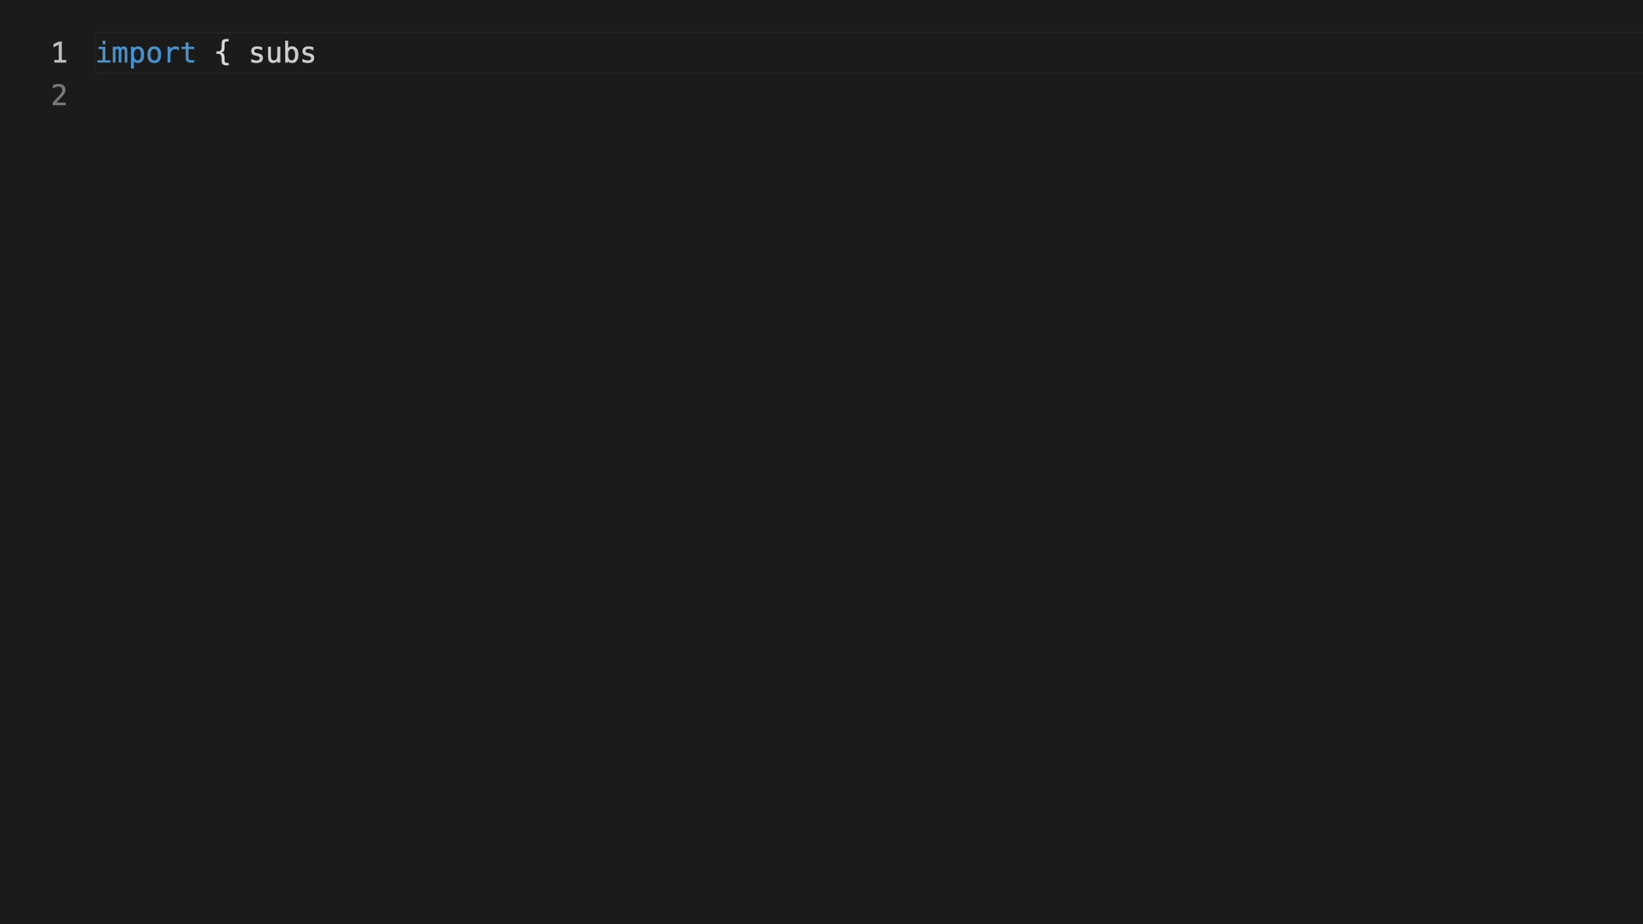
Write the subscribeSpyTo import, subscribeSpyTo(component.vm$) call and expect(observerSpy.getLastValue()) assertion.
{"action": "type", "text": "cribeSpyTo } from '@hirez_io/observer-spy';"}
{"action": "type", "text": "const observerSpy ="}
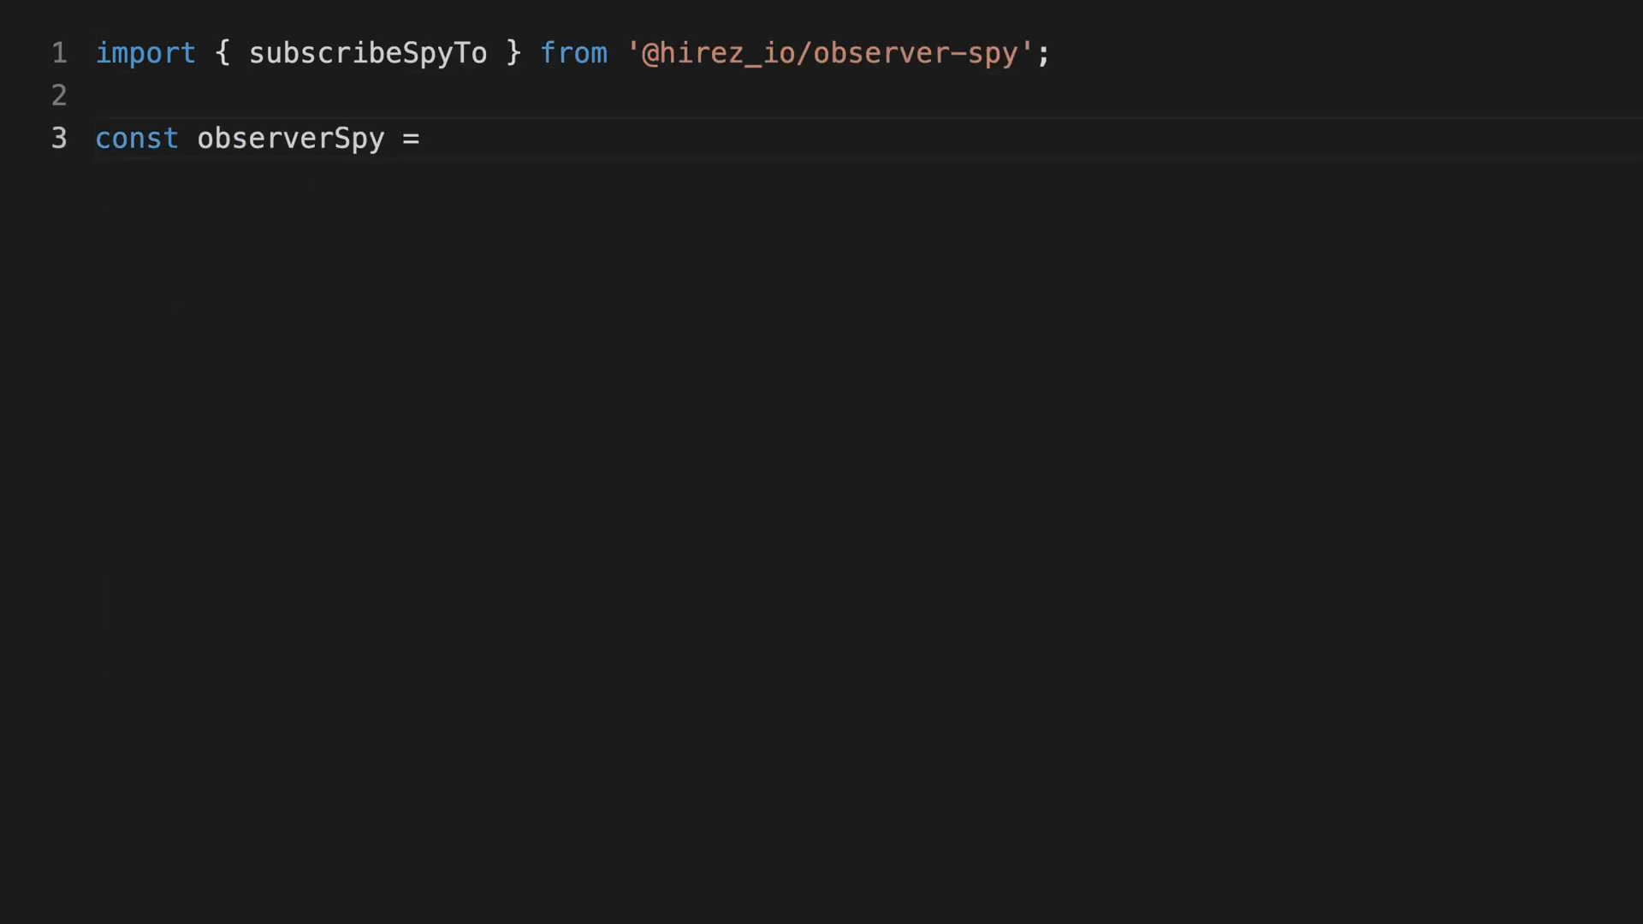
{"action": "type", "text": "subscribeSpyTo(component.vm$);"}
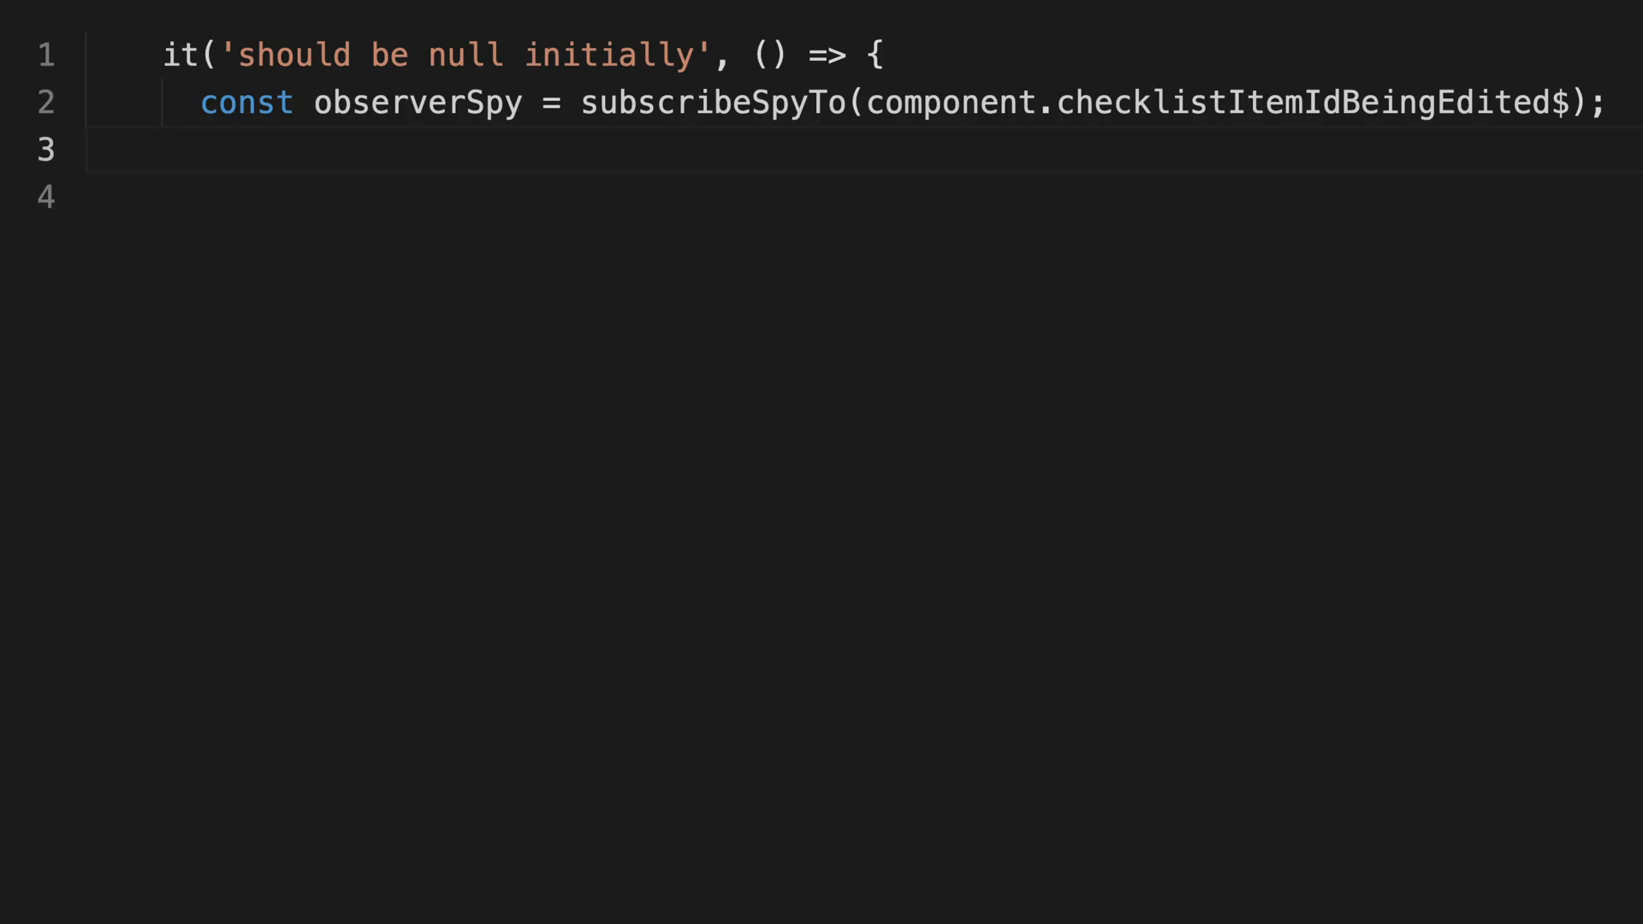
{"action": "type", "text": "expect(observerSpy.getLastValue"}
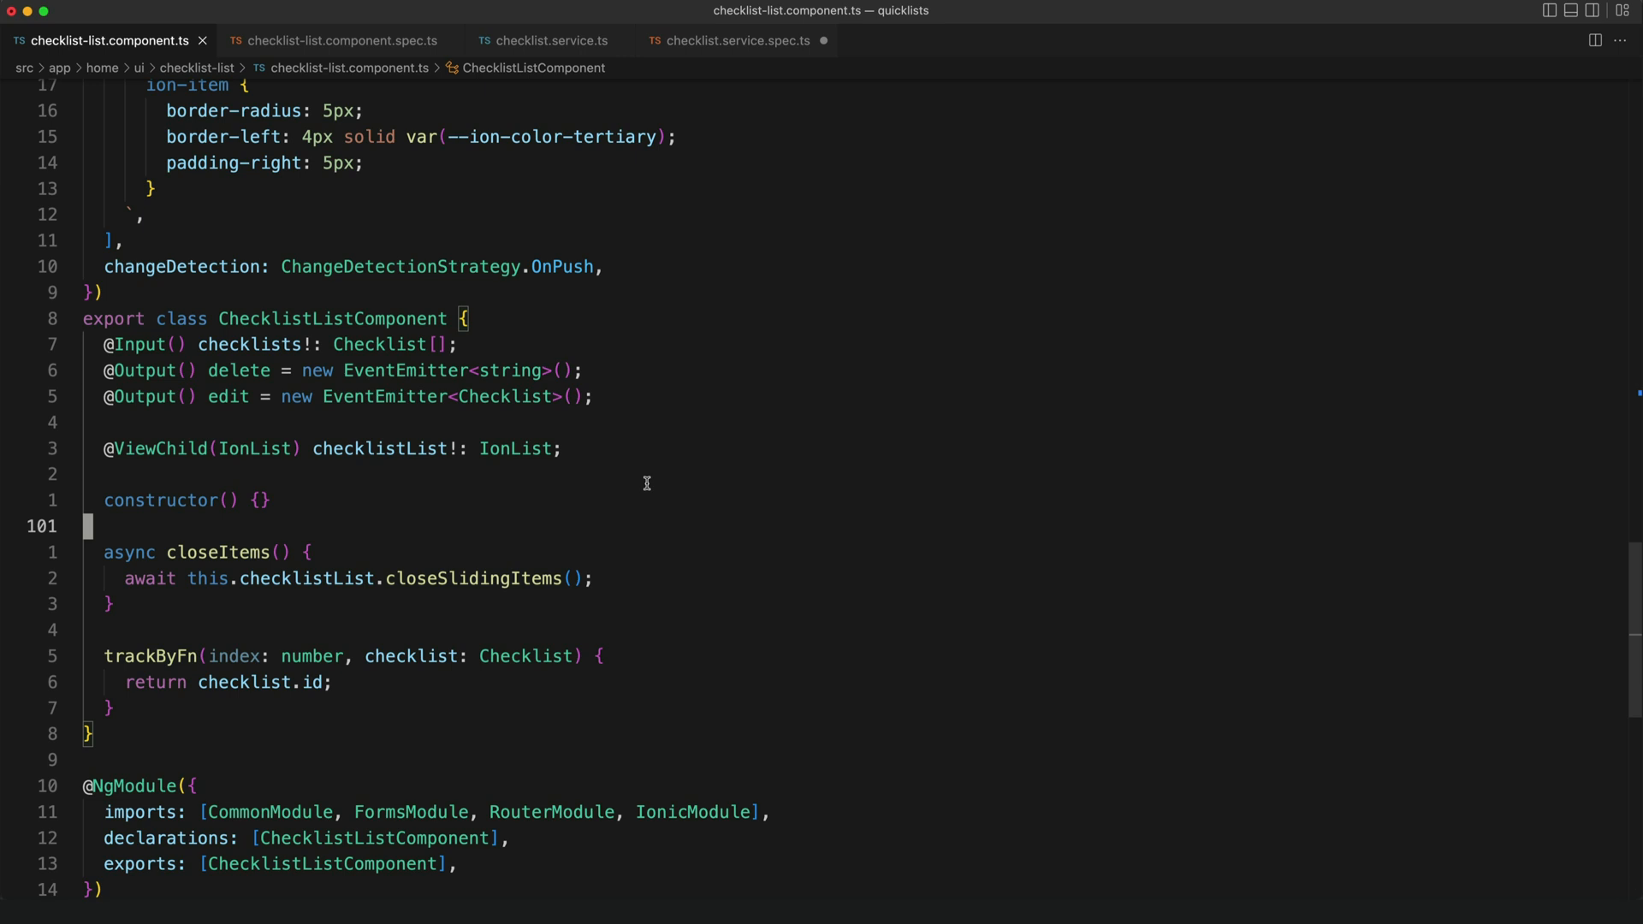
{"action": "mouse_move", "coordinate": [630, 468]}
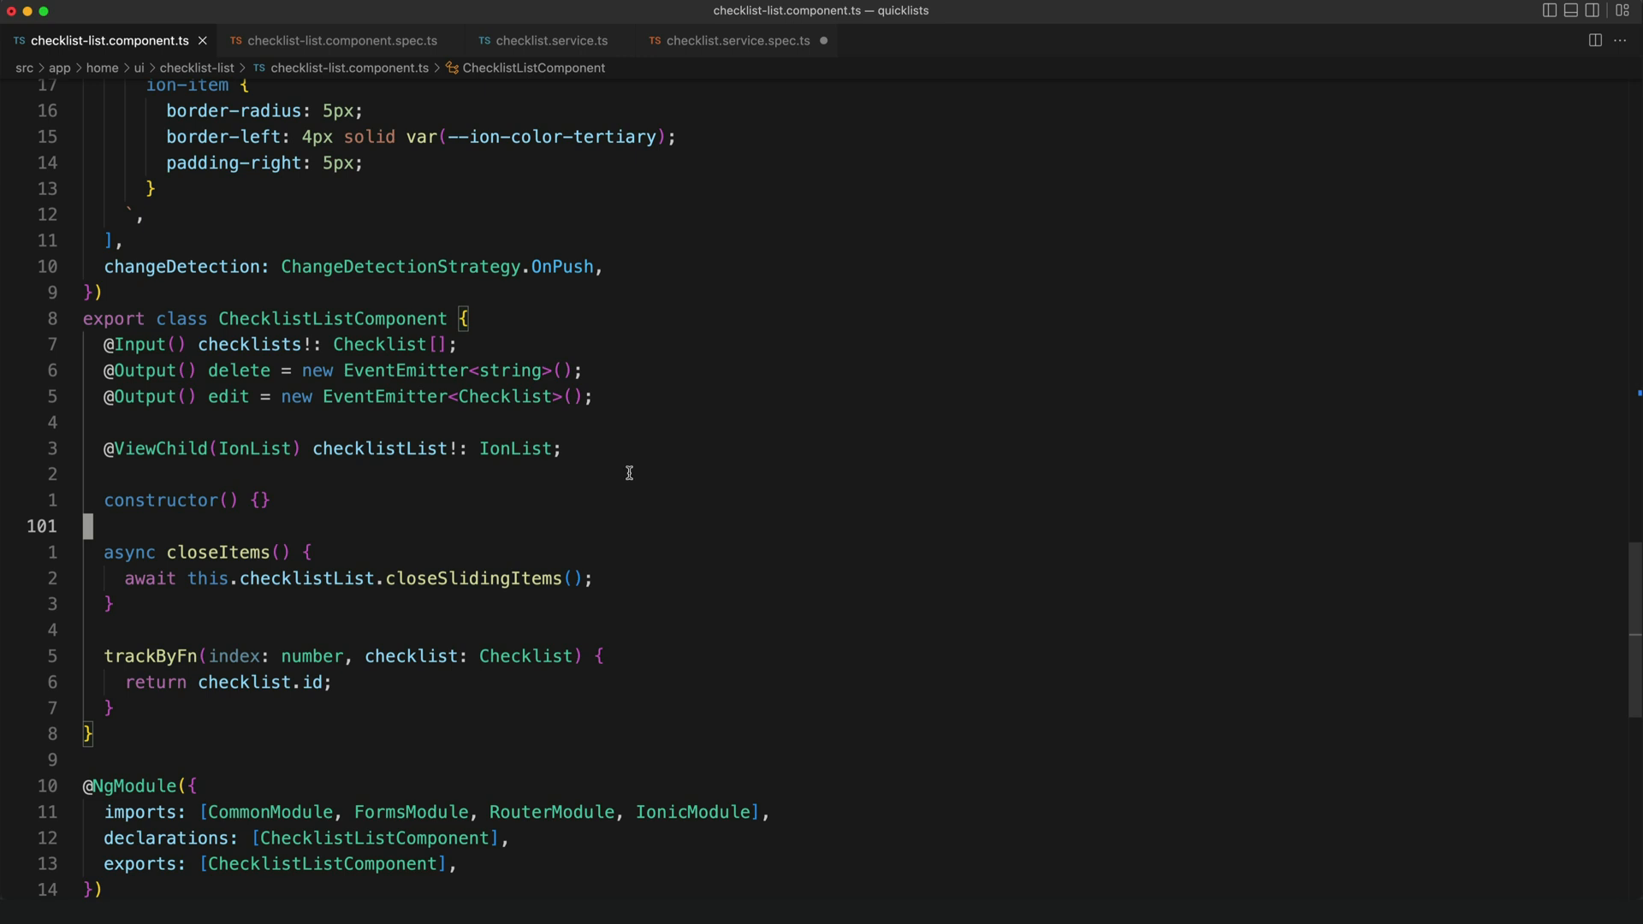
{"action": "mouse_move", "coordinate": [368, 475]}
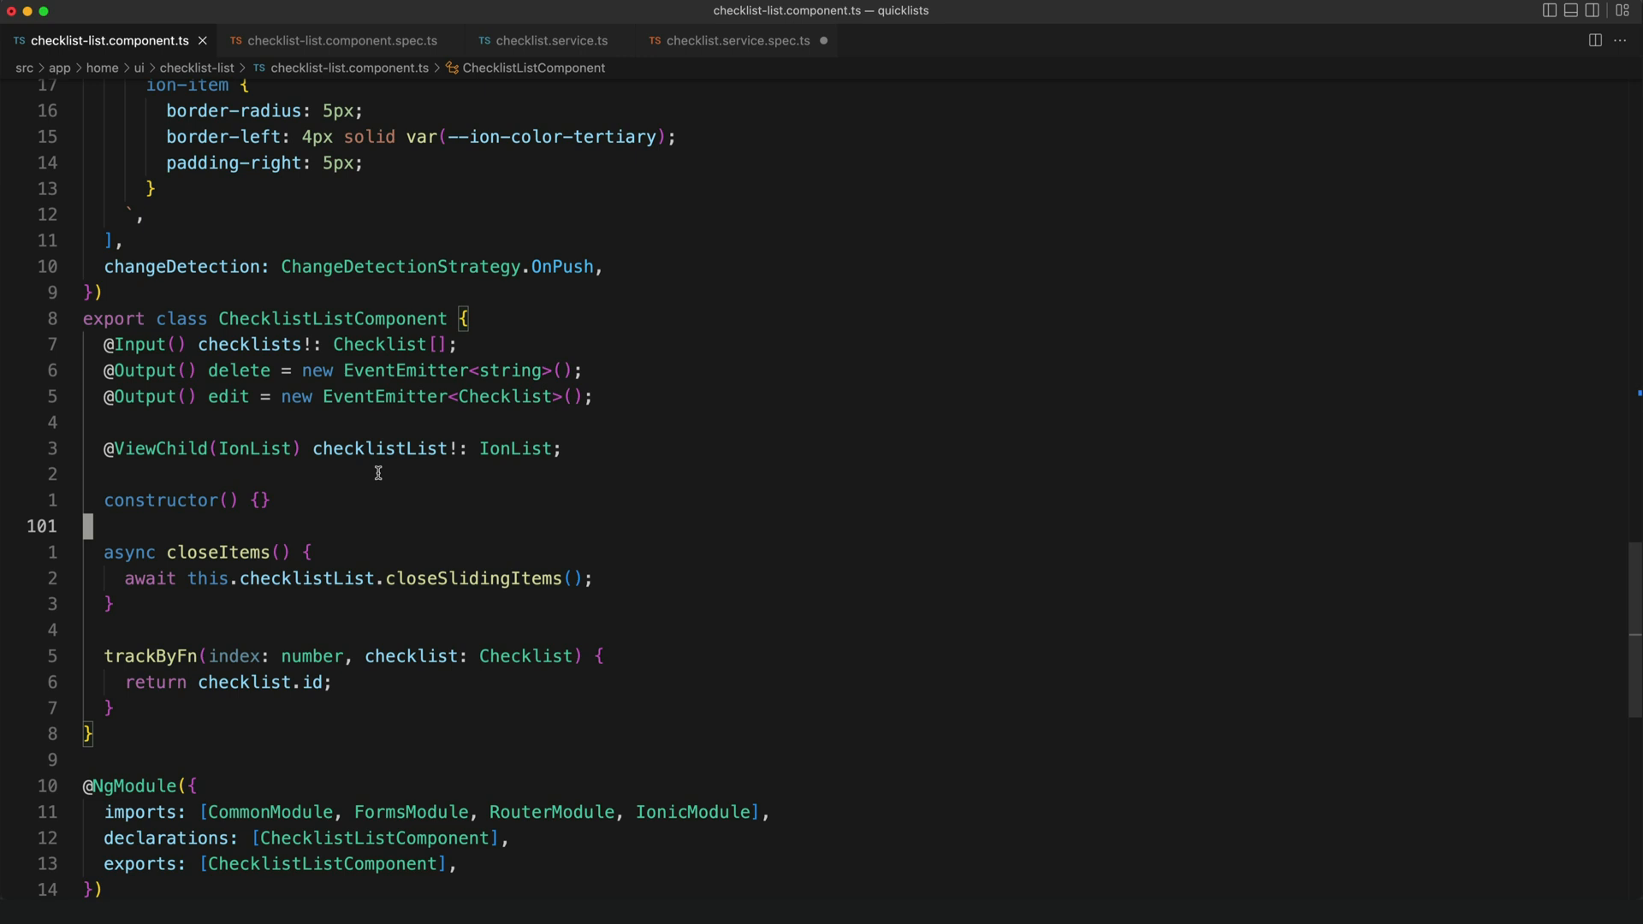
{"action": "mouse_move", "coordinate": [284, 412]}
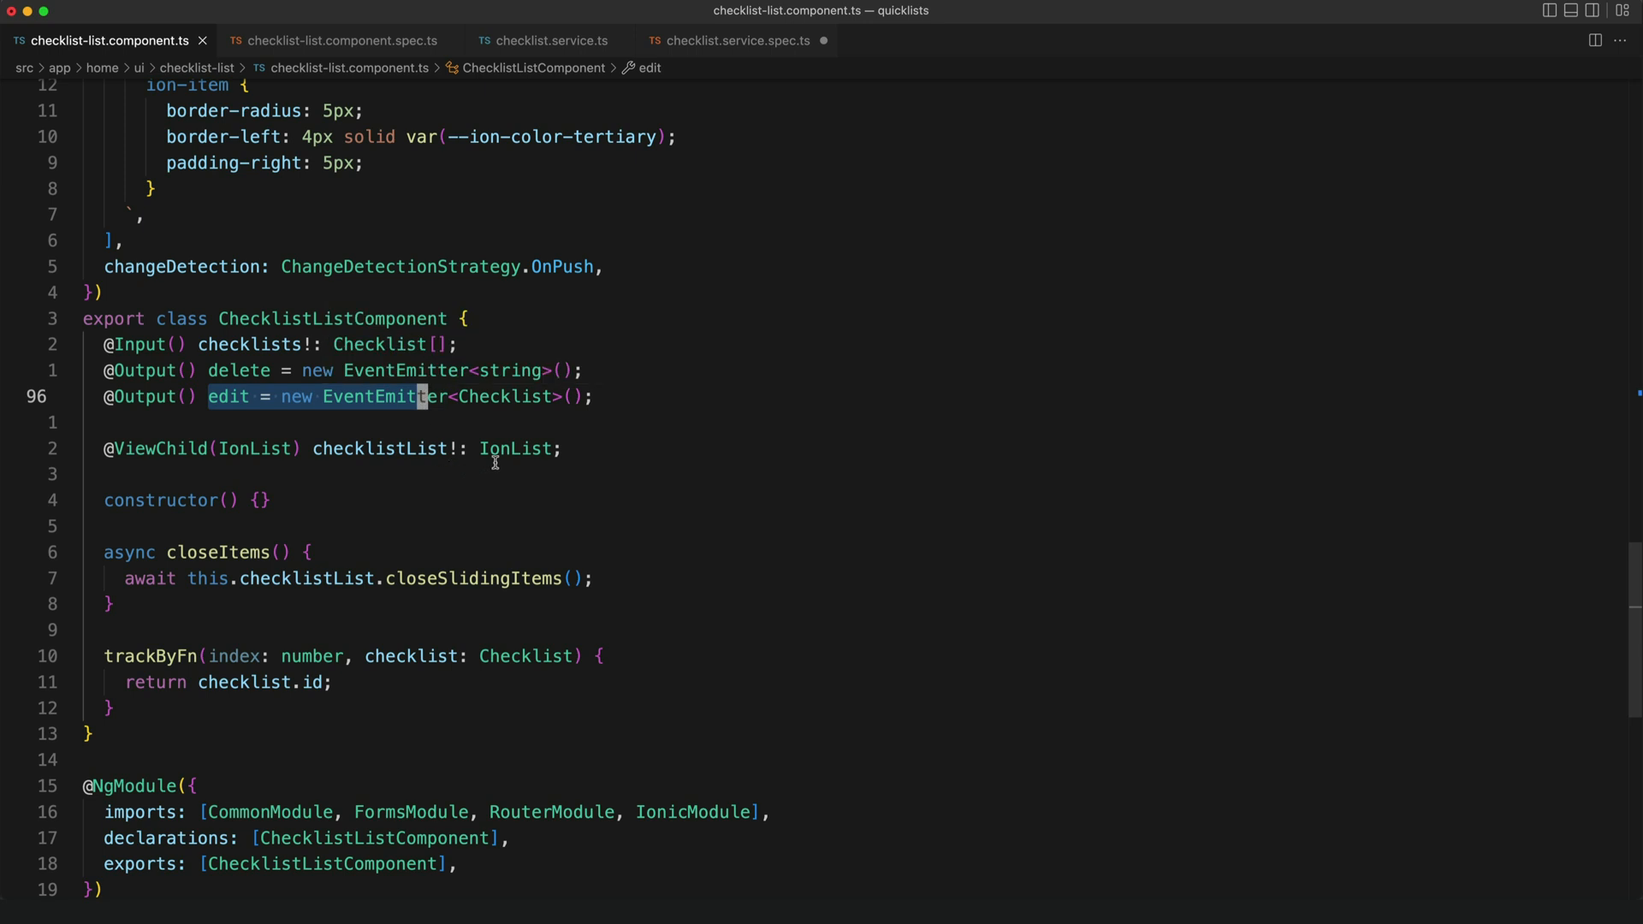
{"action": "mouse_move", "coordinate": [514, 448]}
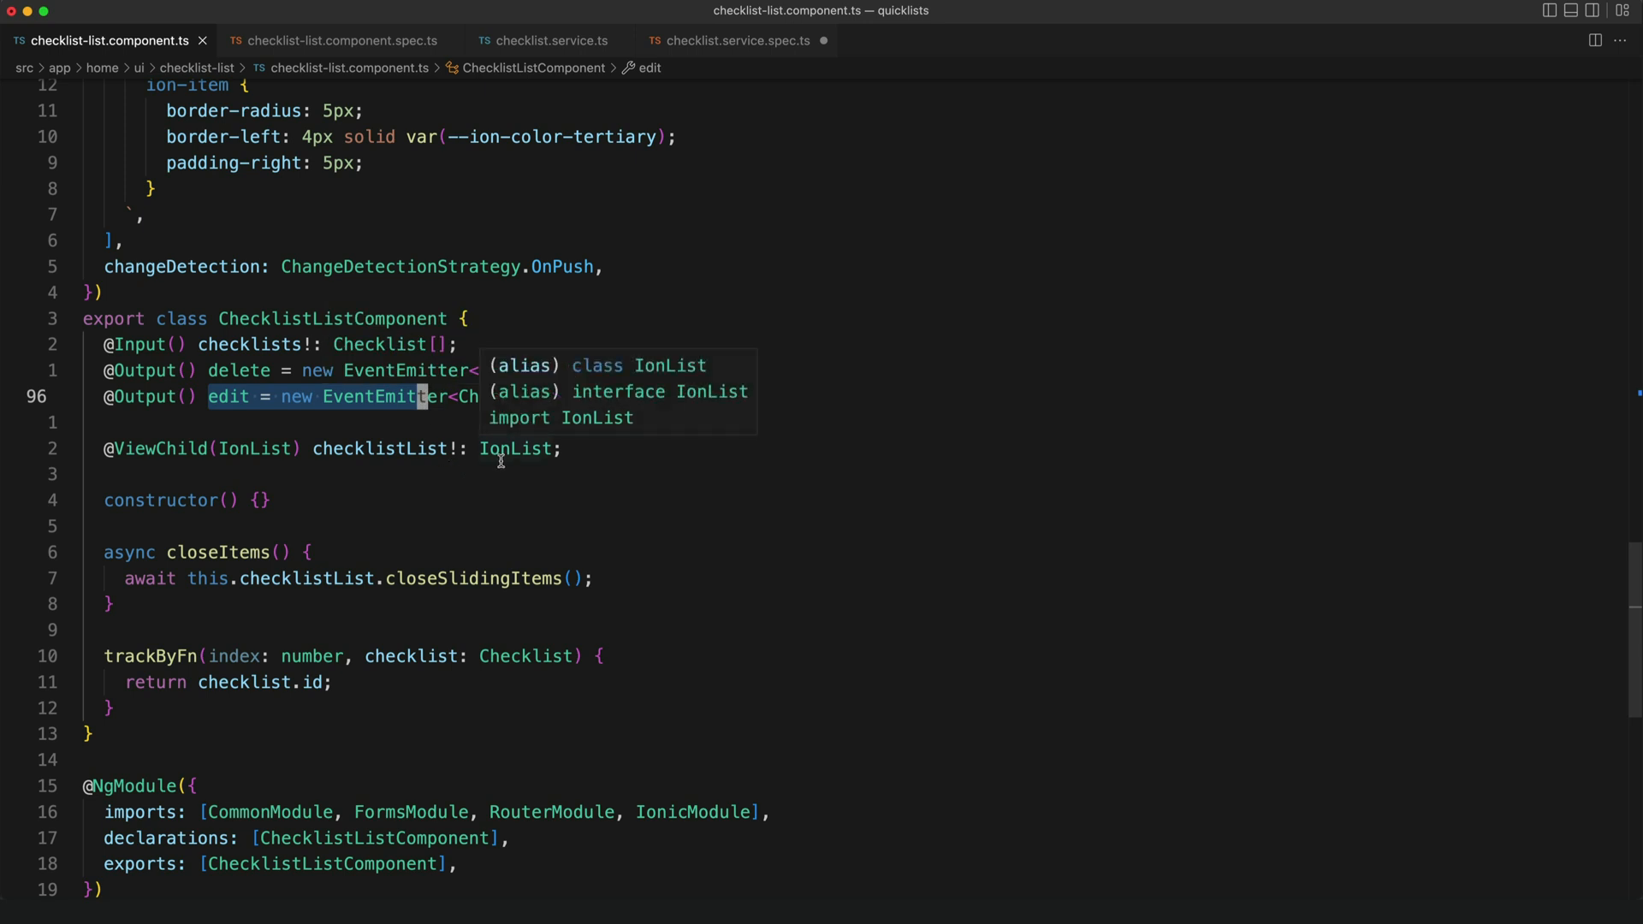
{"action": "left_click", "coordinate": [335, 40]}
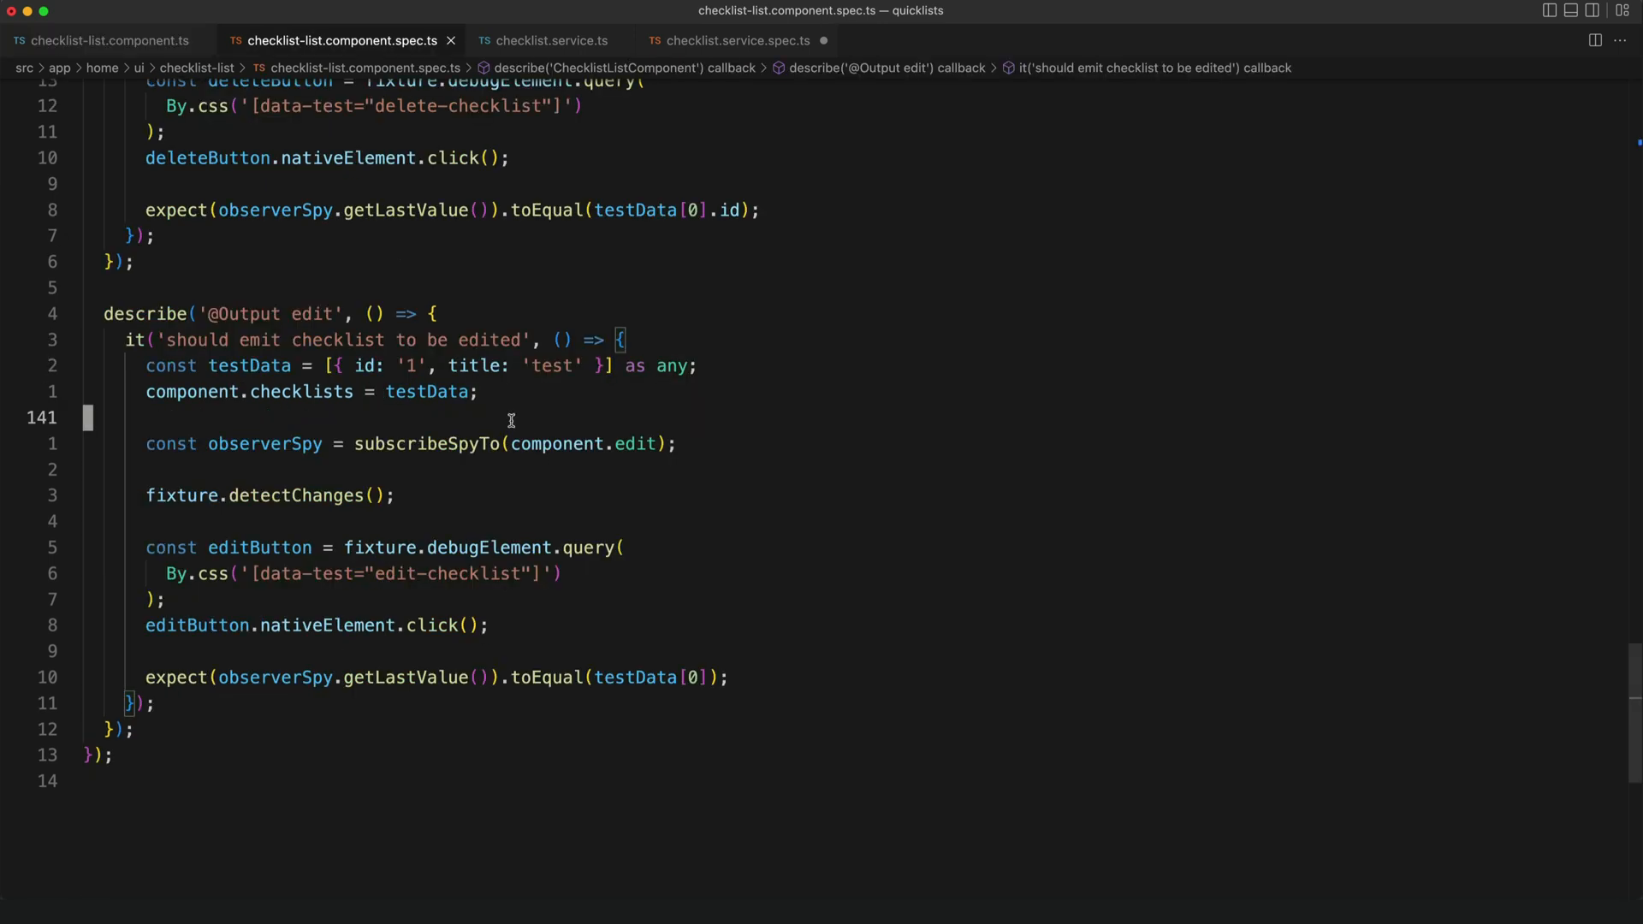
{"action": "mouse_move", "coordinate": [248, 445]}
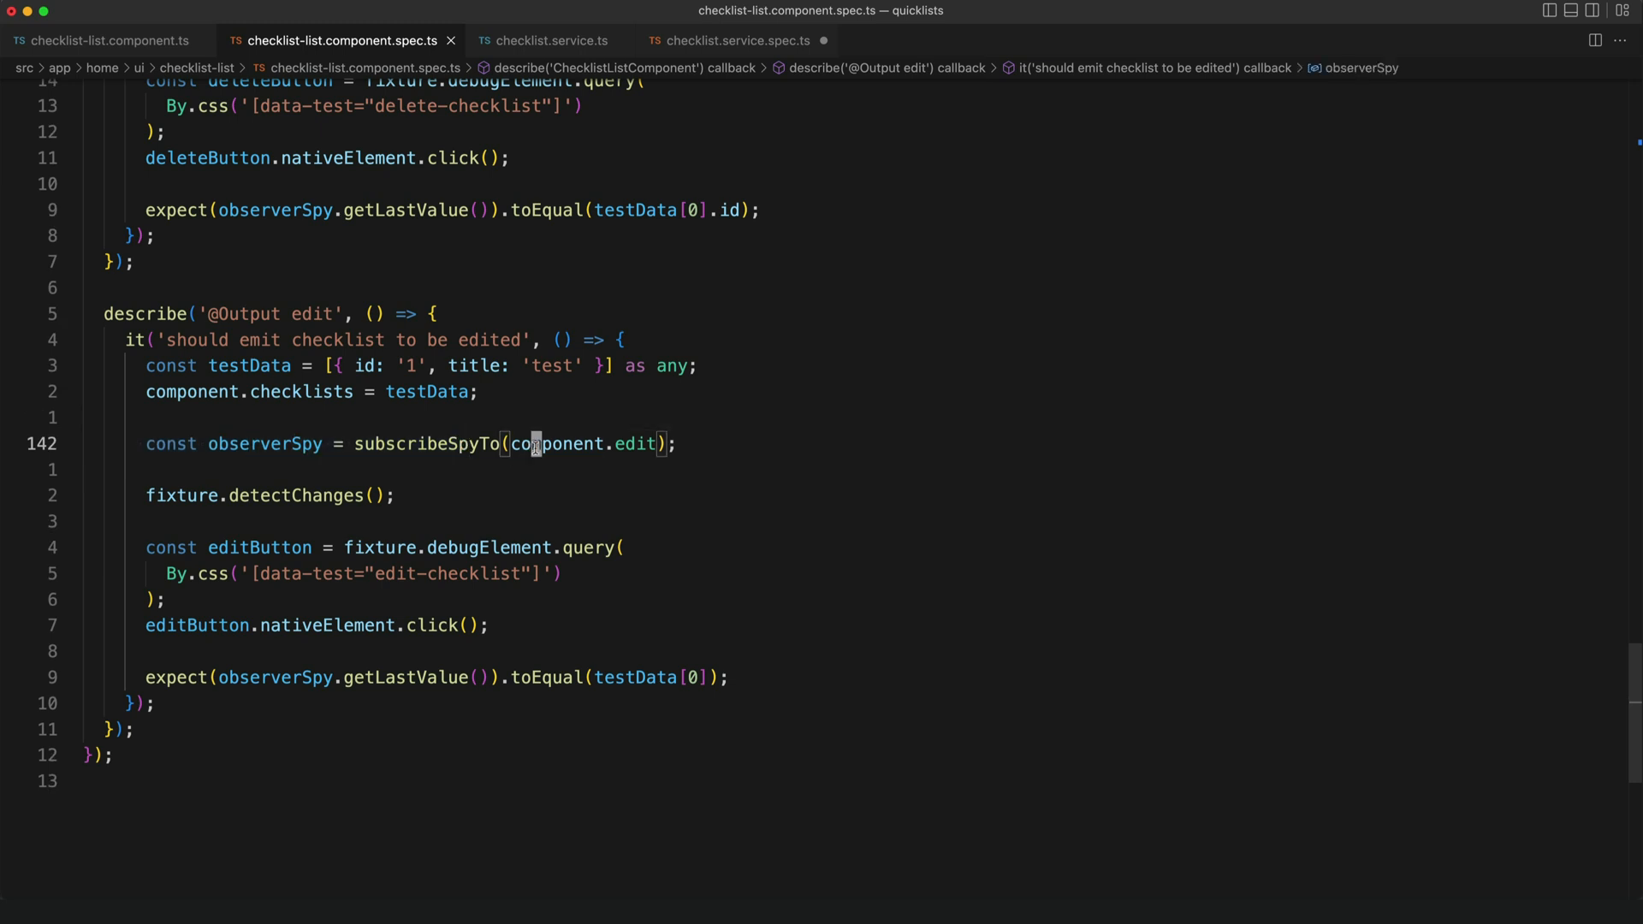
{"action": "mouse_move", "coordinate": [634, 443]}
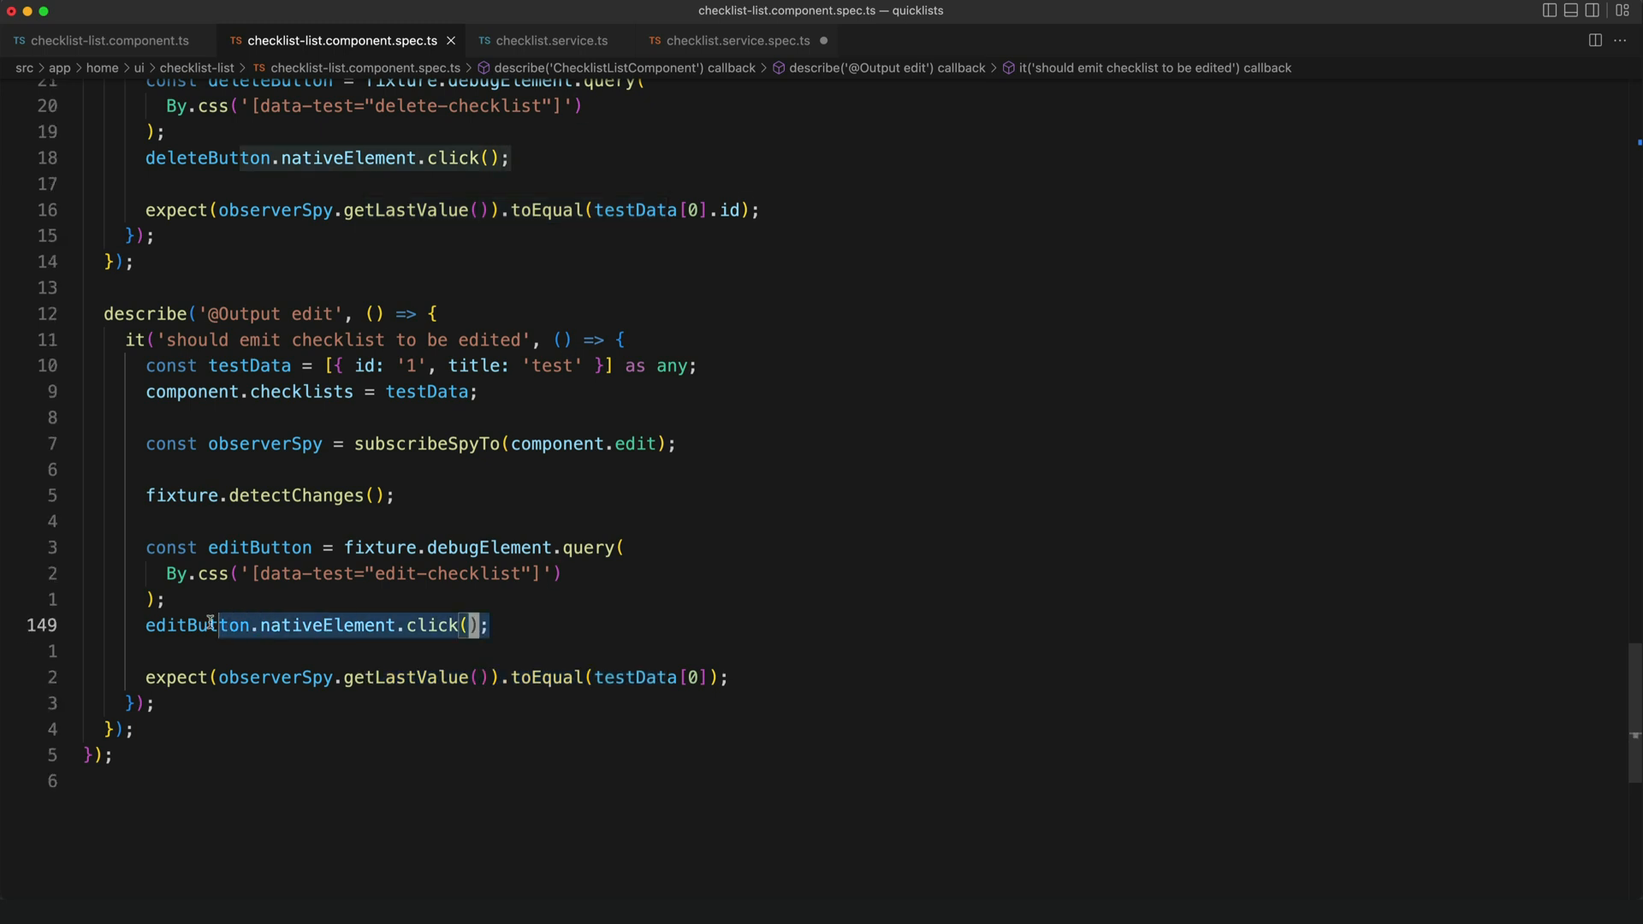
{"action": "left_click", "coordinate": [550, 40]}
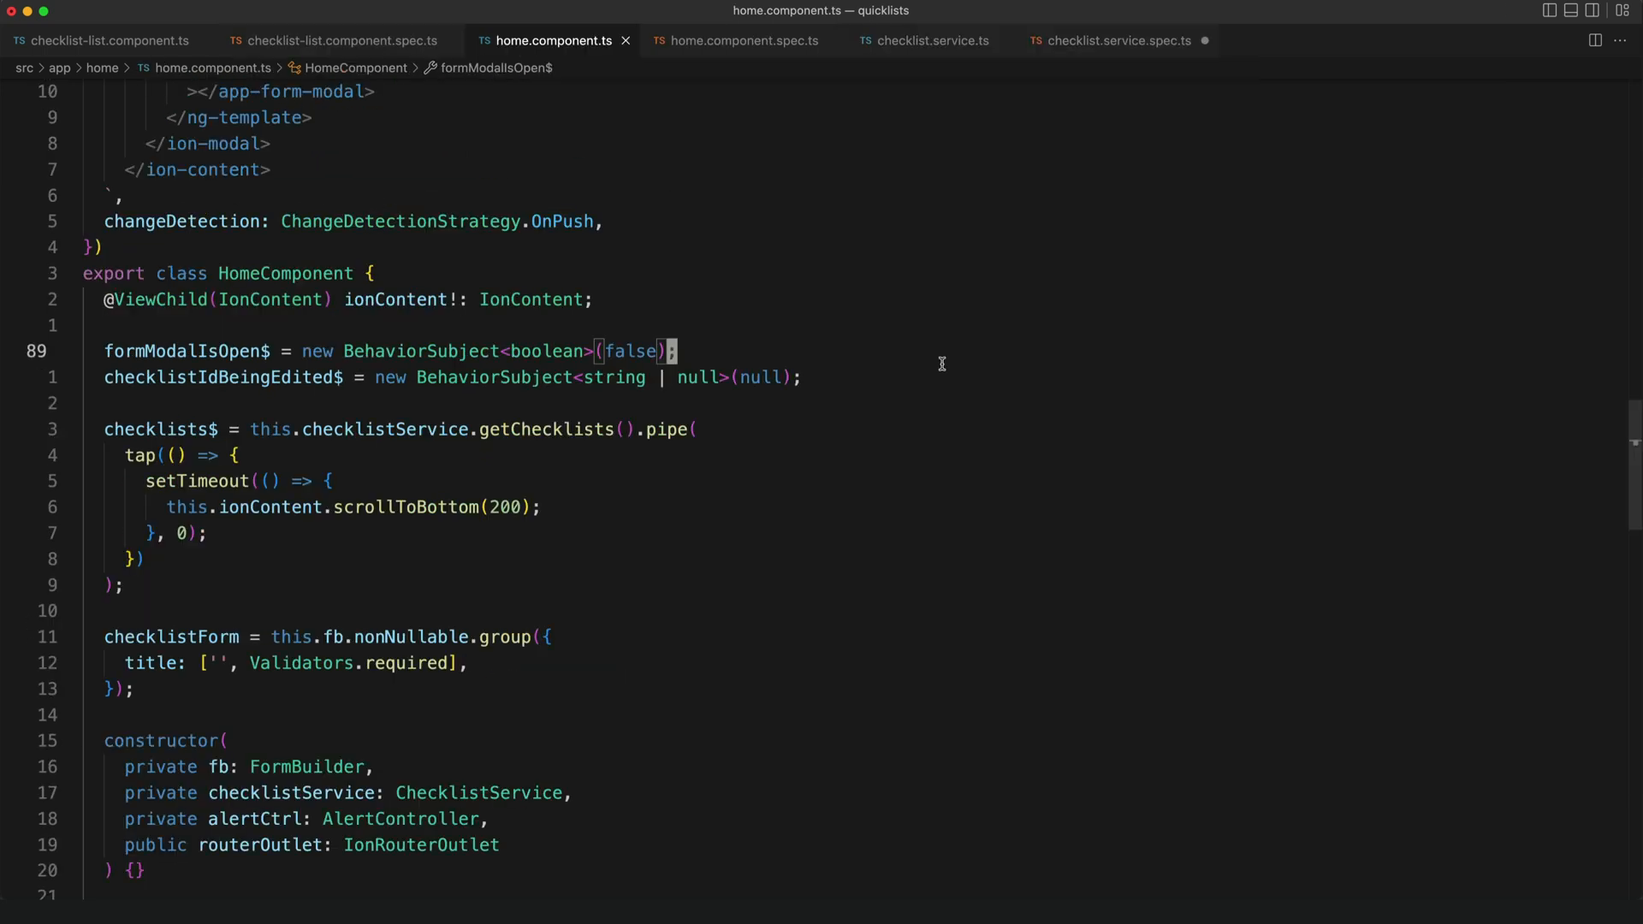
{"action": "mouse_move", "coordinate": [941, 369]}
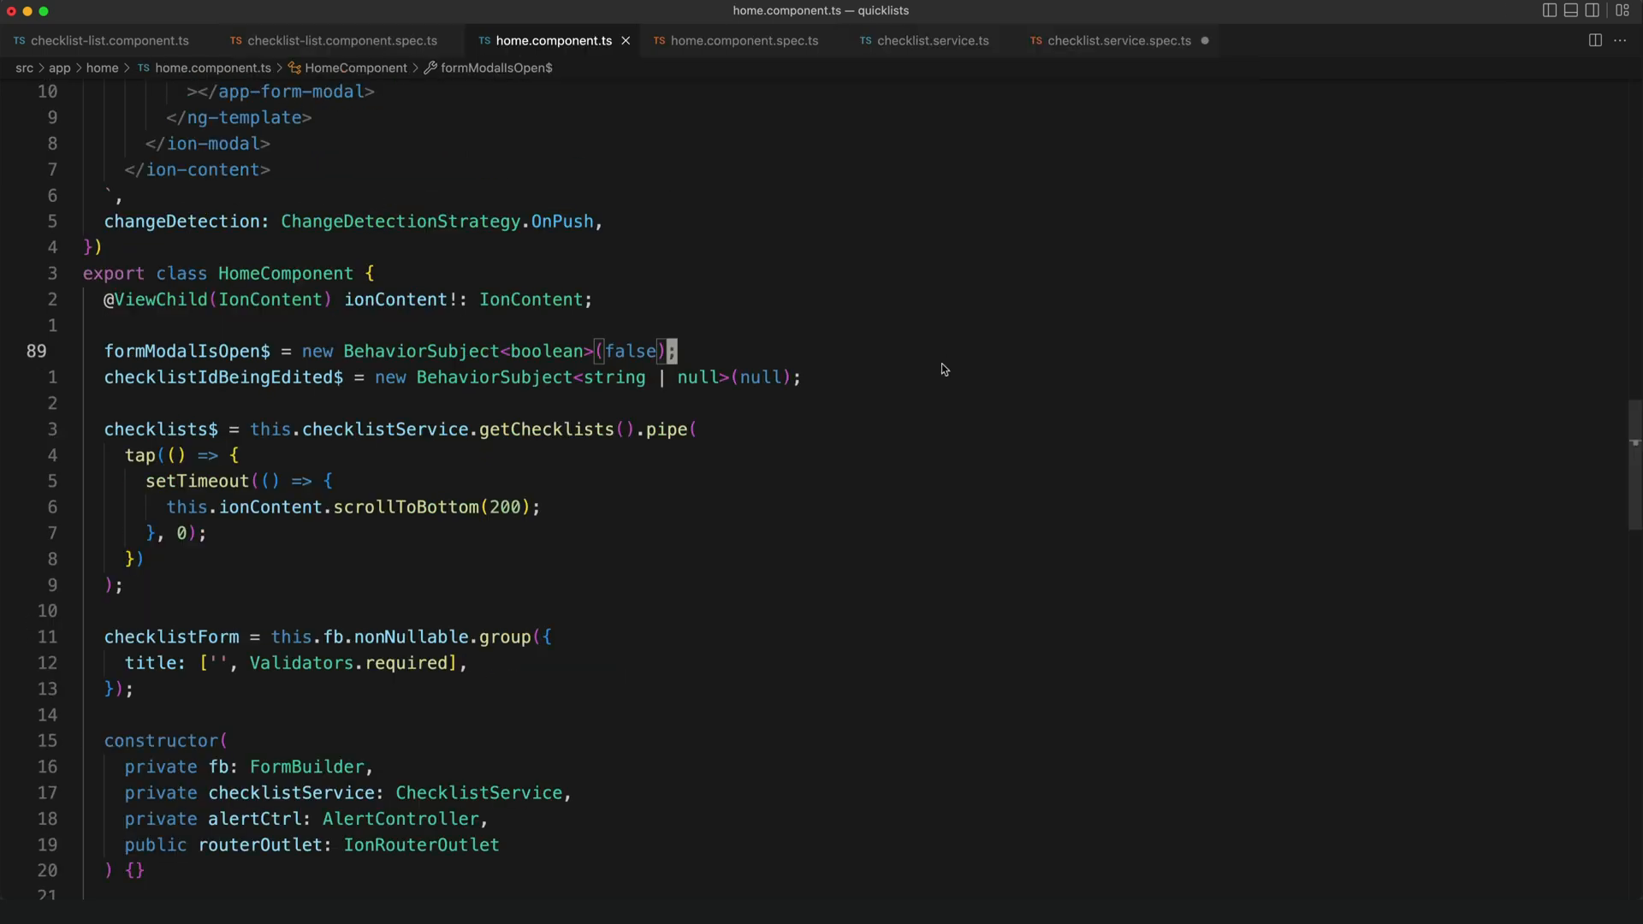
{"action": "mouse_move", "coordinate": [712, 64]}
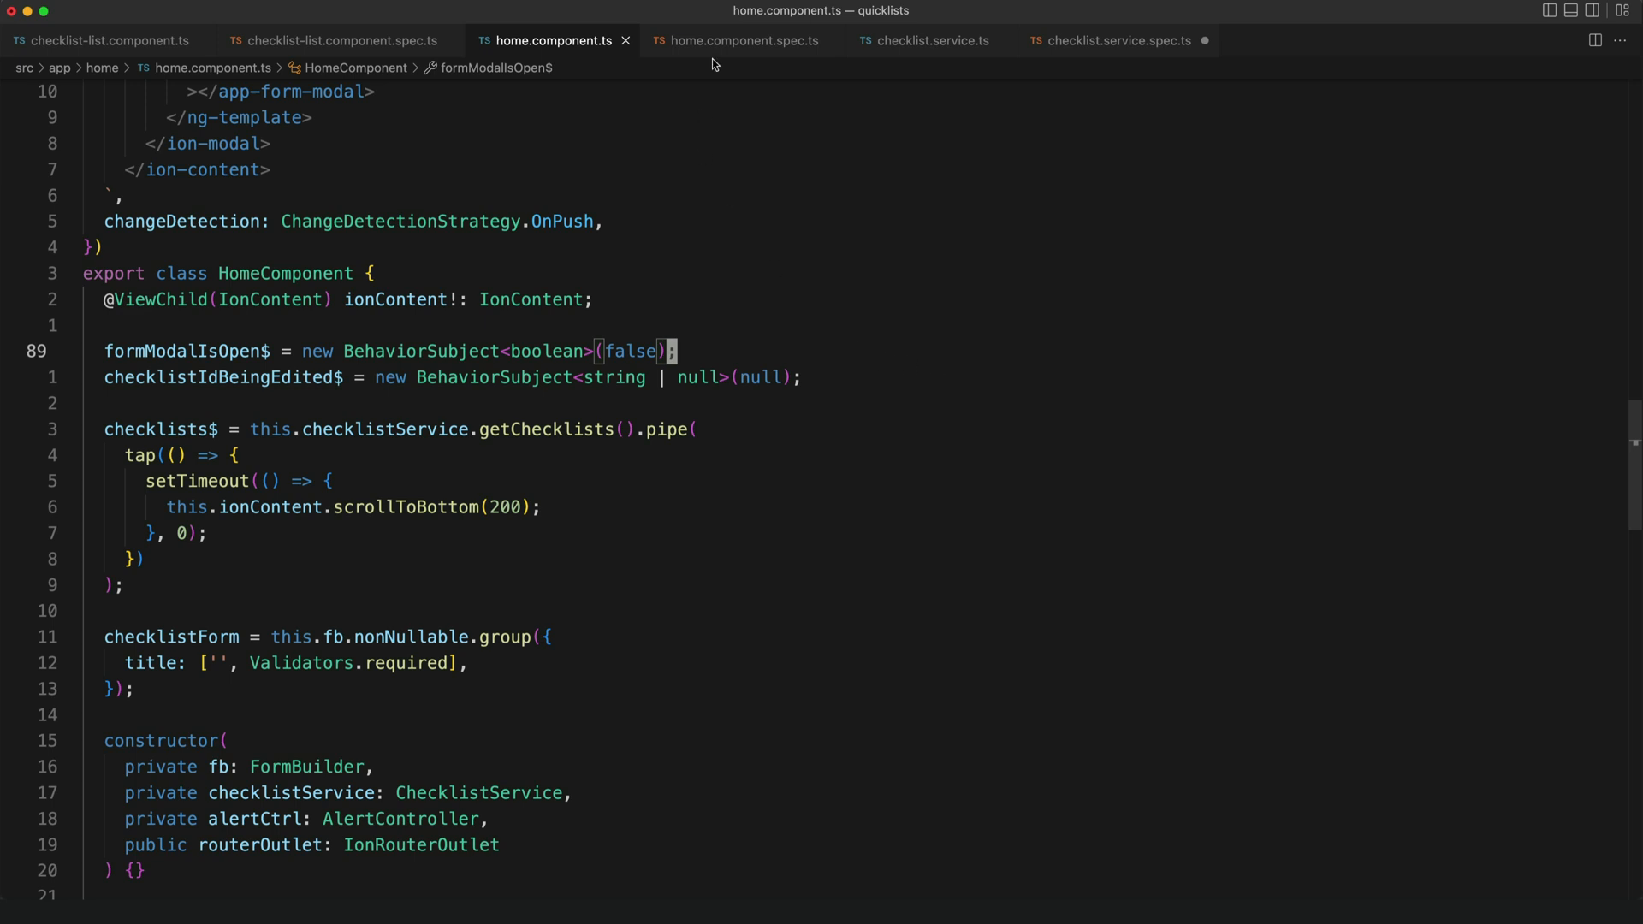
Show home.component.spec.ts with its edited-checklist-id subject tests.
{"action": "left_click", "coordinate": [739, 40]}
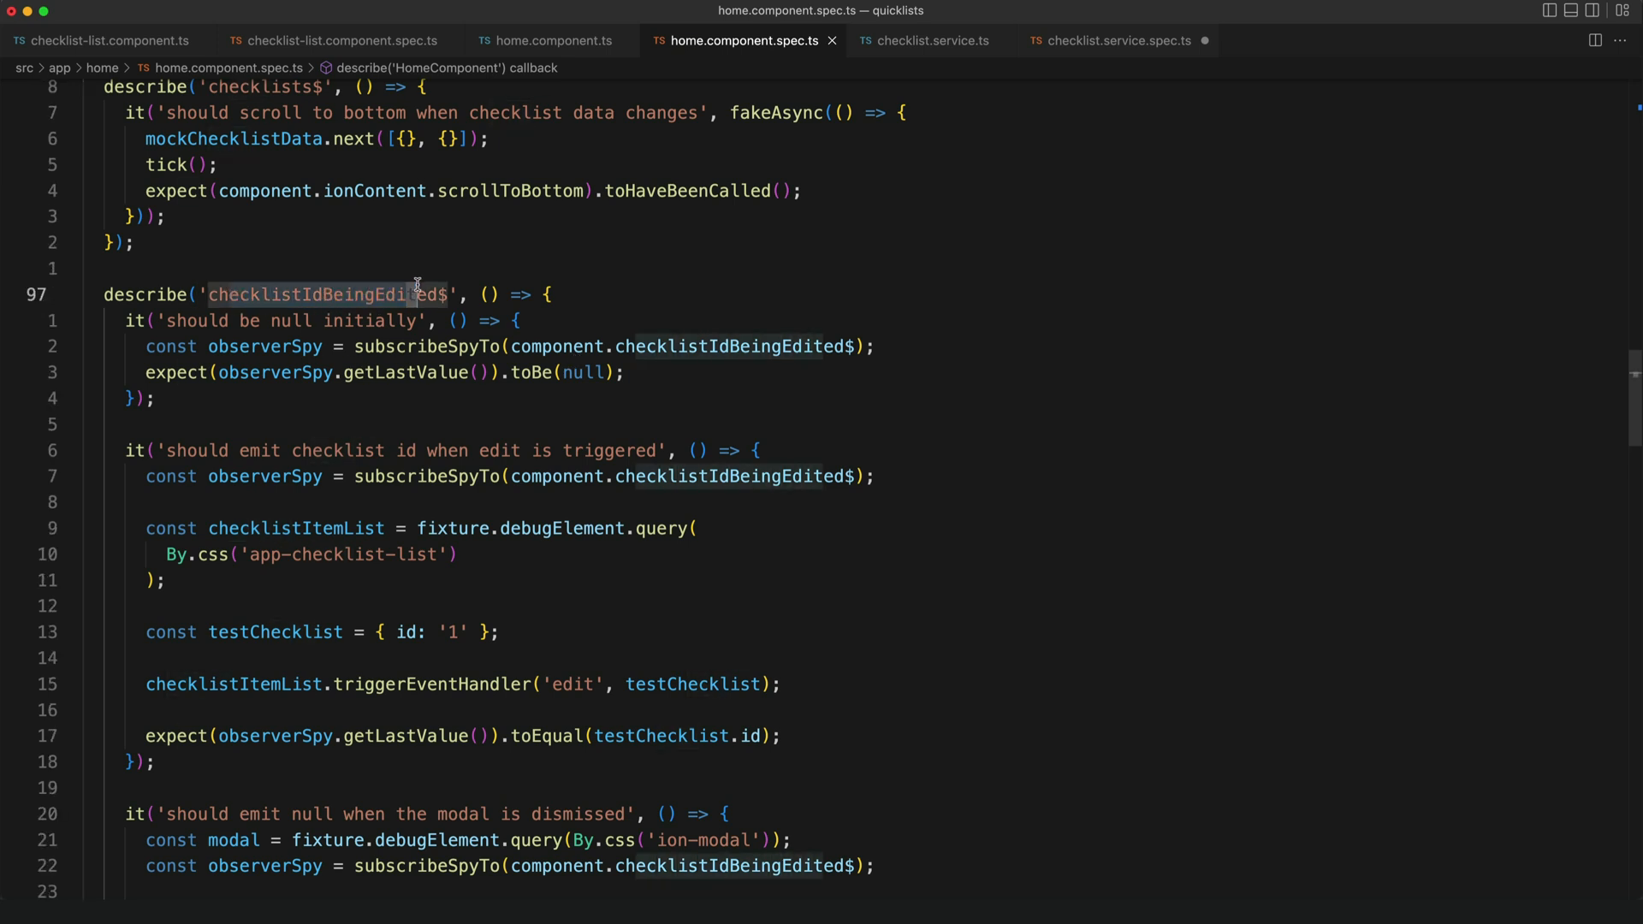
{"action": "scroll", "scroll_direction": "down", "scroll_amount": 3}
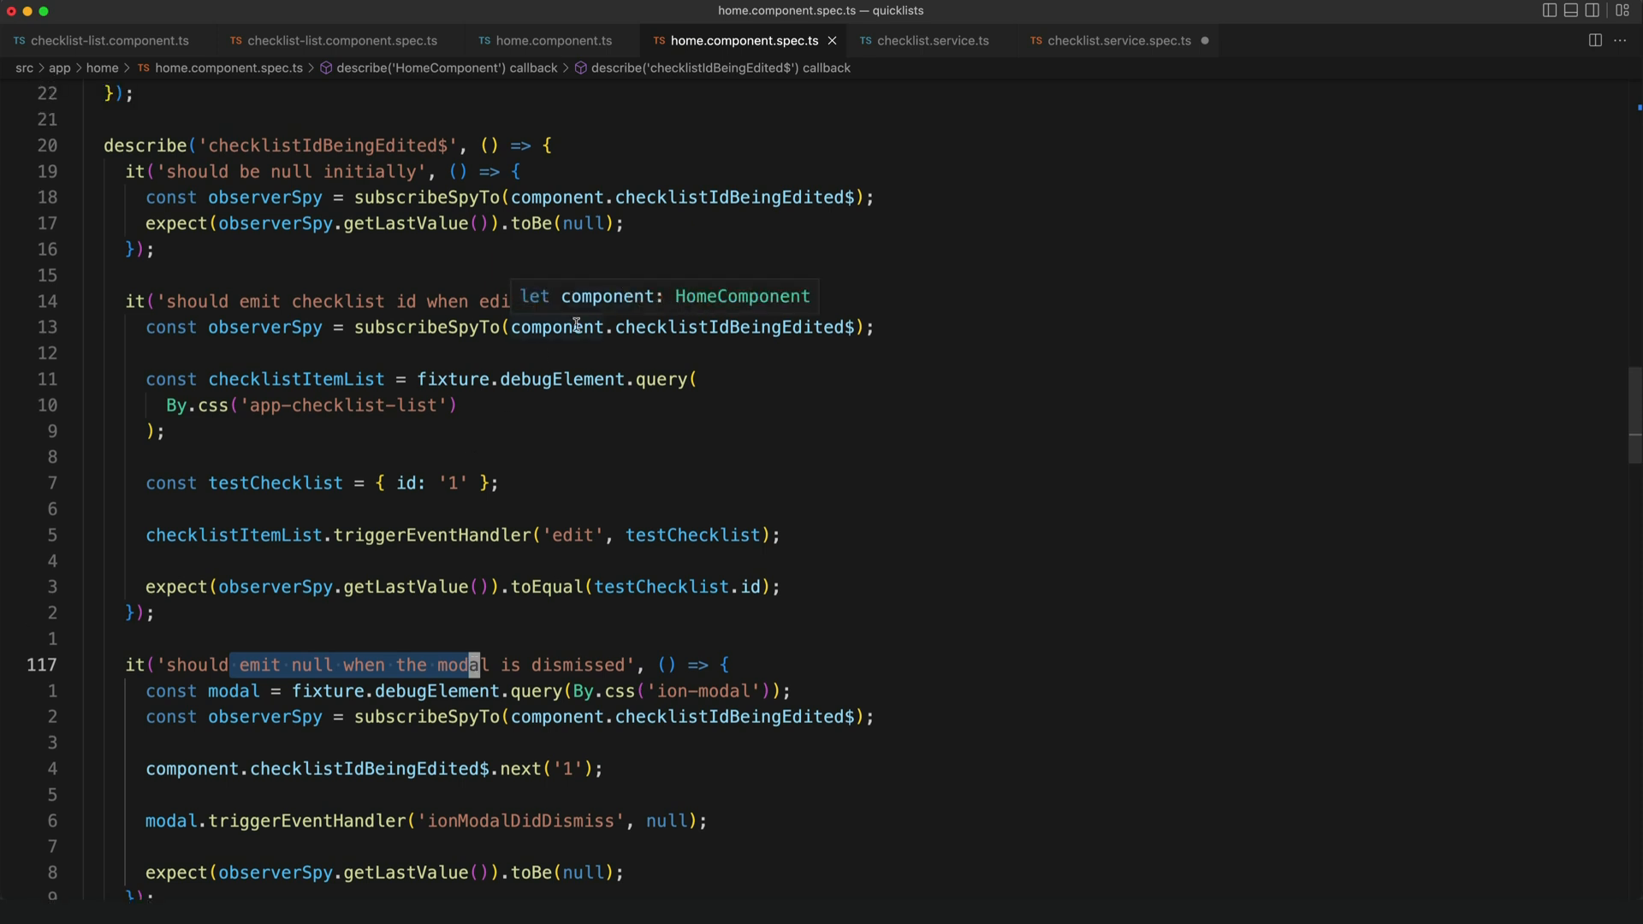
{"action": "mouse_move", "coordinate": [395, 197]}
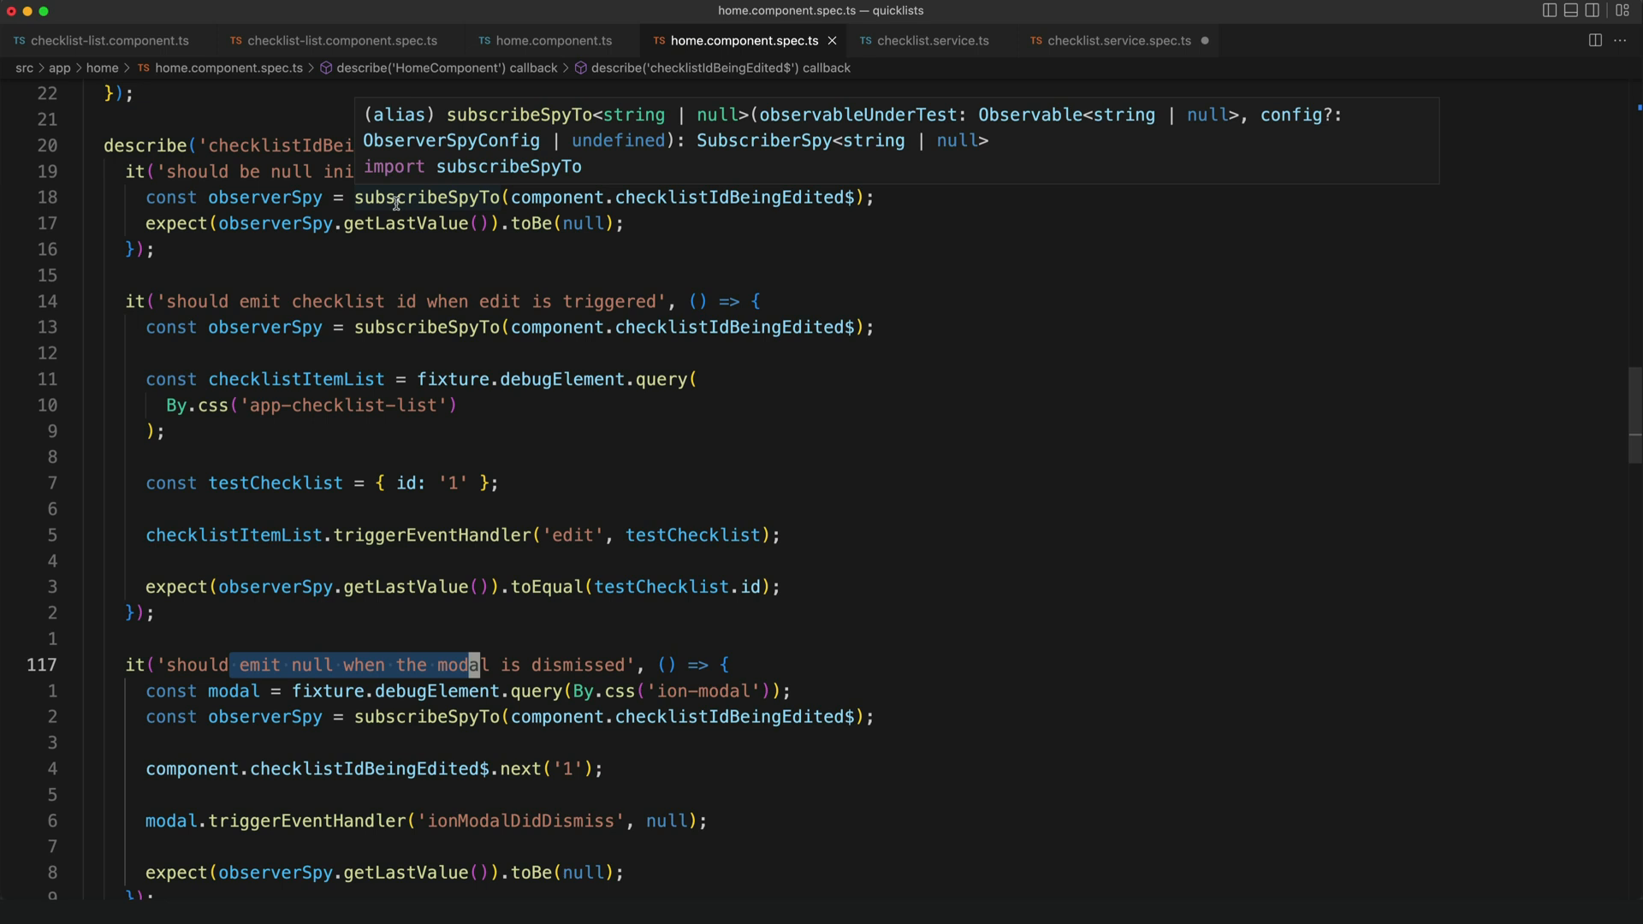
{"action": "left_click", "coordinate": [451, 197]}
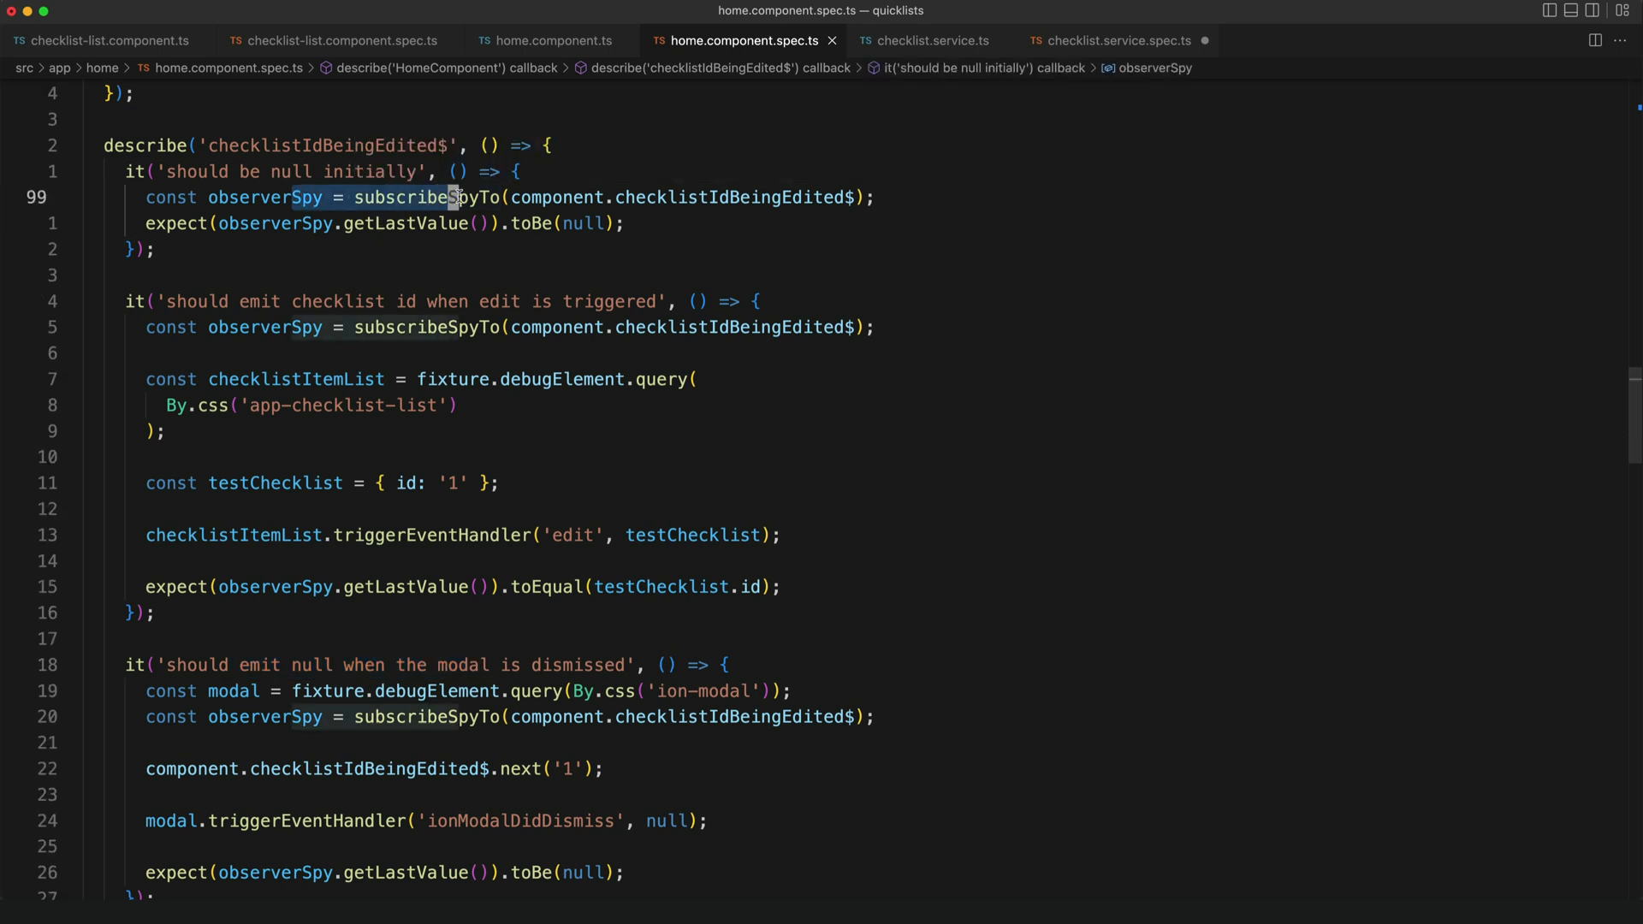
{"action": "mouse_move", "coordinate": [512, 214]}
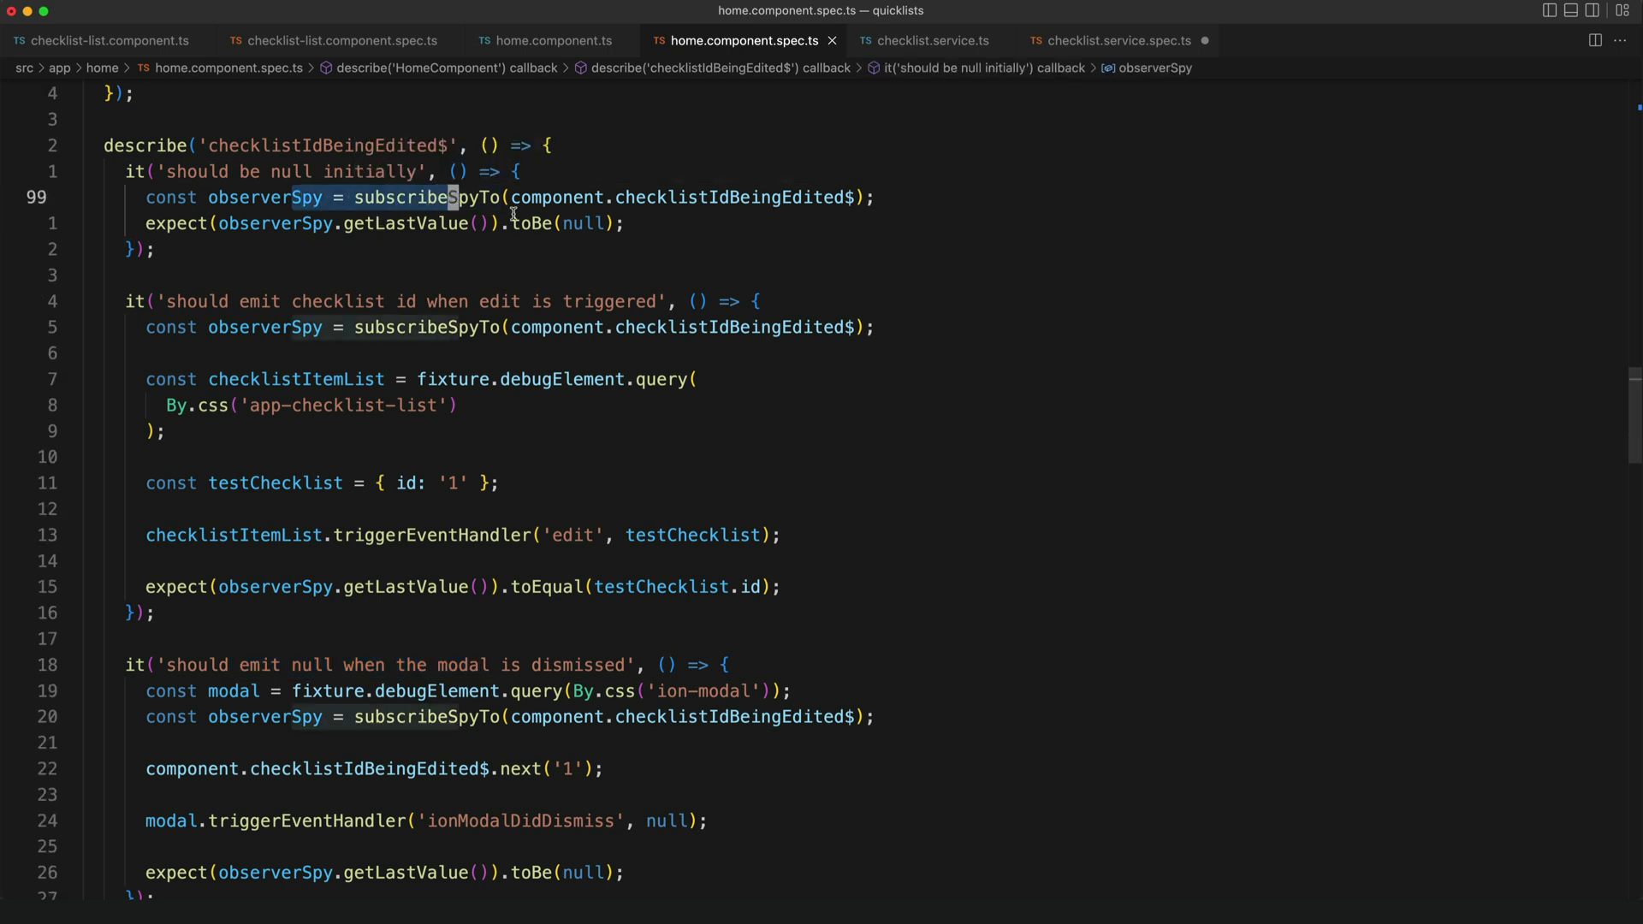
{"action": "mouse_move", "coordinate": [1021, 318]}
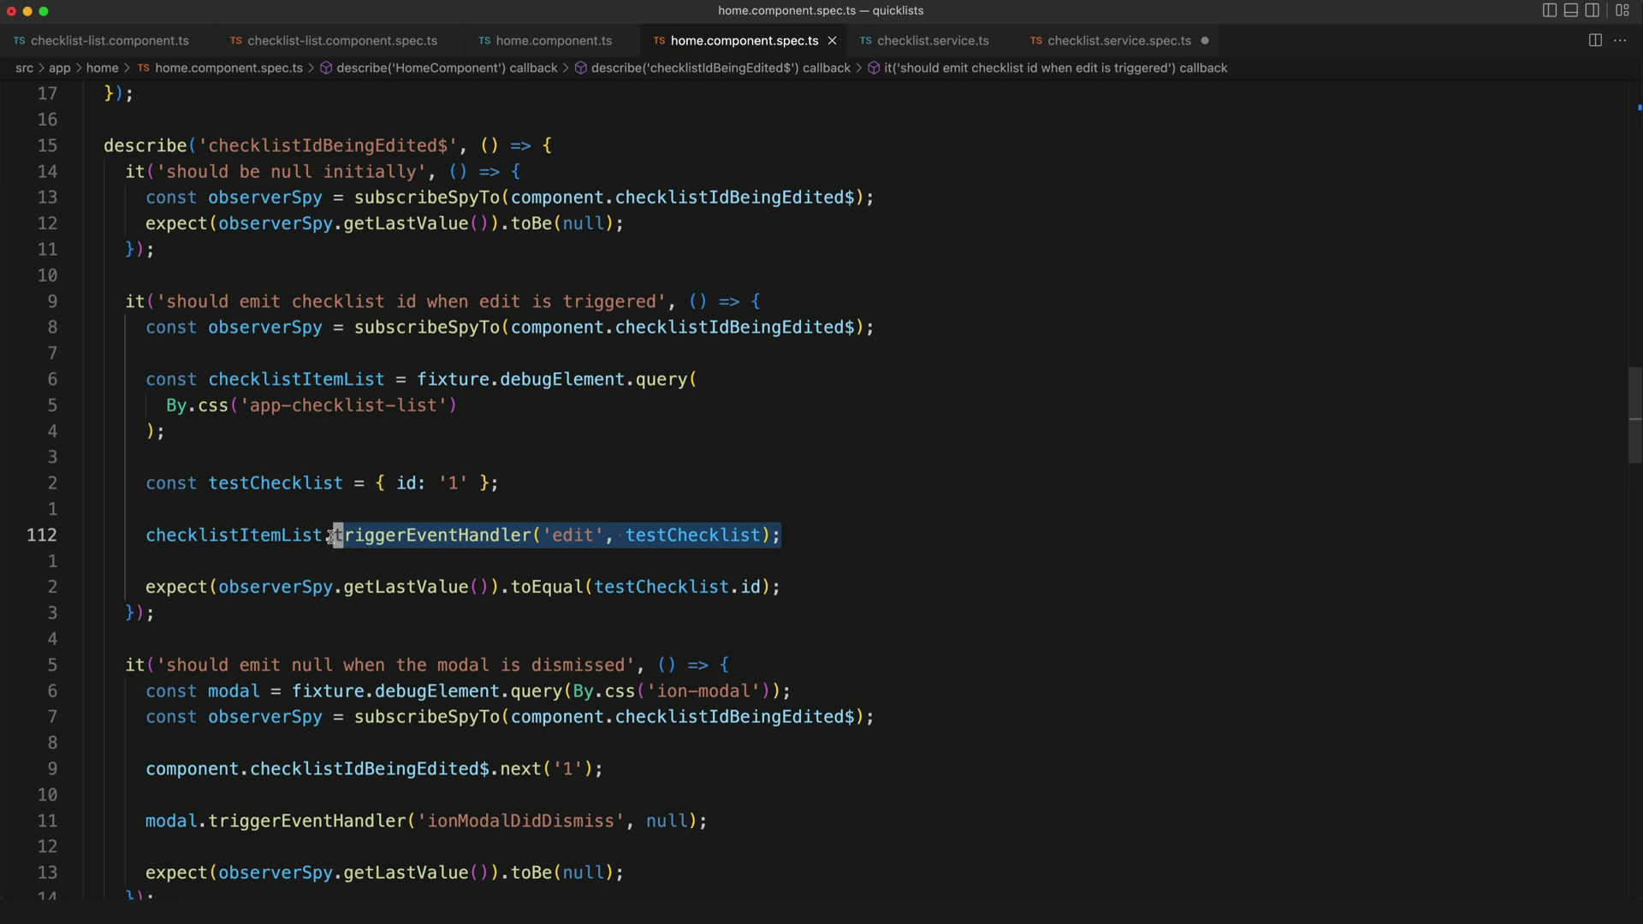
{"action": "scroll", "scroll_direction": "down", "scroll_amount": 3}
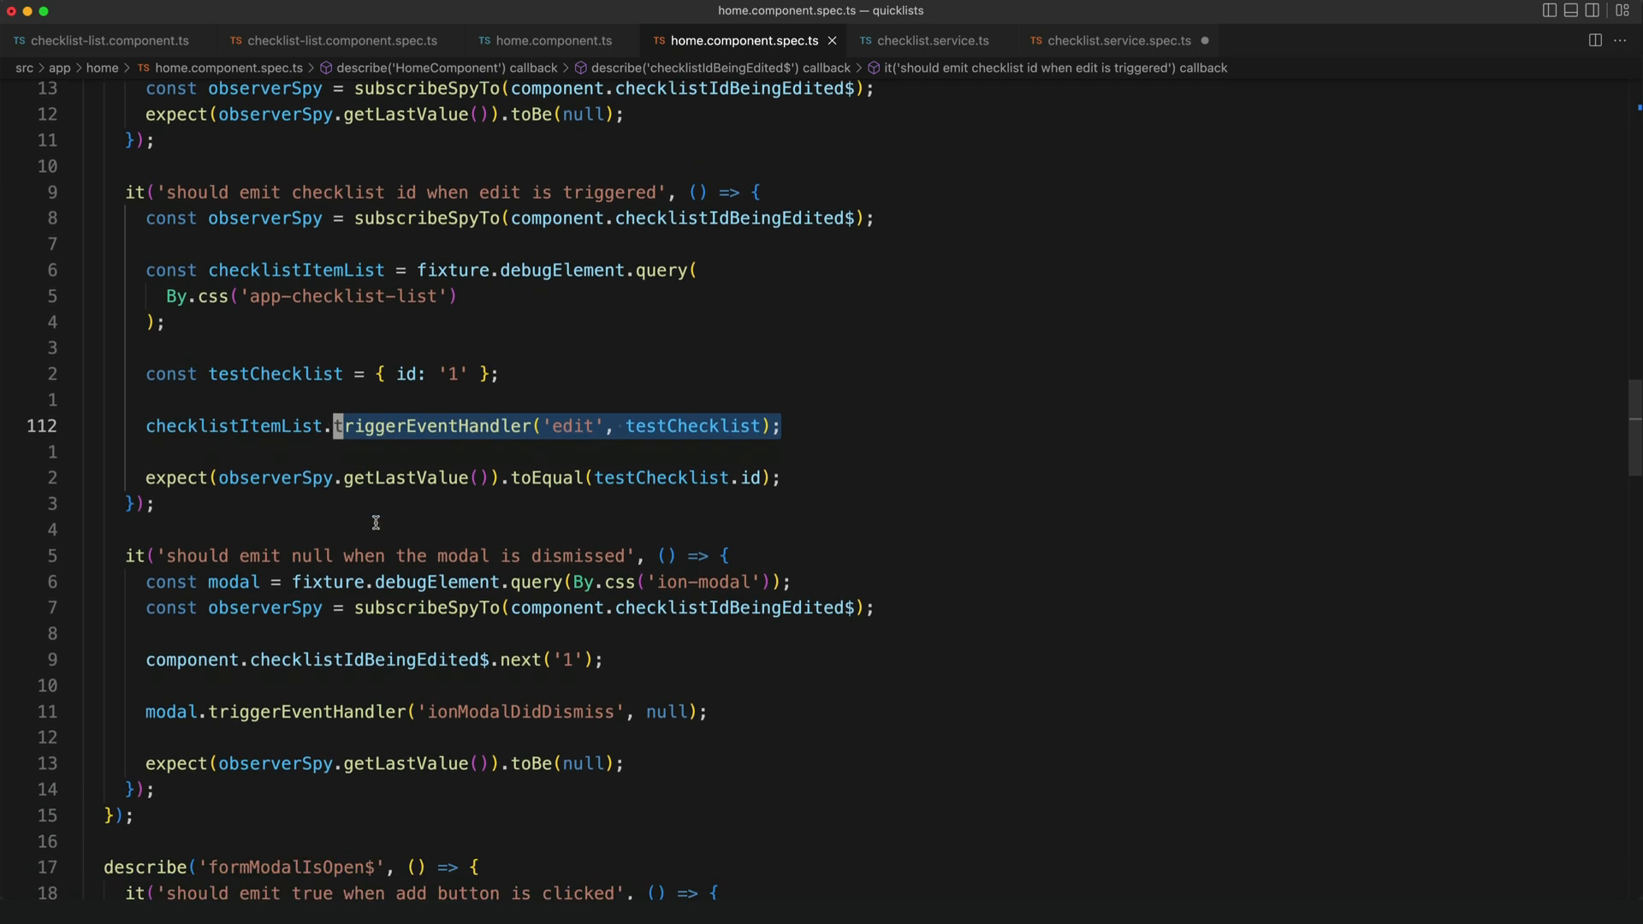
{"action": "scroll", "scroll_direction": "up", "scroll_amount": 3}
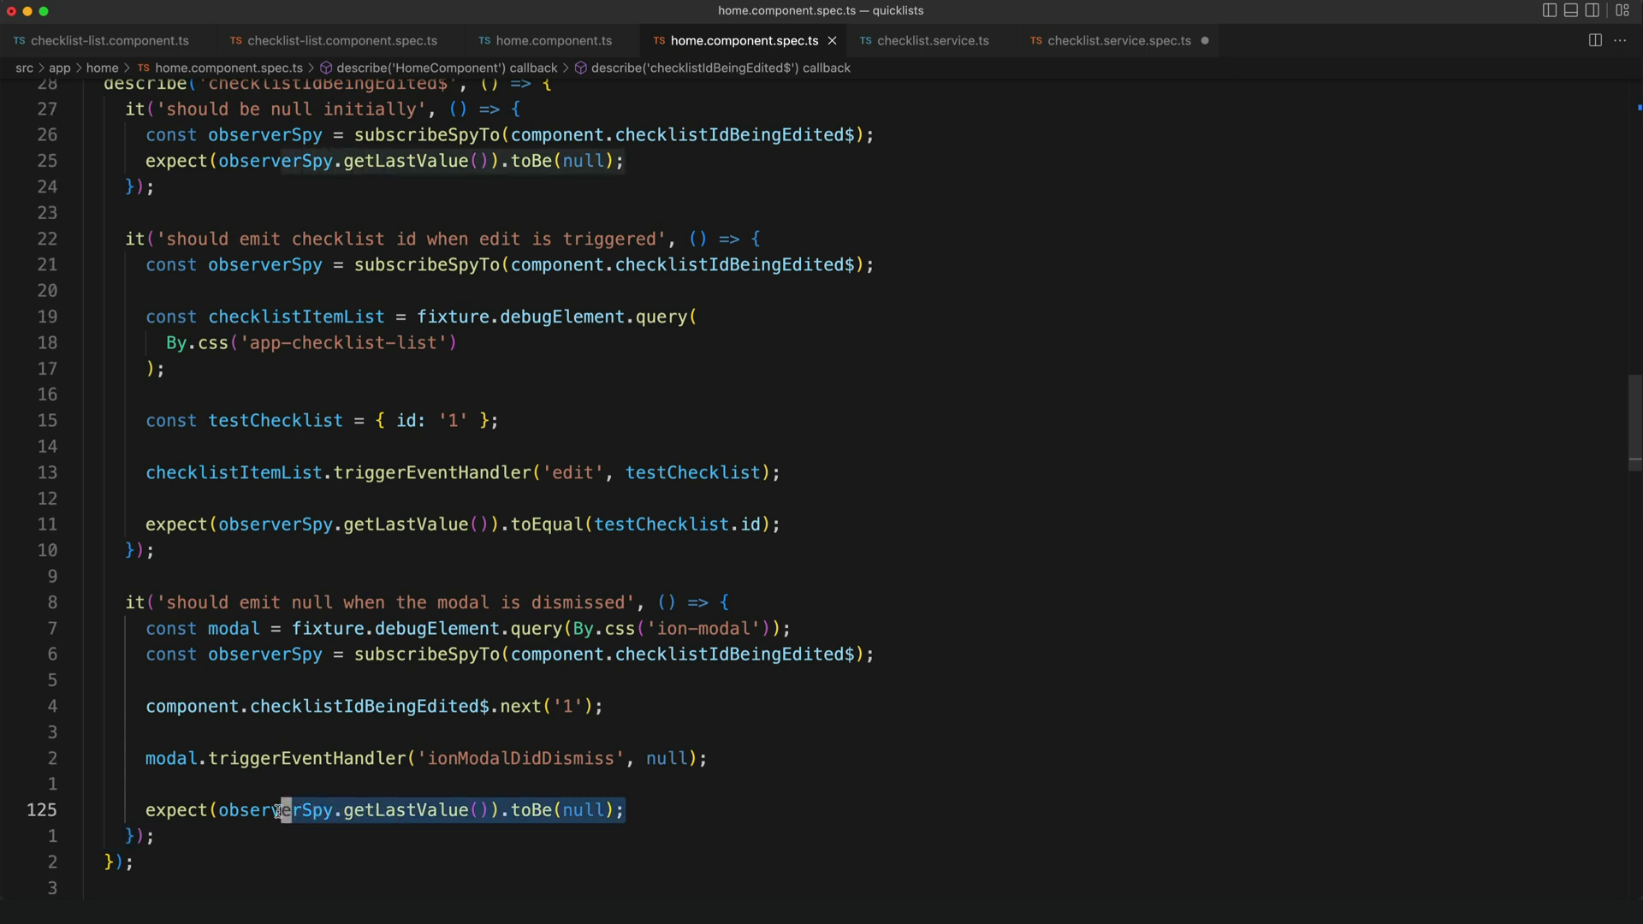
{"action": "left_click", "coordinate": [277, 808]}
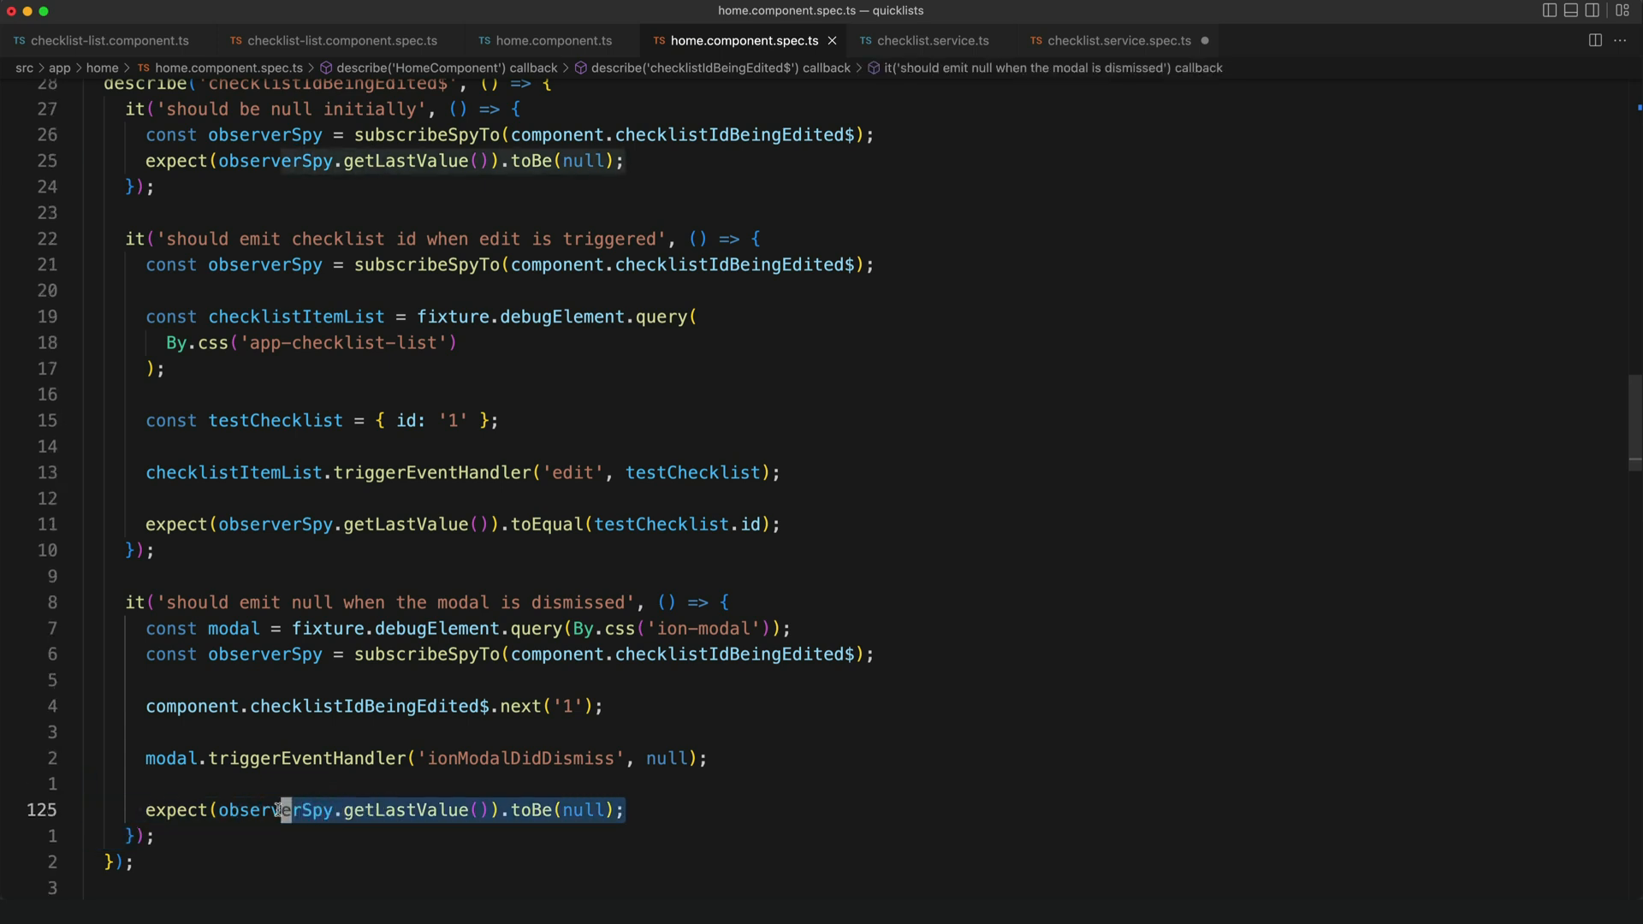
{"action": "mouse_move", "coordinate": [448, 277]}
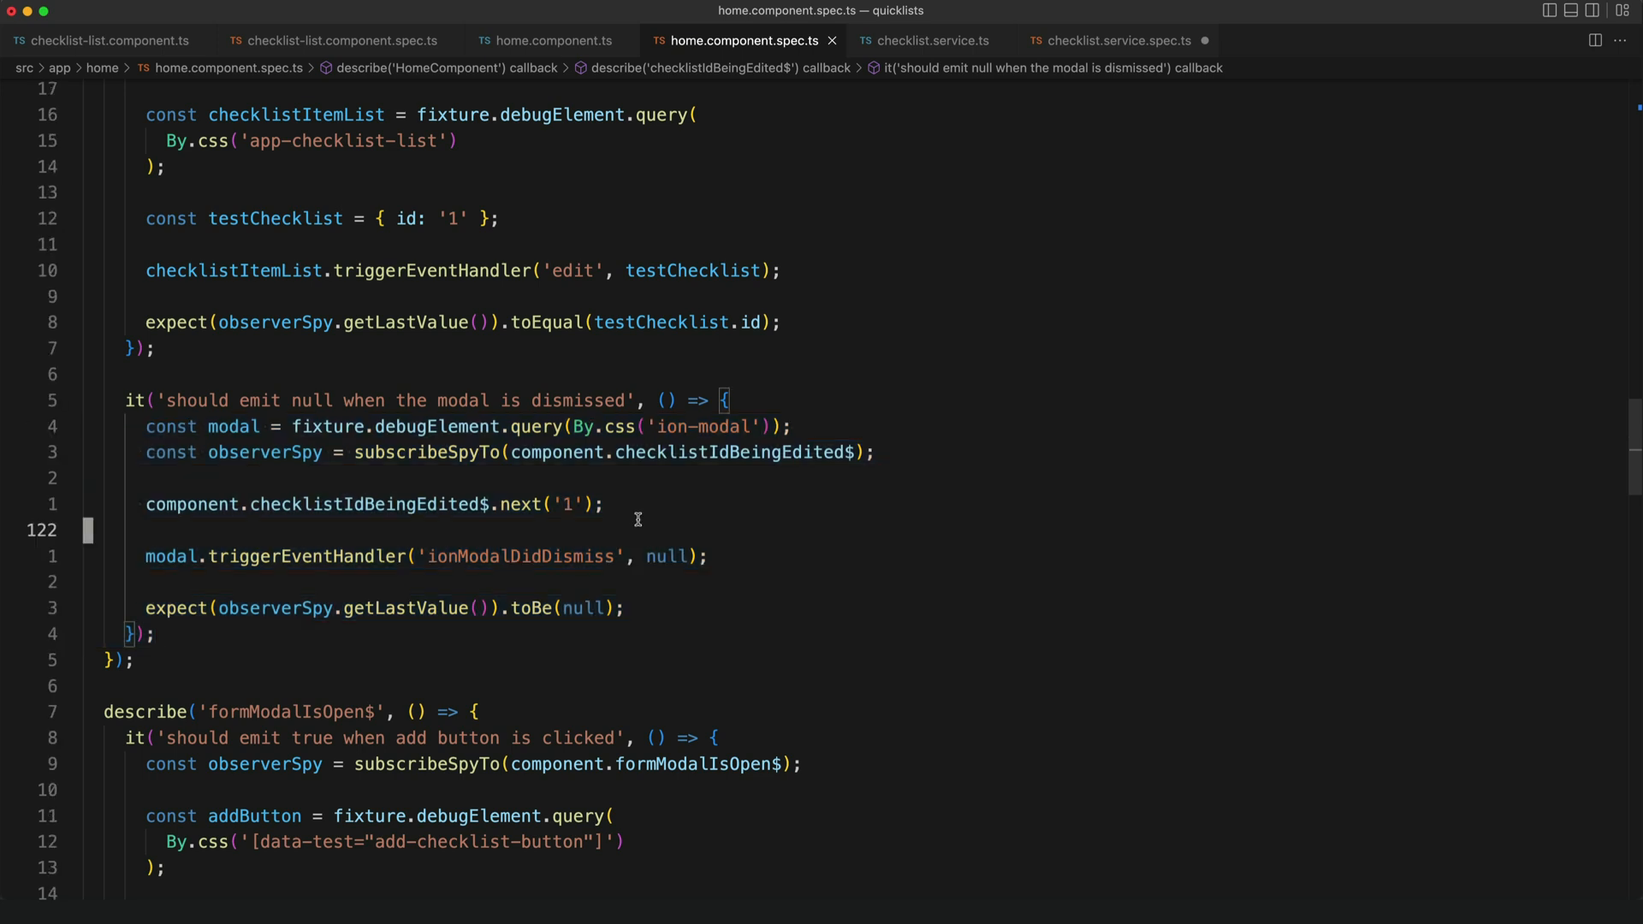
{"action": "mouse_move", "coordinate": [256, 430]}
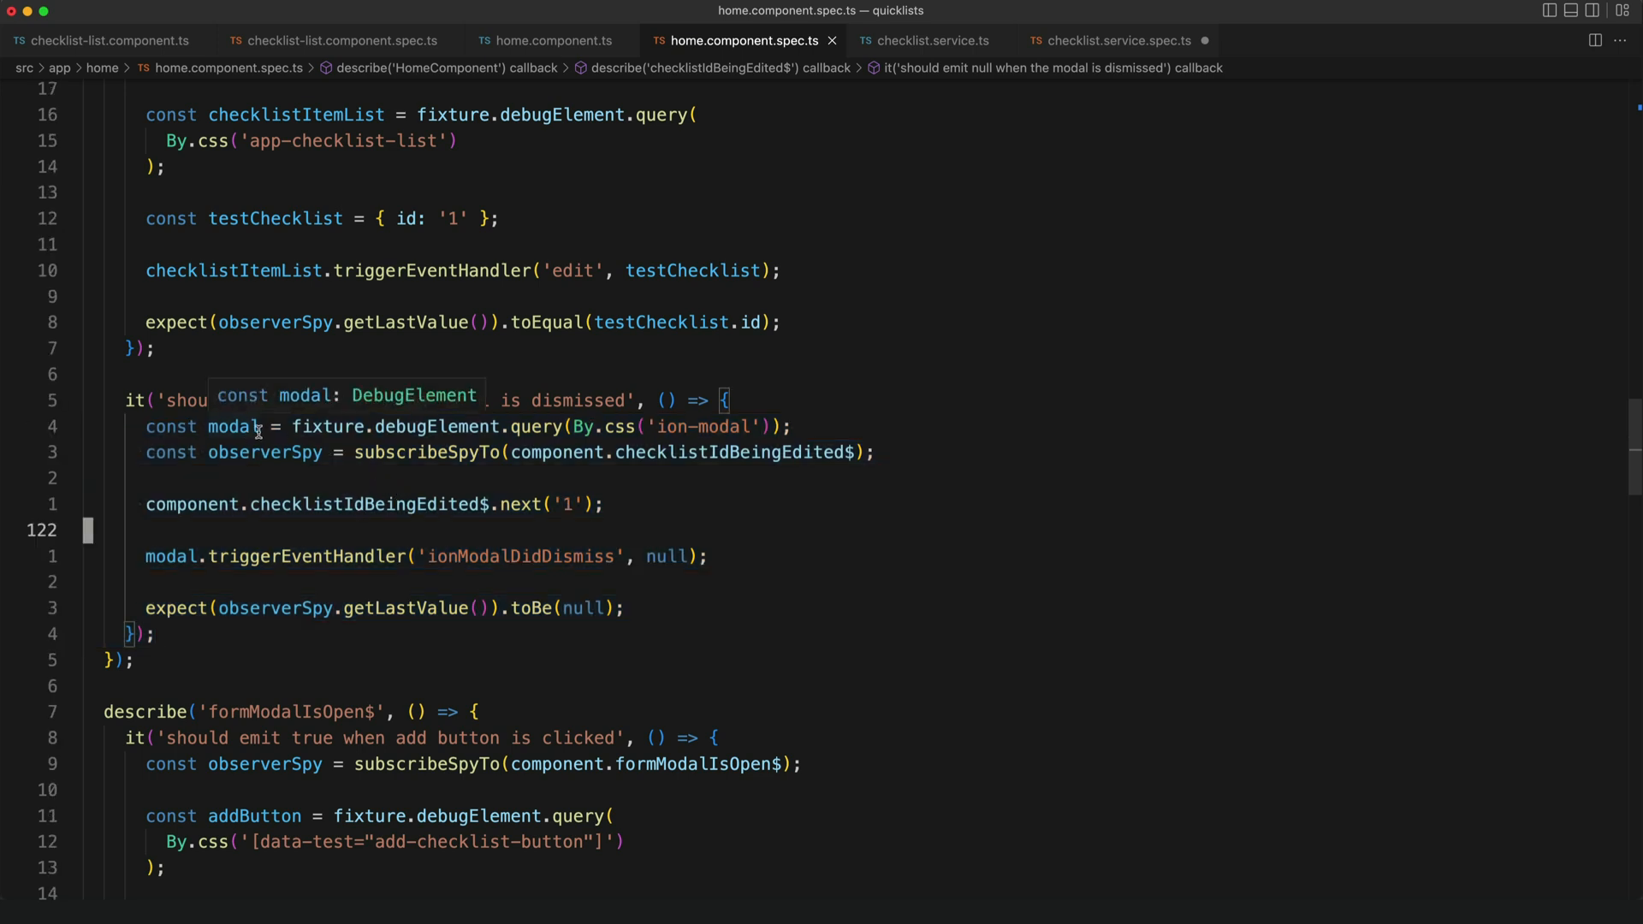
{"action": "mouse_move", "coordinate": [290, 467]}
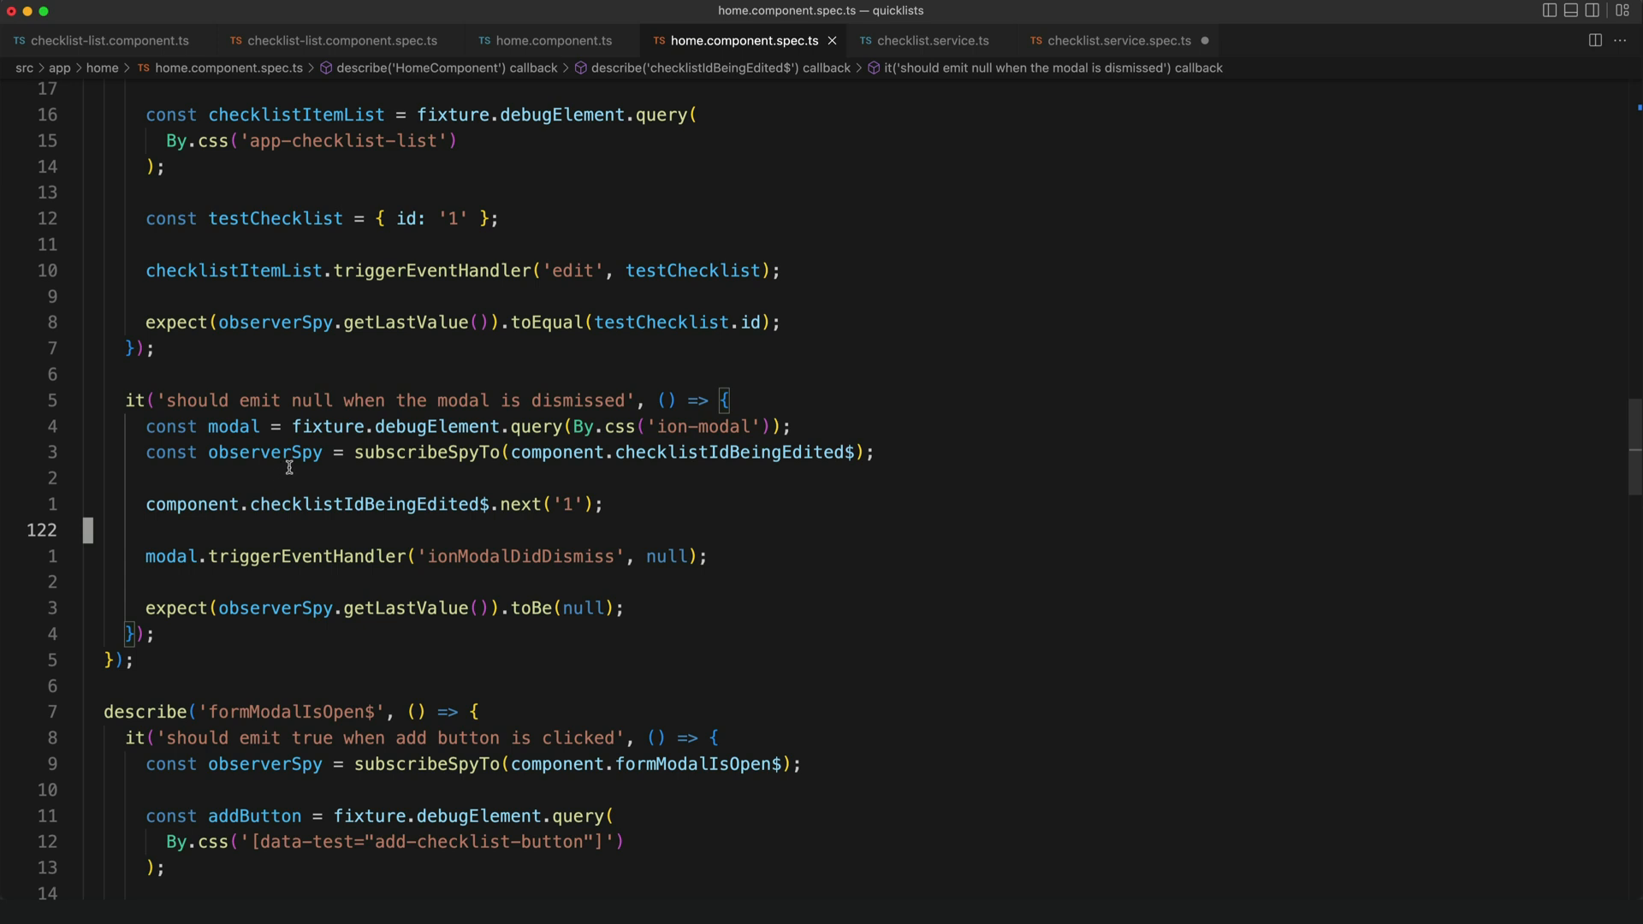
{"action": "mouse_move", "coordinate": [733, 451]}
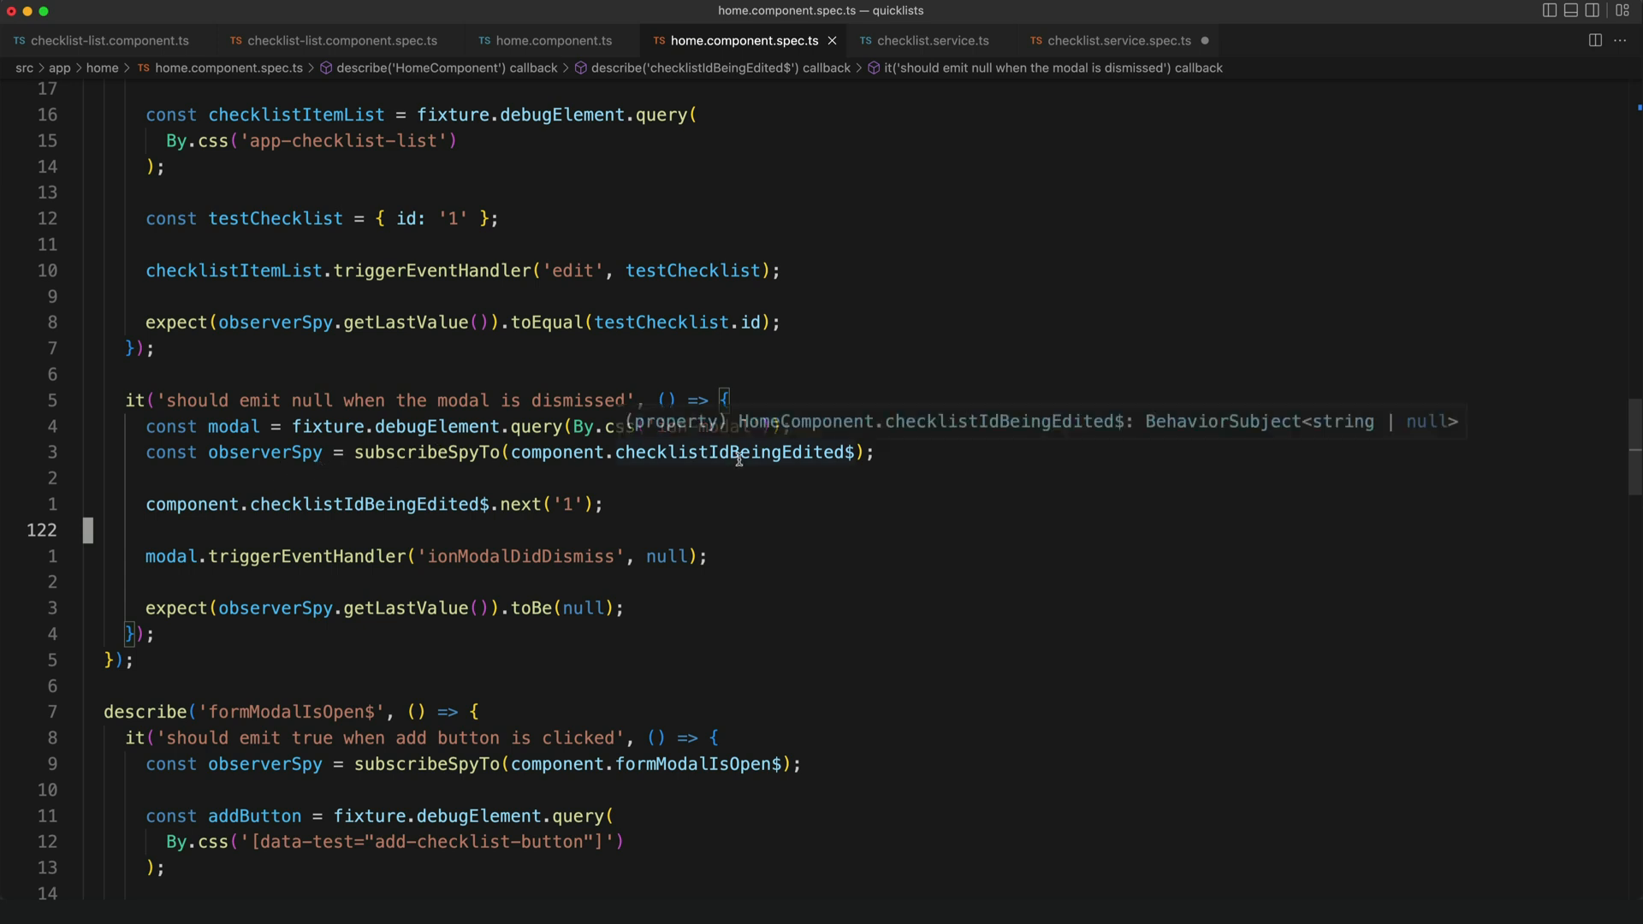
{"action": "mouse_move", "coordinate": [495, 529]}
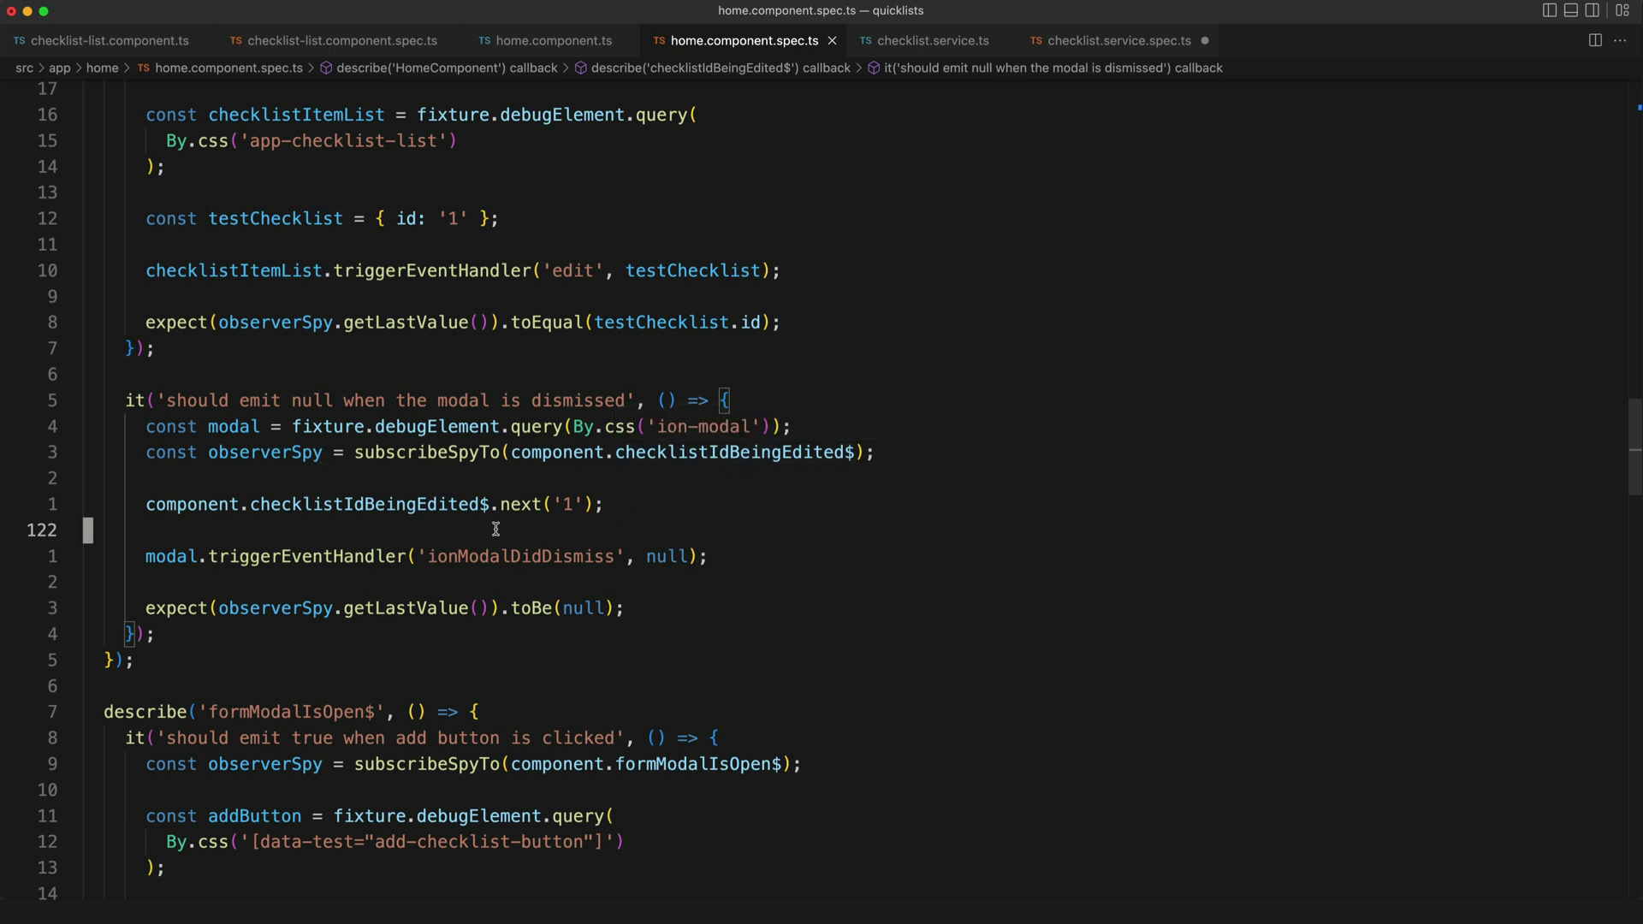
{"action": "mouse_move", "coordinate": [514, 517]}
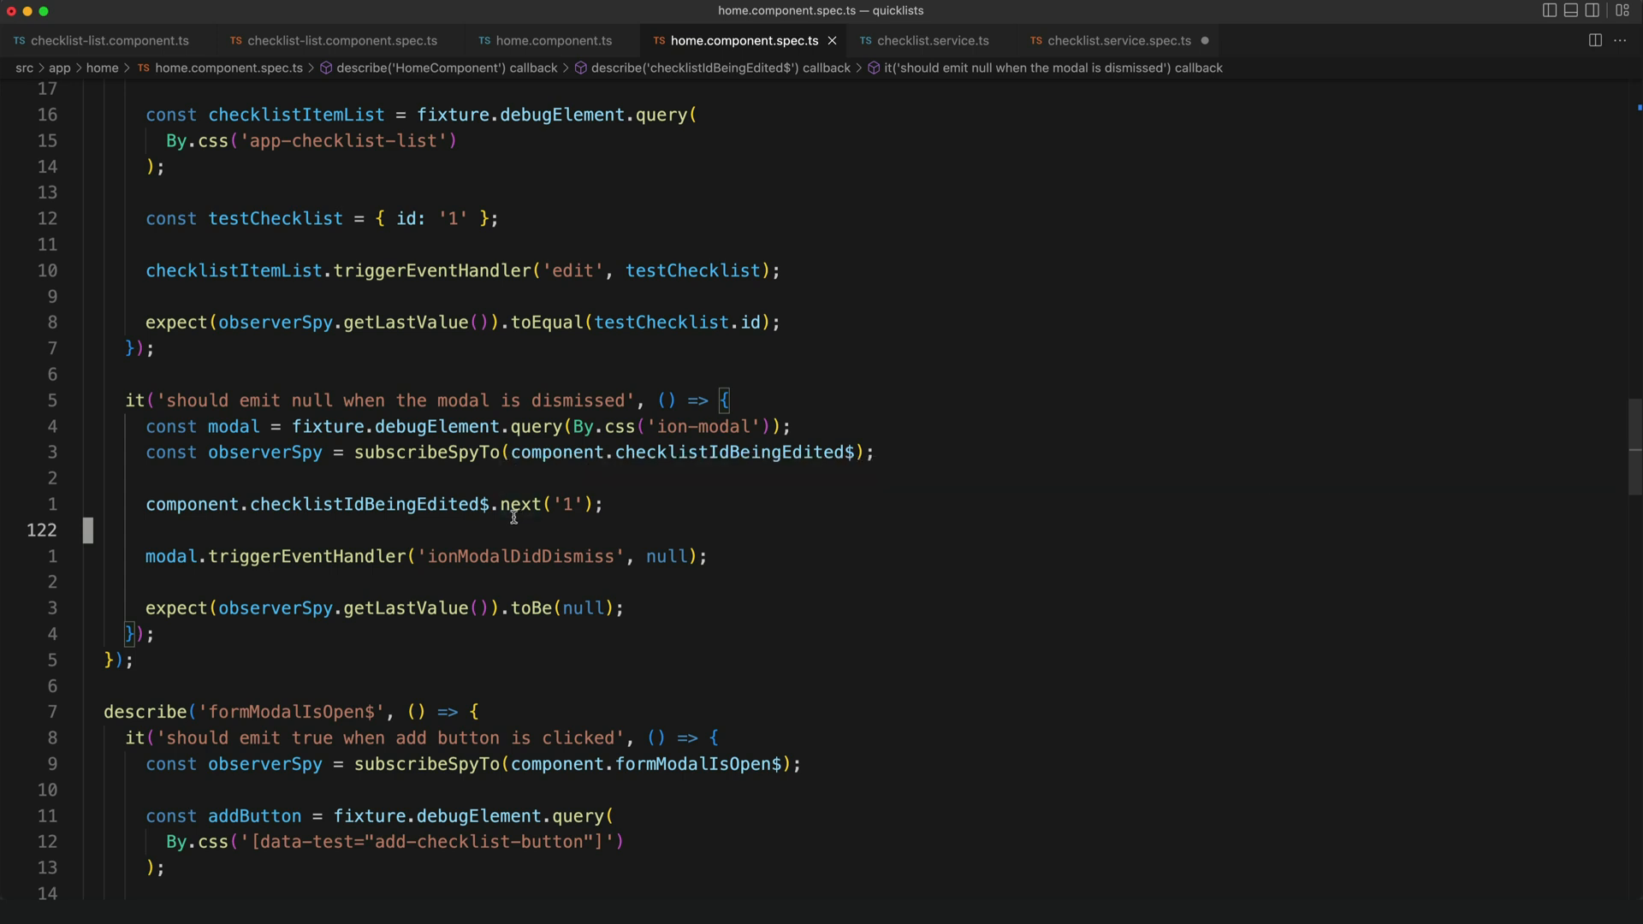
{"action": "mouse_move", "coordinate": [537, 504]}
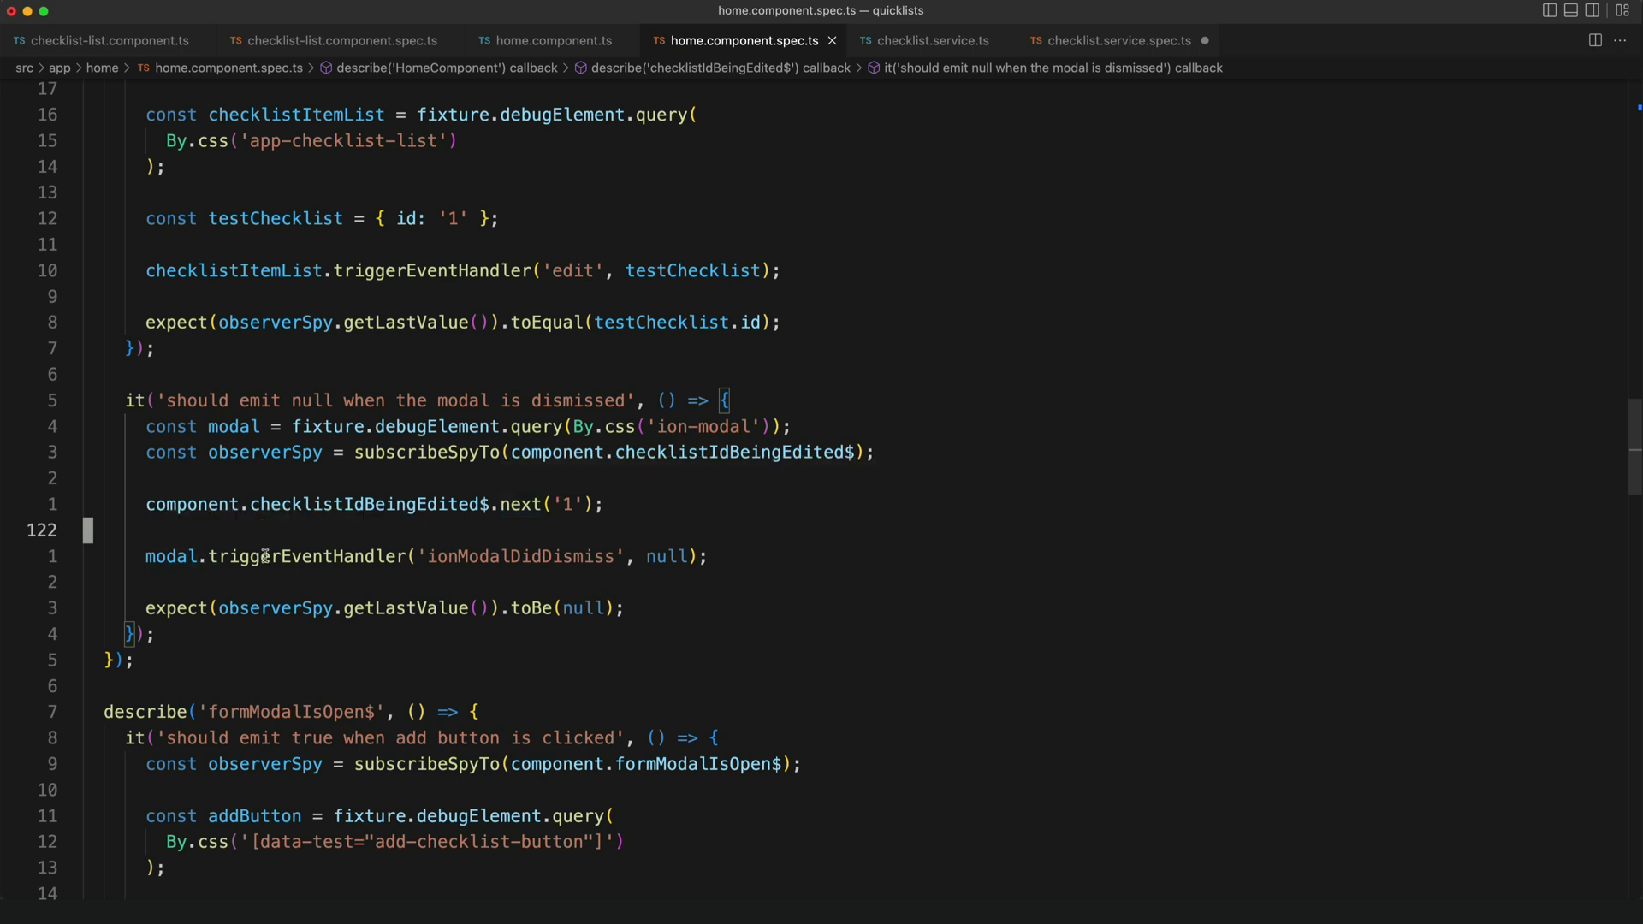
{"action": "mouse_move", "coordinate": [500, 564]}
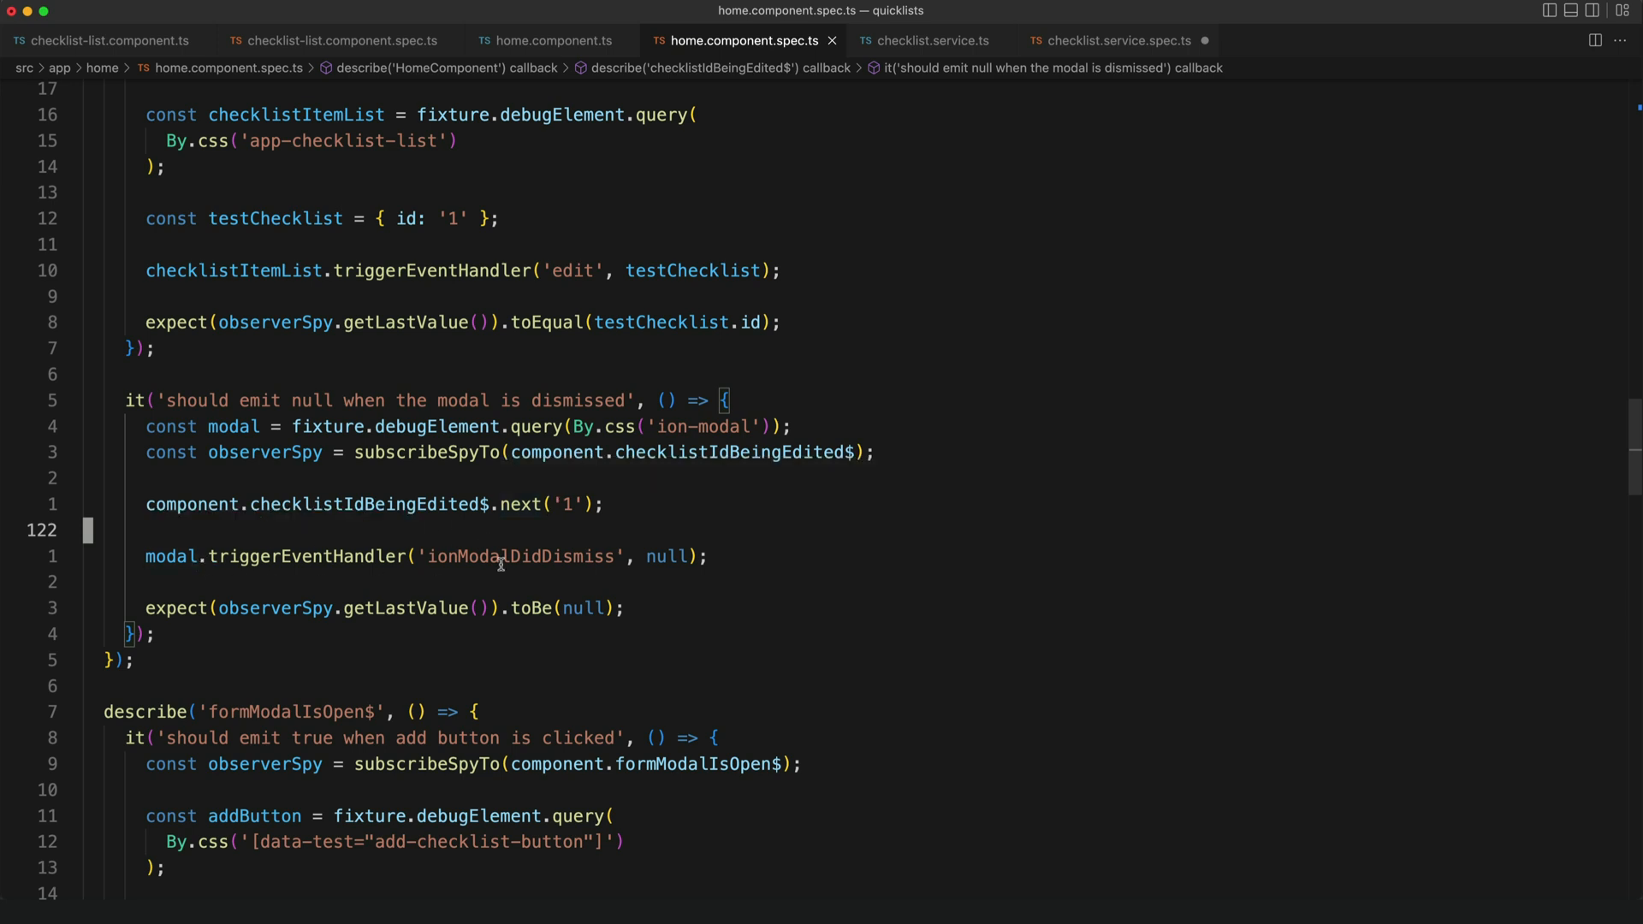
{"action": "mouse_move", "coordinate": [456, 625]}
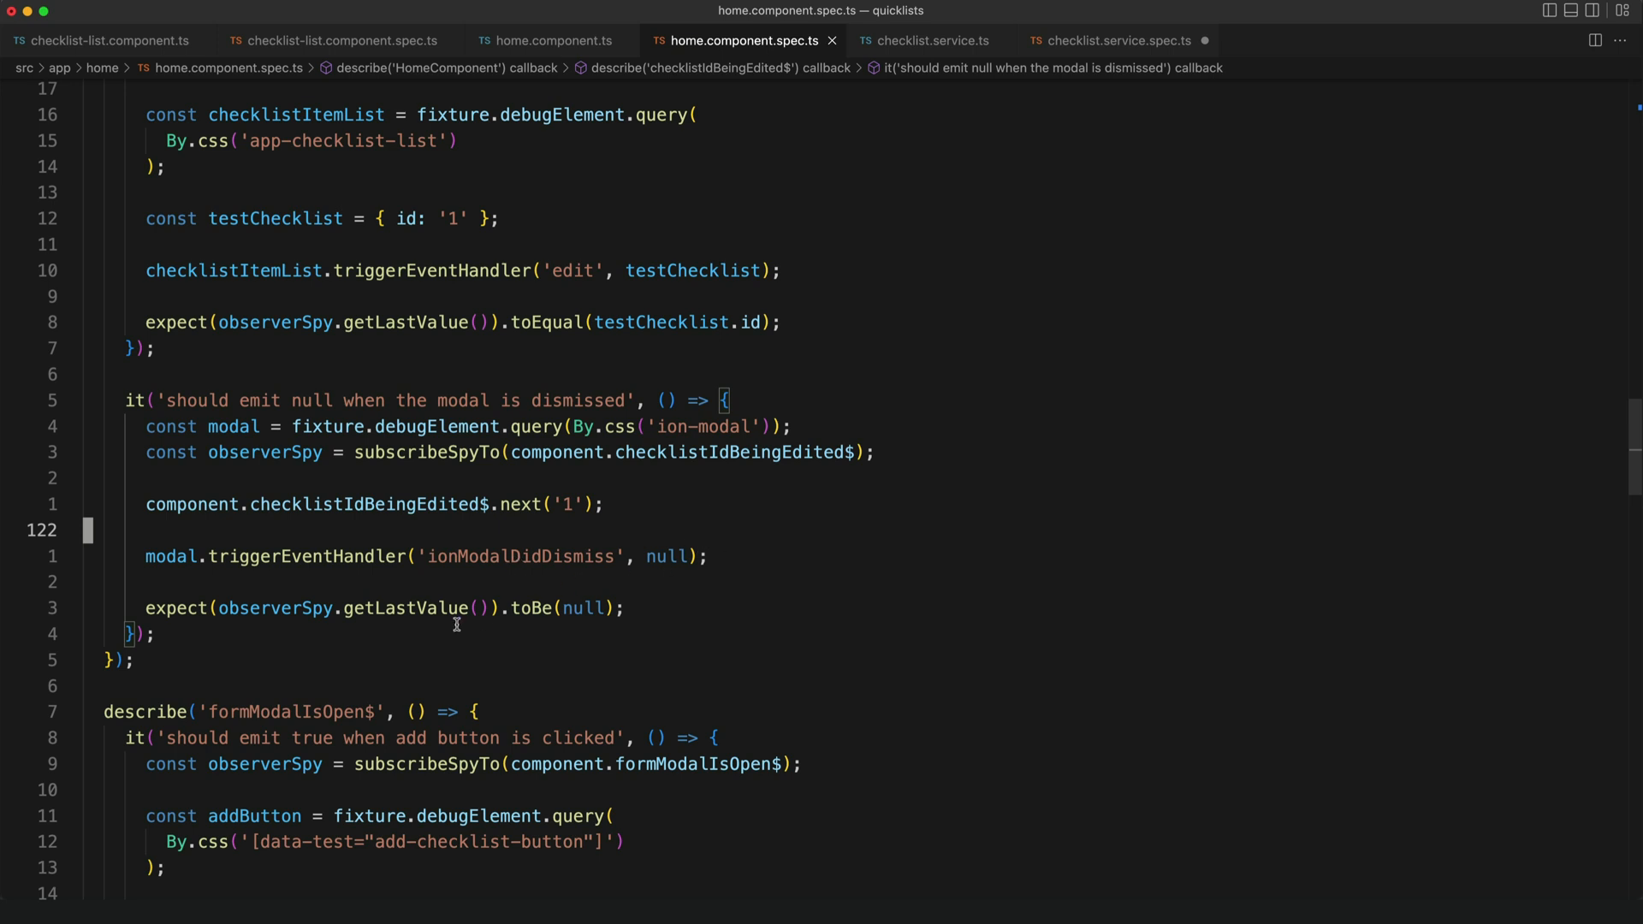
{"action": "mouse_move", "coordinate": [237, 611]}
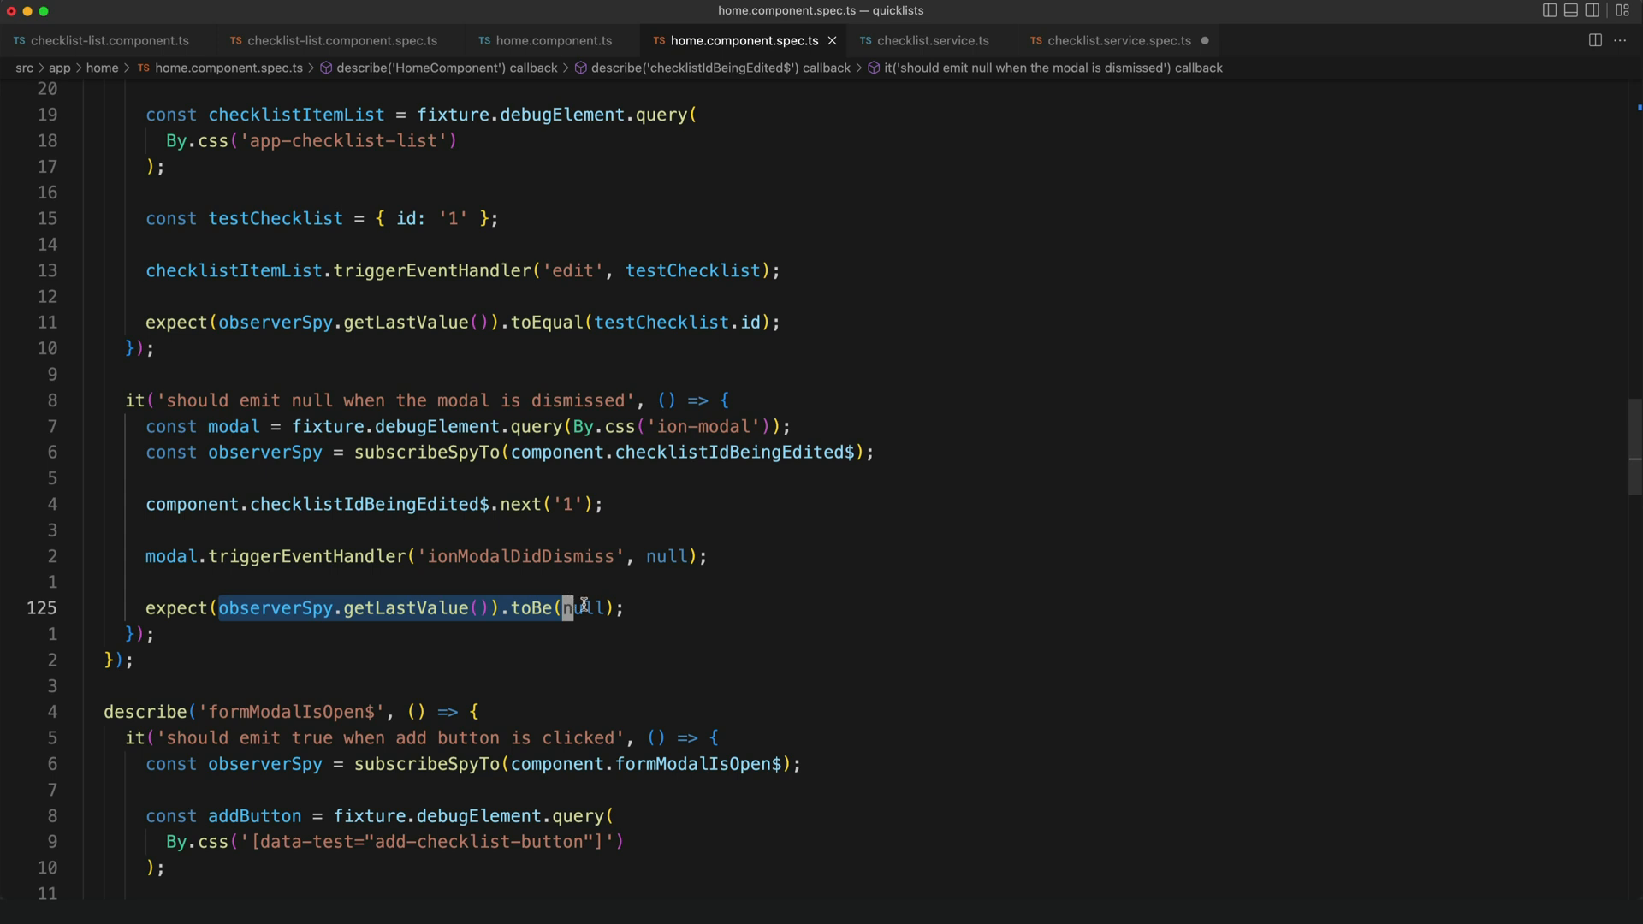
{"action": "mouse_move", "coordinate": [668, 615]}
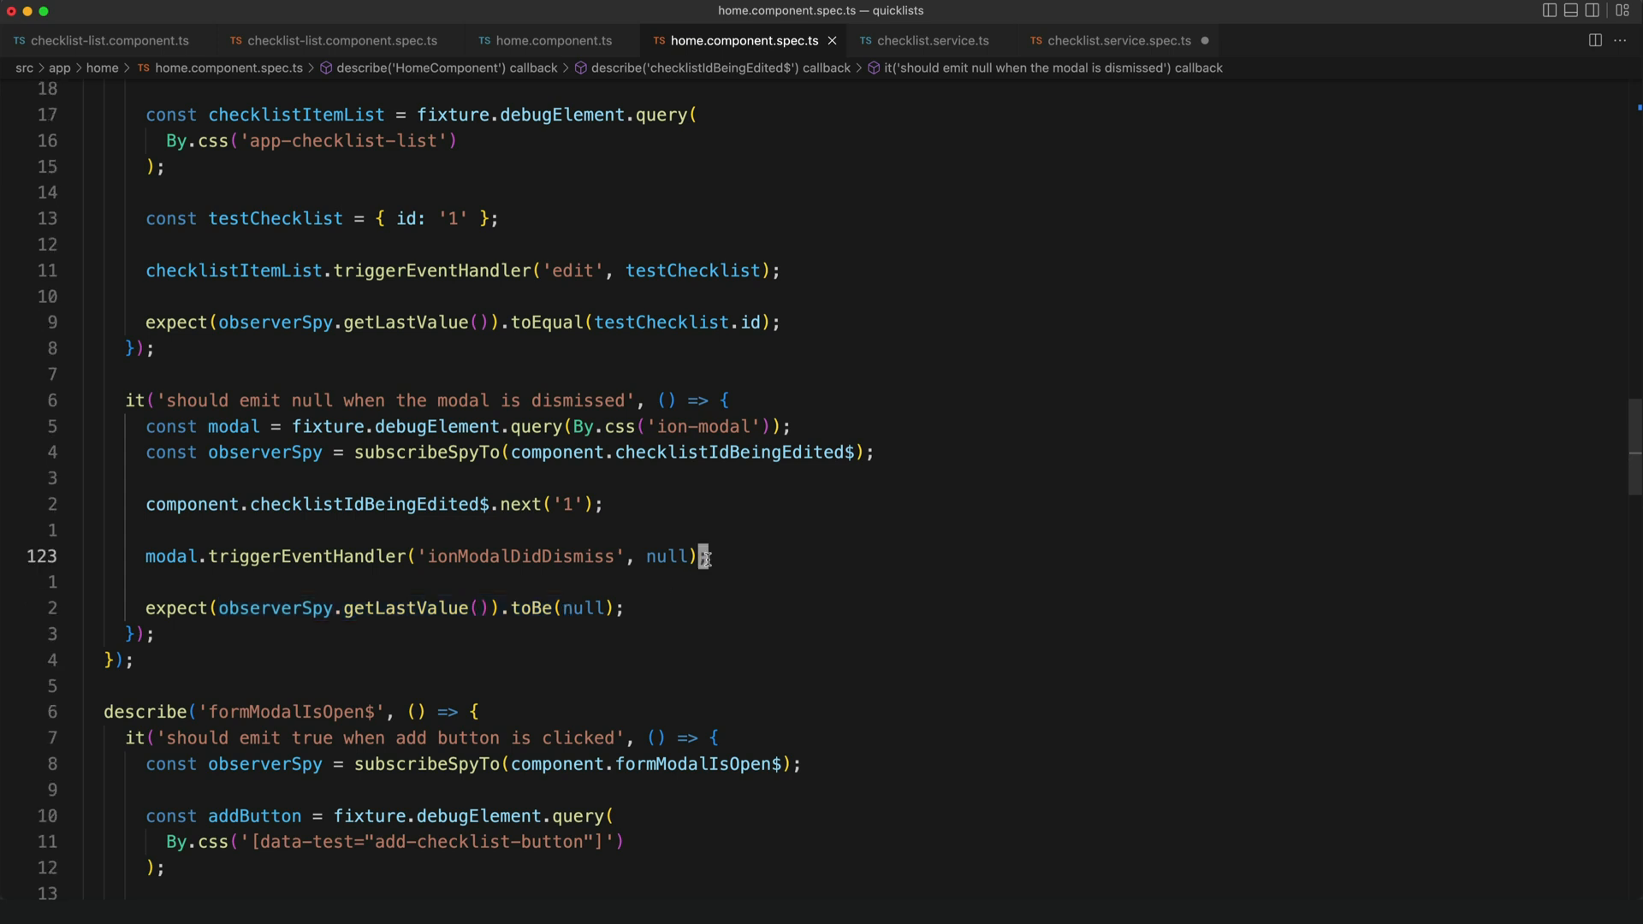
Show checklist.service.ts with its load, get-by-id and add methods.
{"action": "left_click", "coordinate": [923, 41]}
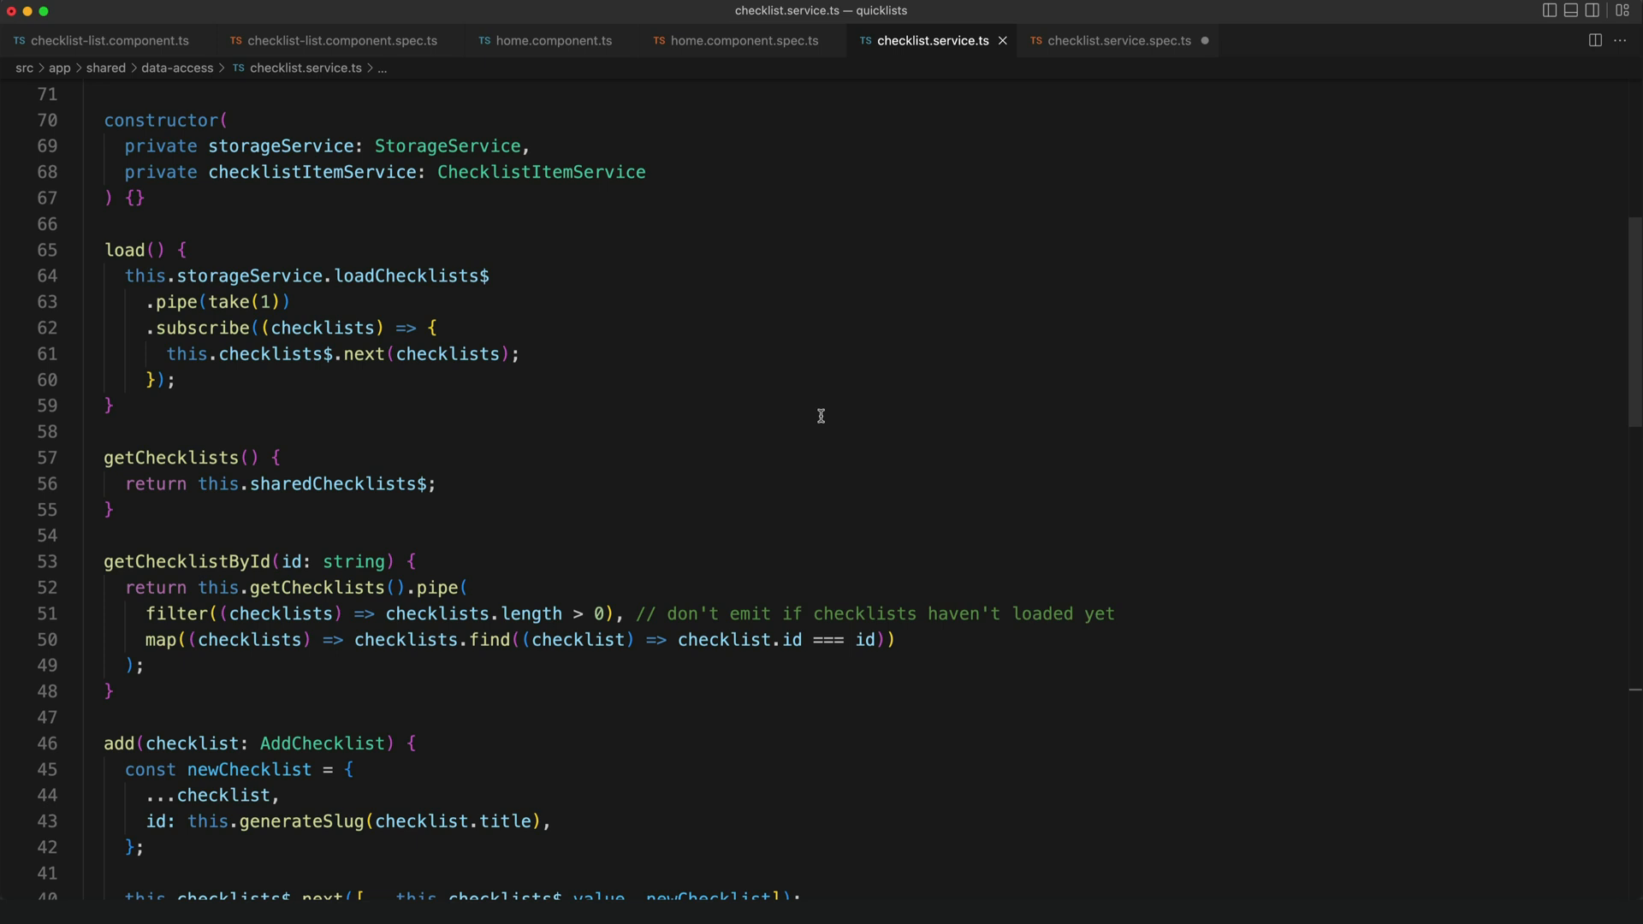
{"action": "mouse_move", "coordinate": [825, 407]}
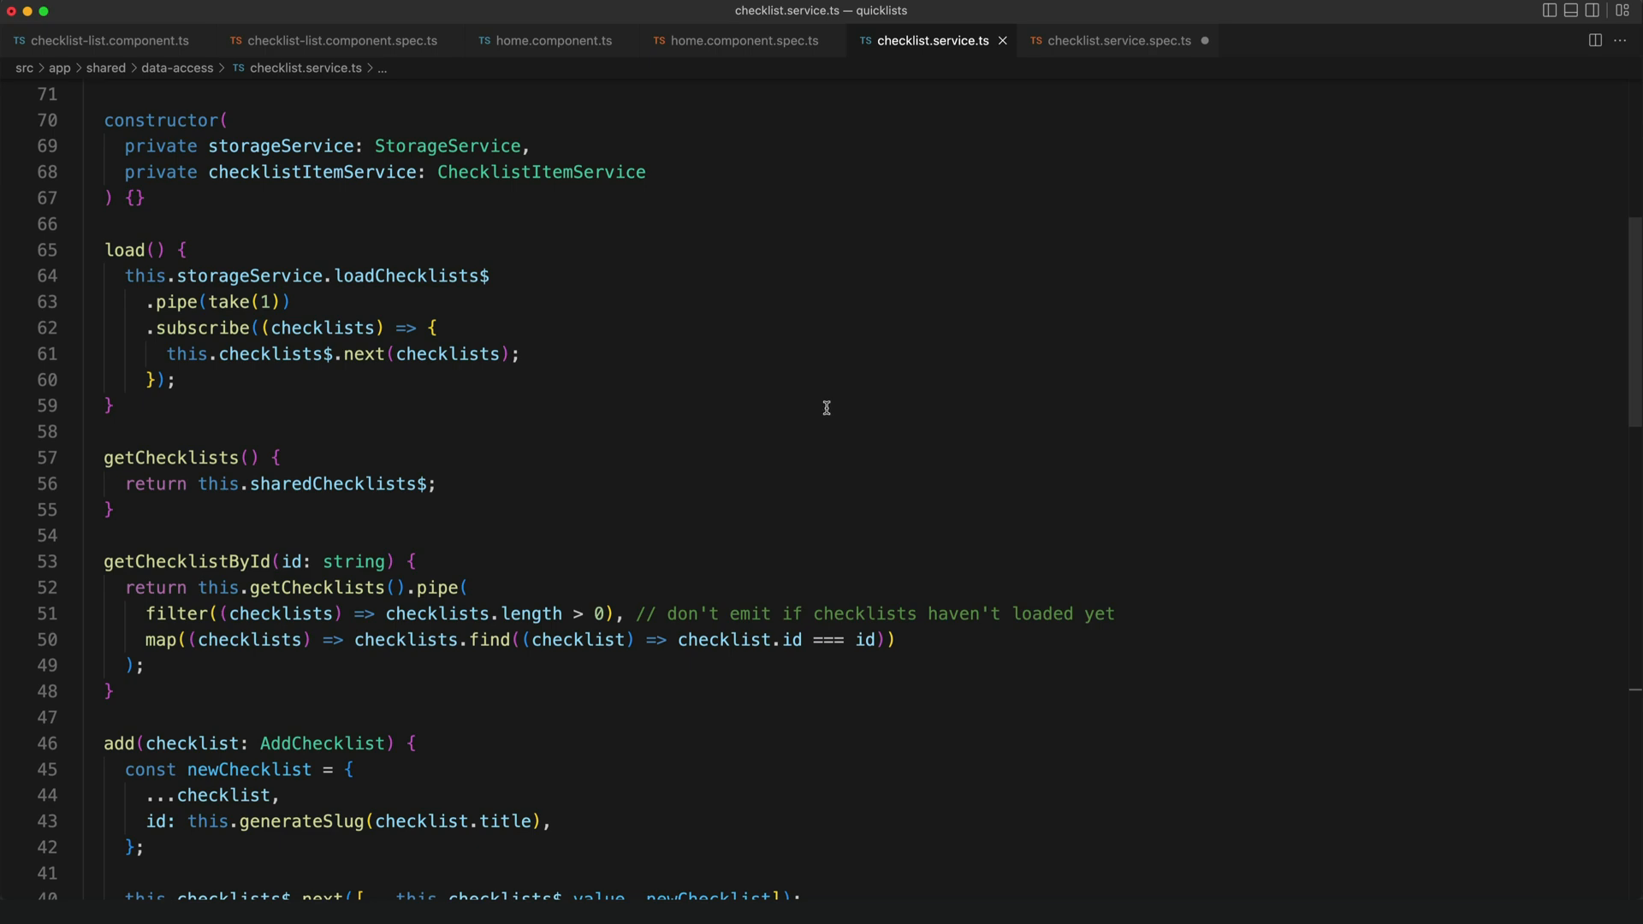
Show checklist.service.spec.ts with its load, getChecklists and getChecklistById spy tests.
{"action": "left_click", "coordinate": [1117, 40]}
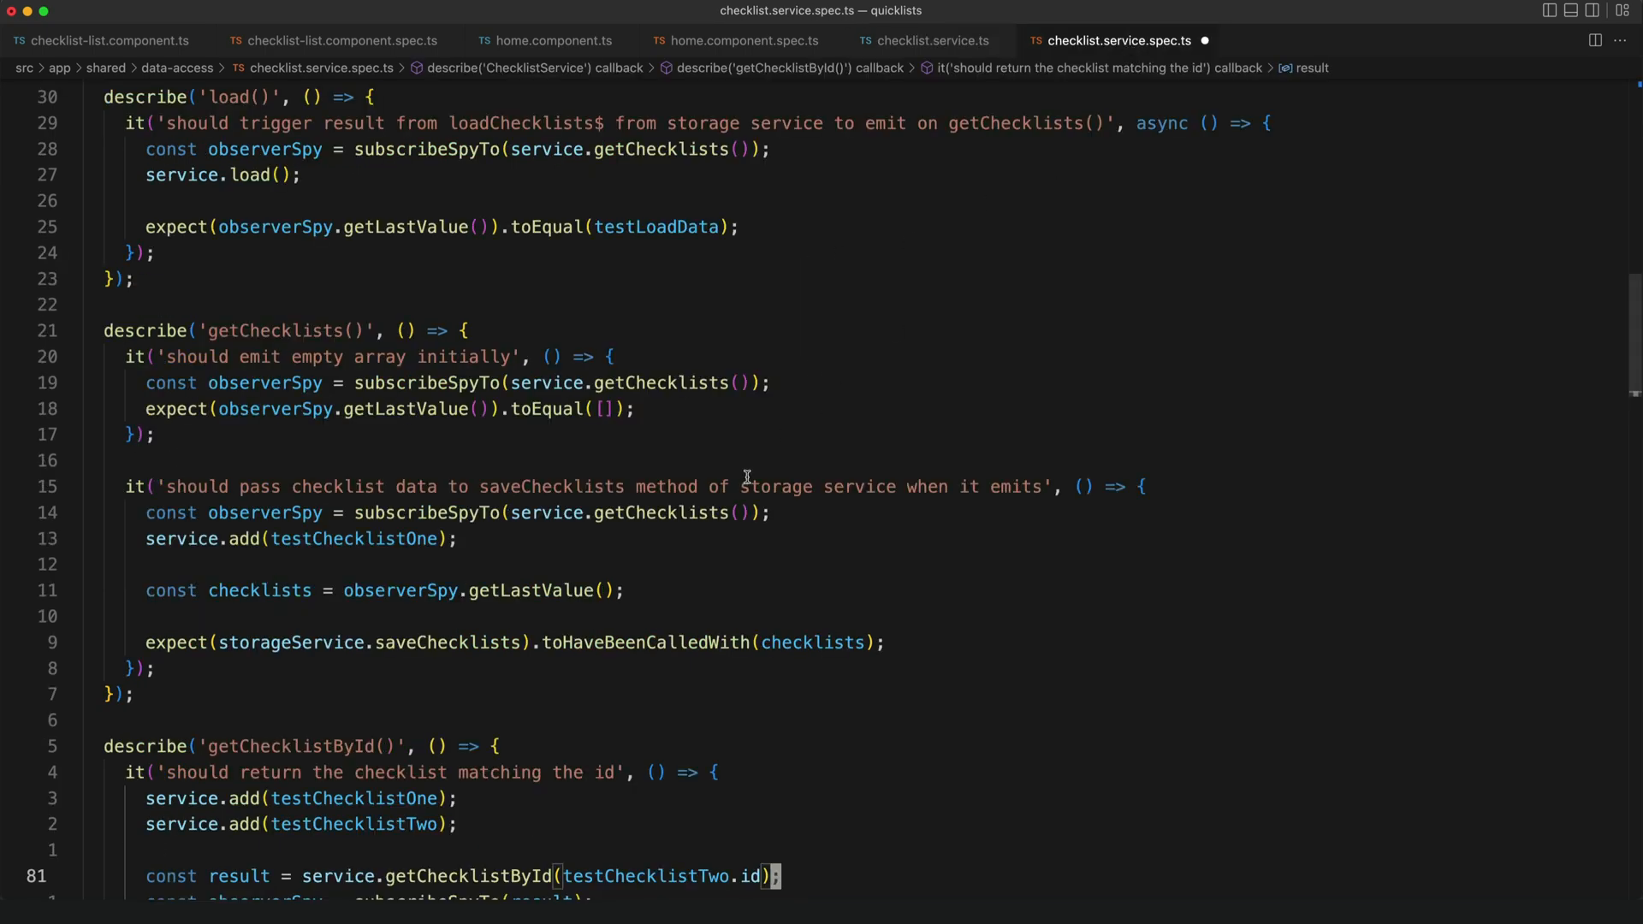
{"action": "scroll", "scroll_direction": "down", "scroll_amount": 3}
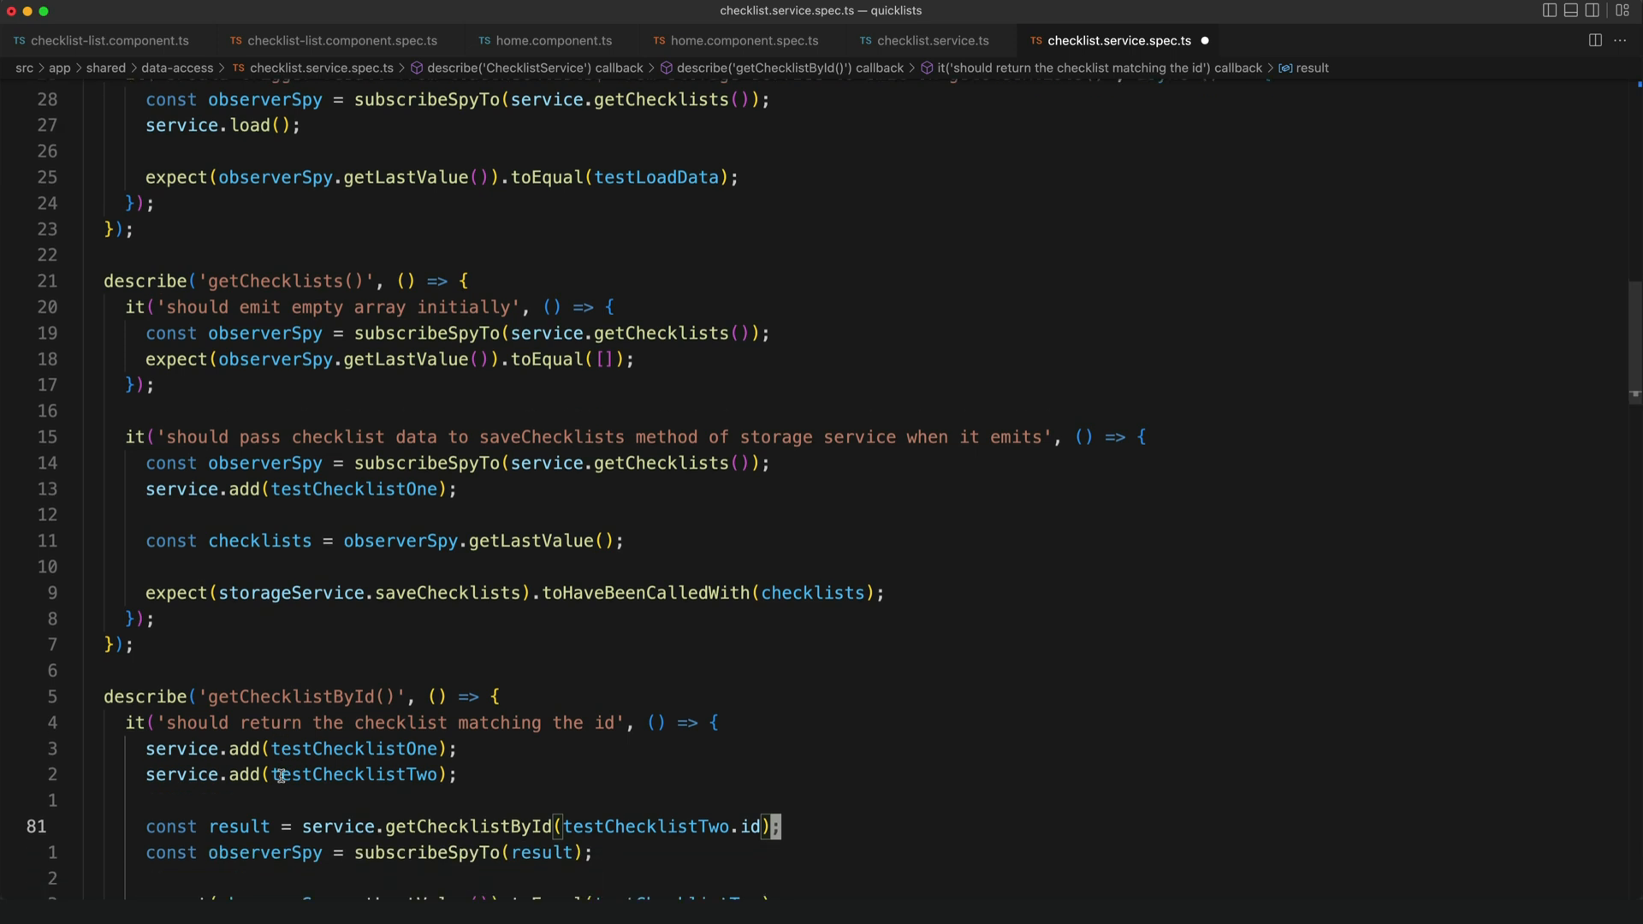
{"action": "scroll", "scroll_direction": "down", "scroll_amount": 3}
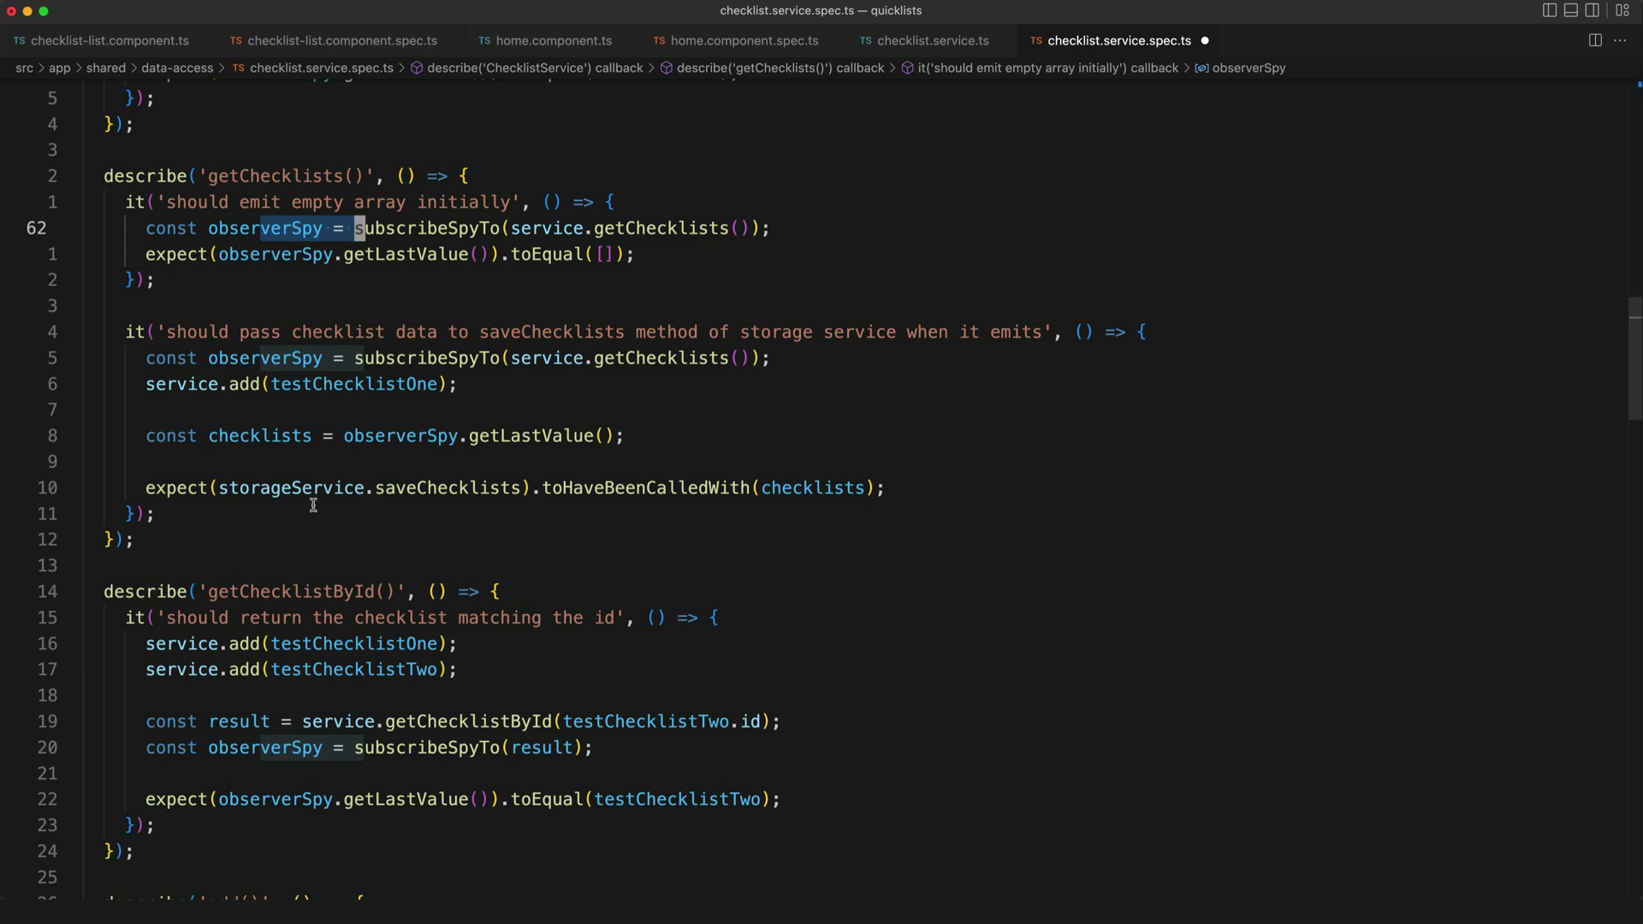
{"action": "left_click", "coordinate": [379, 358]}
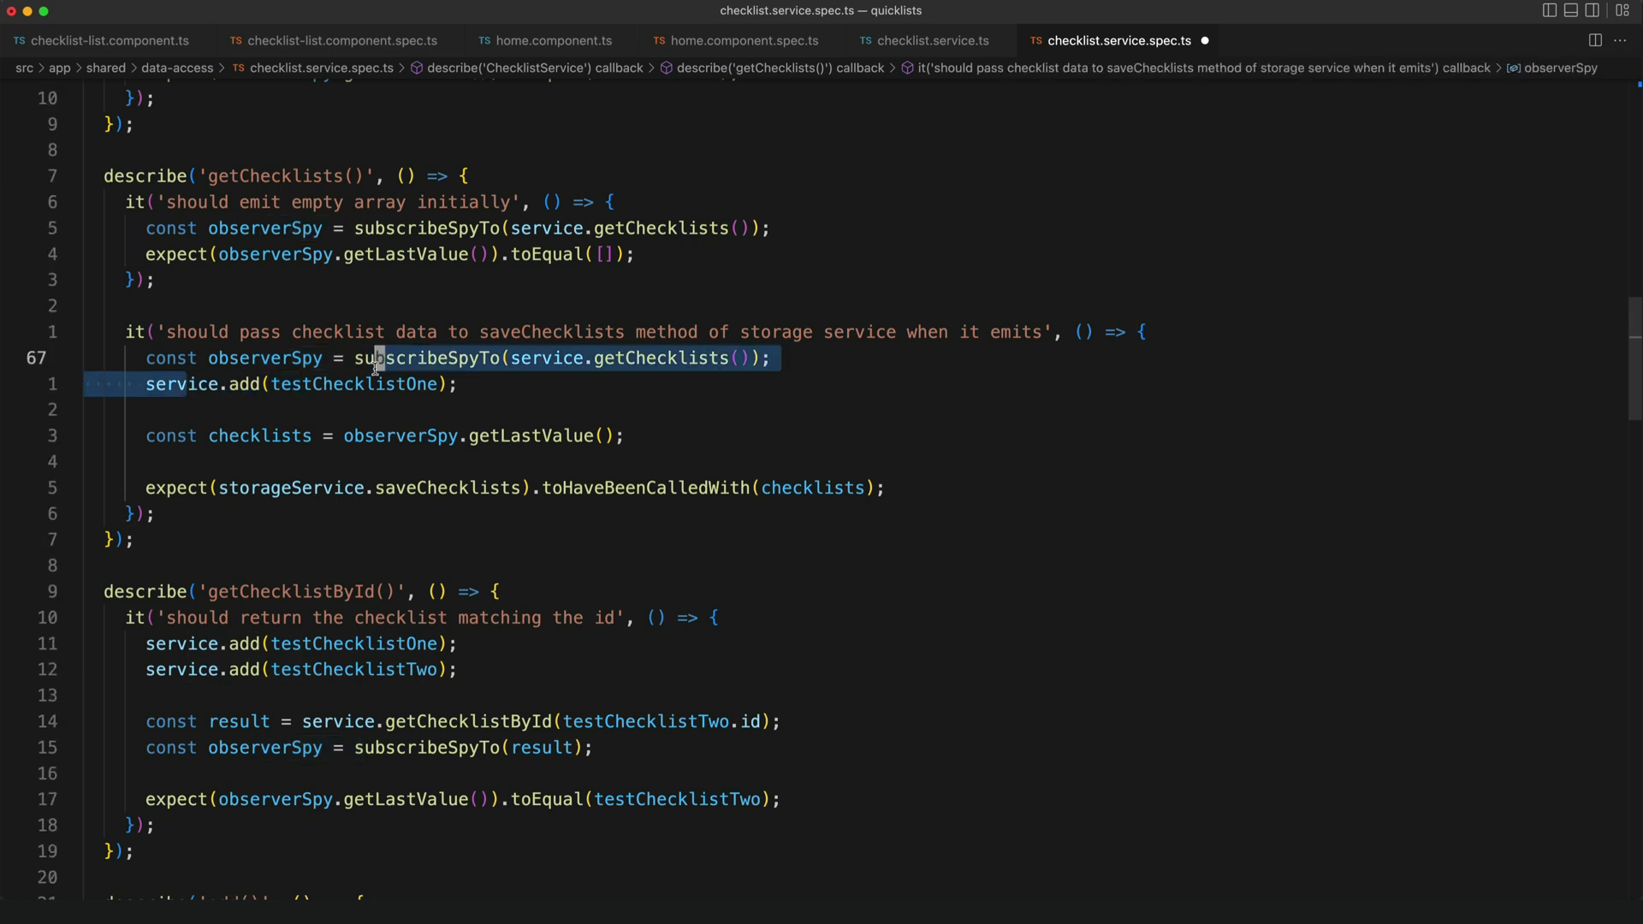
{"action": "mouse_move", "coordinate": [288, 481]}
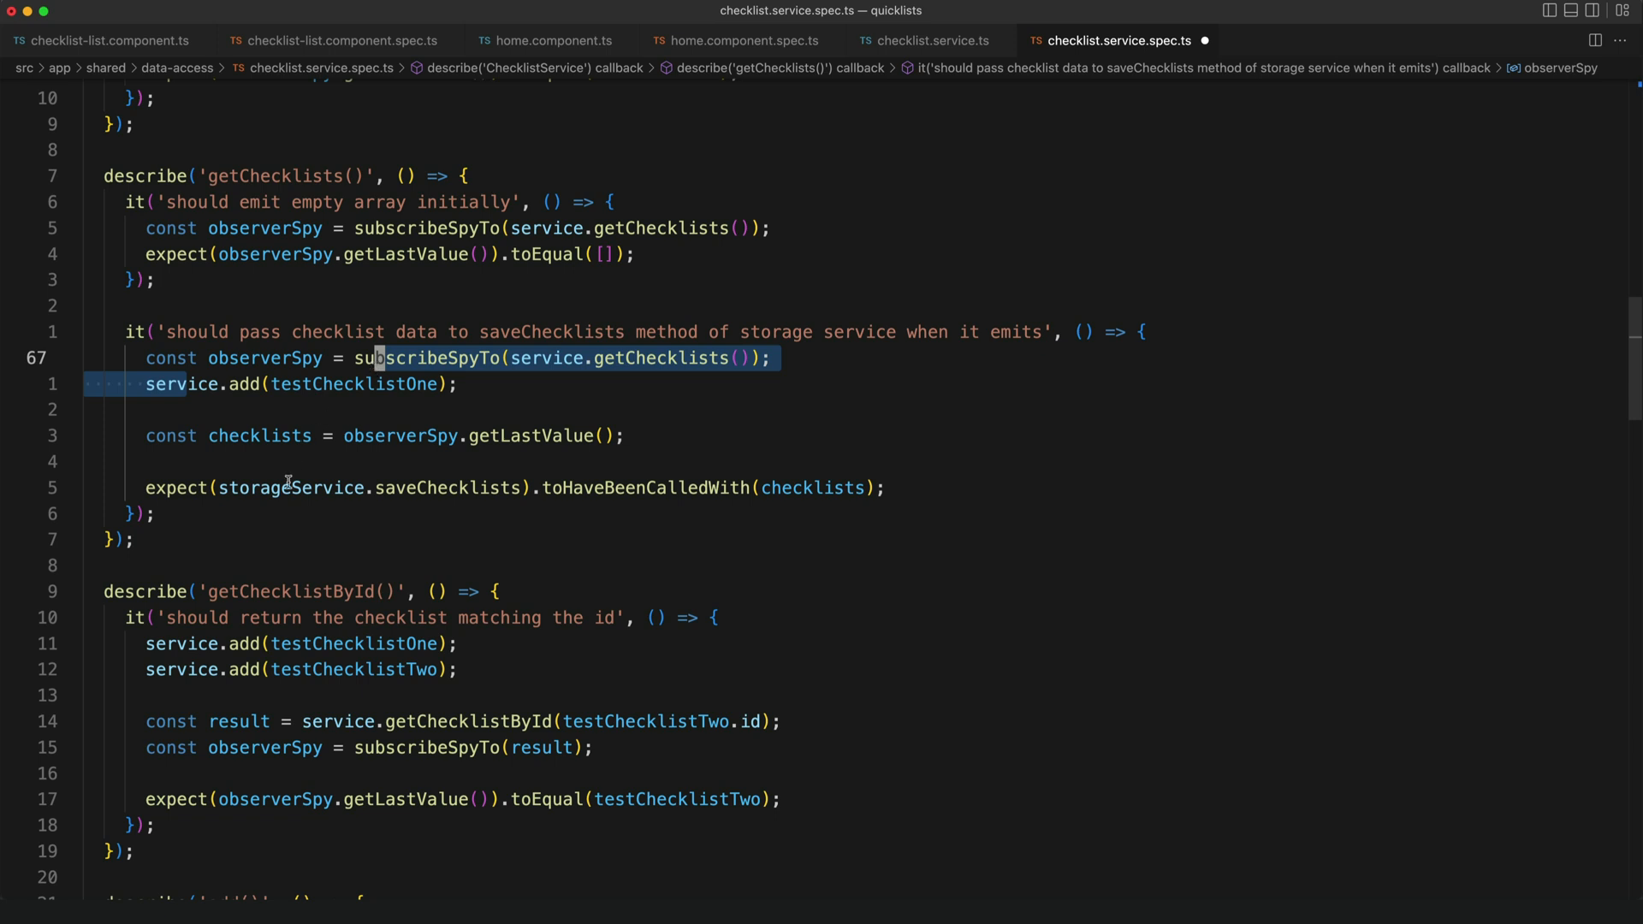
{"action": "mouse_move", "coordinate": [313, 557]}
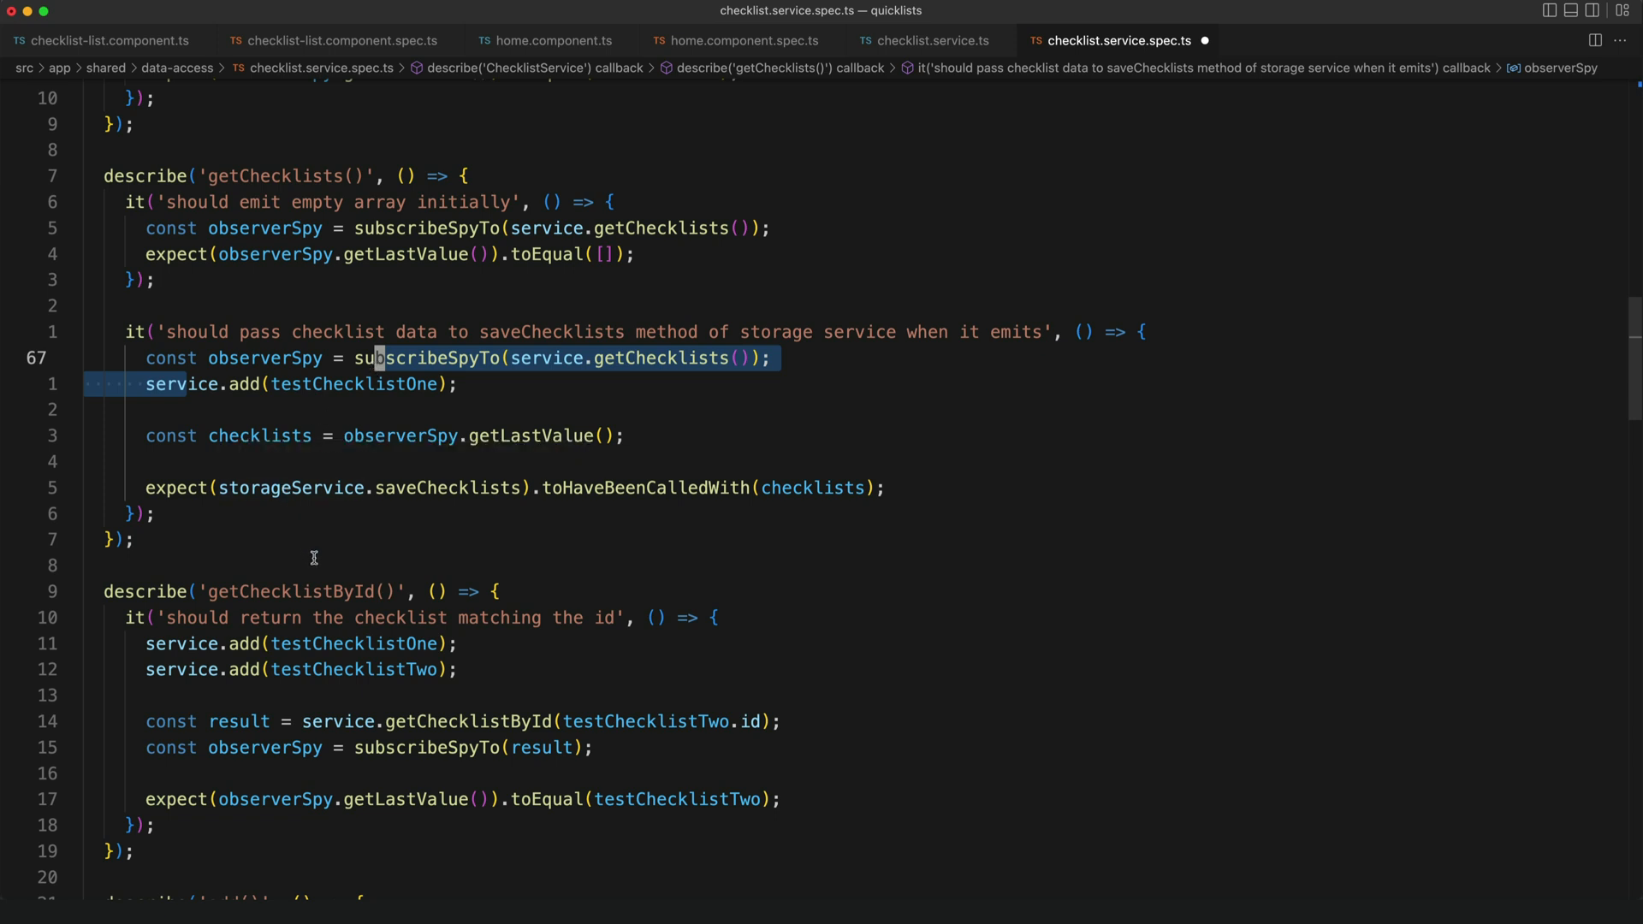
{"action": "mouse_move", "coordinate": [514, 331]}
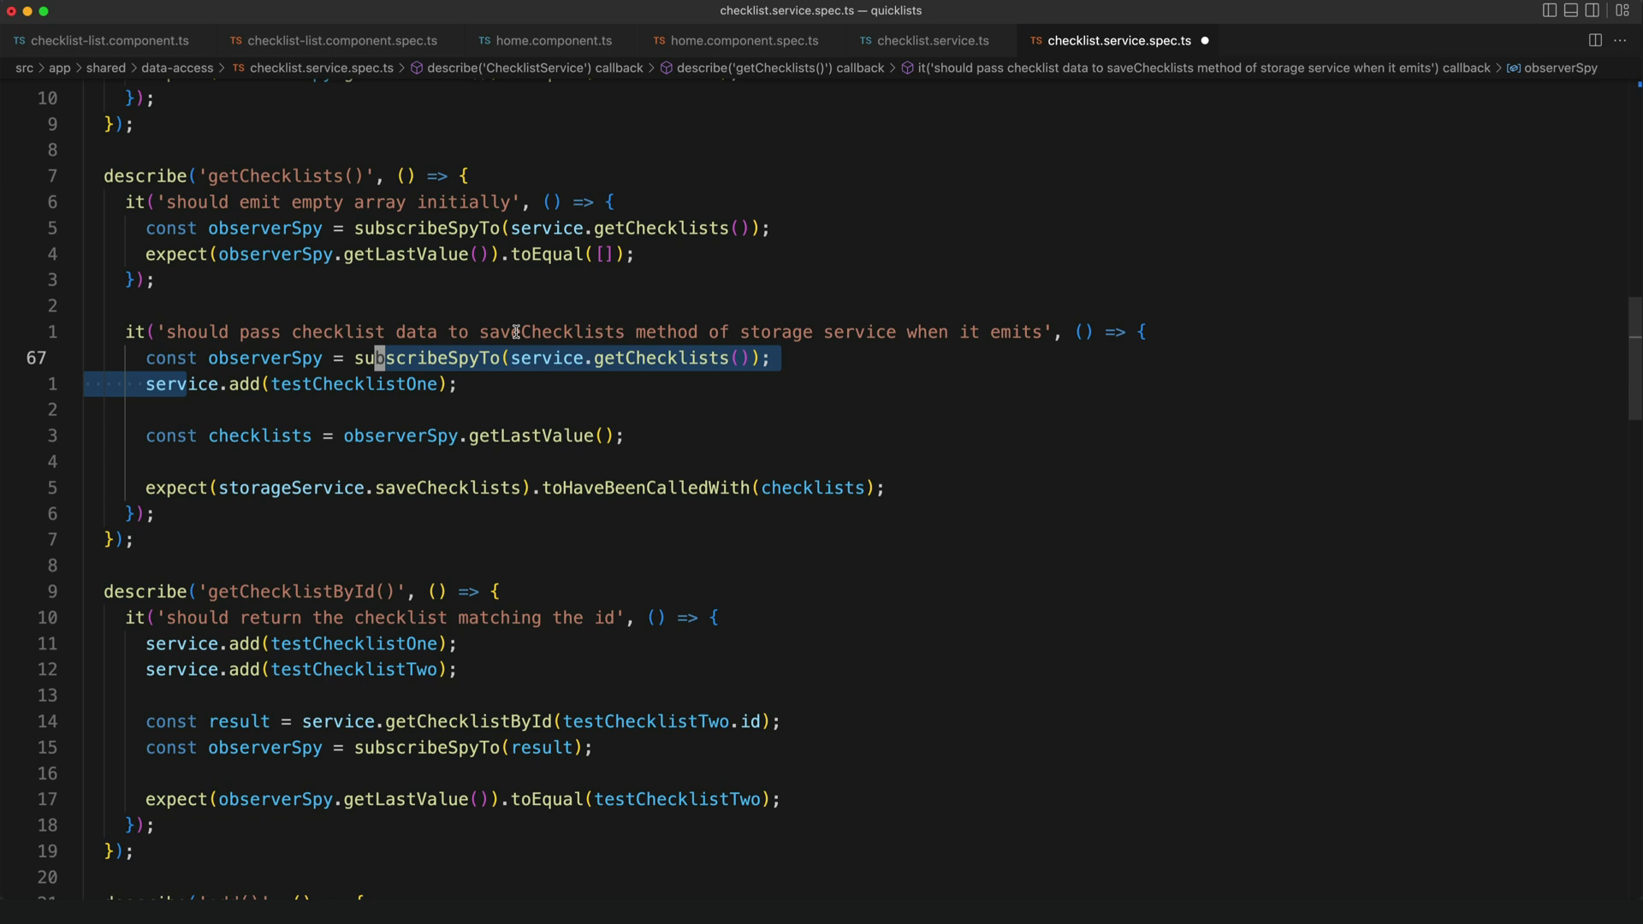
{"action": "mouse_move", "coordinate": [930, 40]}
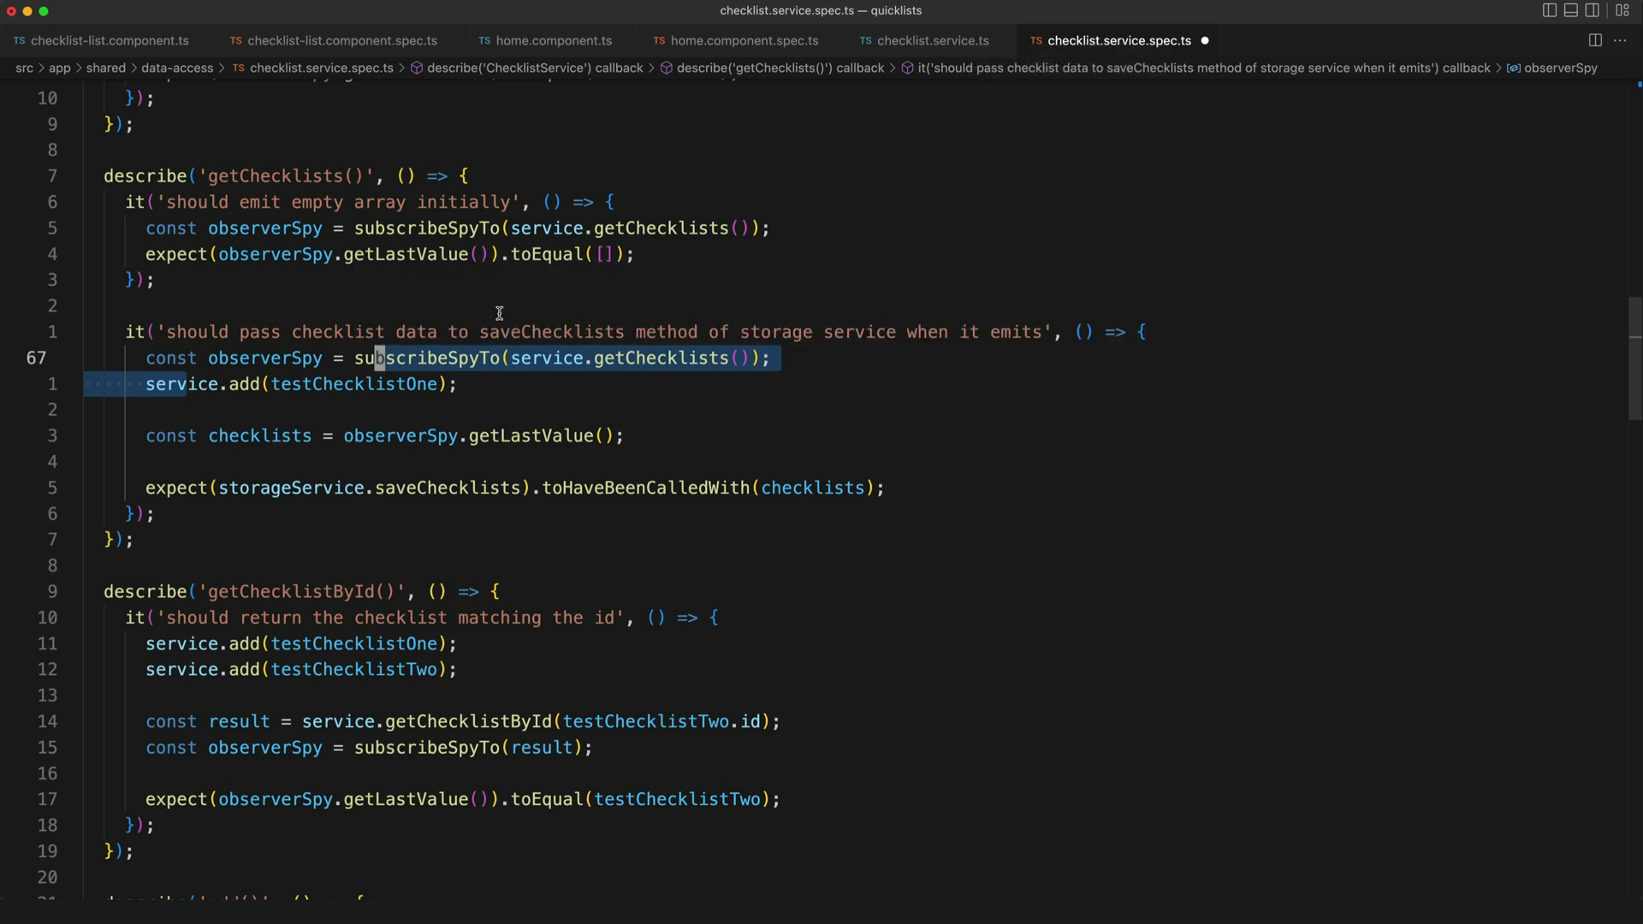
{"action": "mouse_move", "coordinate": [650, 312]}
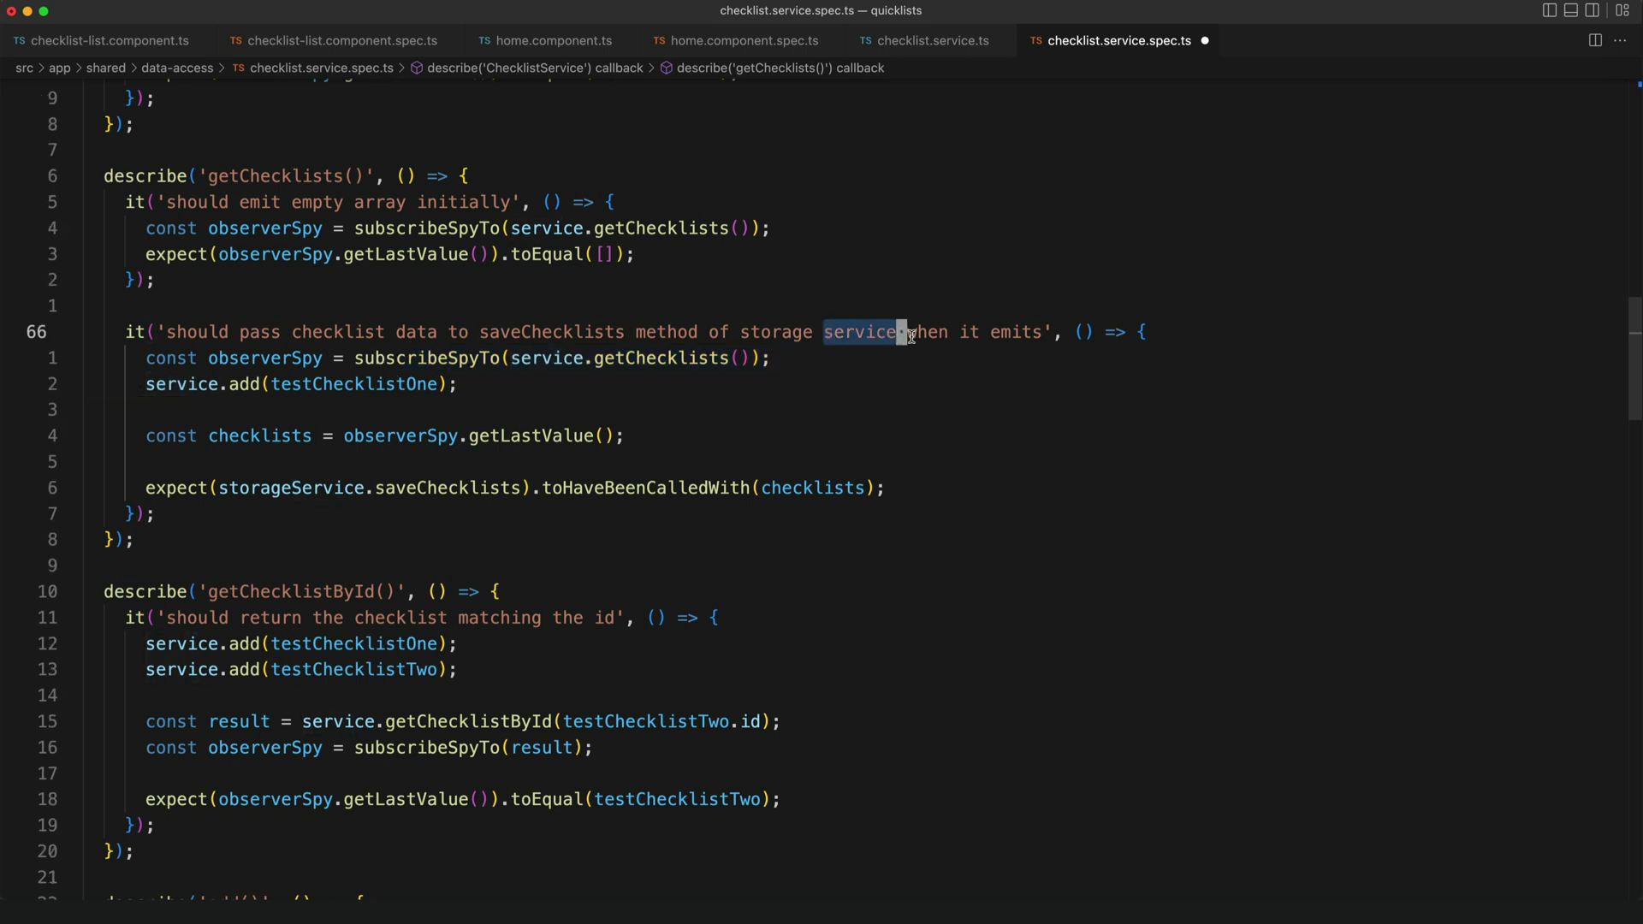
{"action": "mouse_move", "coordinate": [189, 398]}
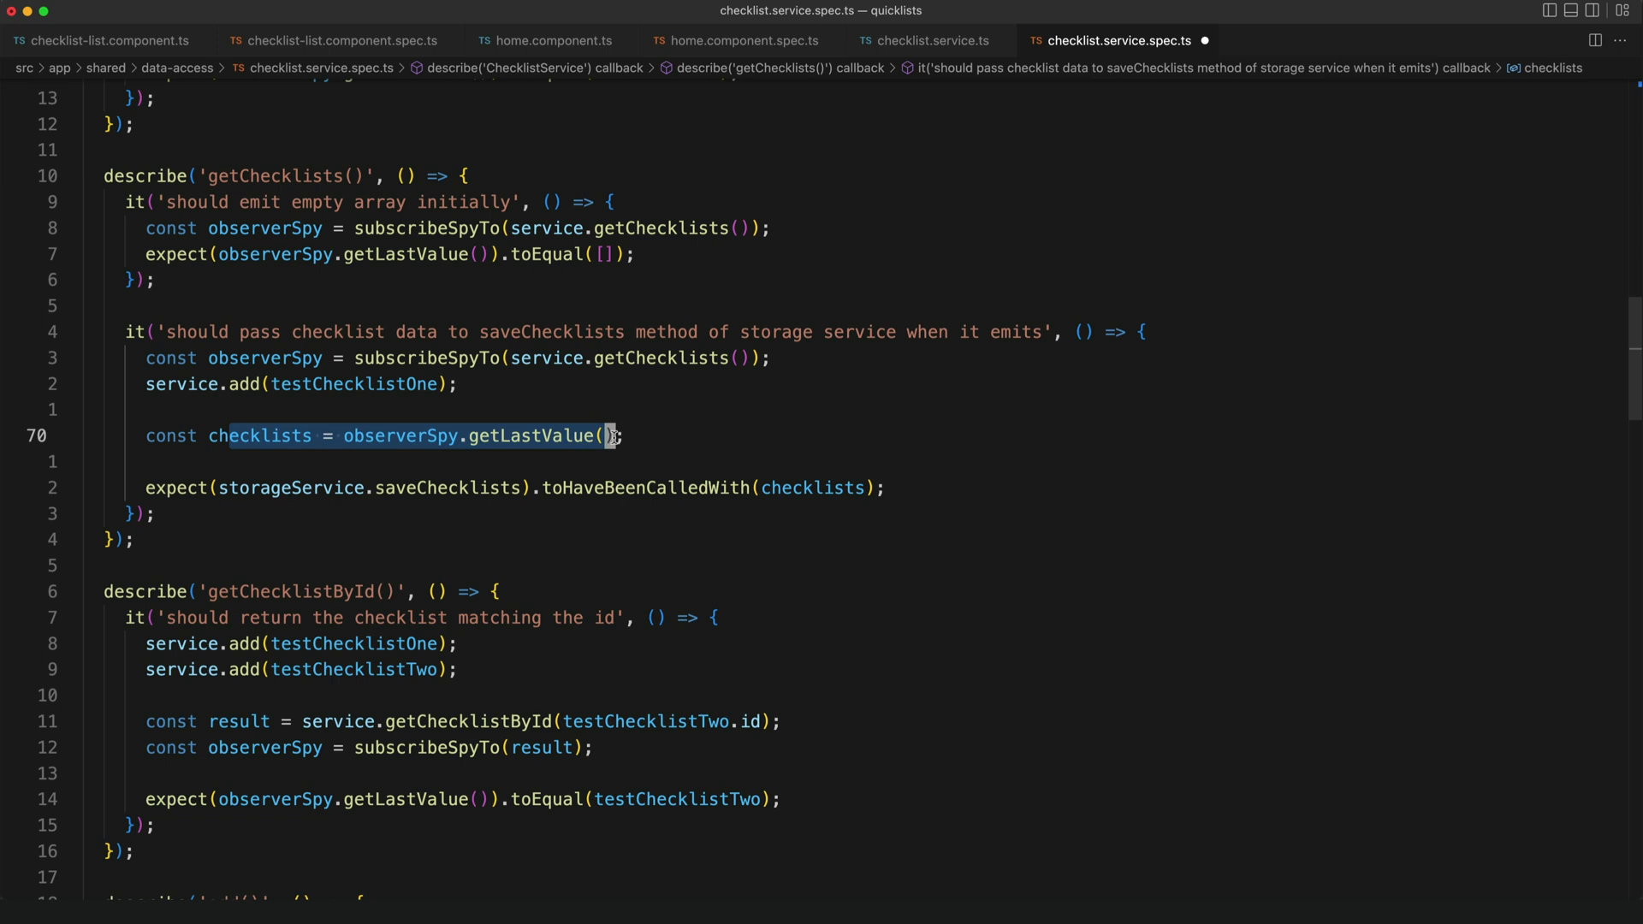
{"action": "mouse_move", "coordinate": [479, 508]}
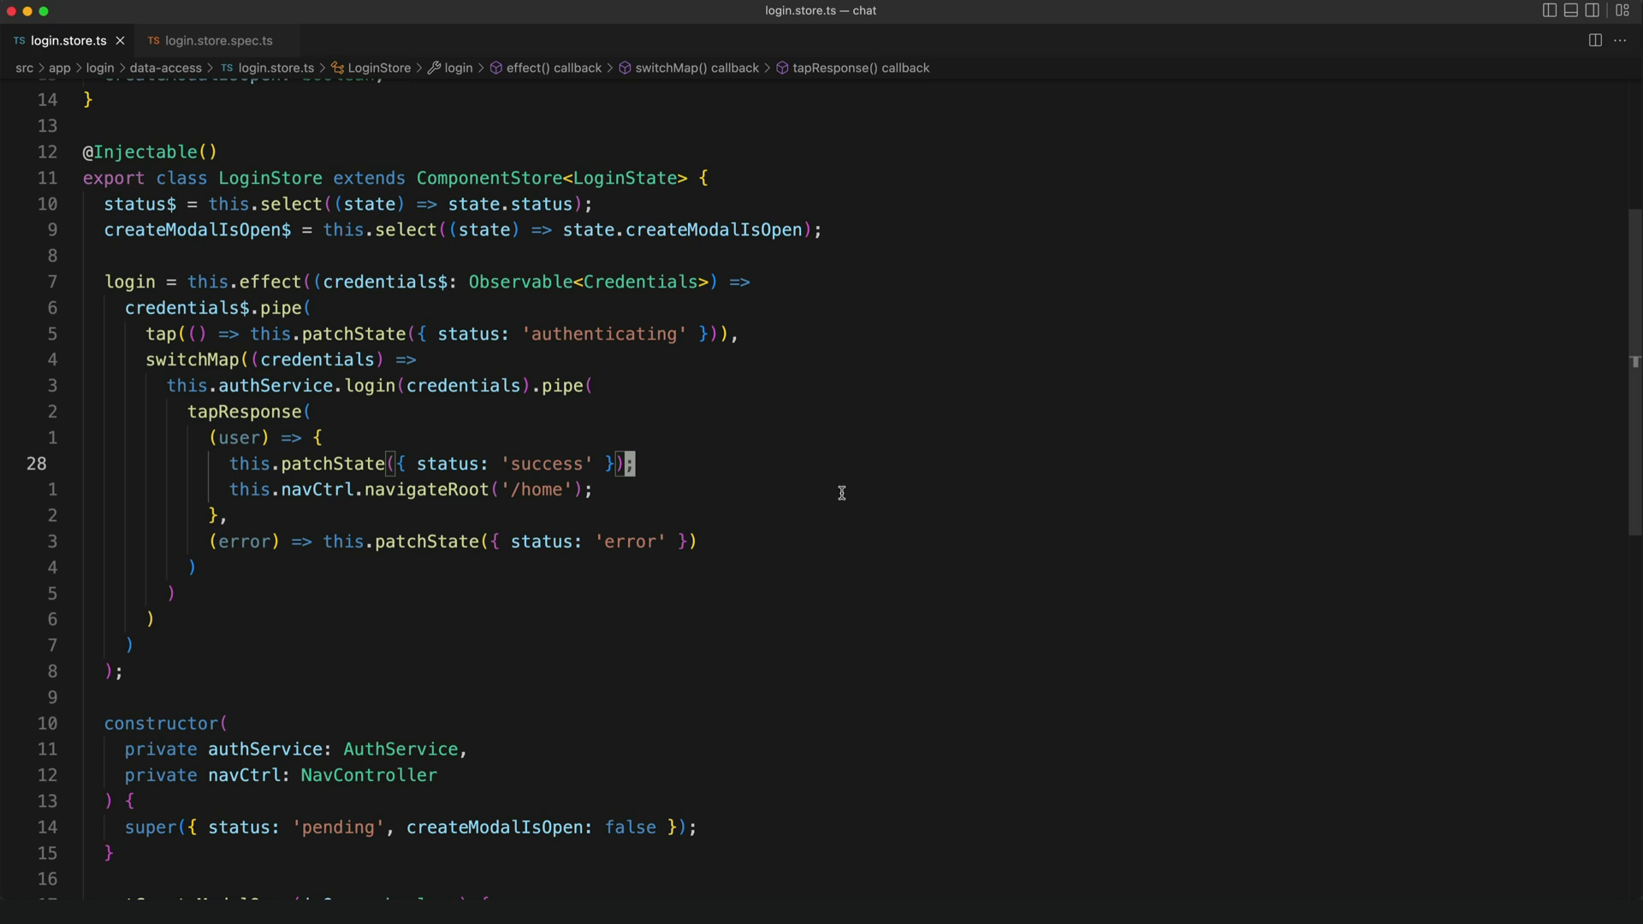
{"action": "mouse_move", "coordinate": [694, 510]}
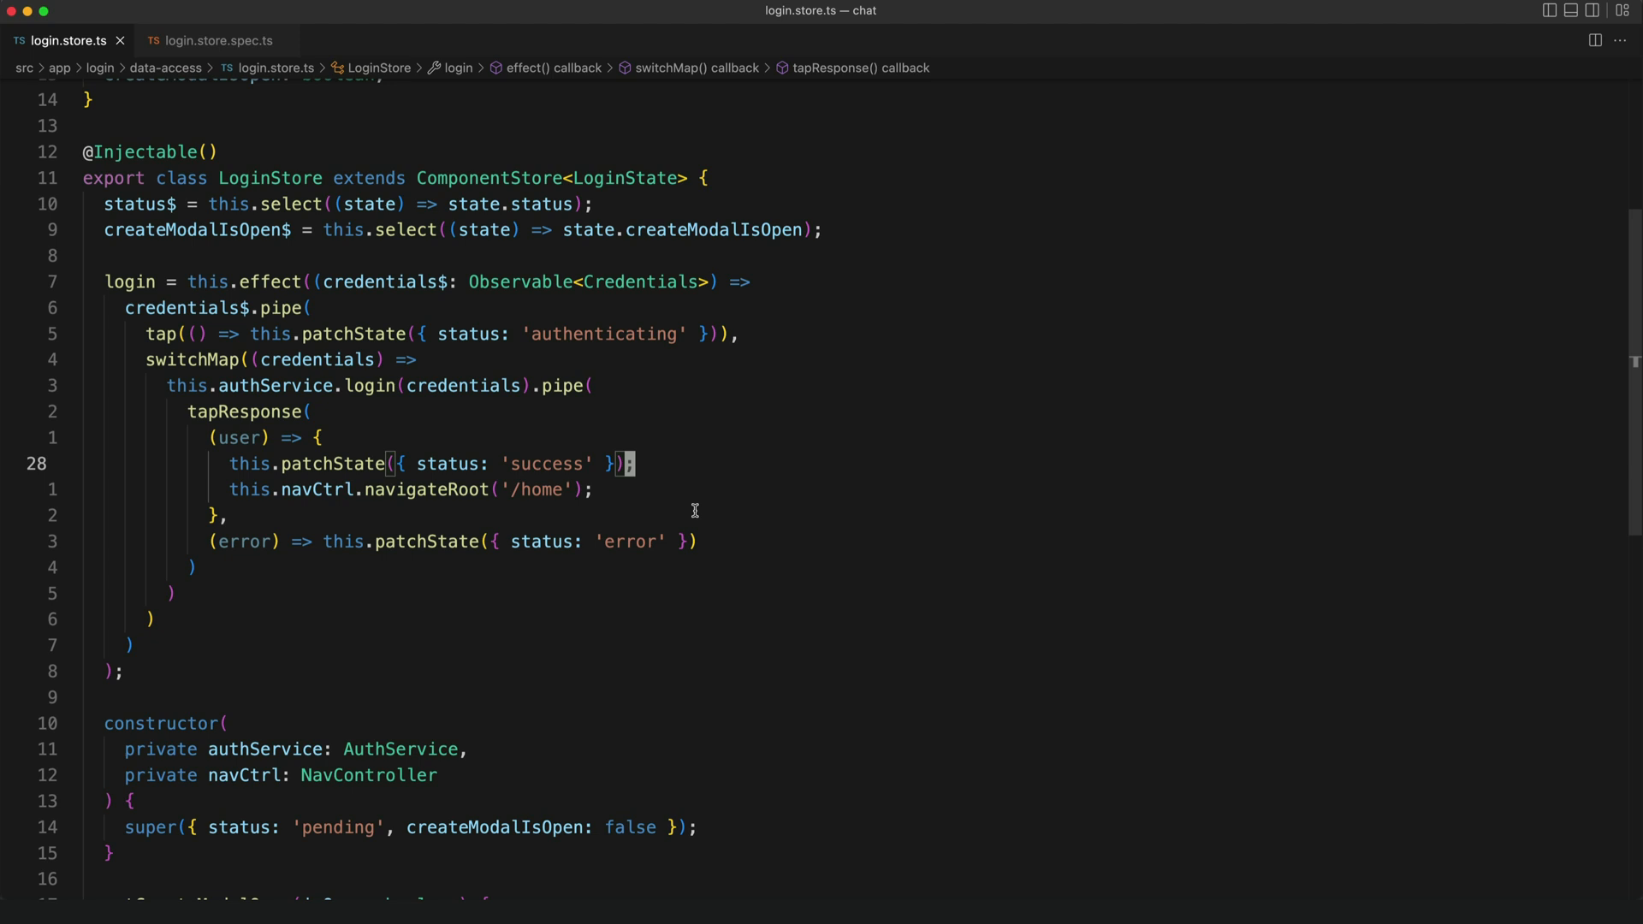
{"action": "mouse_move", "coordinate": [421, 333]}
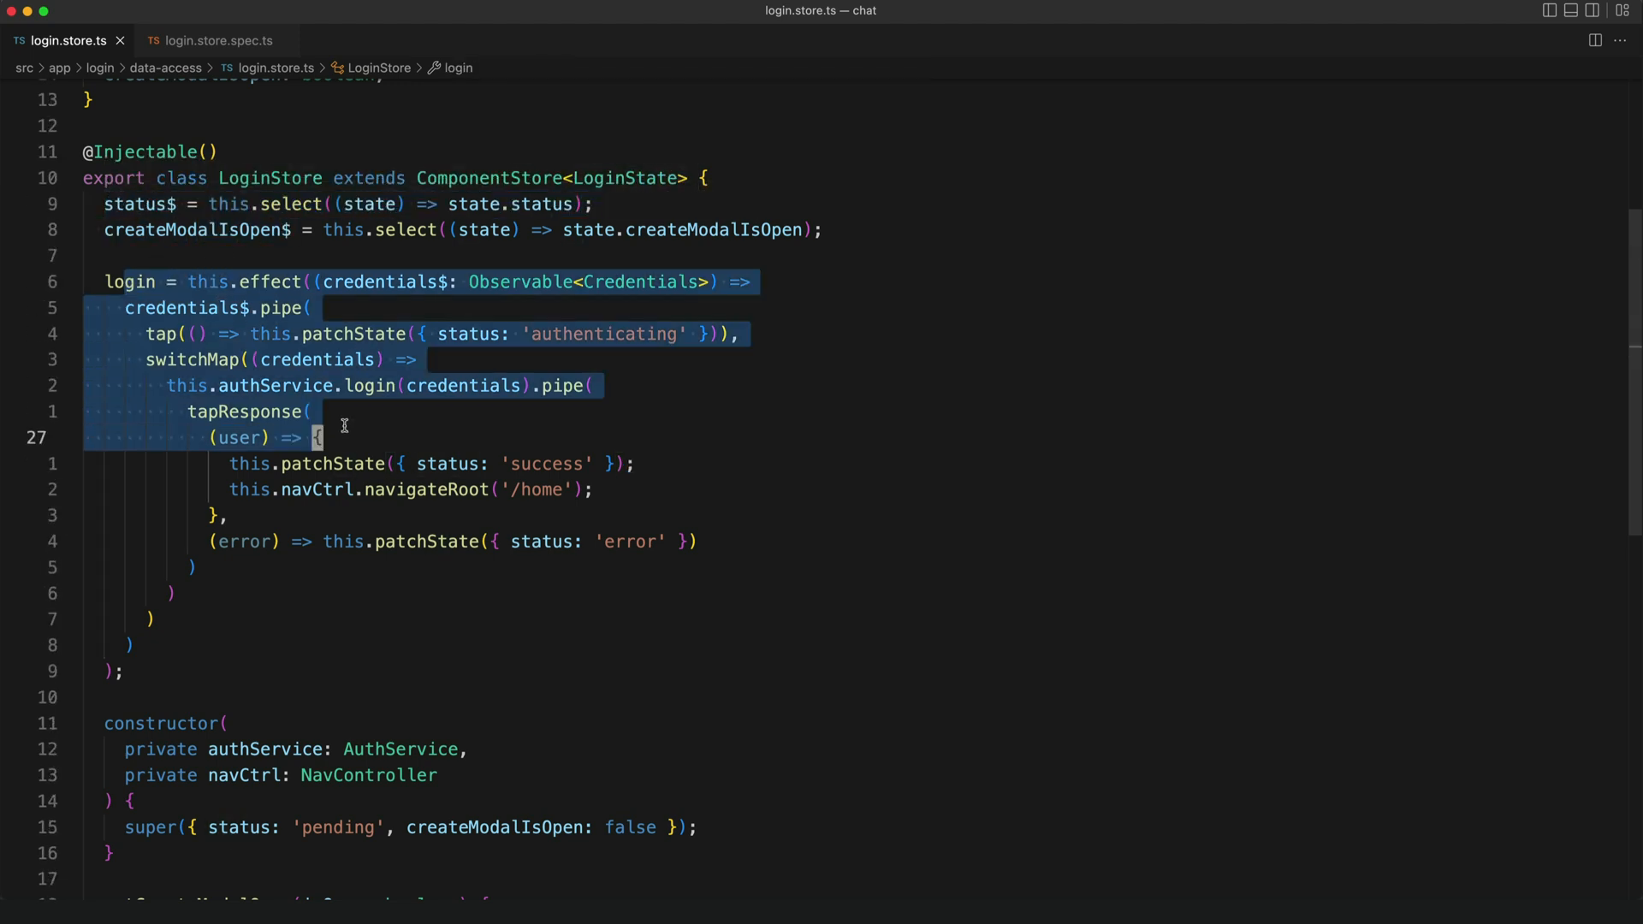
Show login.store.spec.ts with its status$ tests driven by the login effect.
{"action": "left_click", "coordinate": [215, 40]}
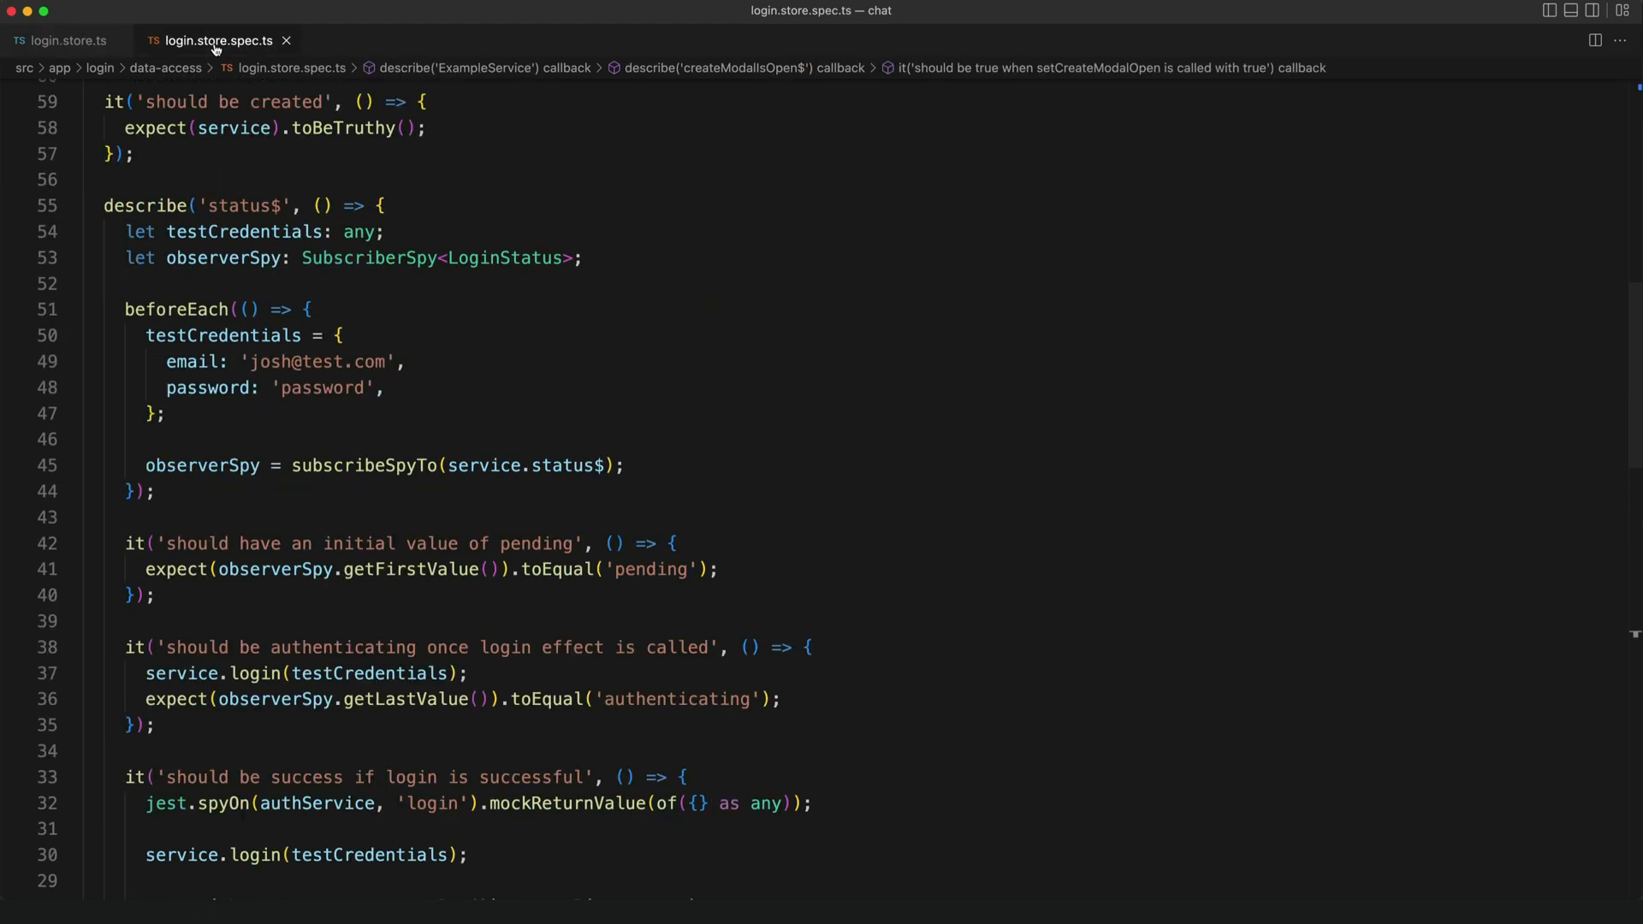
{"action": "mouse_move", "coordinate": [504, 365]}
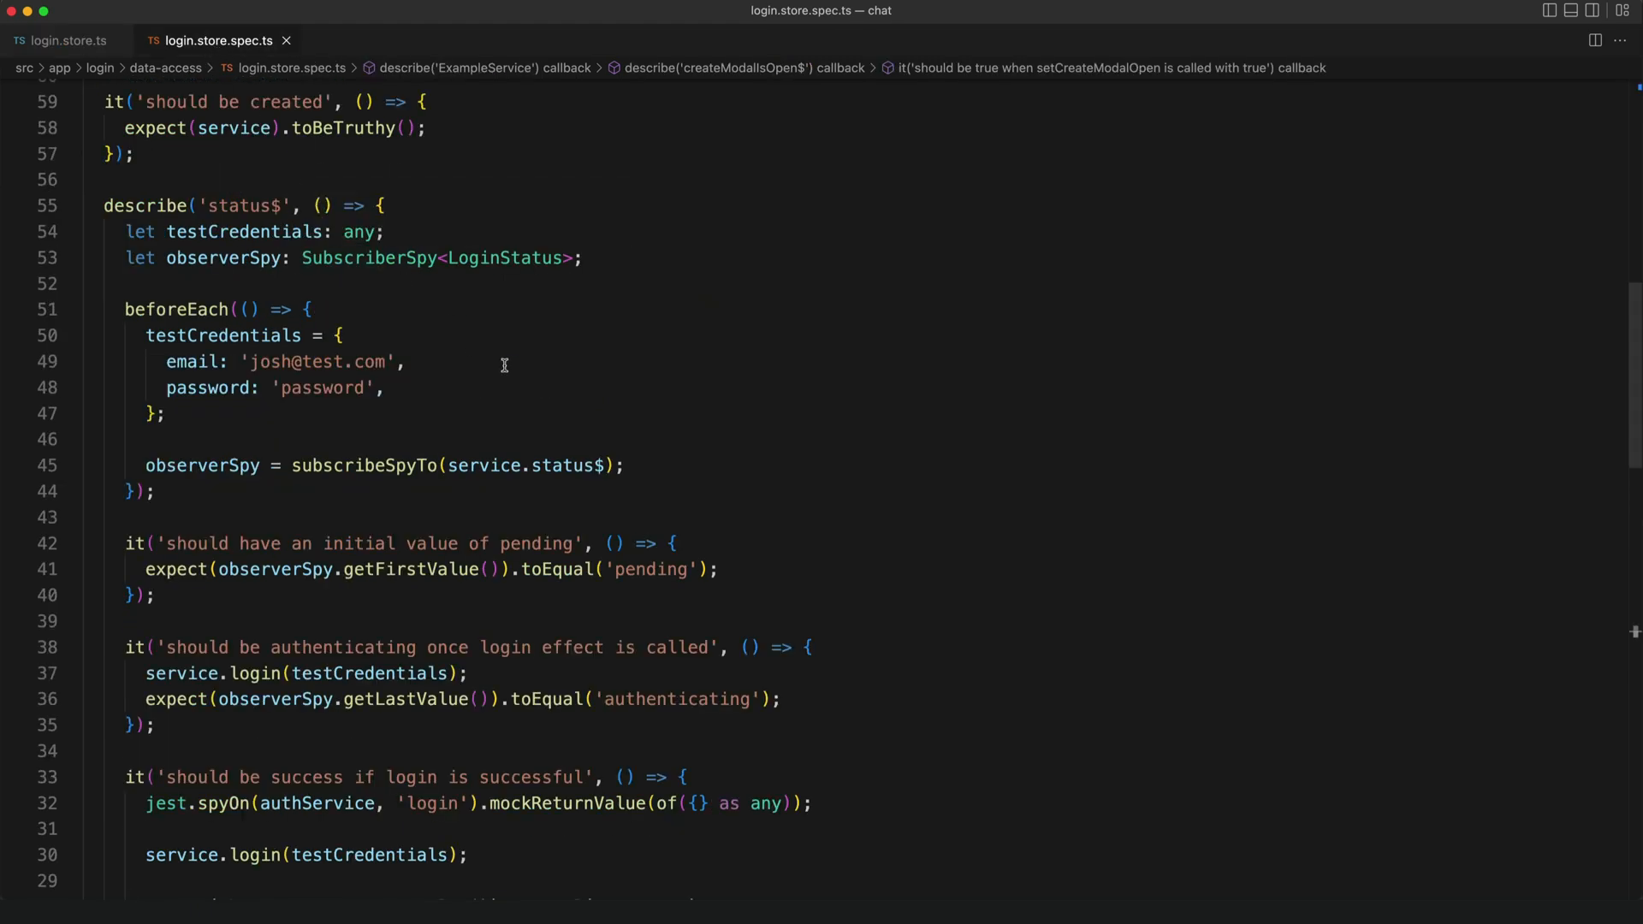
{"action": "scroll", "scroll_direction": "up", "scroll_amount": 3}
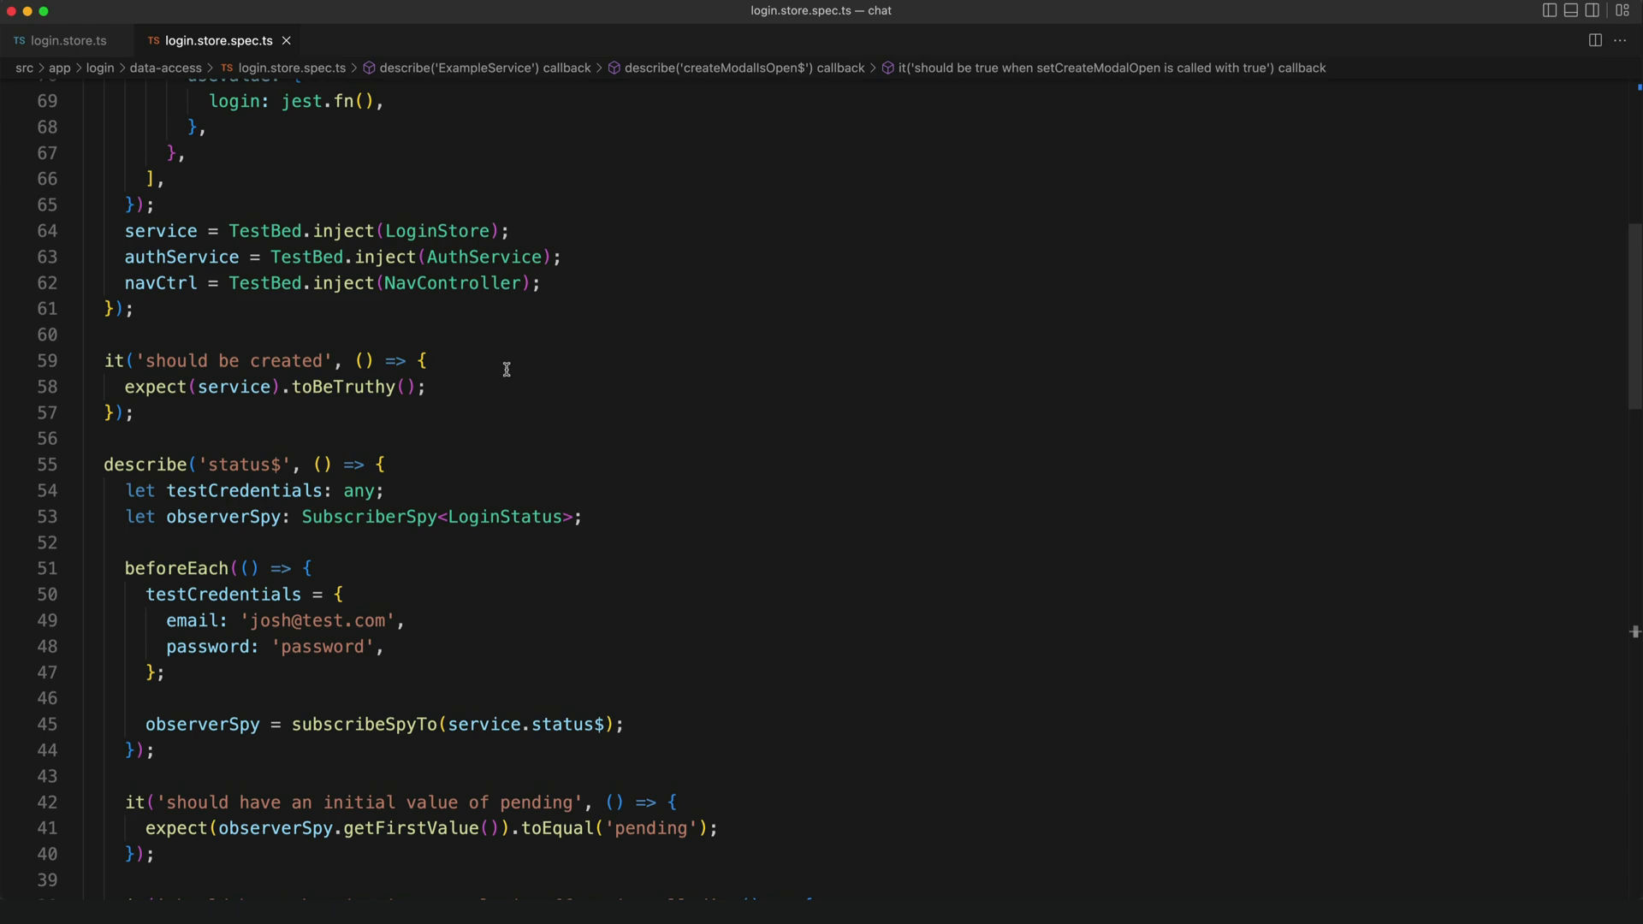
{"action": "scroll", "scroll_direction": "down", "scroll_amount": 3}
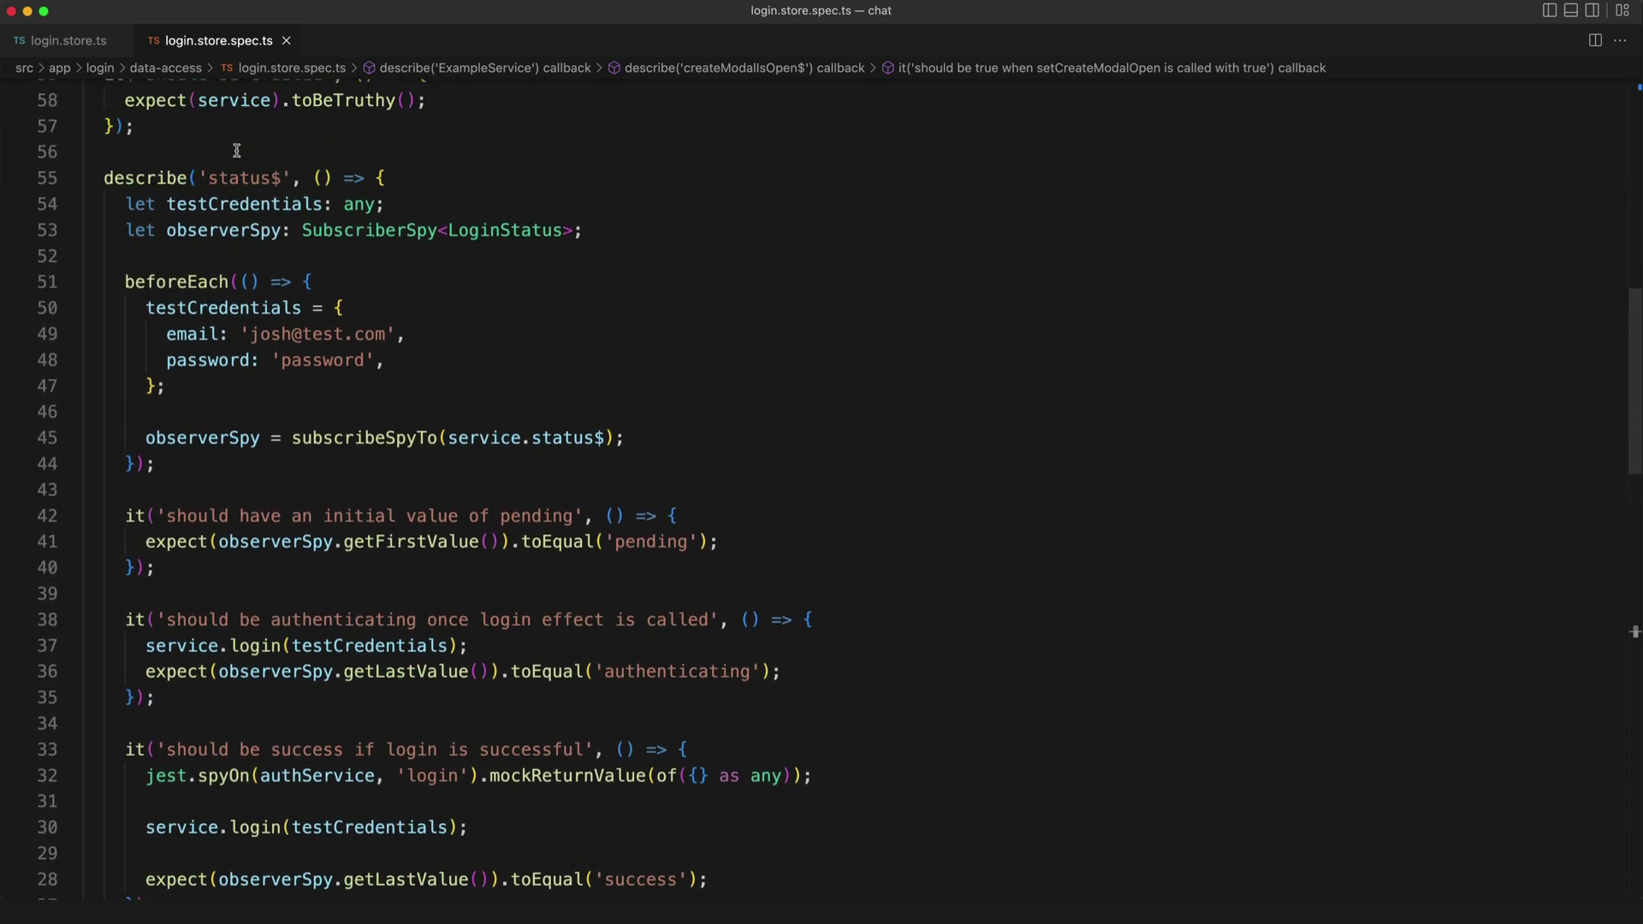
{"action": "scroll", "scroll_direction": "down", "scroll_amount": 3}
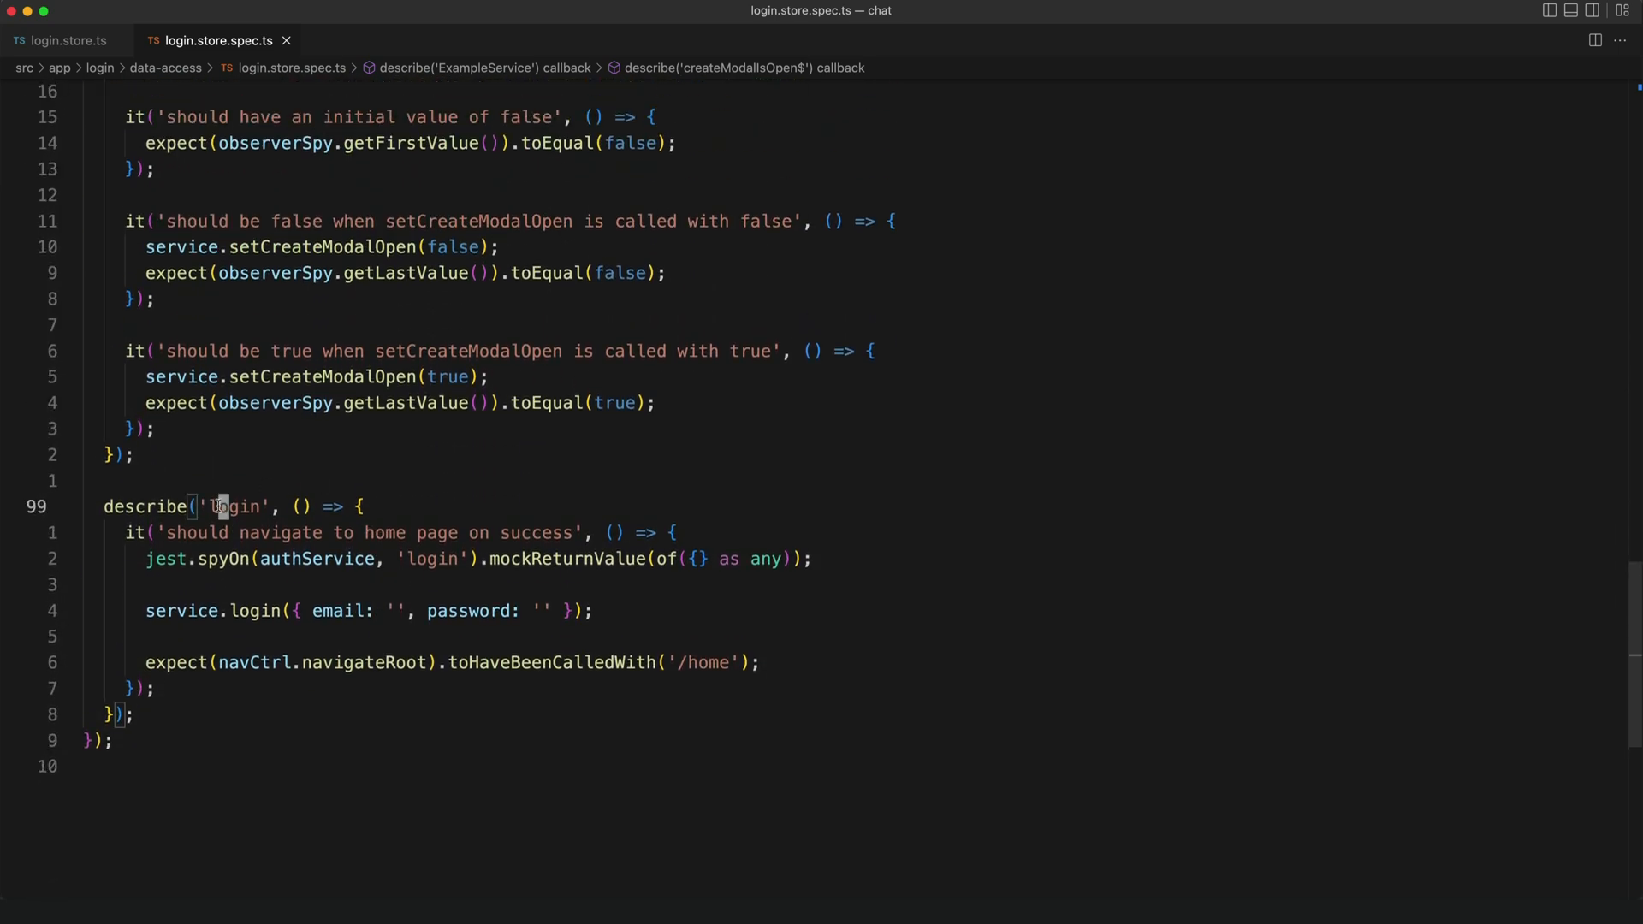
{"action": "scroll", "scroll_direction": "up", "scroll_amount": 3}
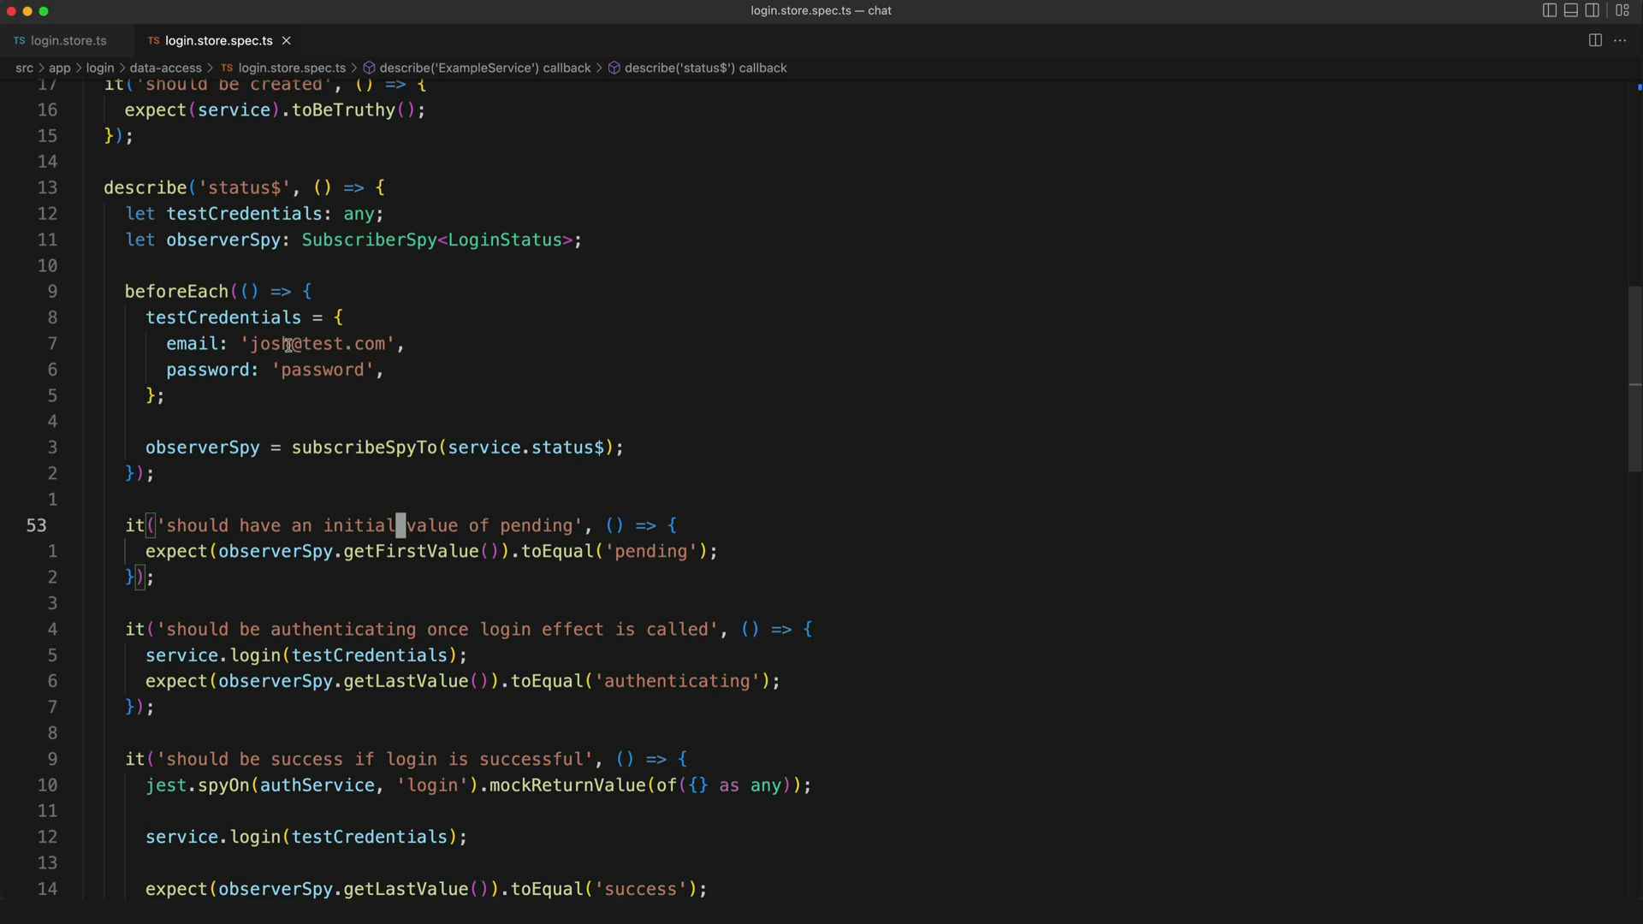
{"action": "scroll", "scroll_direction": "down", "scroll_amount": 3}
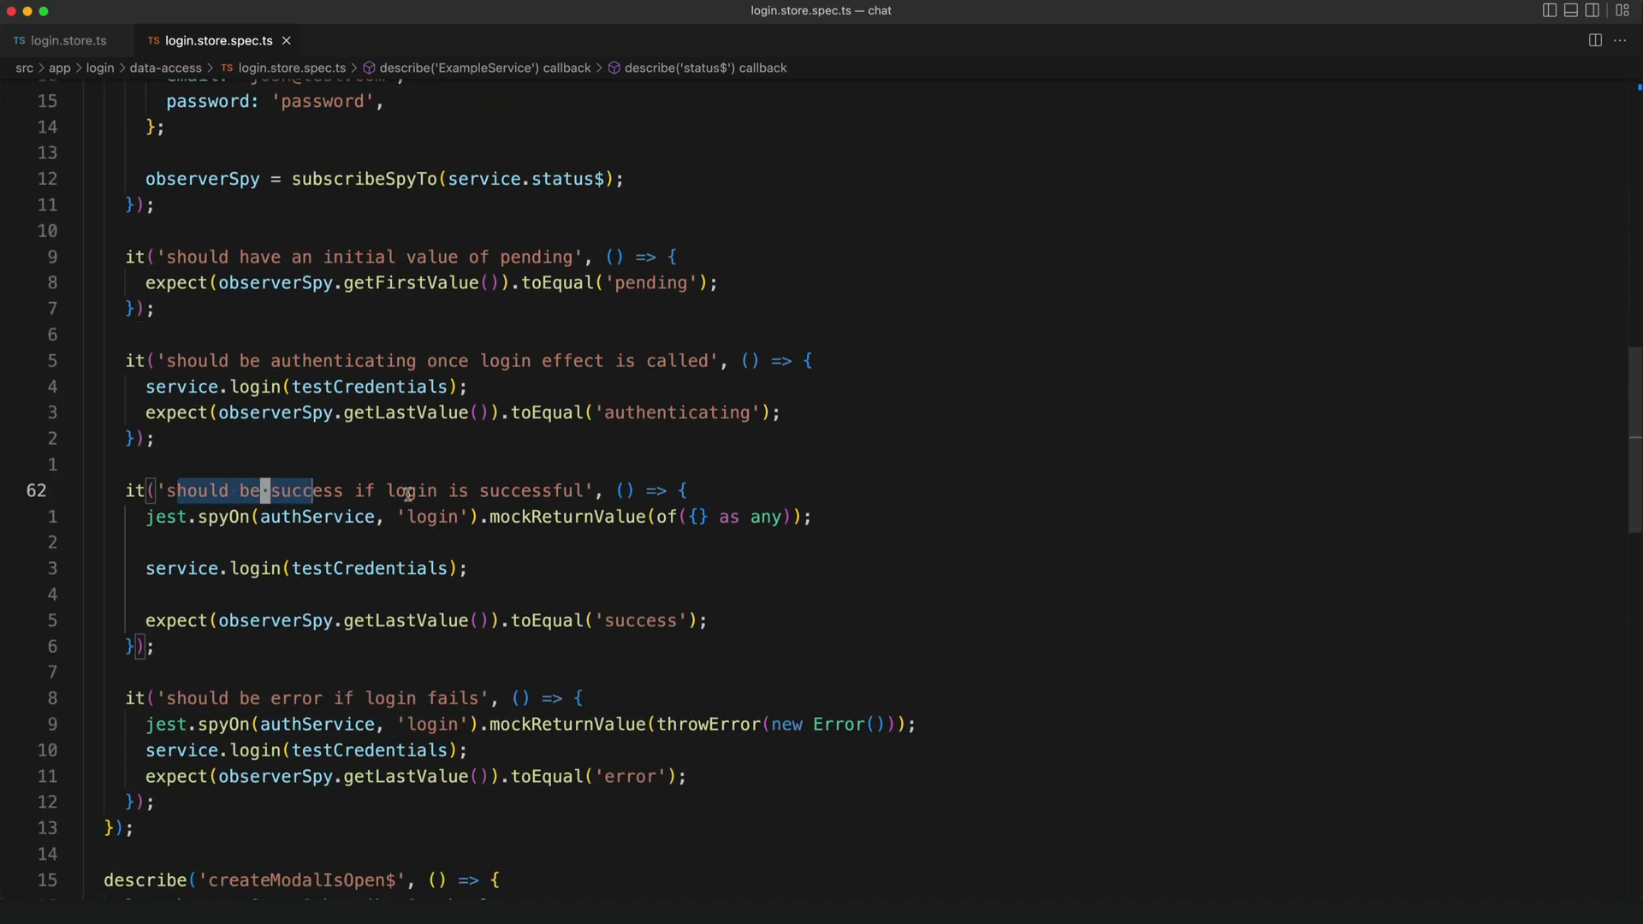
{"action": "left_click", "coordinate": [453, 568]}
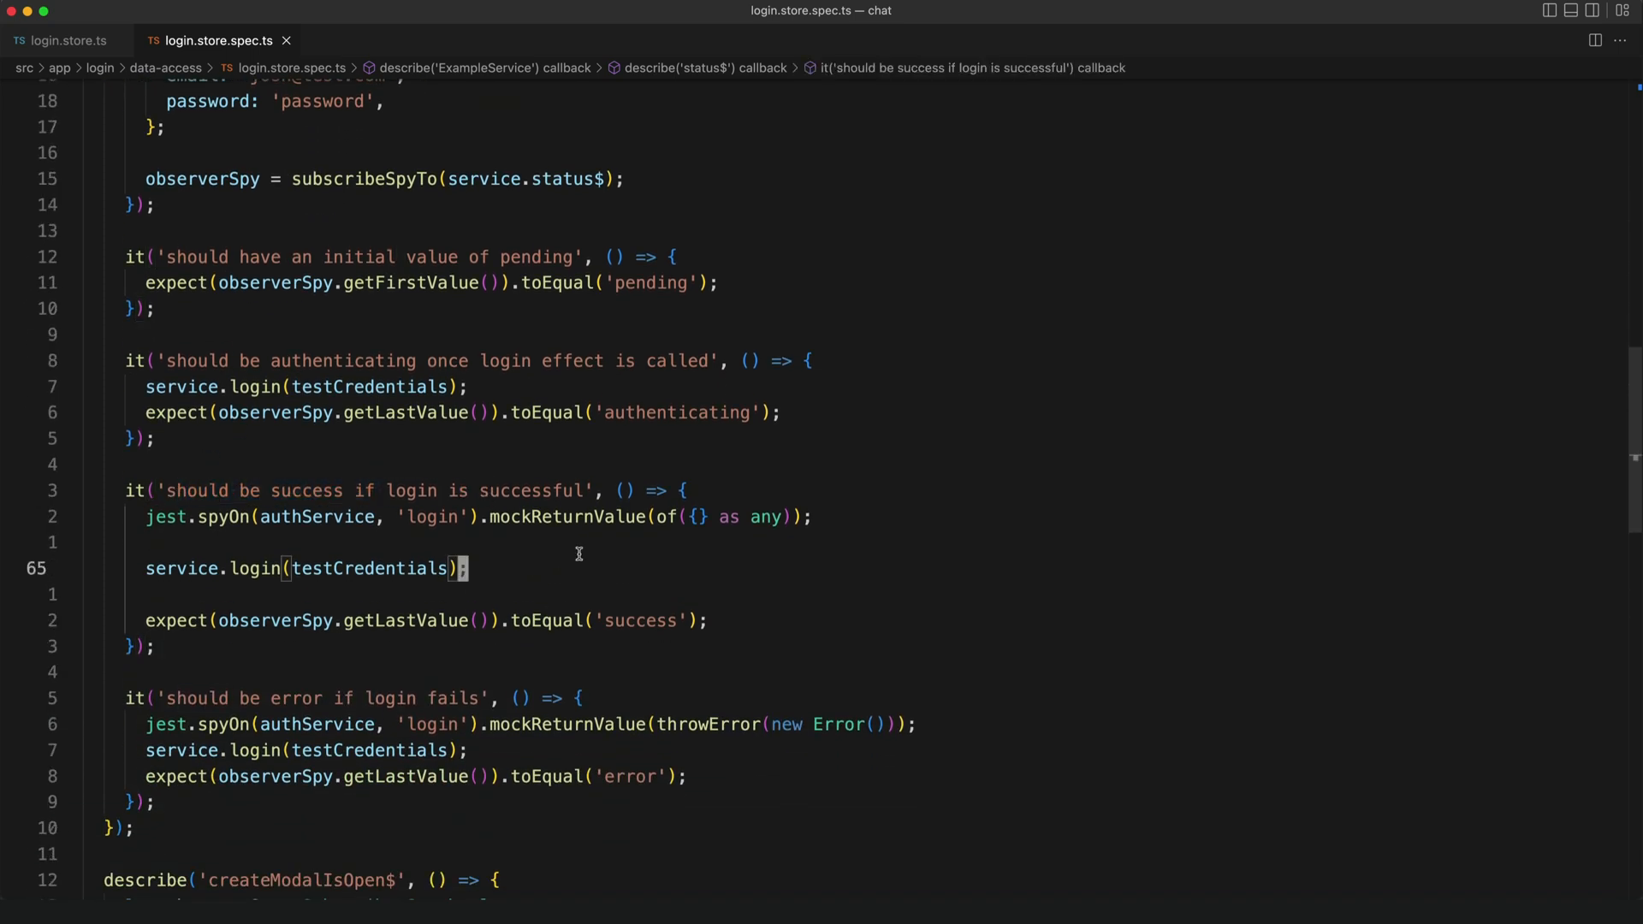
{"action": "mouse_move", "coordinate": [554, 531]}
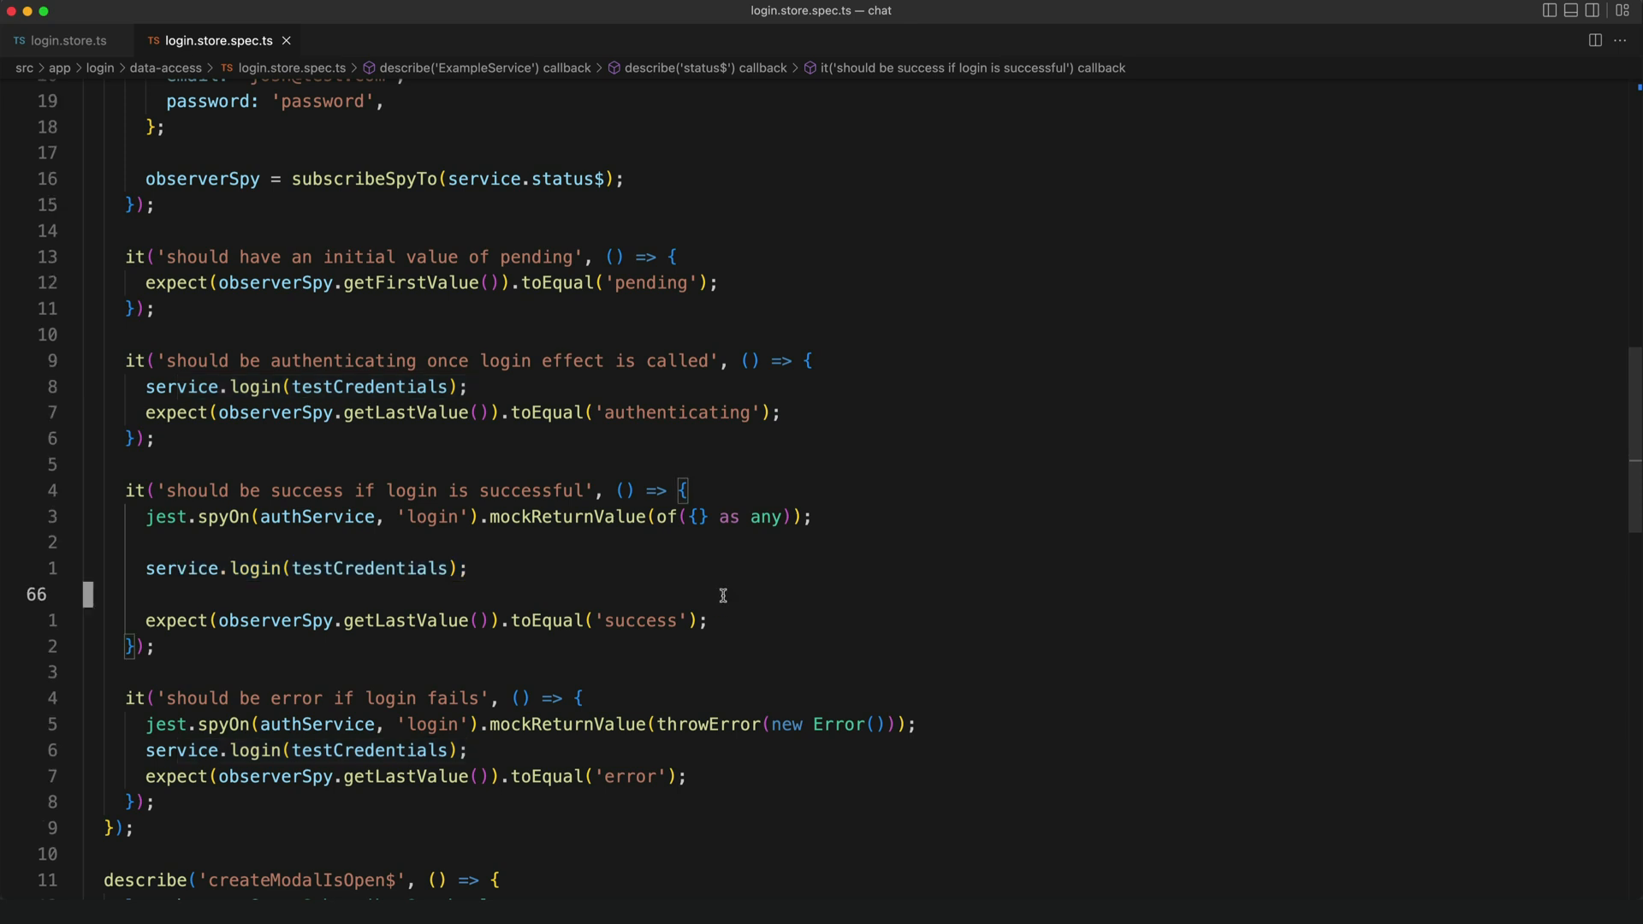
{"action": "double_click", "coordinate": [644, 620]}
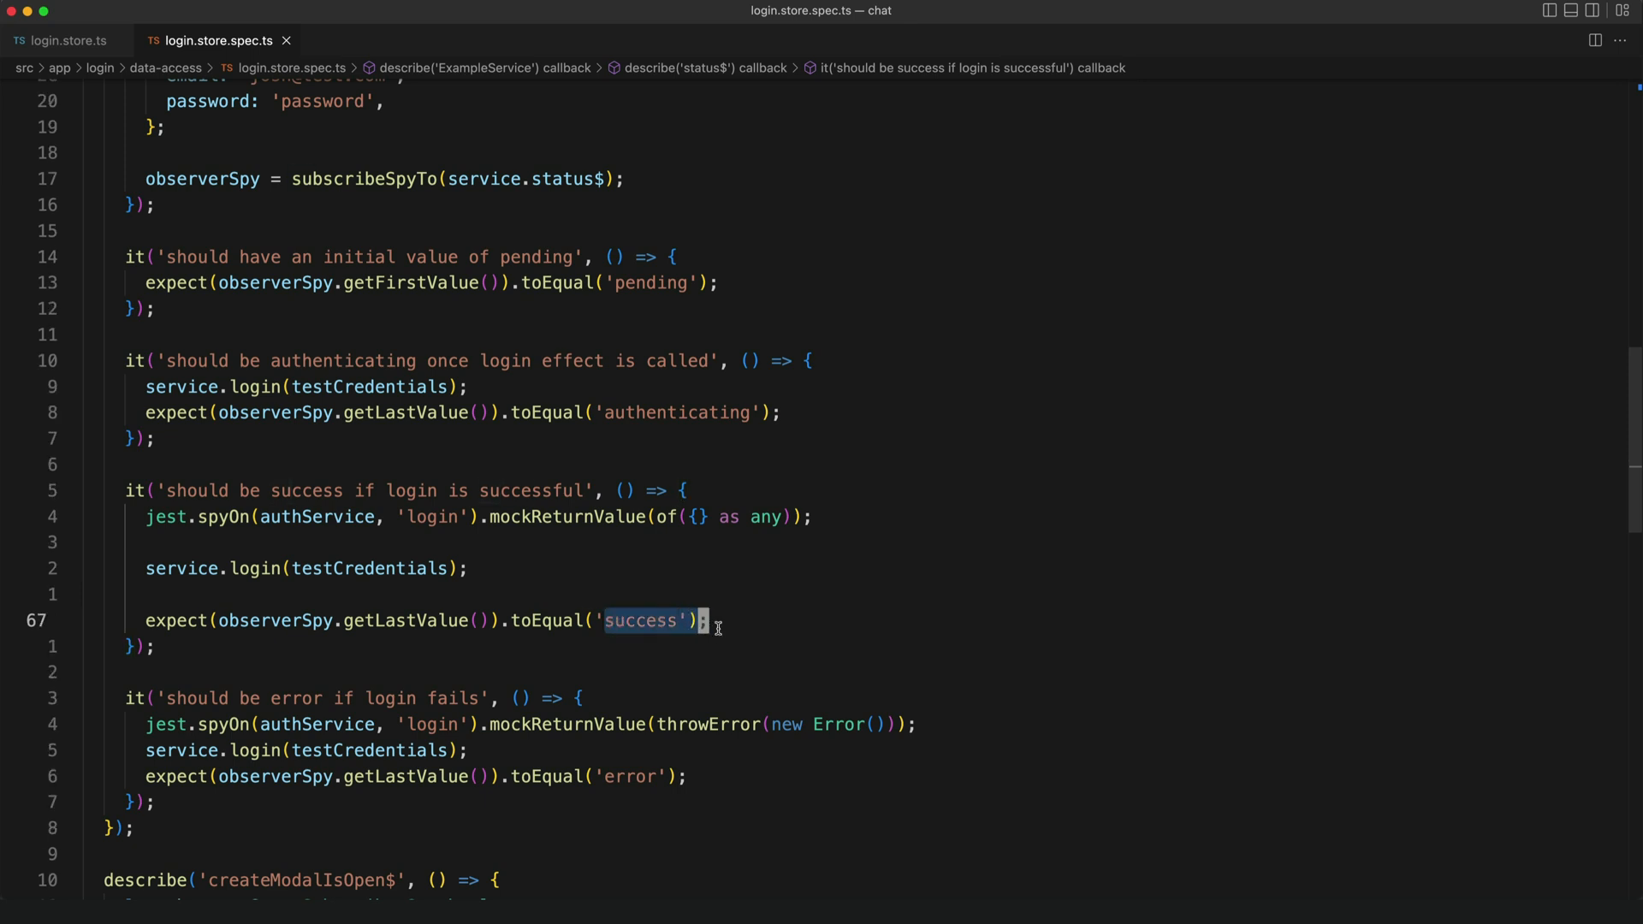
{"action": "scroll", "scroll_direction": "down", "scroll_amount": 3}
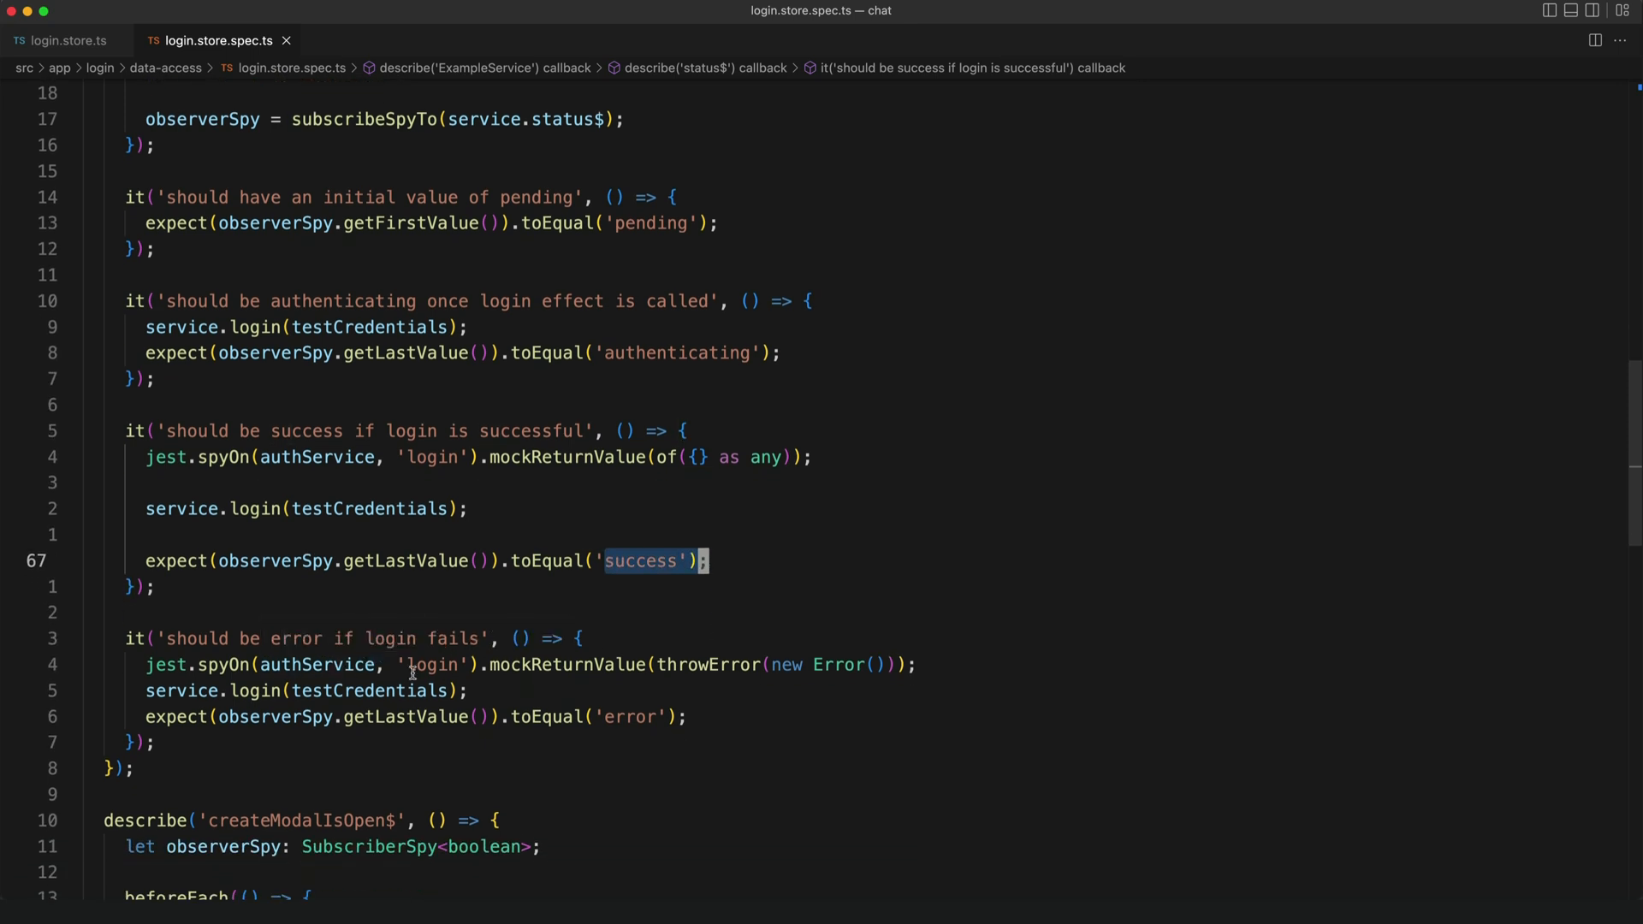
{"action": "mouse_move", "coordinate": [737, 694]}
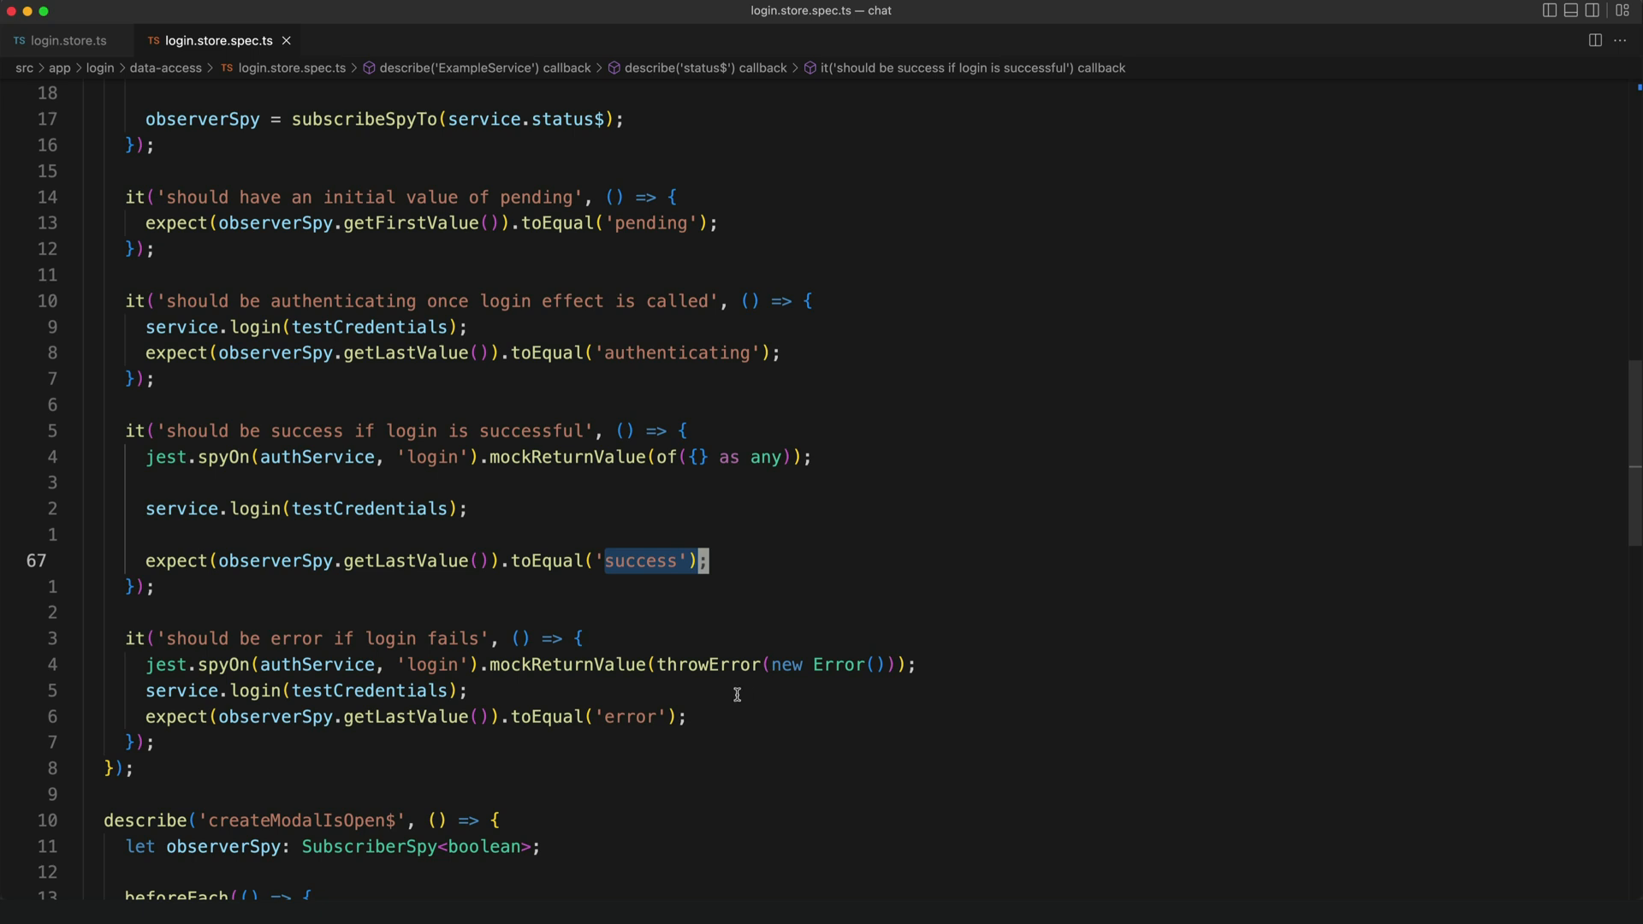
{"action": "left_click", "coordinate": [597, 717]}
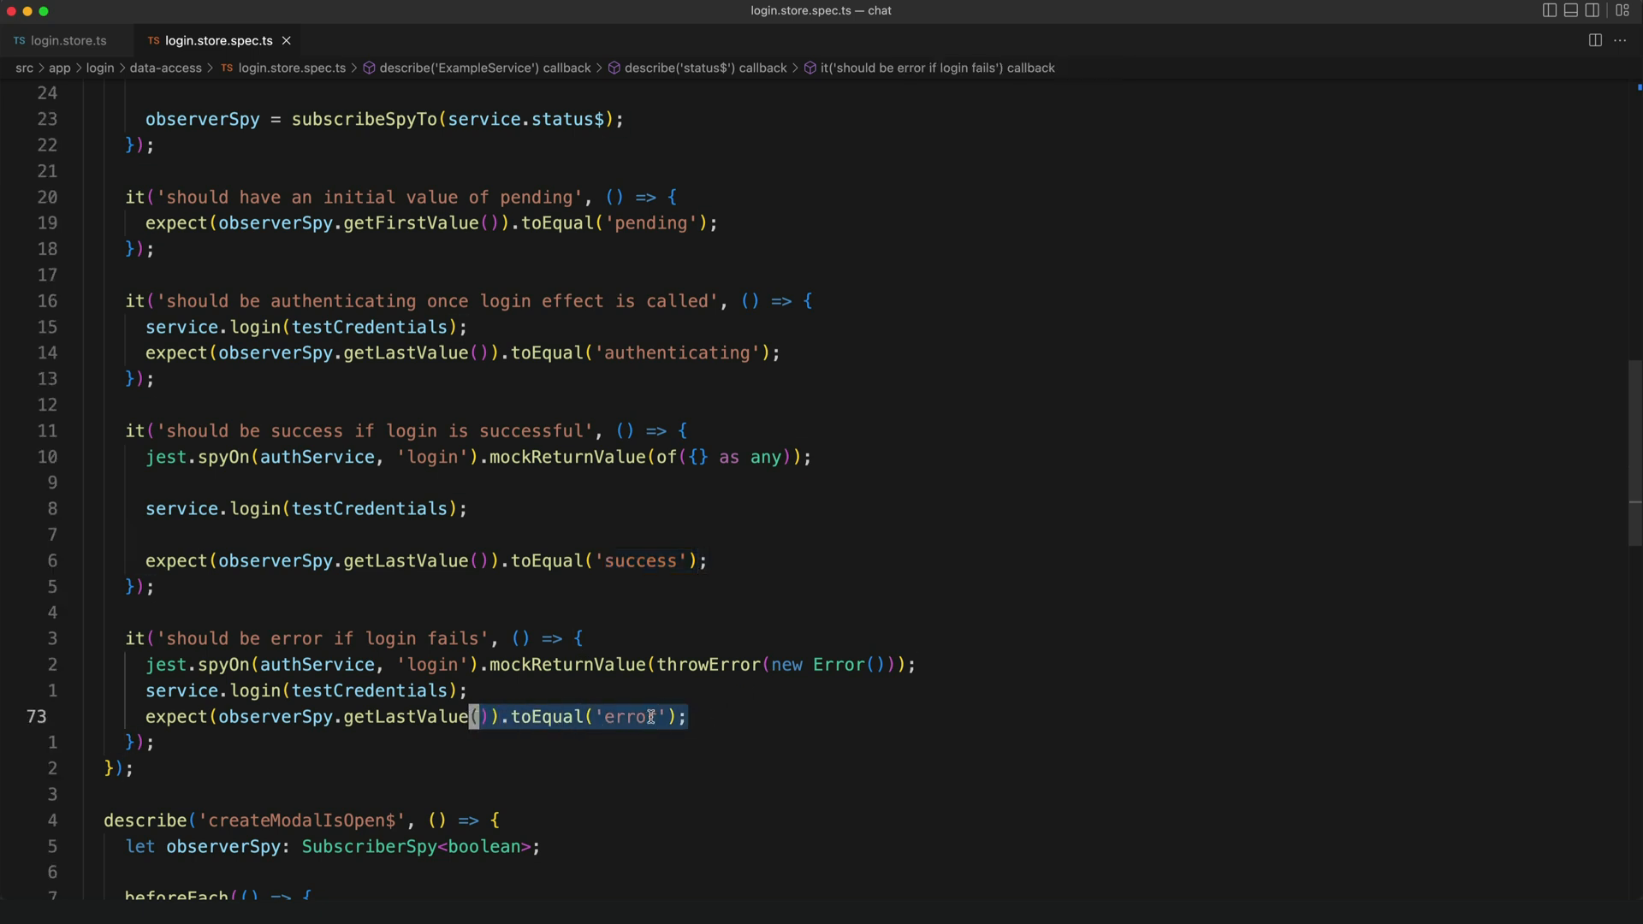
{"action": "scroll", "scroll_direction": "down", "scroll_amount": 3}
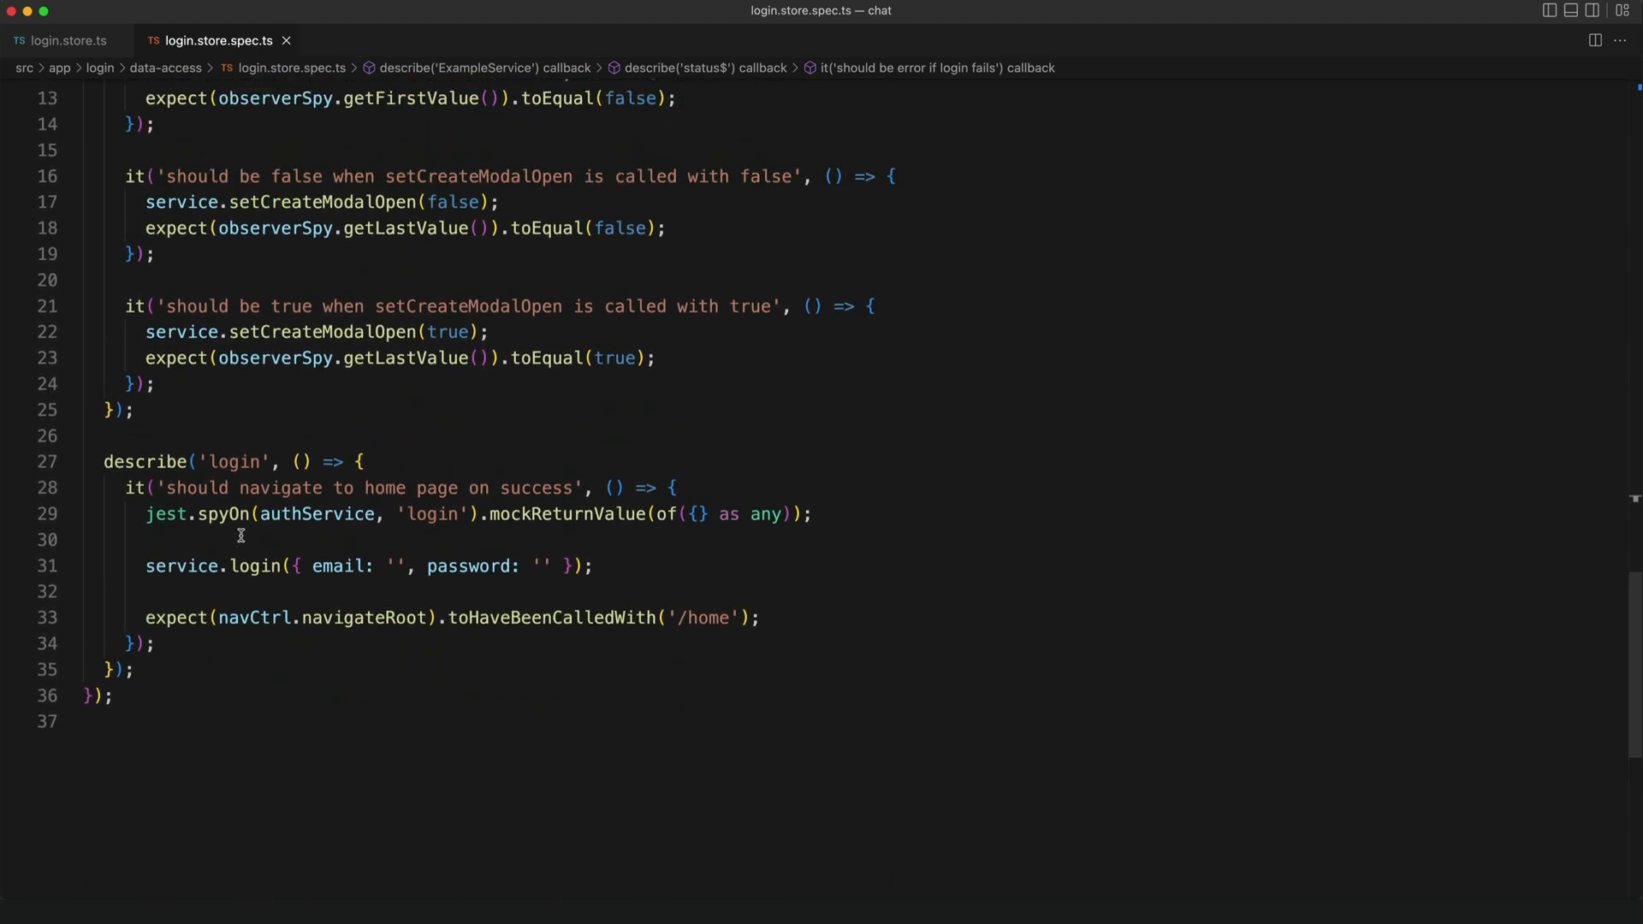
{"action": "mouse_move", "coordinate": [340, 565]}
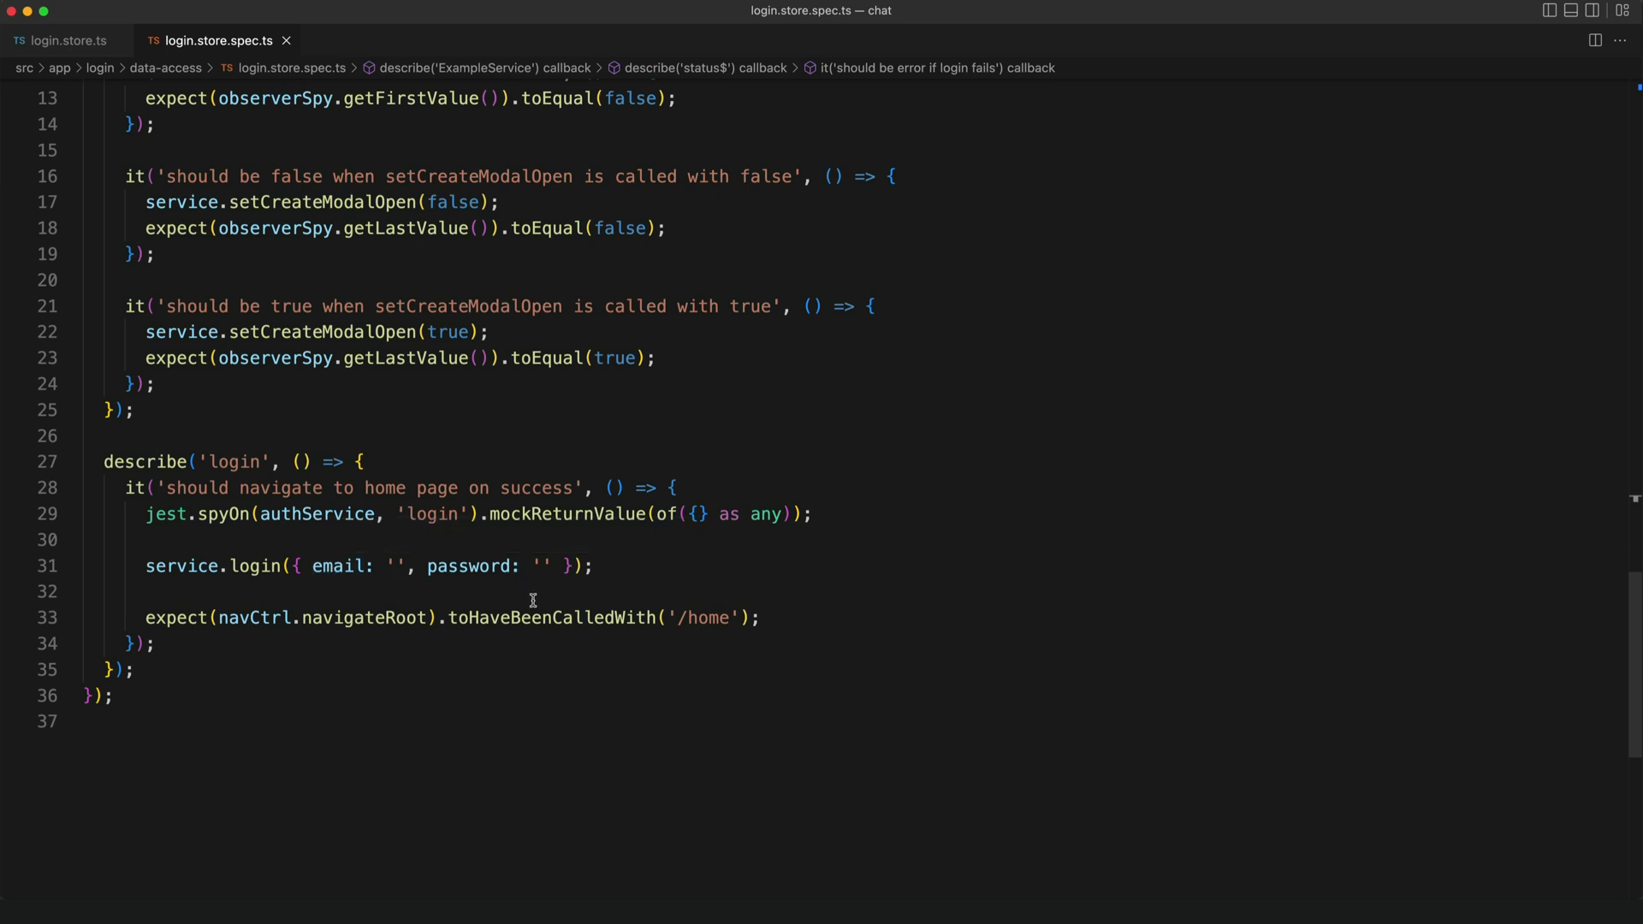
{"action": "mouse_move", "coordinate": [859, 564]}
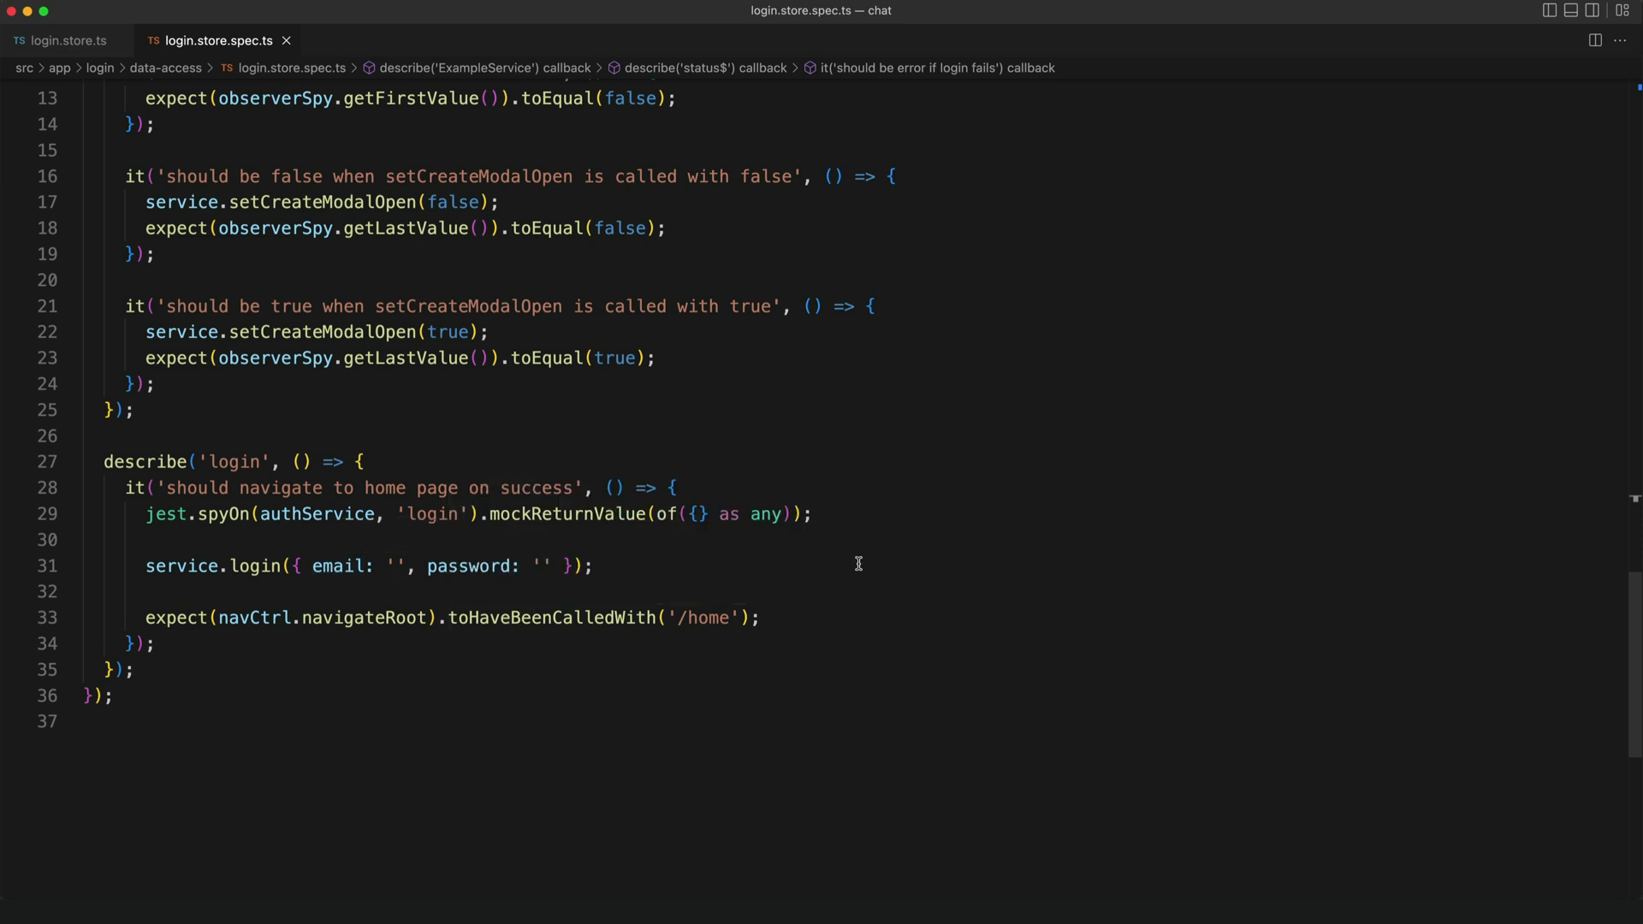
{"action": "mouse_move", "coordinate": [664, 552]}
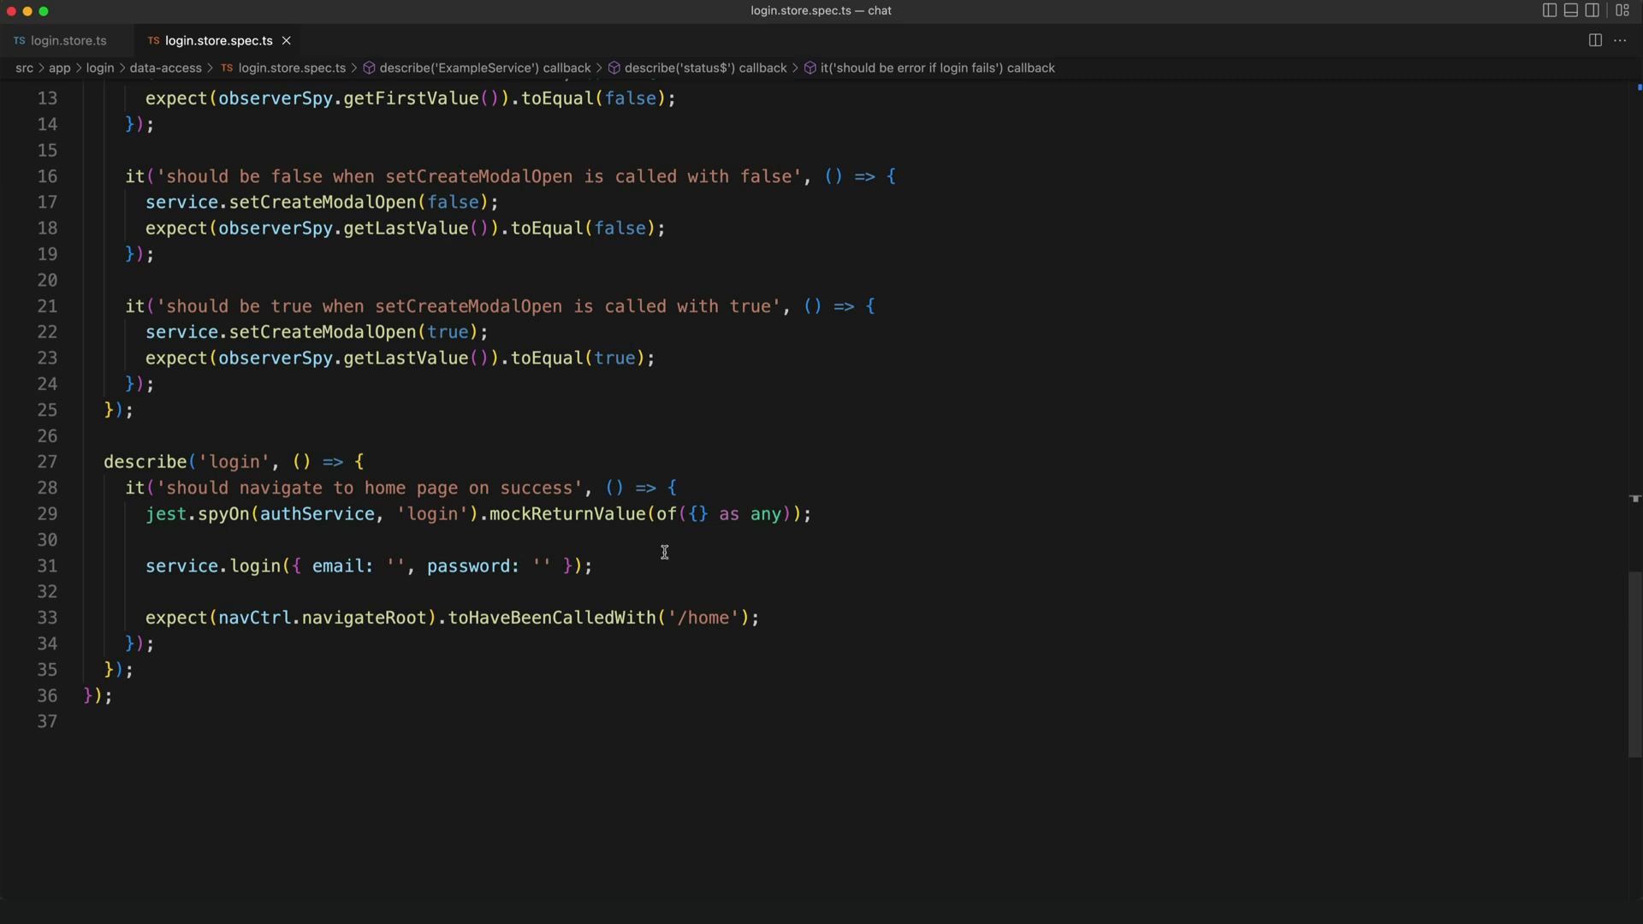
{"action": "mouse_move", "coordinate": [698, 527]}
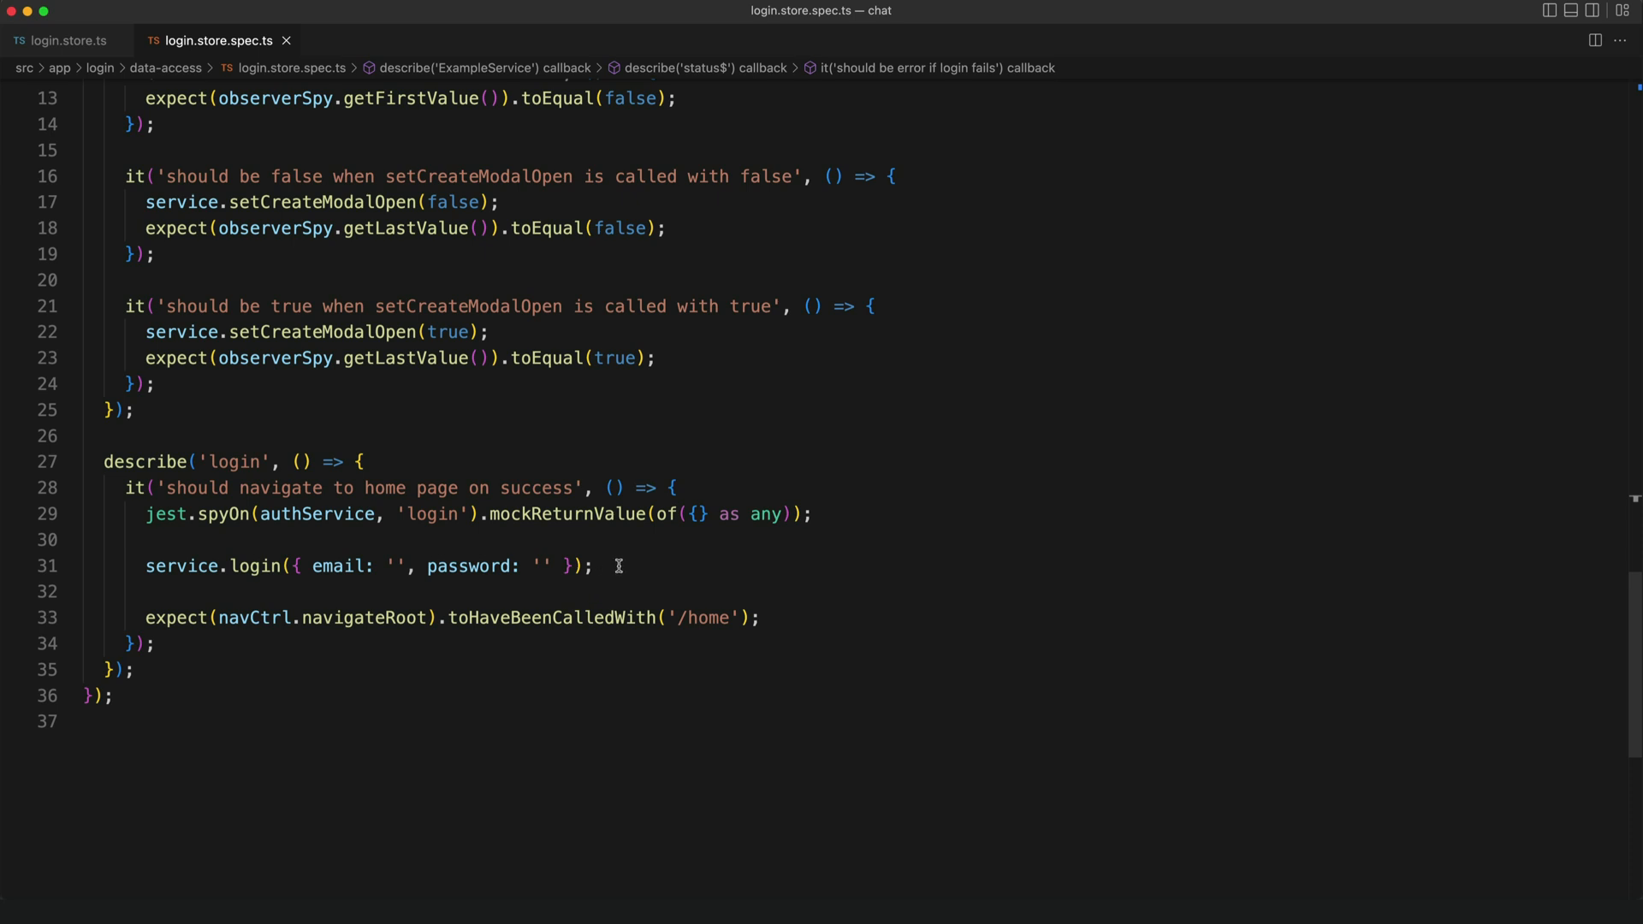
{"action": "mouse_move", "coordinate": [617, 572]}
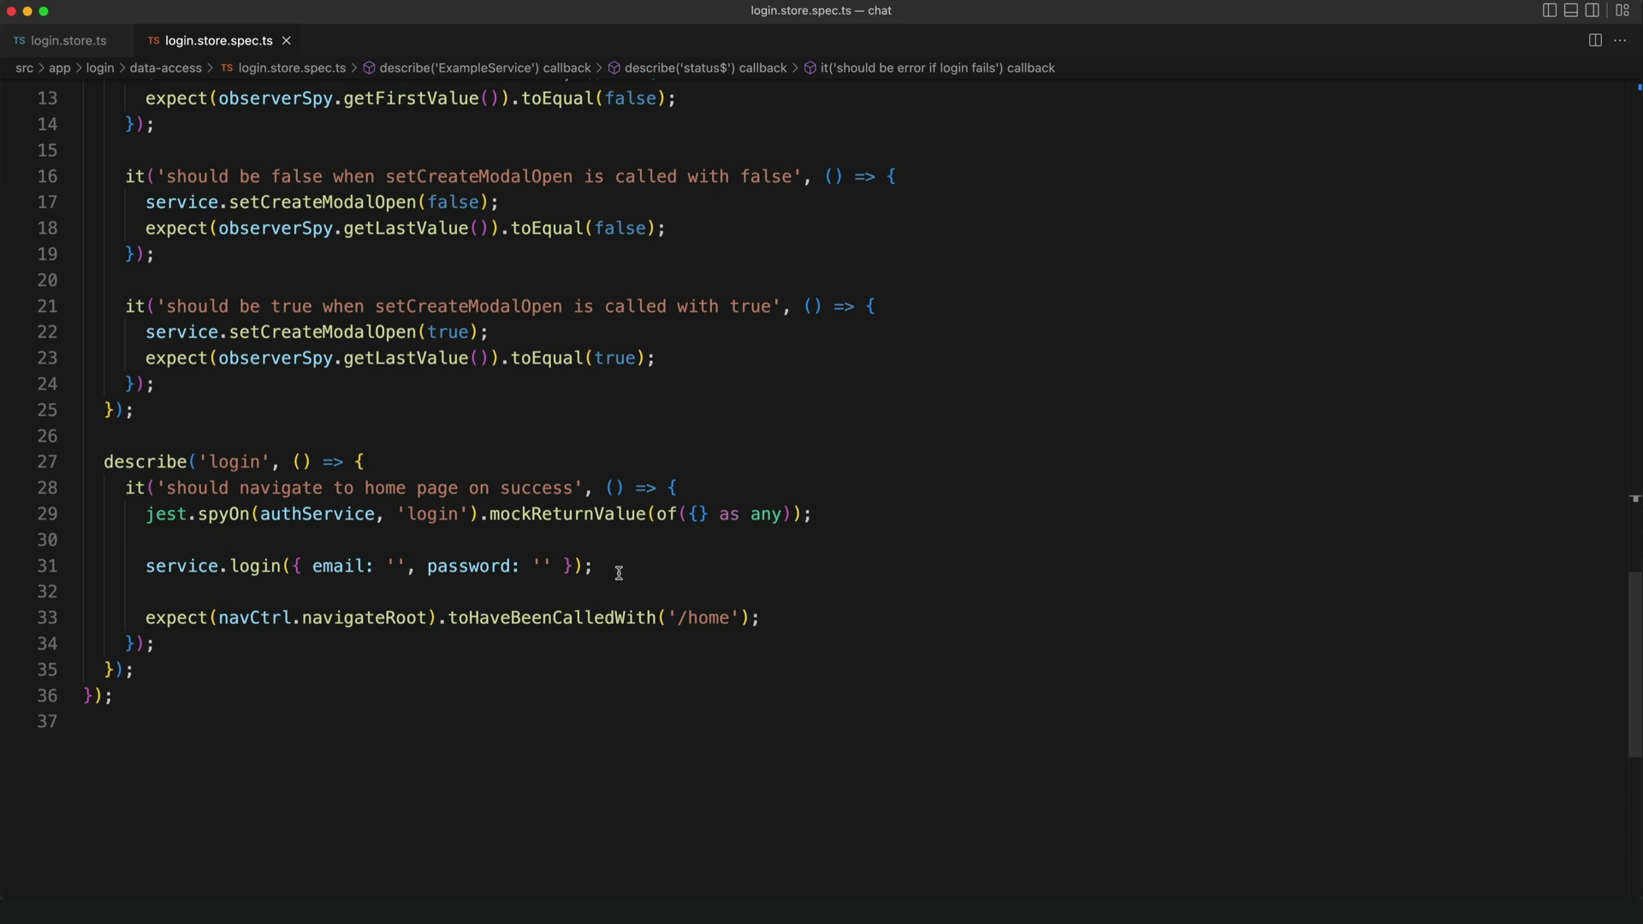
{"action": "mouse_move", "coordinate": [532, 594]}
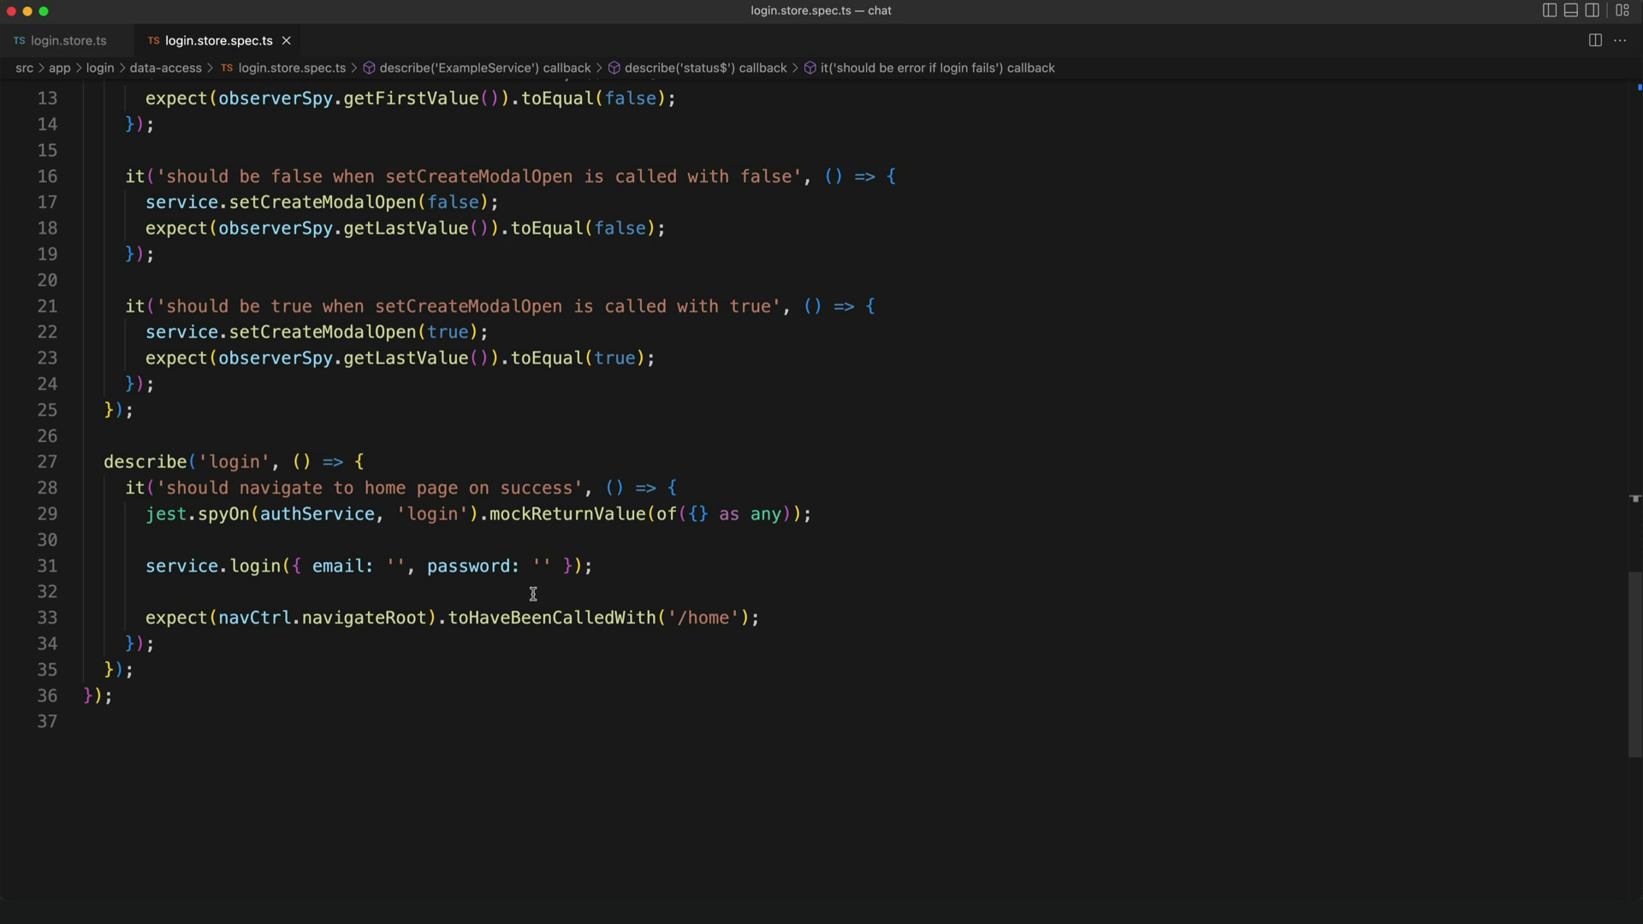
{"action": "mouse_move", "coordinate": [619, 605]}
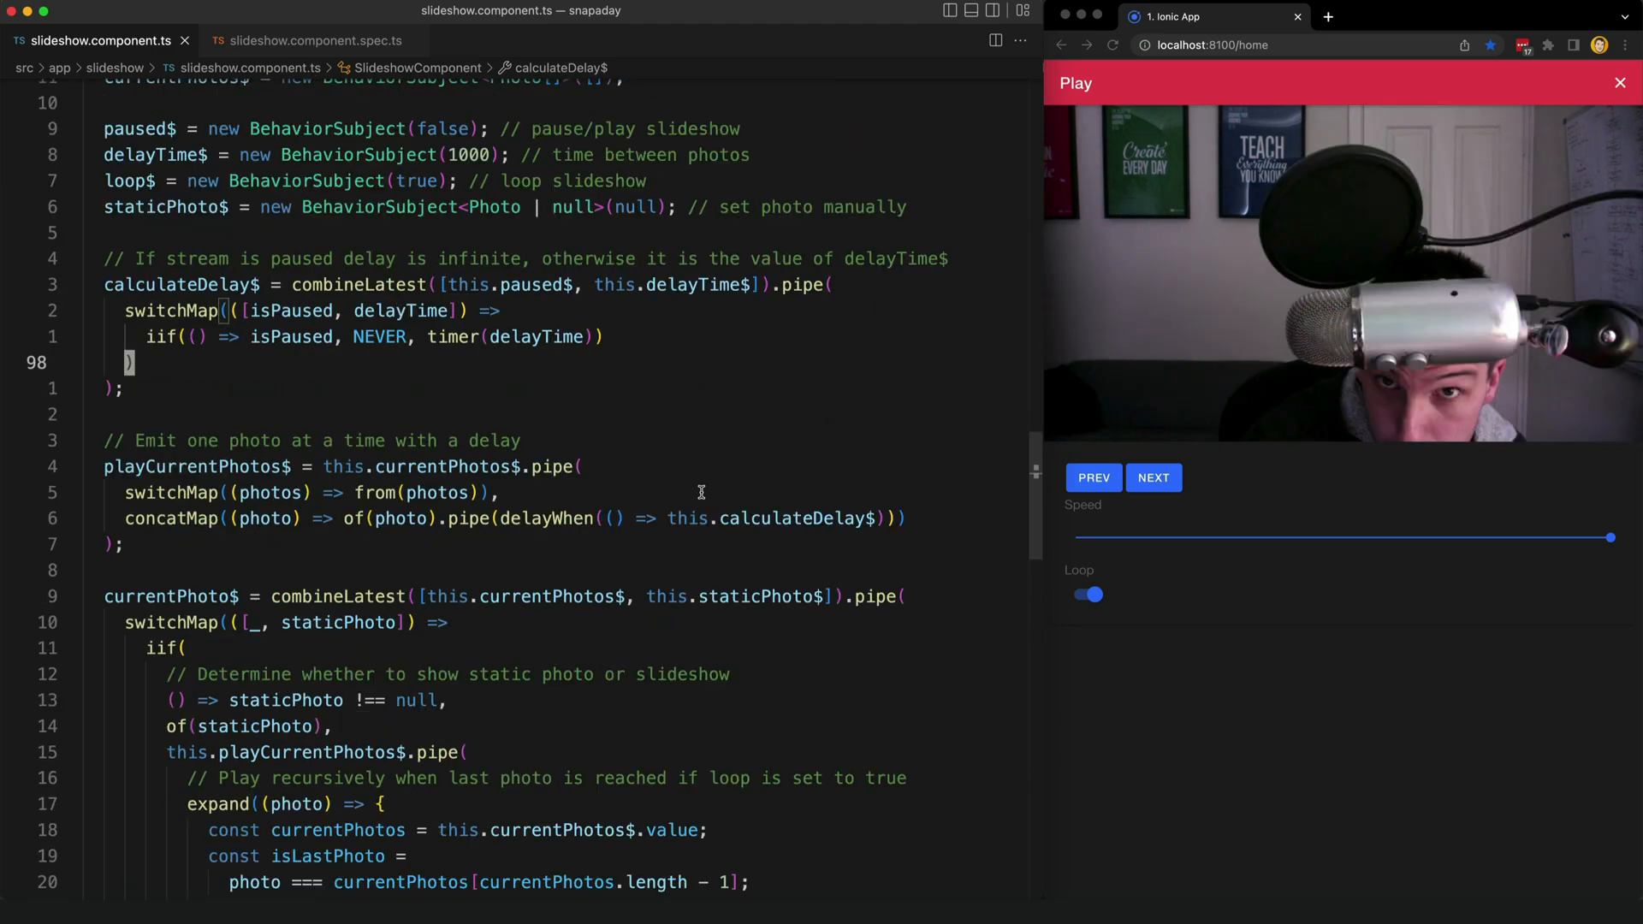
After calculateDelay$, show slideshow.component.spec.ts with the delayTime$ fakeAsync test.
{"action": "scroll", "scroll_direction": "down", "scroll_amount": 3}
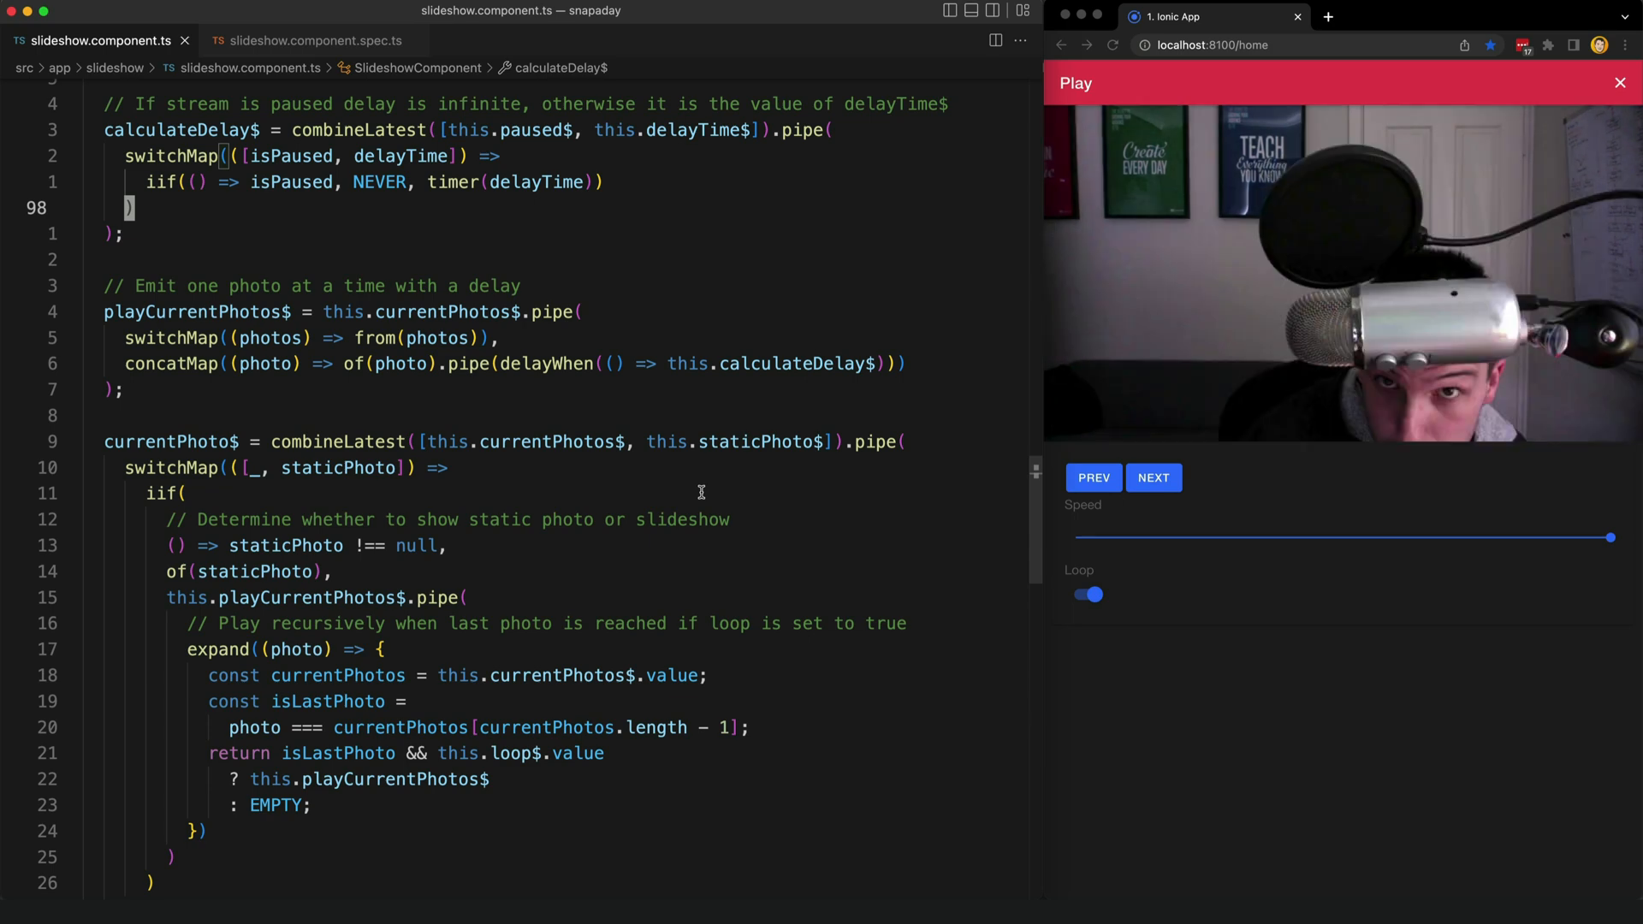
{"action": "left_click", "coordinate": [304, 41]}
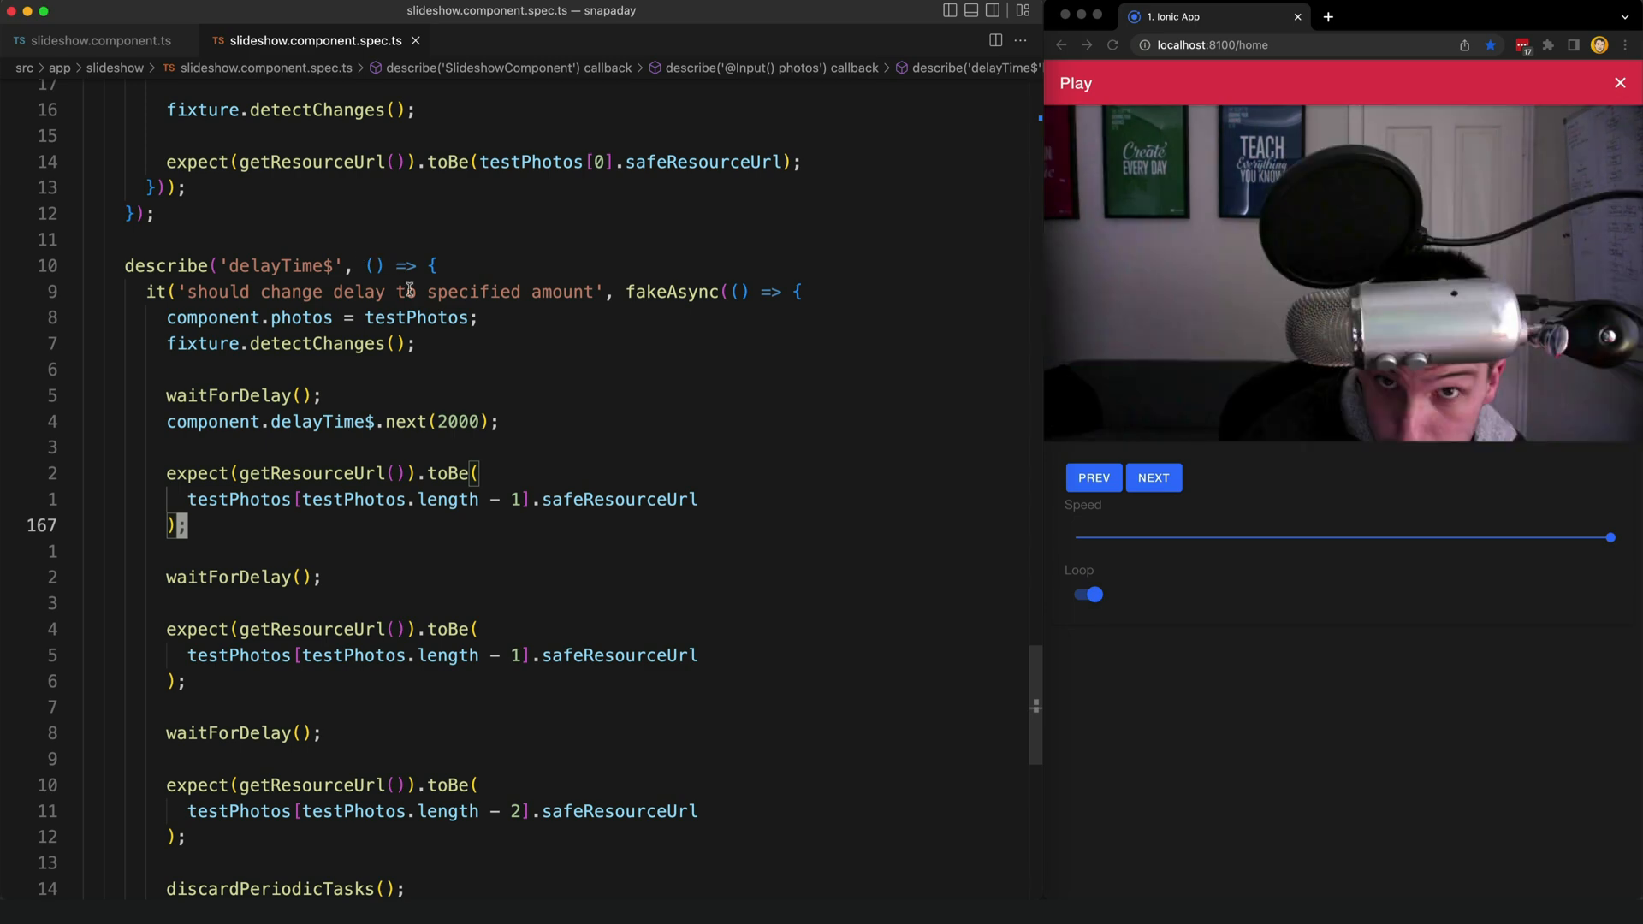
{"action": "scroll", "scroll_direction": "up", "scroll_amount": 3}
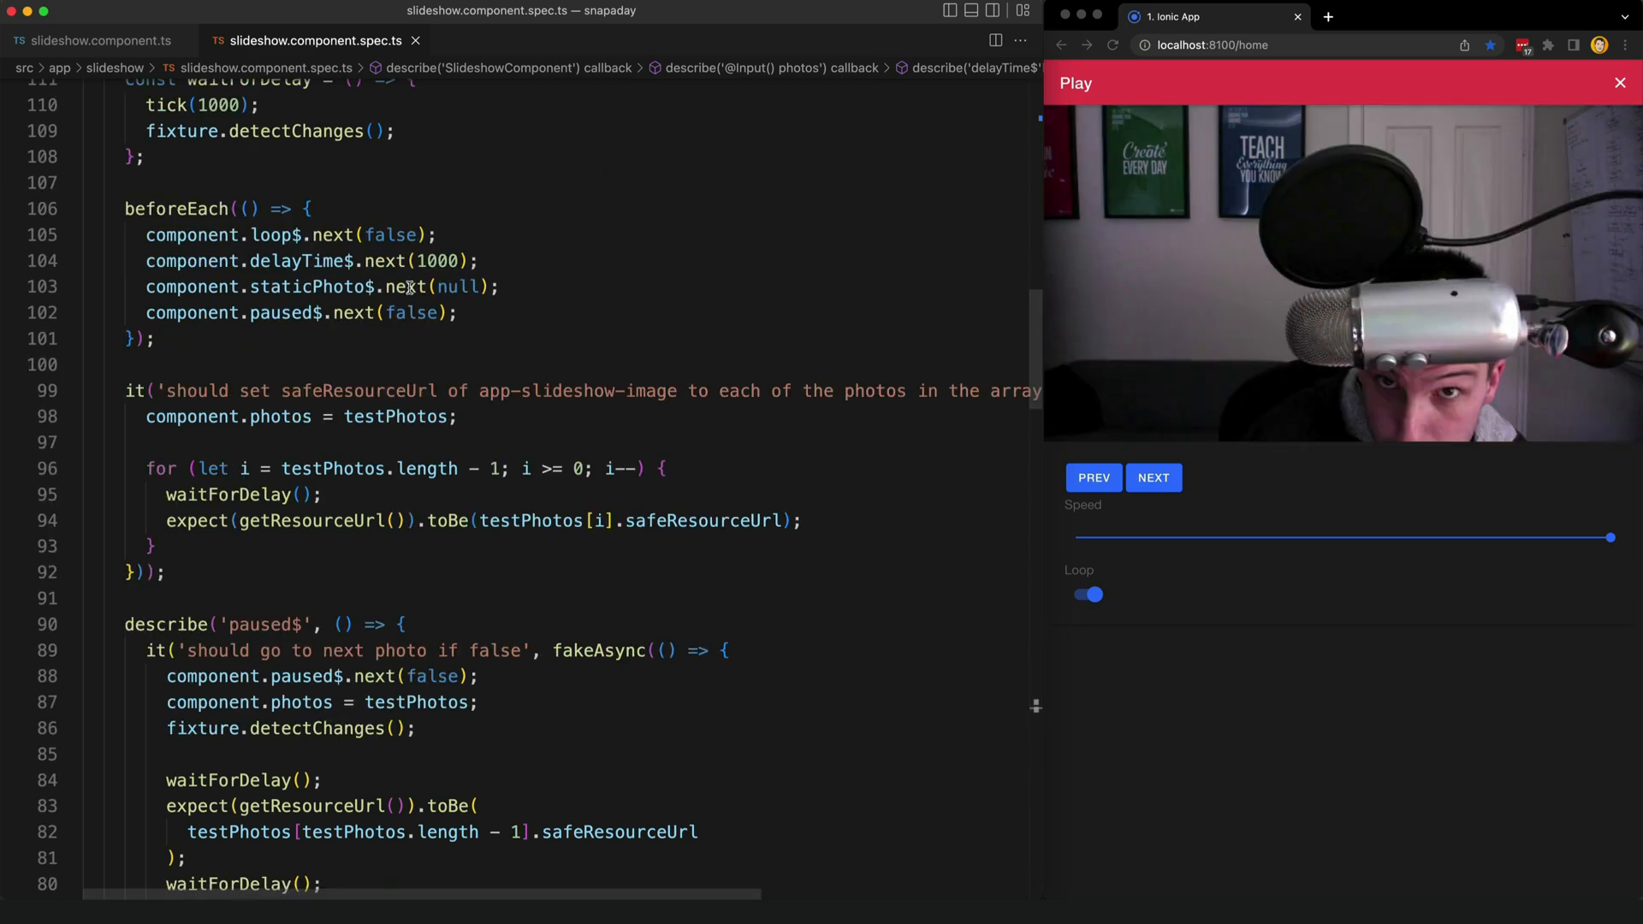
{"action": "scroll", "scroll_direction": "down", "scroll_amount": 3}
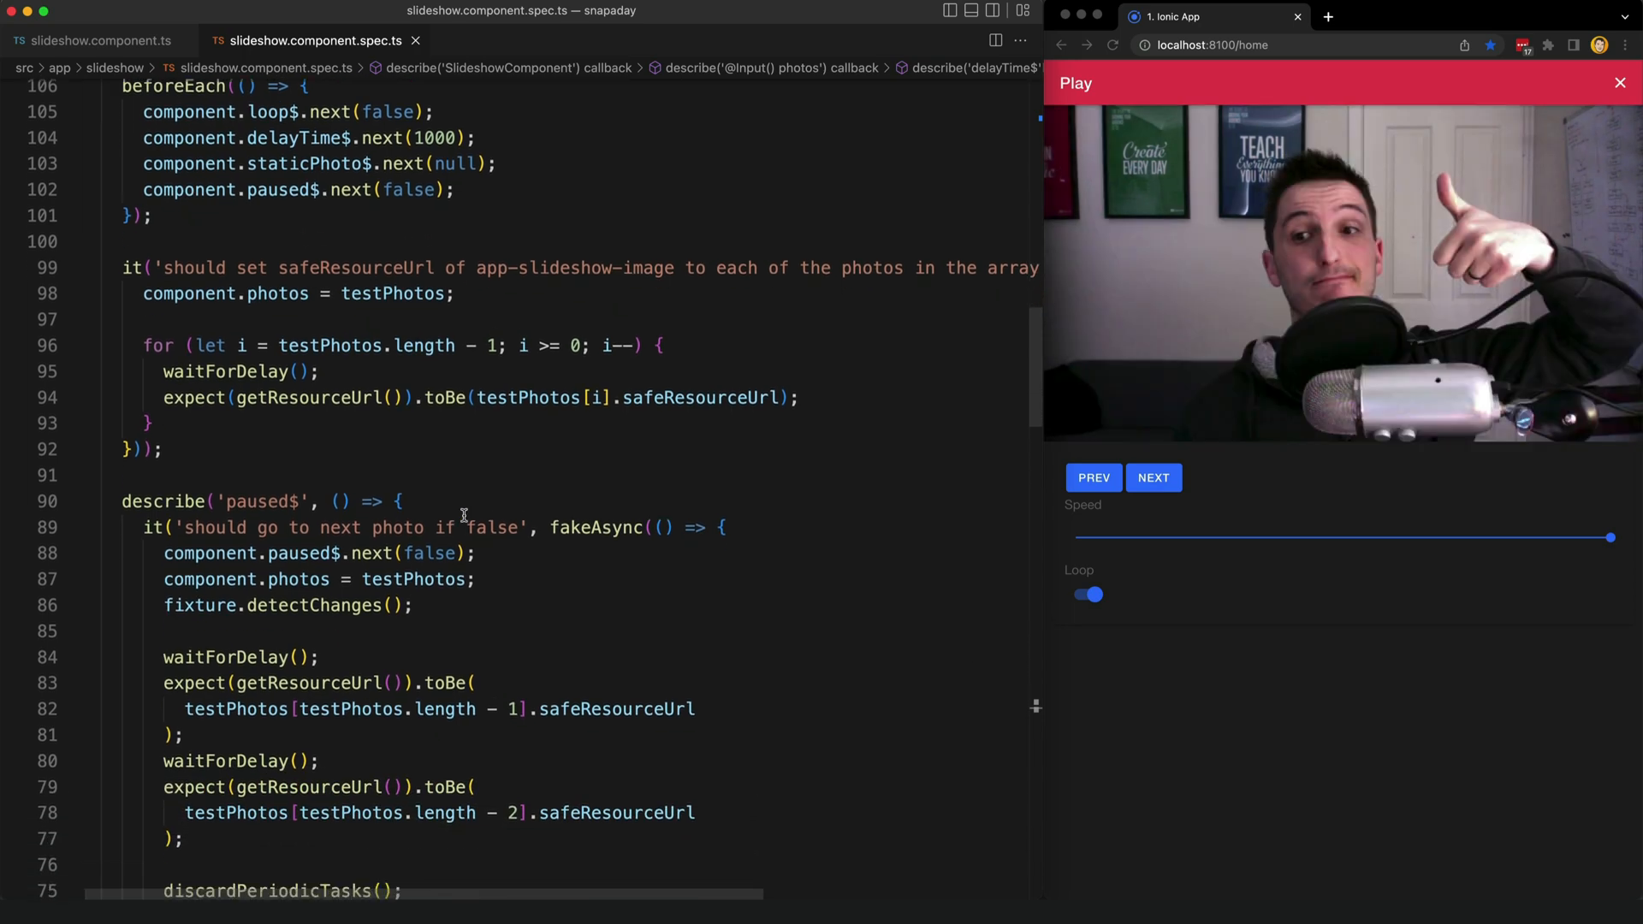
{"action": "mouse_move", "coordinate": [597, 453]}
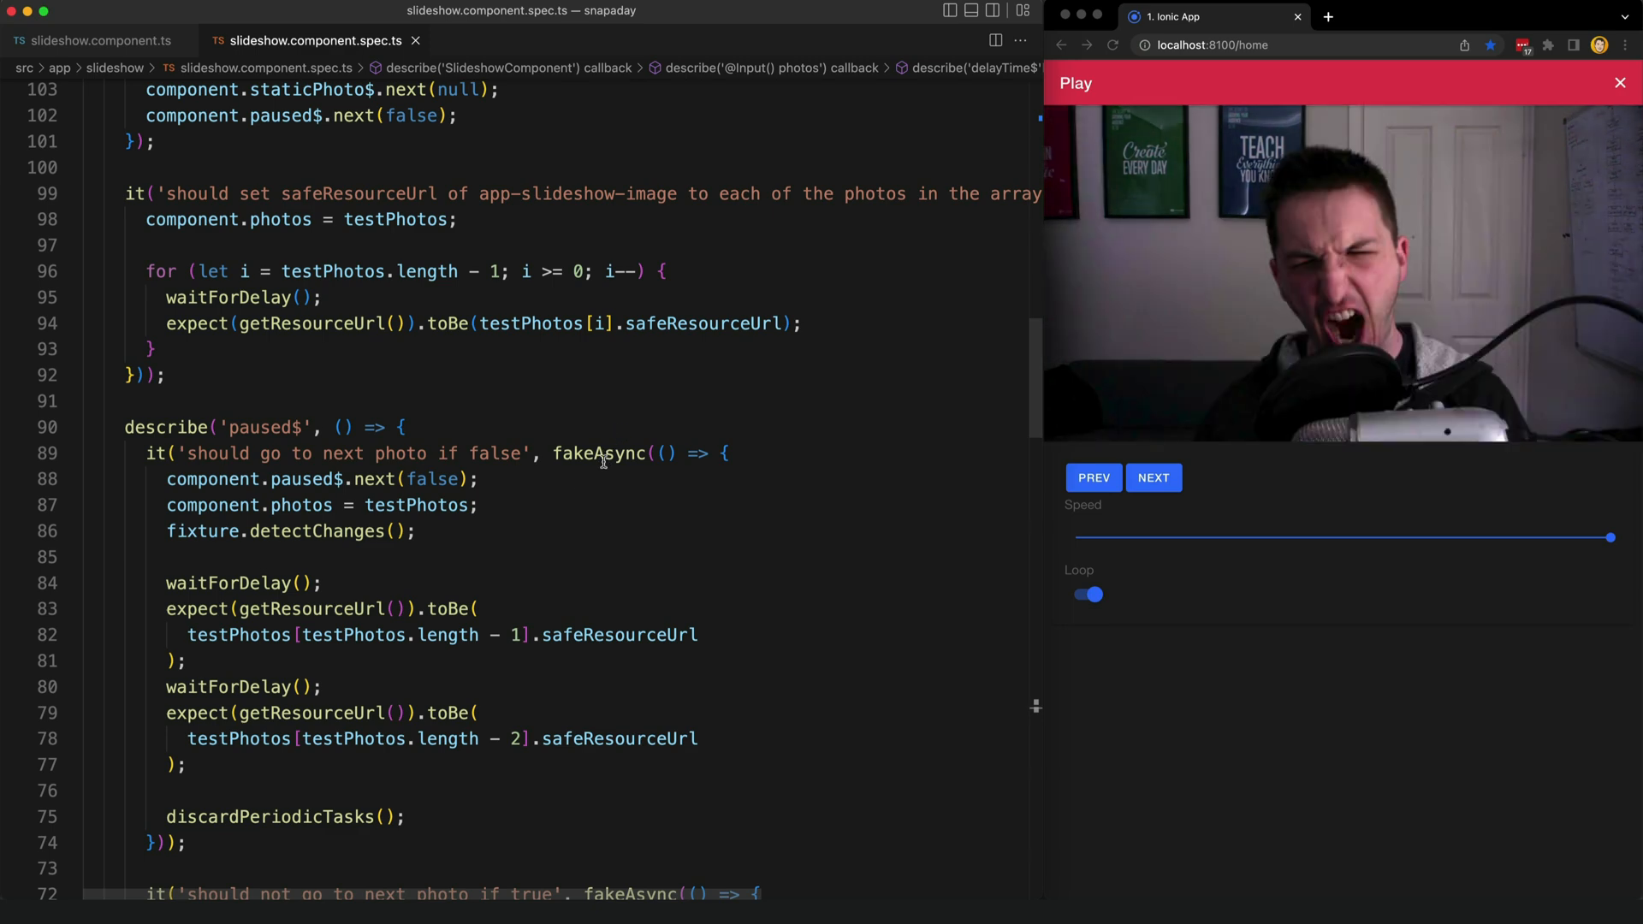
{"action": "scroll", "scroll_direction": "up", "scroll_amount": 3}
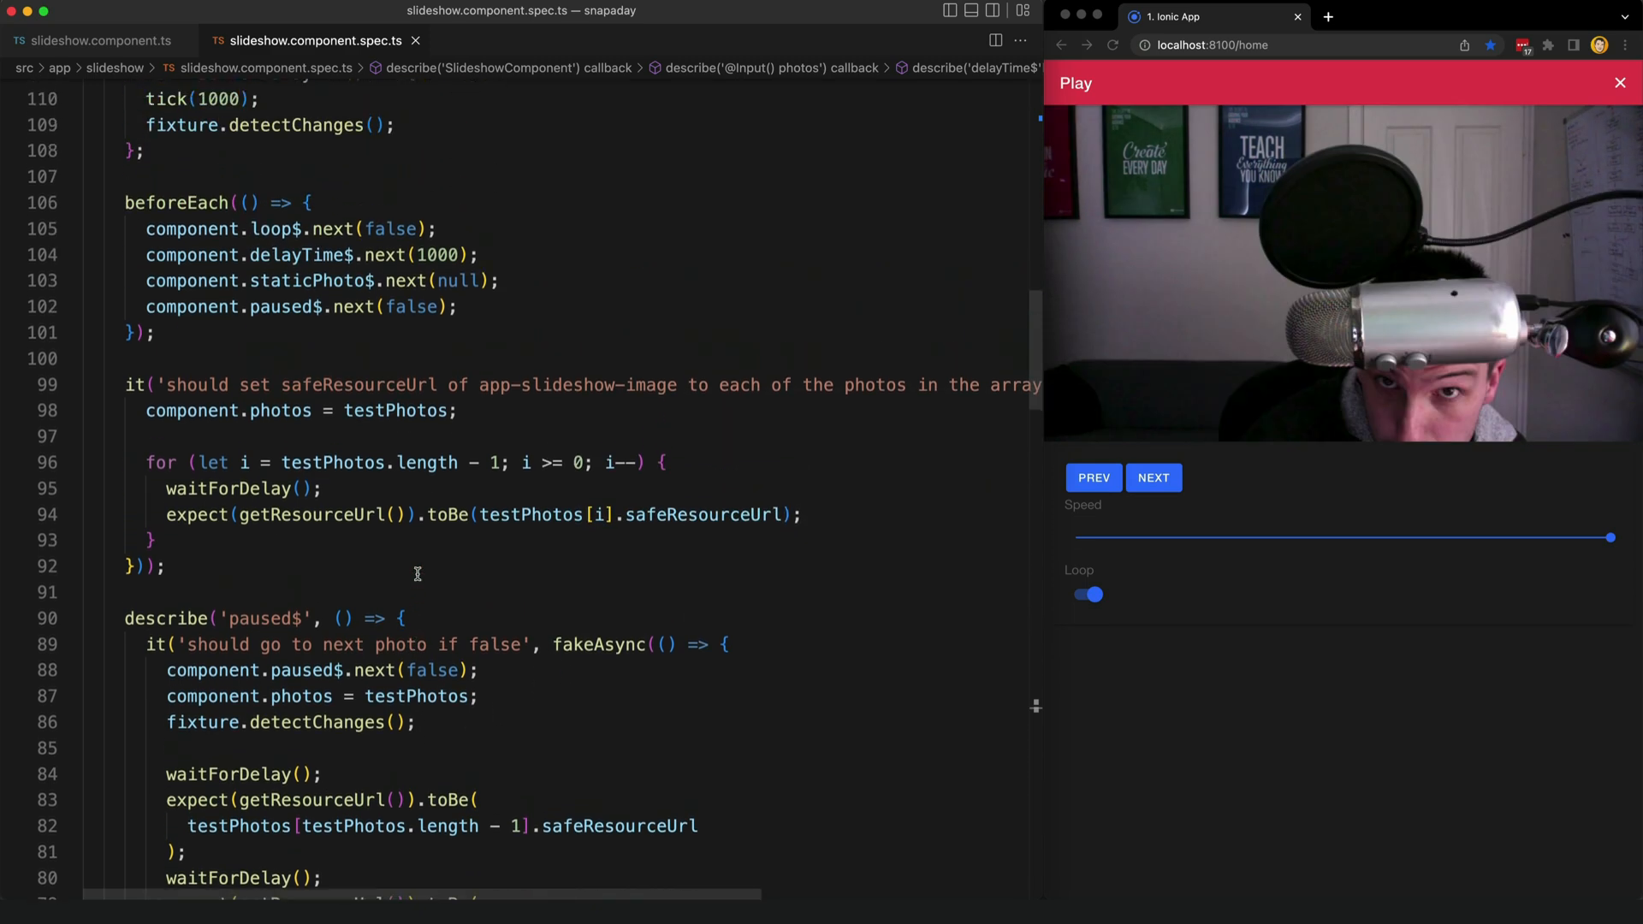
{"action": "scroll", "scroll_direction": "up", "scroll_amount": 3}
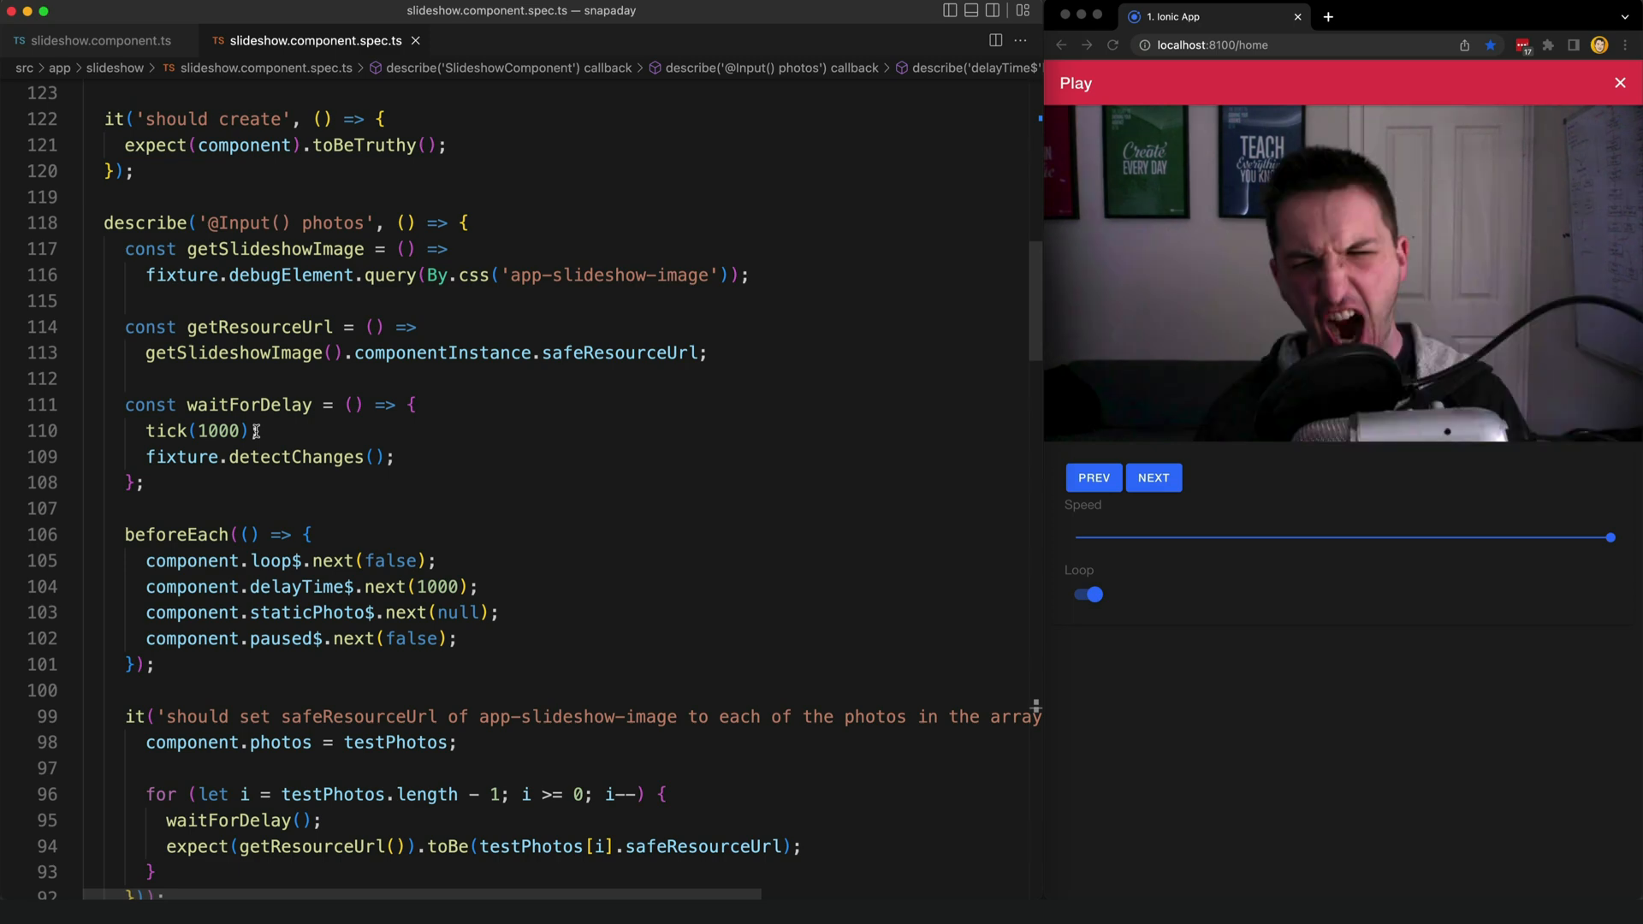
{"action": "scroll", "scroll_direction": "down", "scroll_amount": 3}
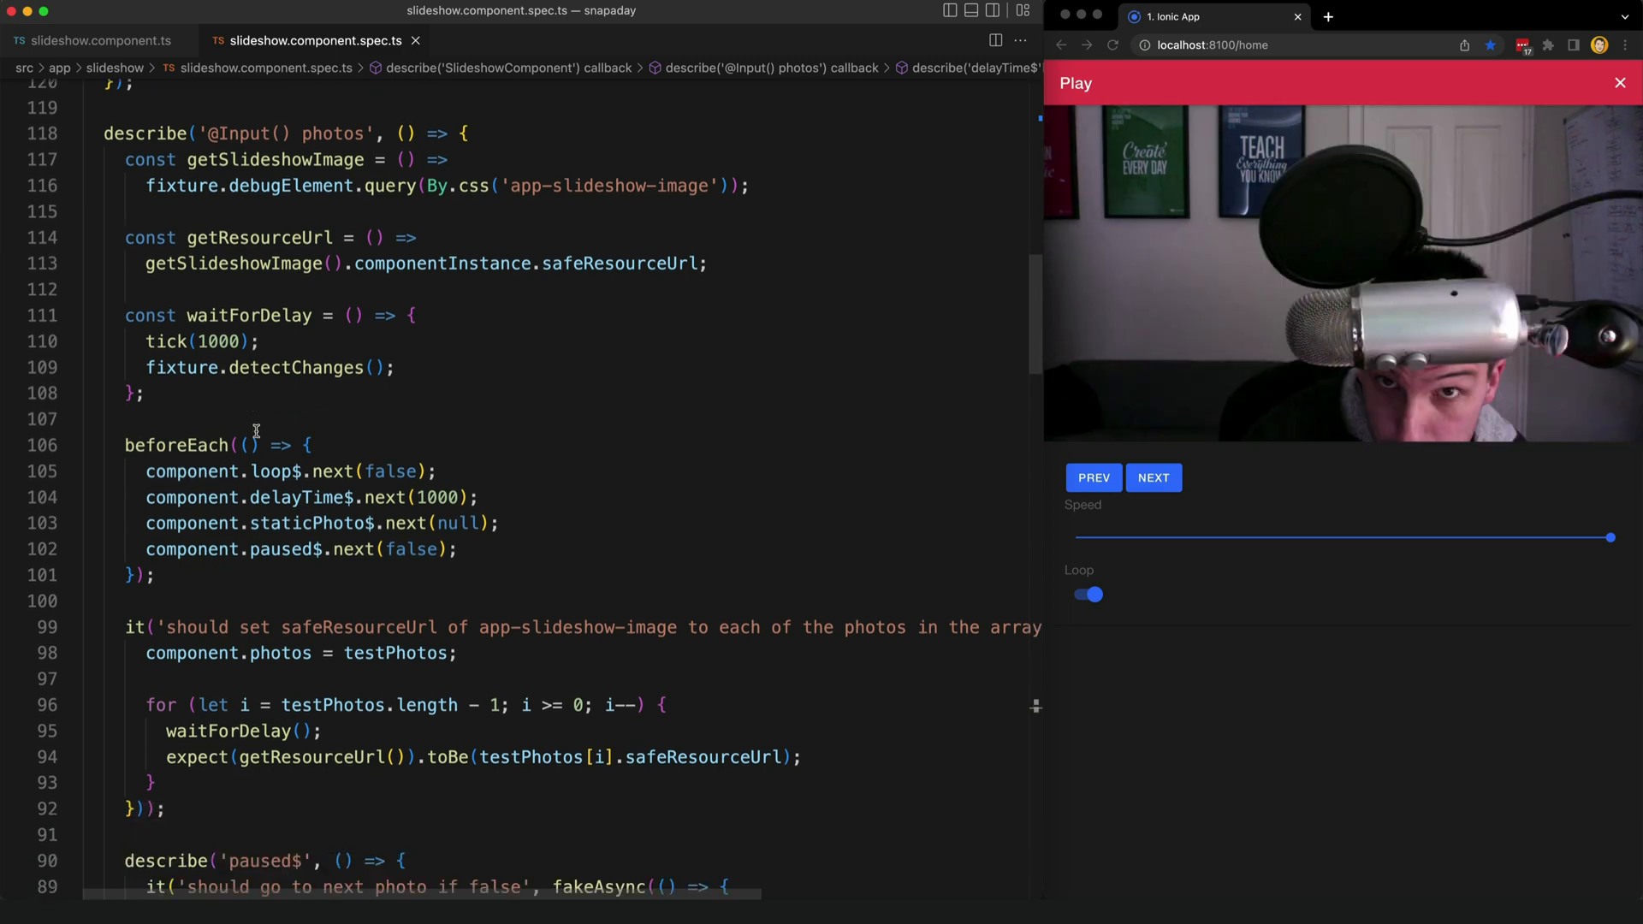
{"action": "scroll", "scroll_direction": "down", "scroll_amount": 3}
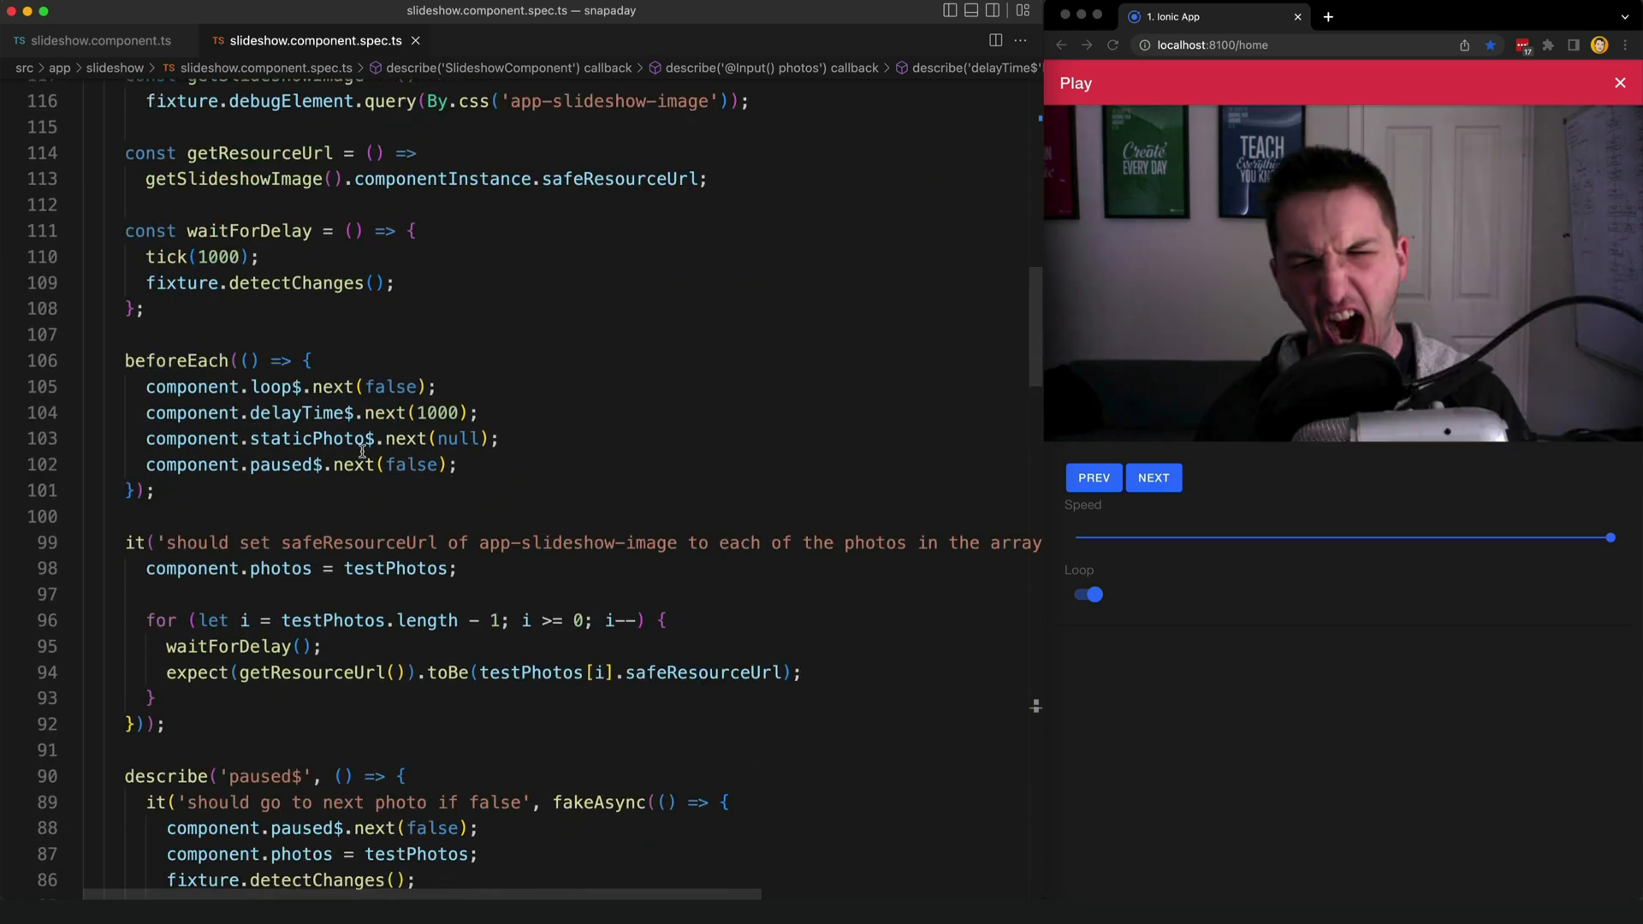
{"action": "scroll", "scroll_direction": "down", "scroll_amount": 3}
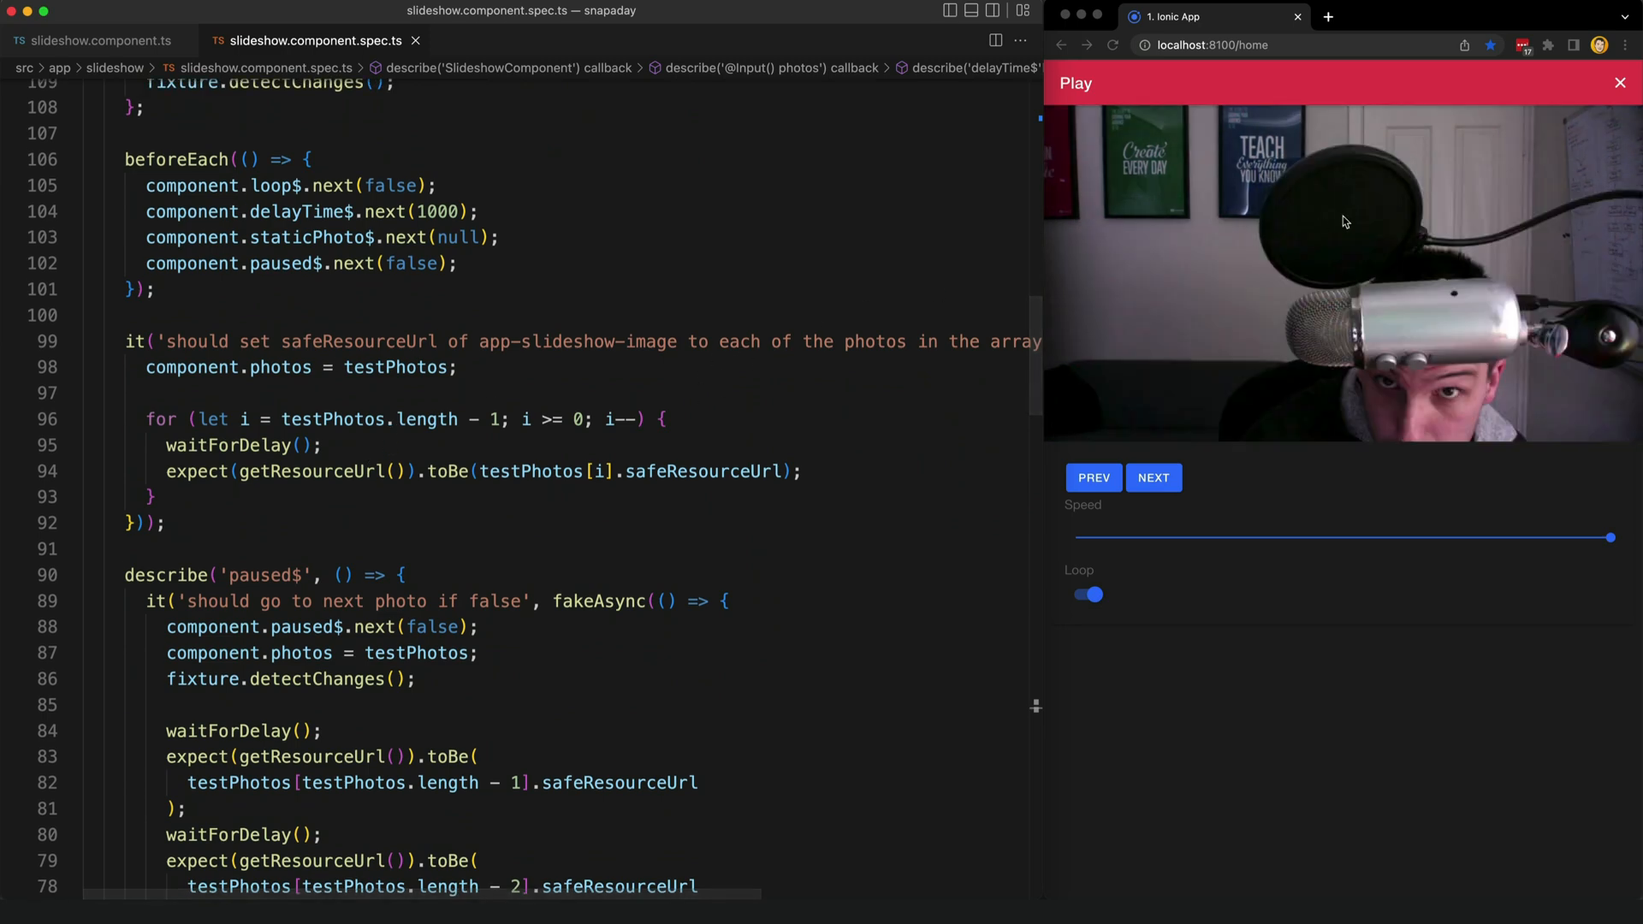
Return to slideshow.component.ts and bring calculateDelay$ with paused$ and delayTime$ into view.
{"action": "left_click", "coordinate": [99, 40]}
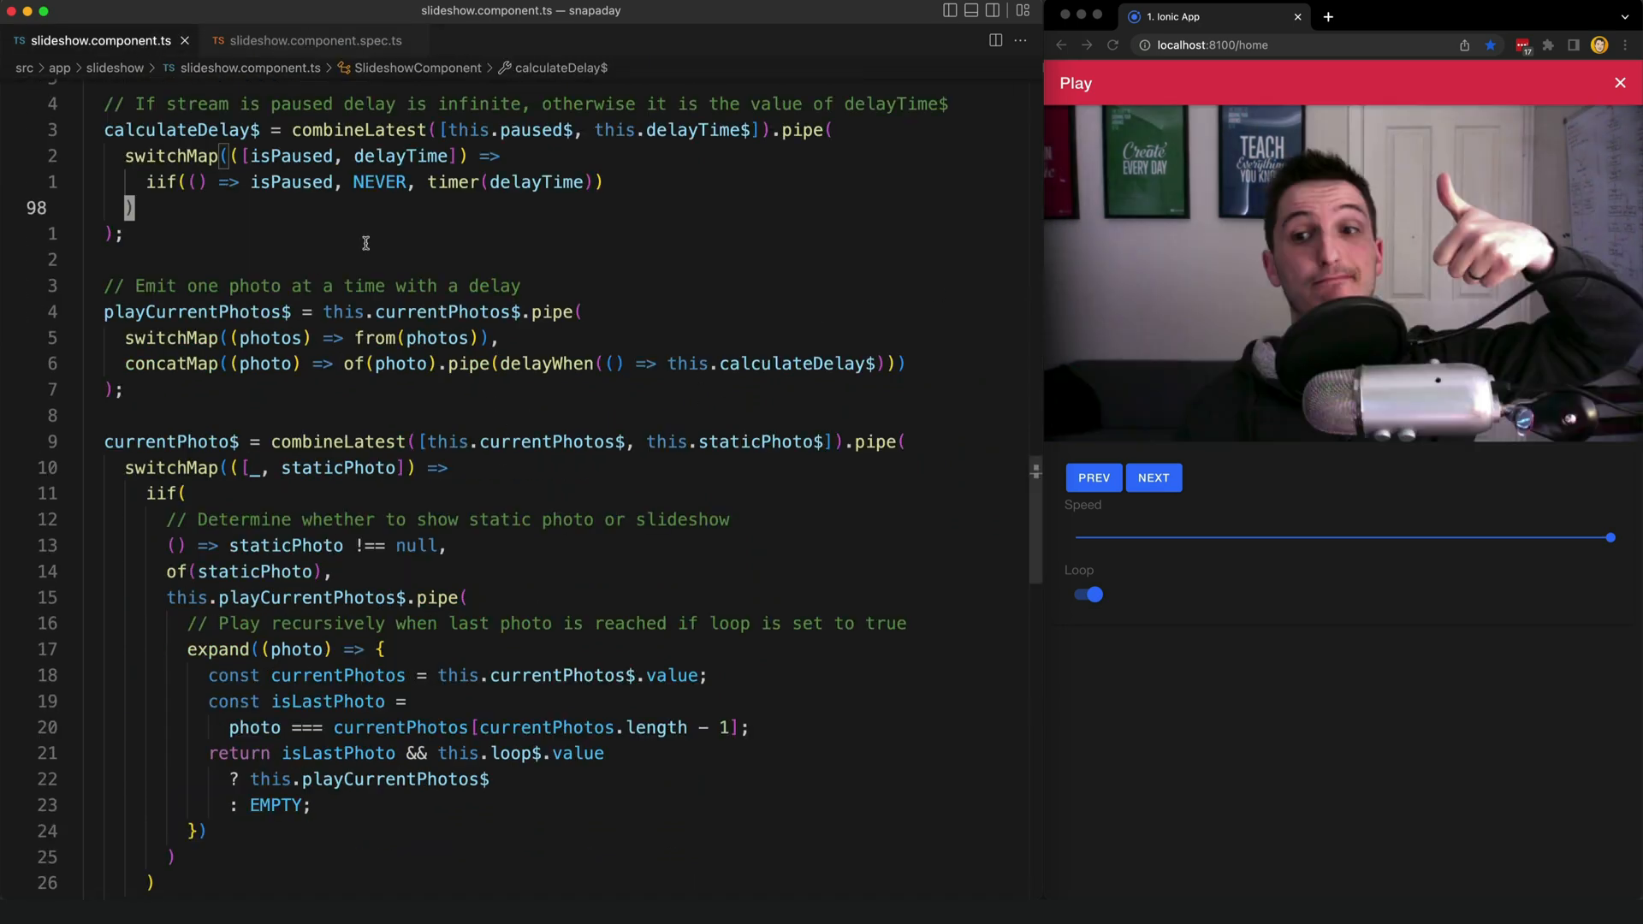
{"action": "scroll", "scroll_direction": "up", "scroll_amount": 3}
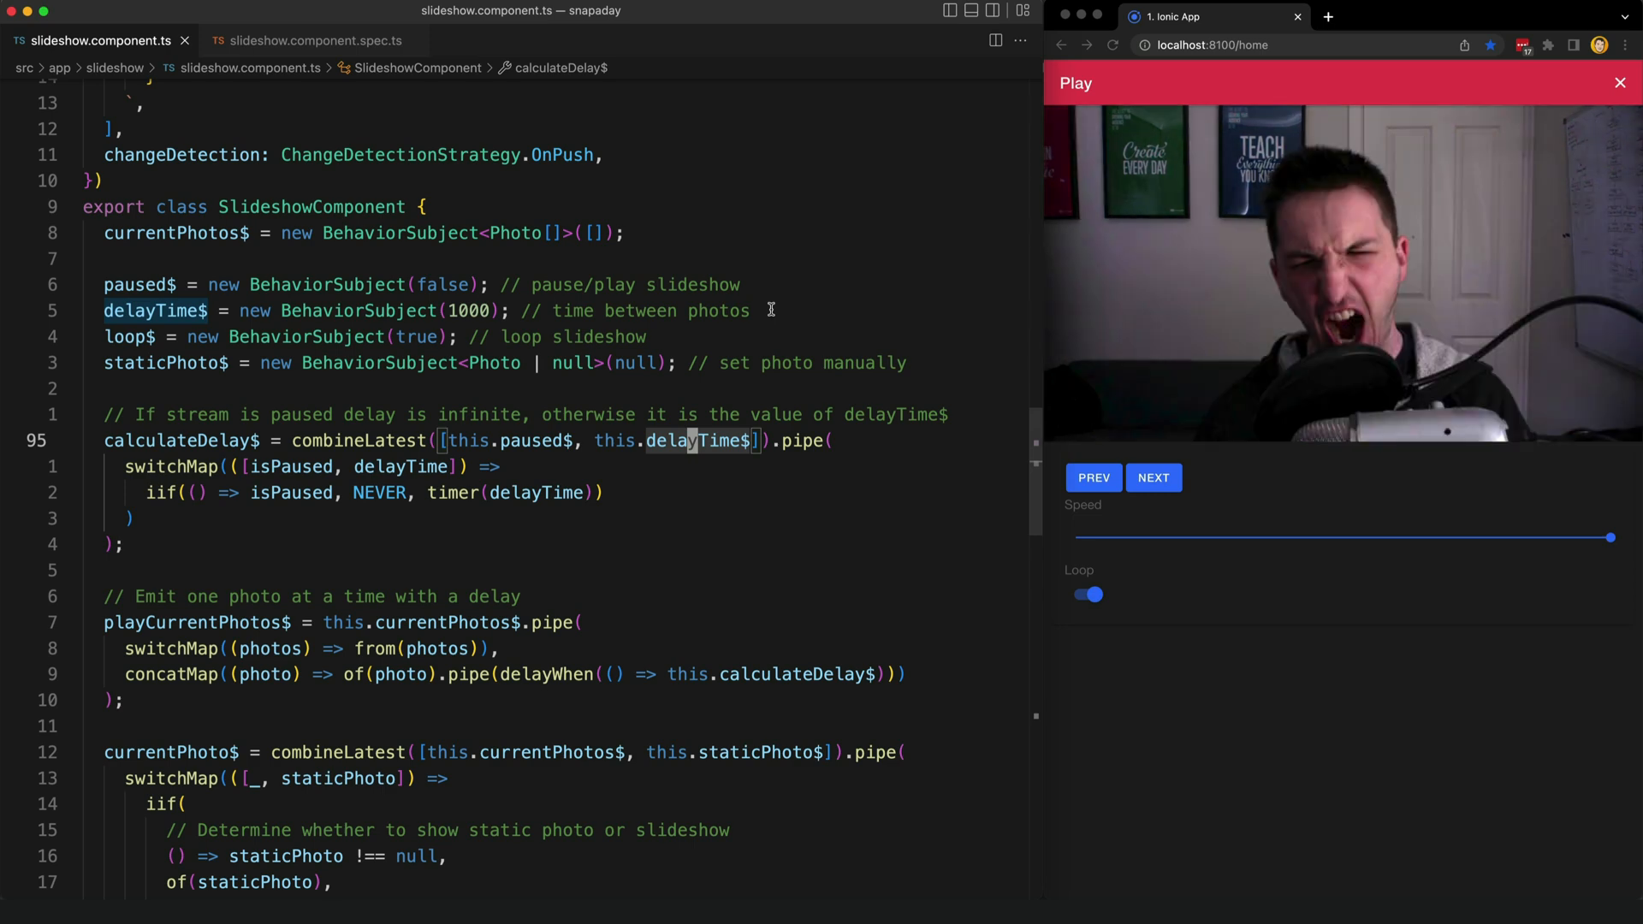
{"action": "mouse_move", "coordinate": [708, 316]}
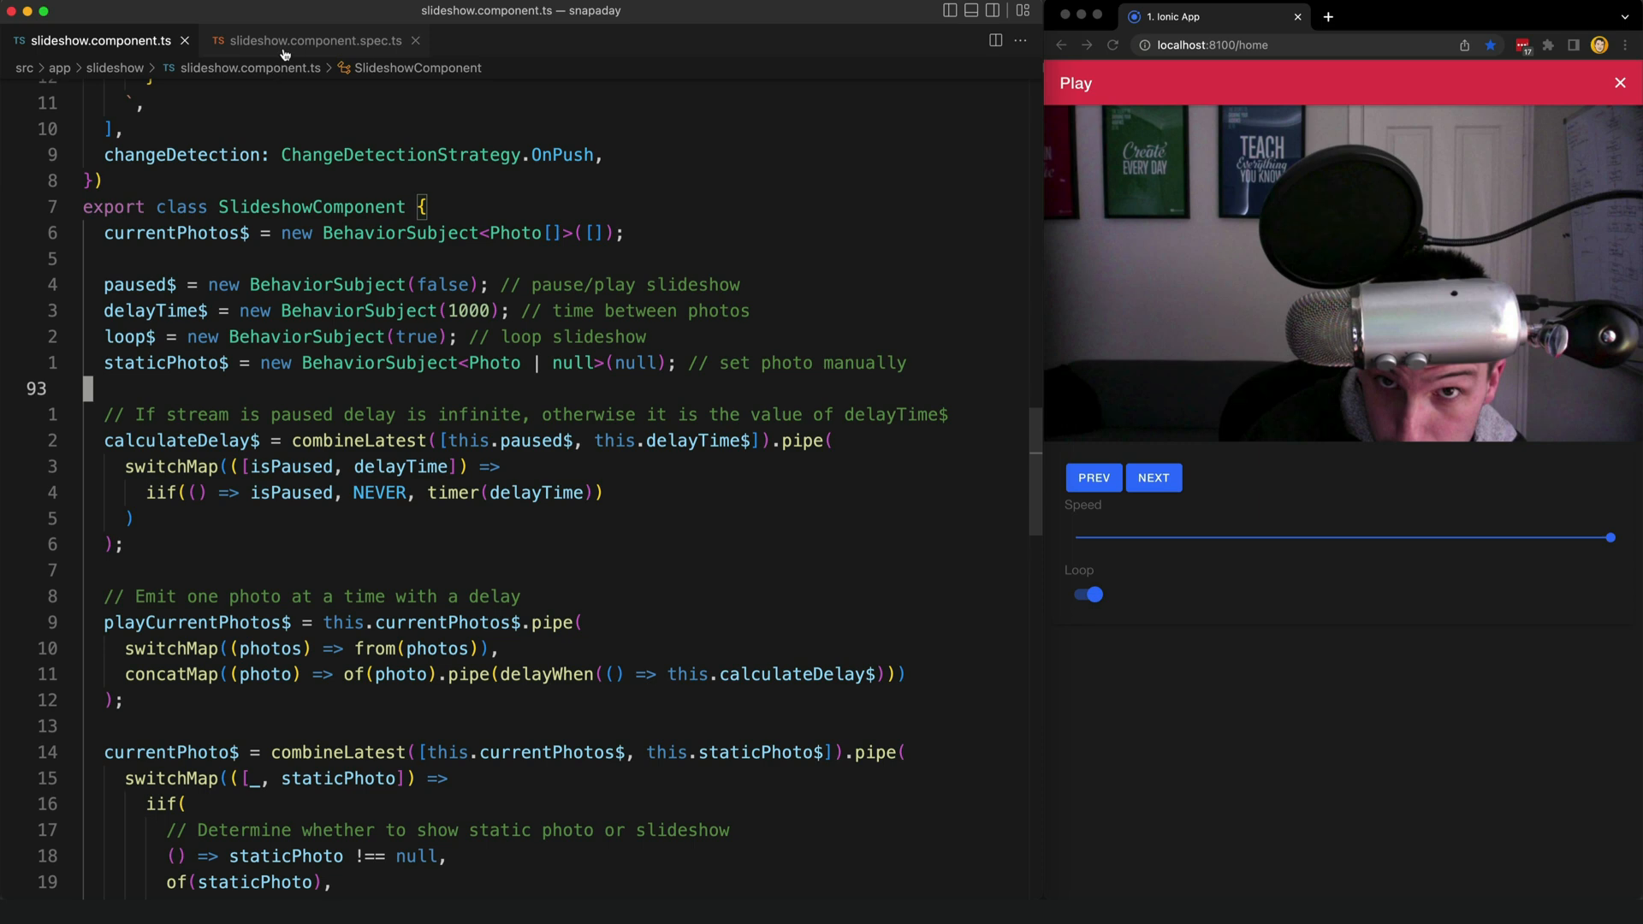
In slideshow.component.spec.ts, move through the photos, staticPhoto$ and delayTime$ tests to the paused$ true/false tests.
{"action": "left_click", "coordinate": [309, 40]}
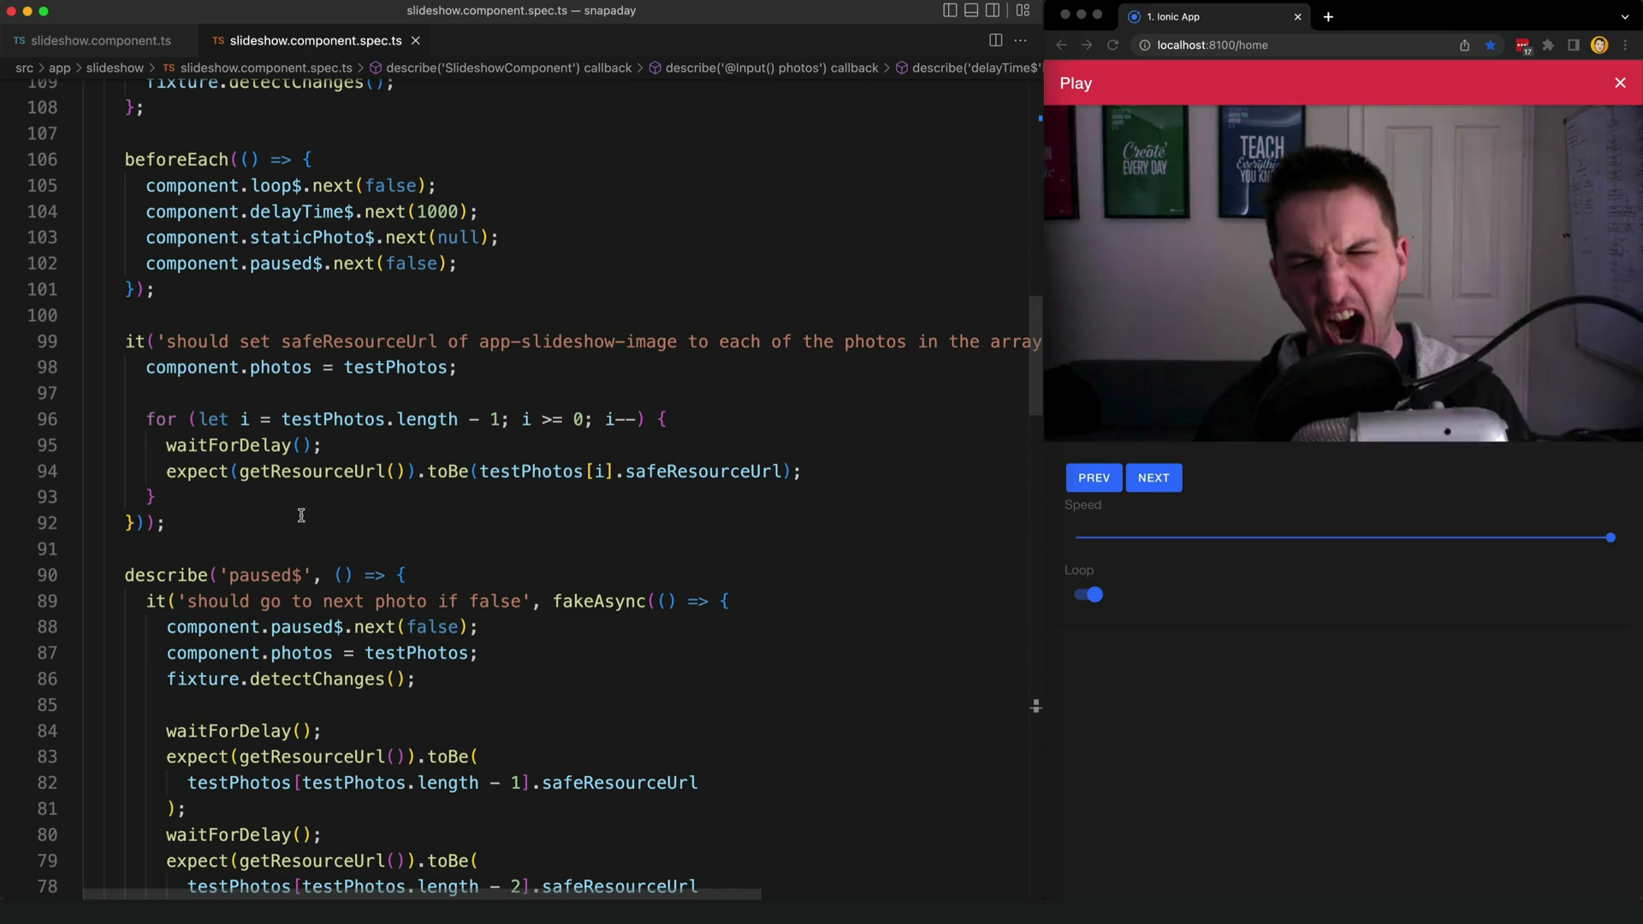
{"action": "scroll", "scroll_direction": "up", "scroll_amount": 3}
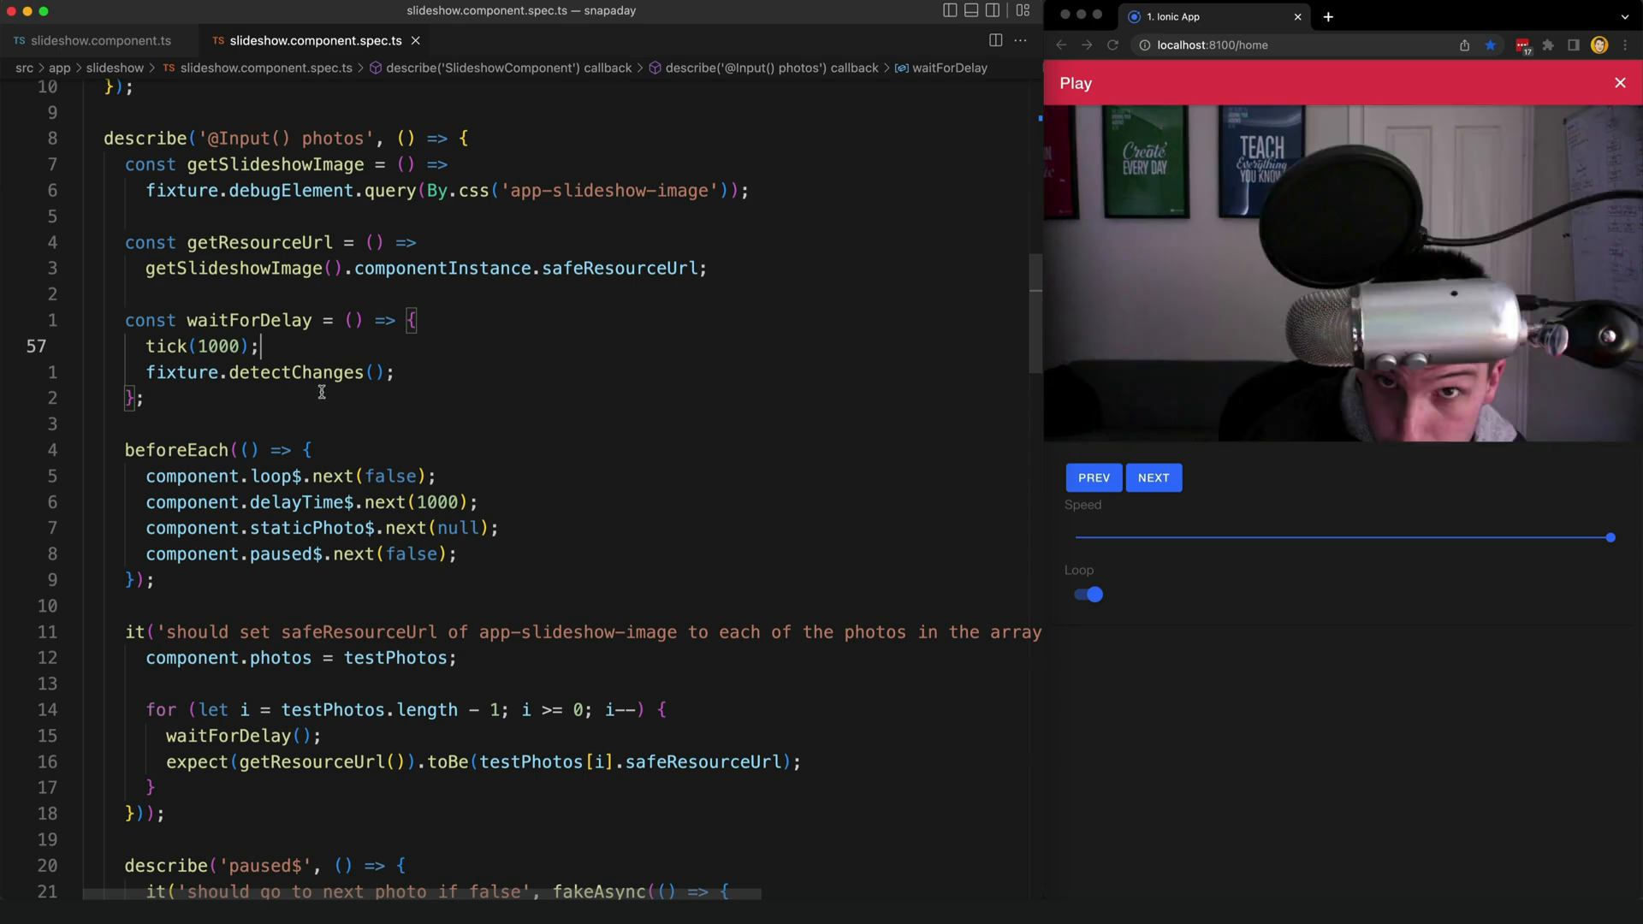
{"action": "scroll", "scroll_direction": "down", "scroll_amount": 3}
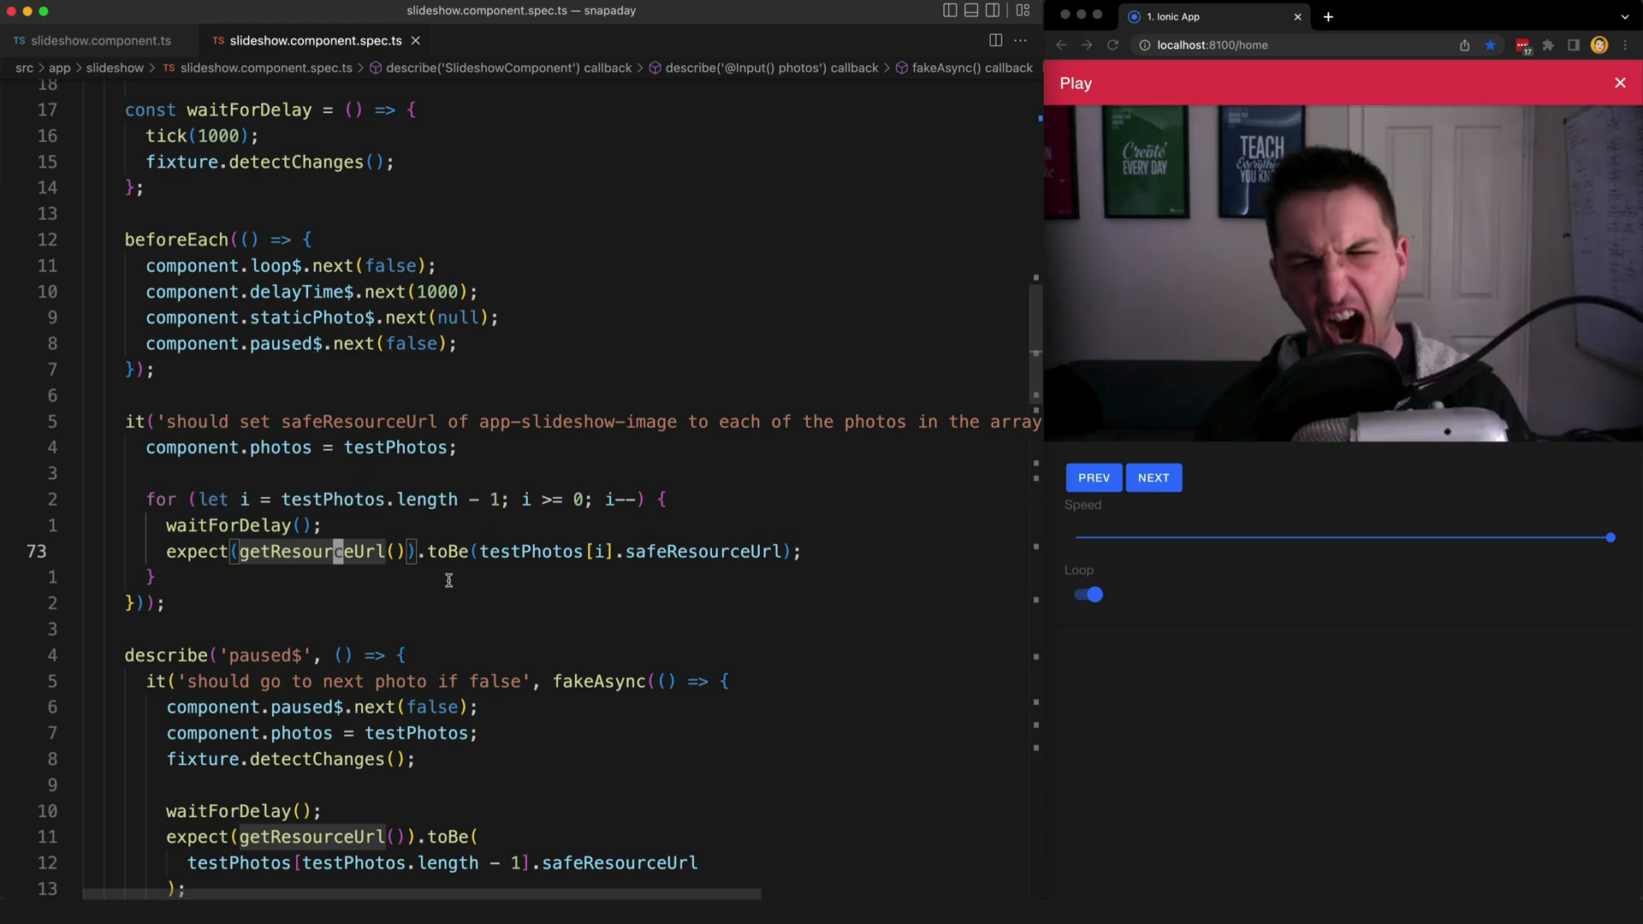
{"action": "scroll", "scroll_direction": "down", "scroll_amount": 3}
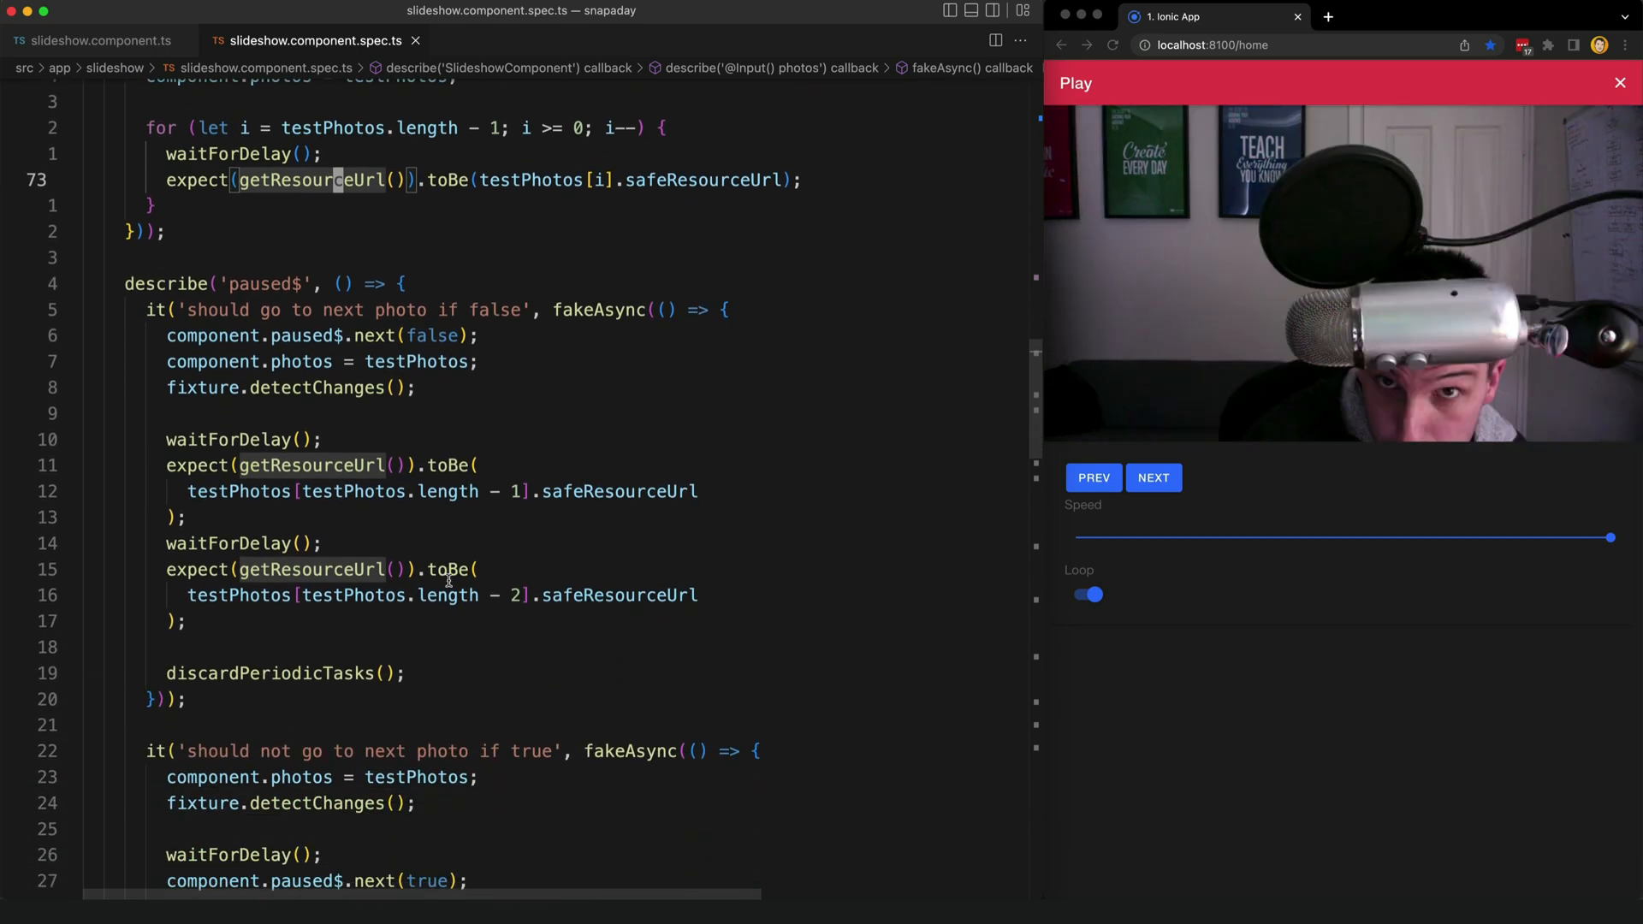
{"action": "scroll", "scroll_direction": "down", "scroll_amount": 3}
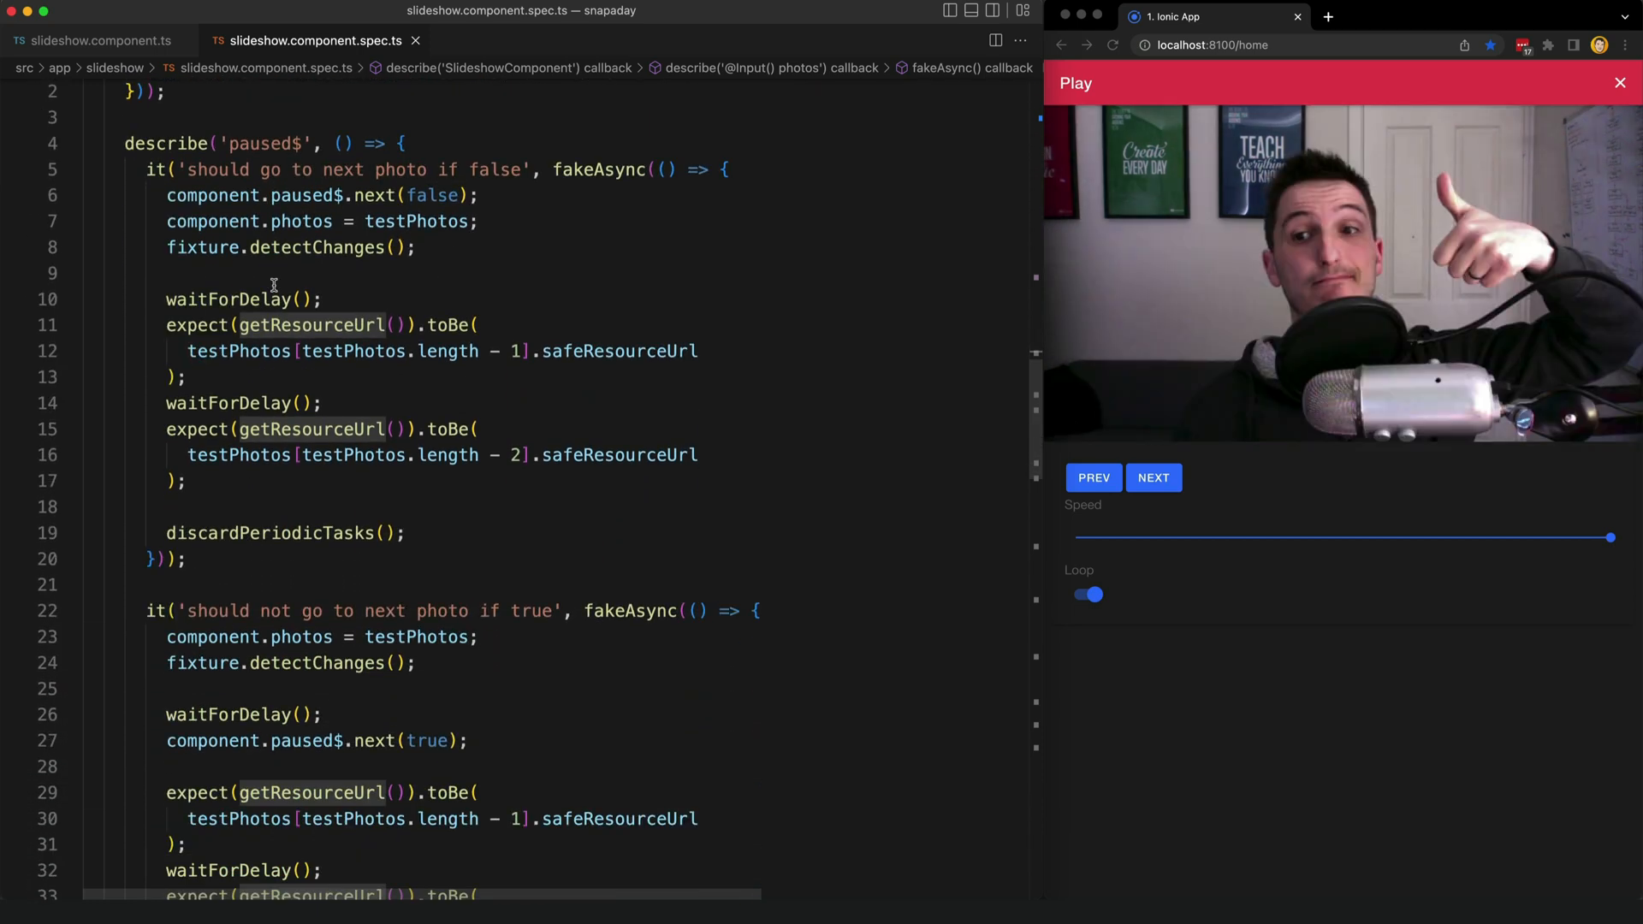
{"action": "scroll", "scroll_direction": "down", "scroll_amount": 3}
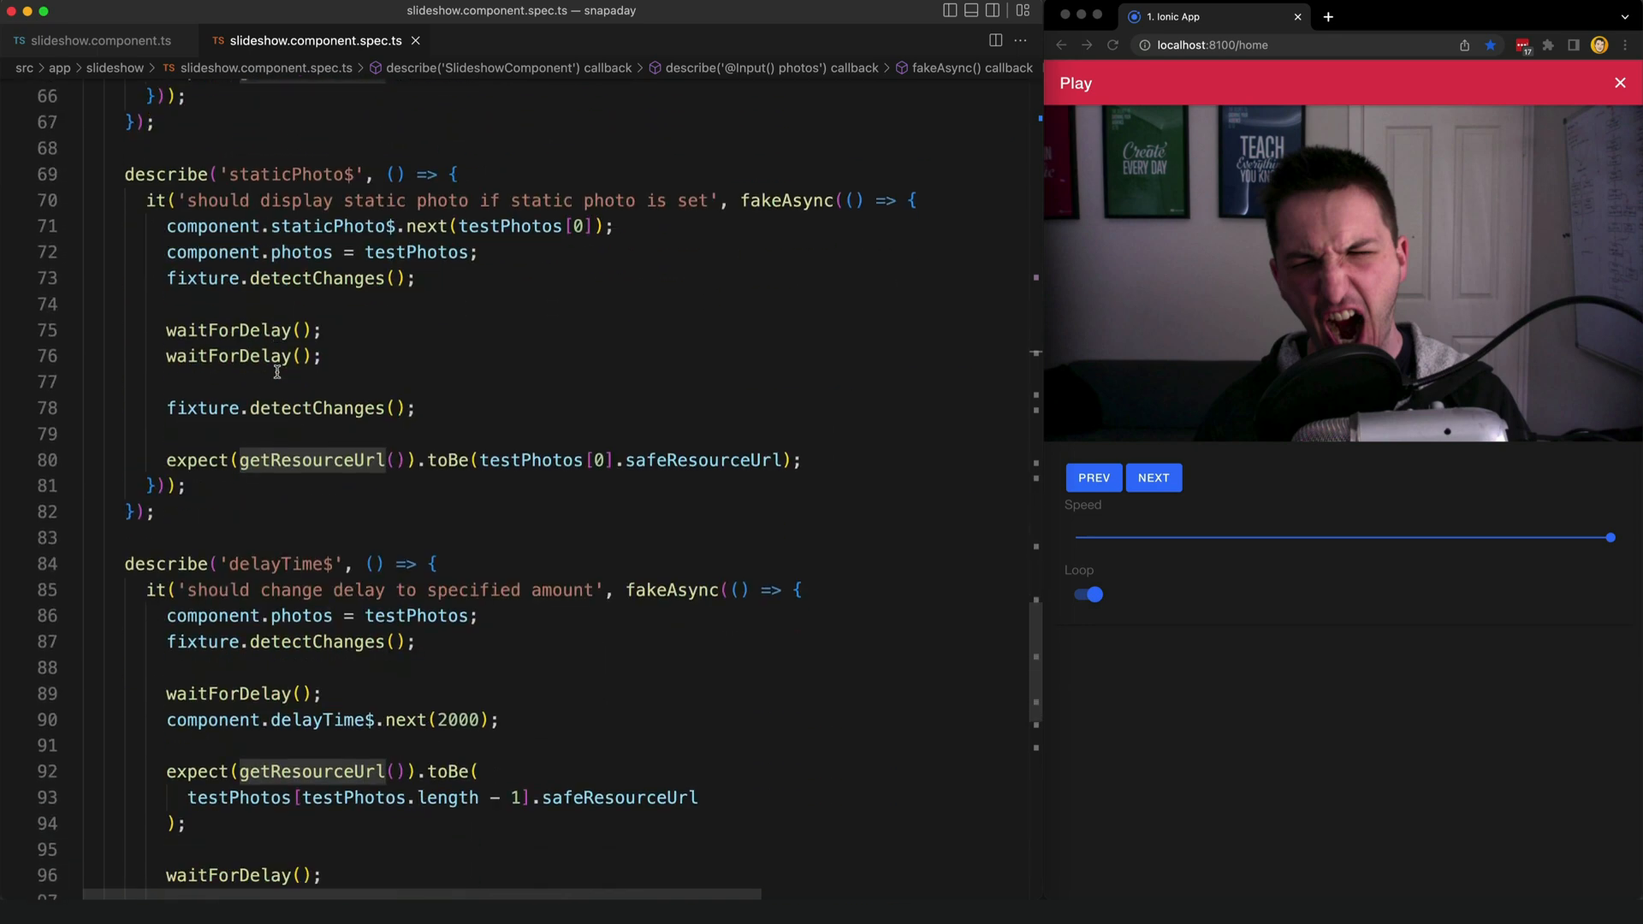
{"action": "scroll", "scroll_direction": "down", "scroll_amount": 3}
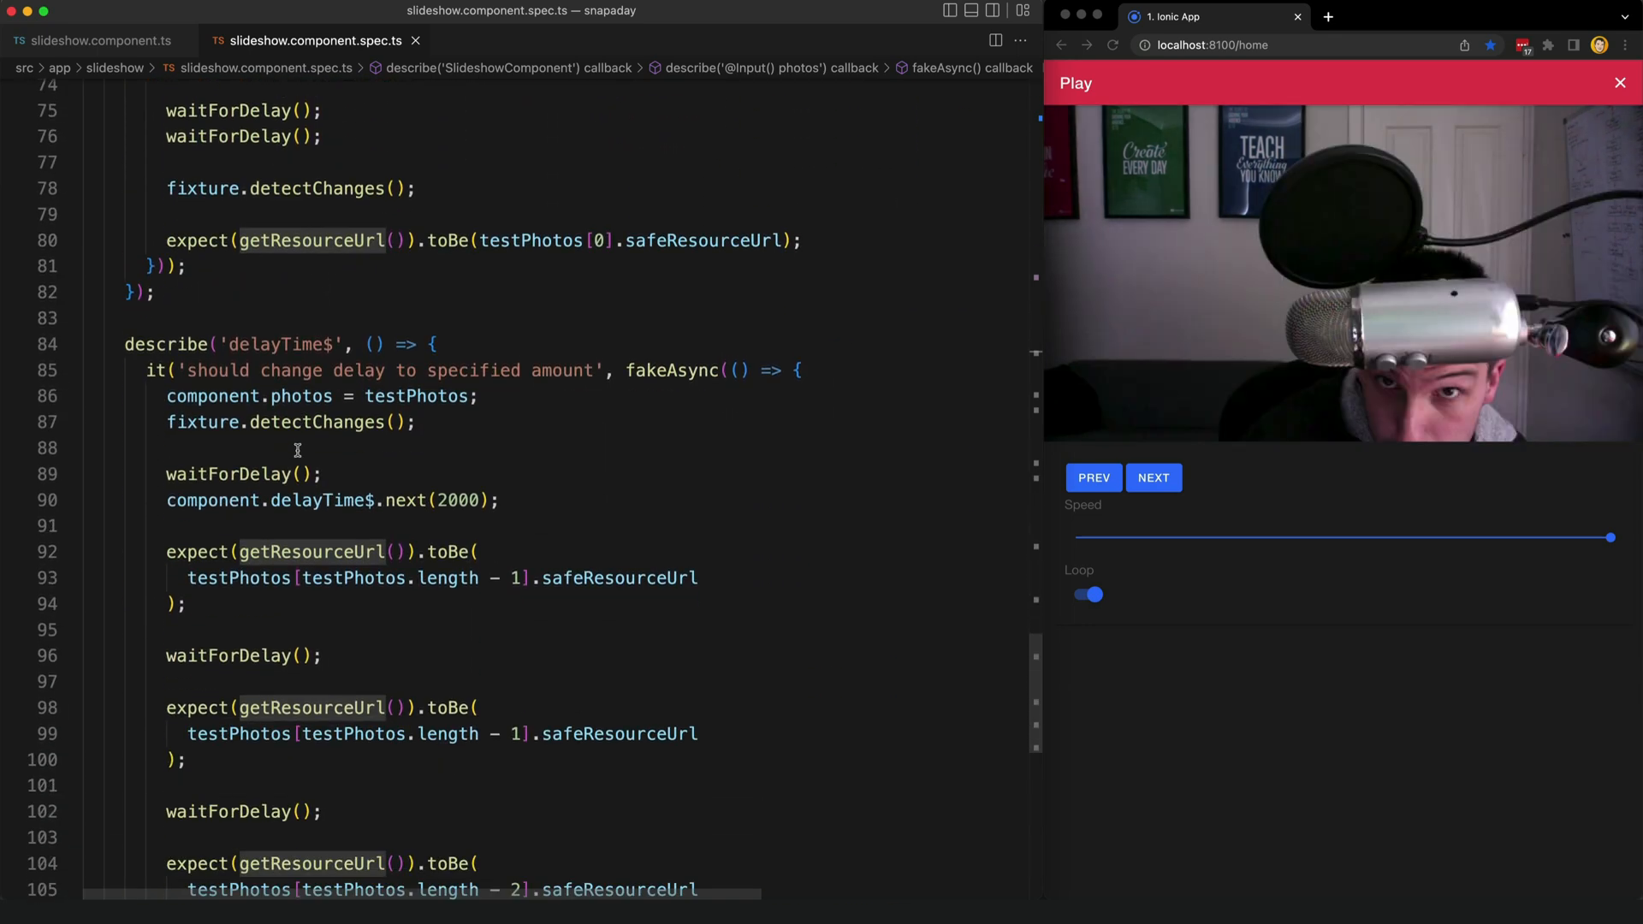
{"action": "scroll", "scroll_direction": "up", "scroll_amount": 3}
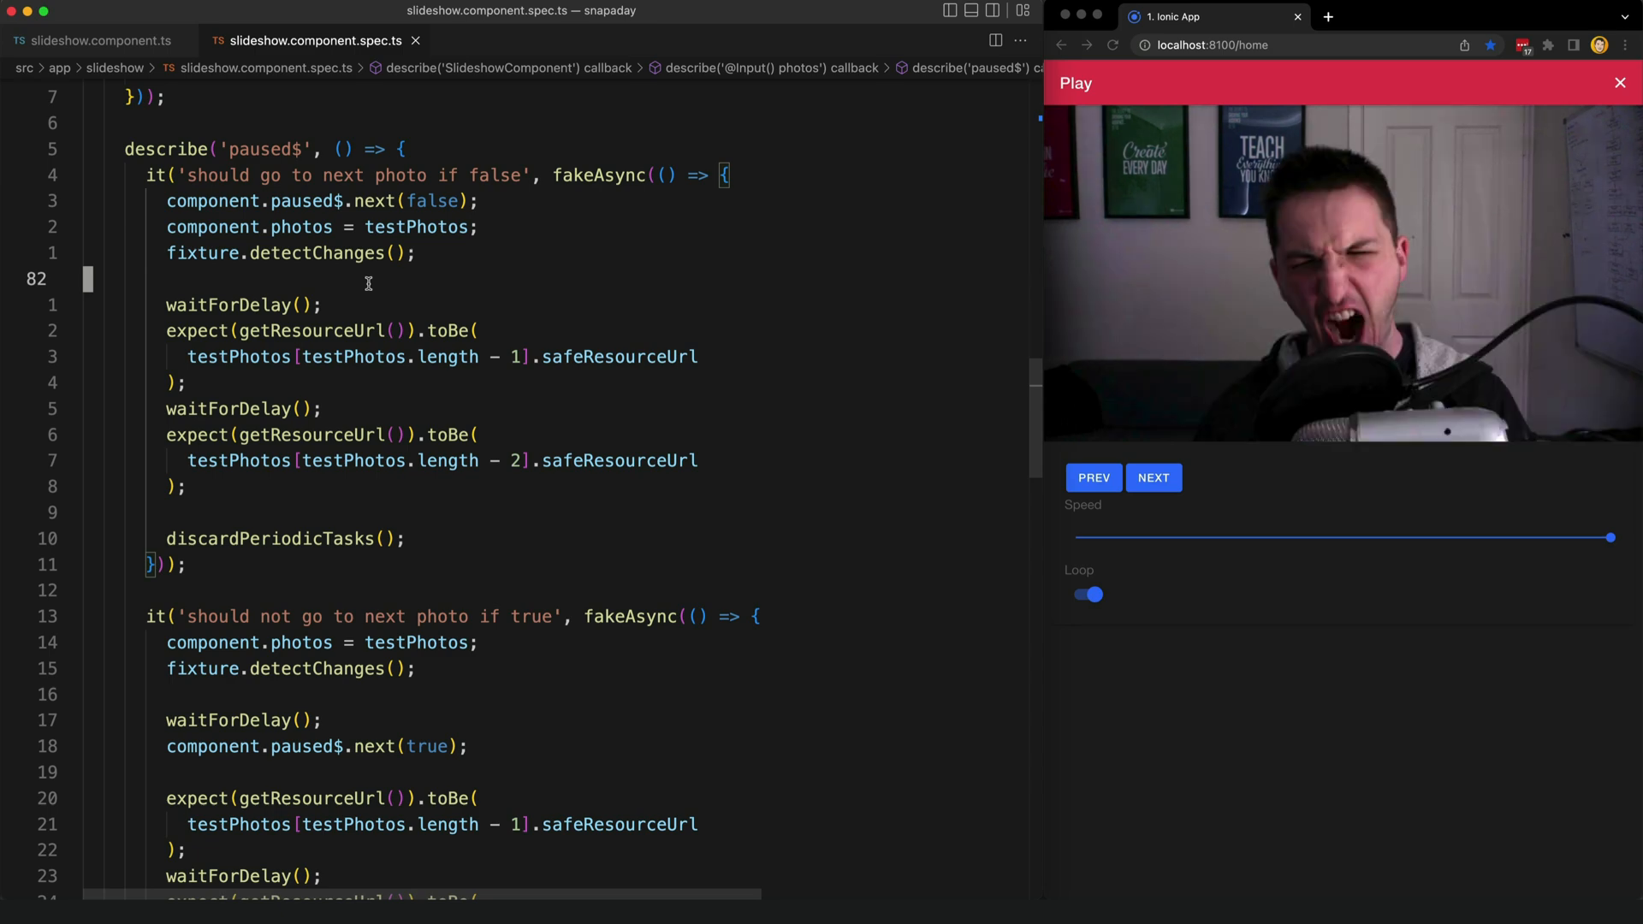
{"action": "scroll", "scroll_direction": "down", "scroll_amount": 3}
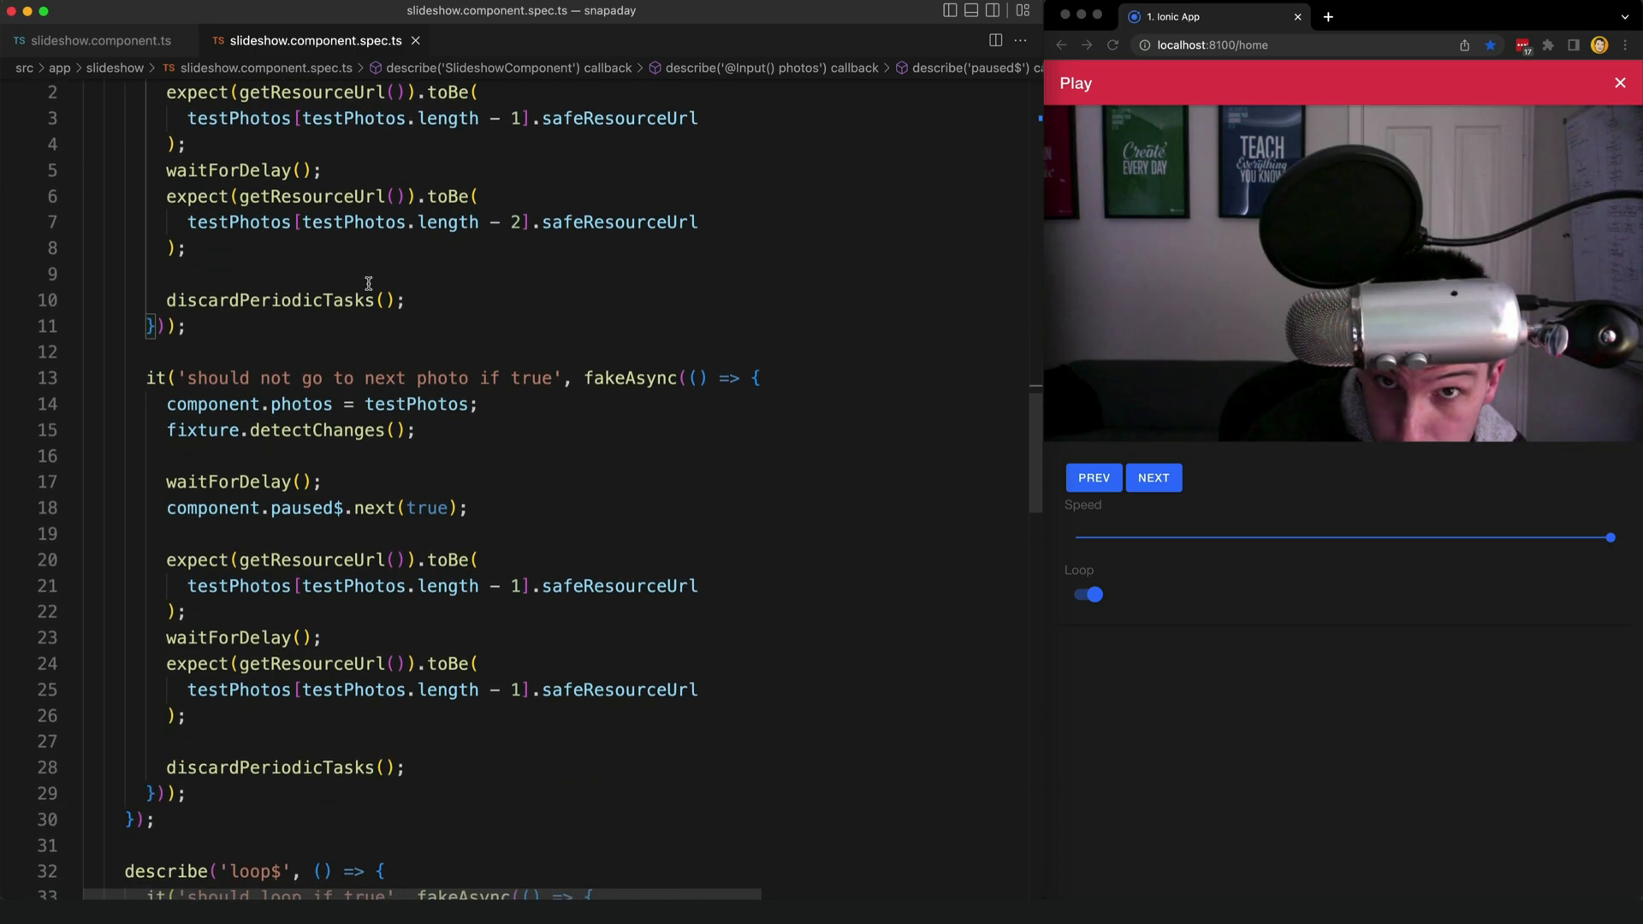
{"action": "left_click", "coordinate": [466, 508]}
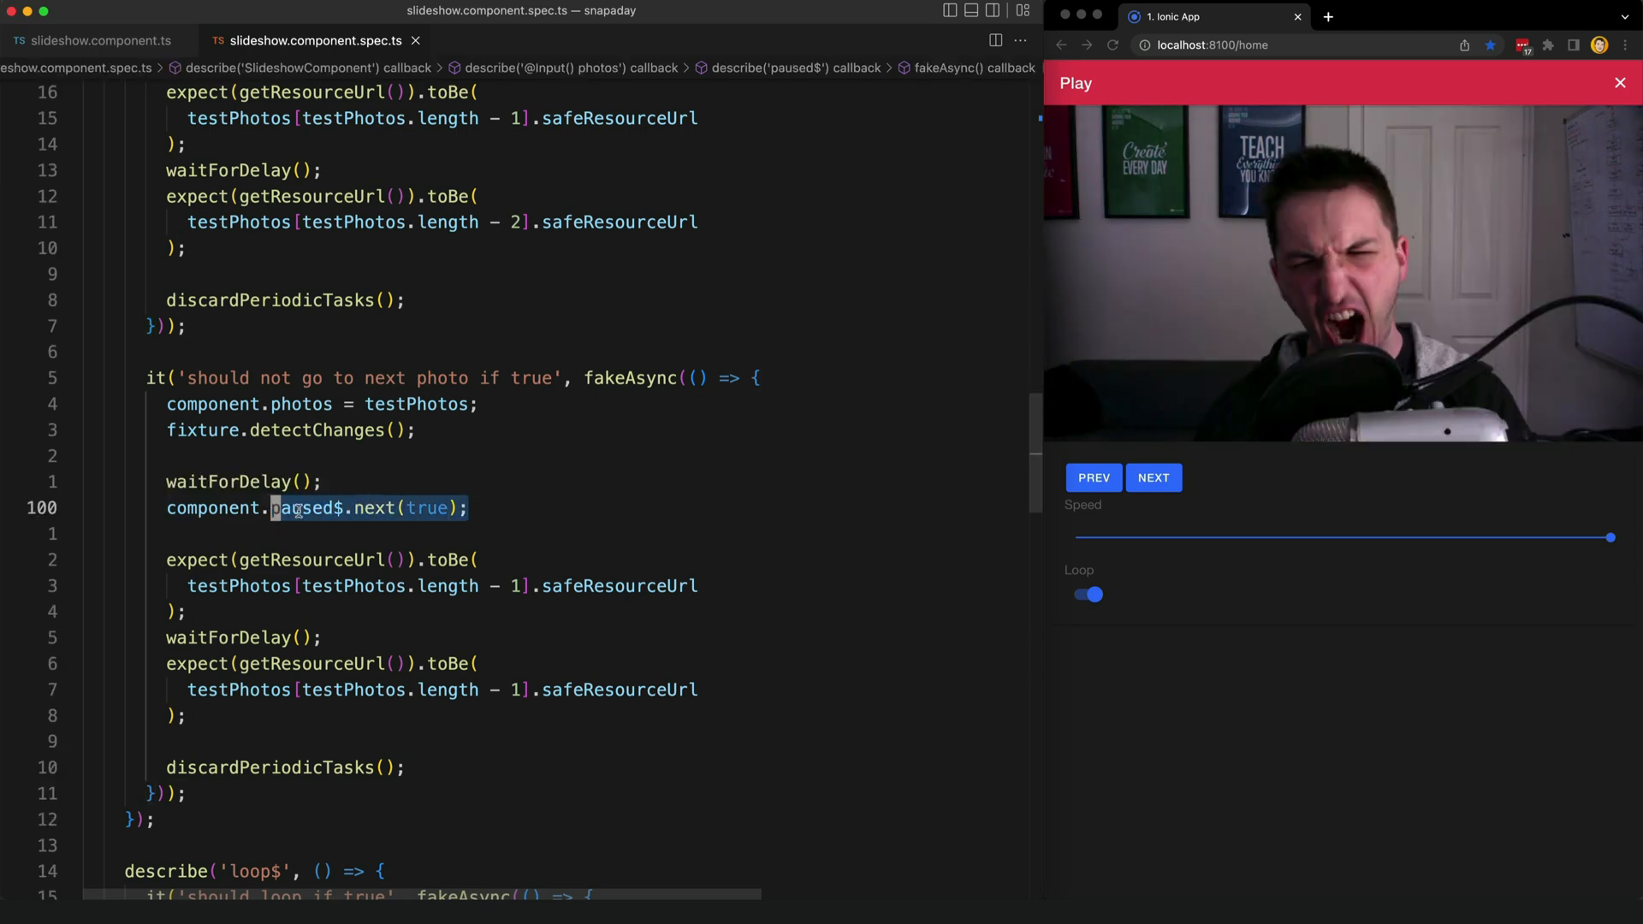
{"action": "mouse_move", "coordinate": [383, 509]}
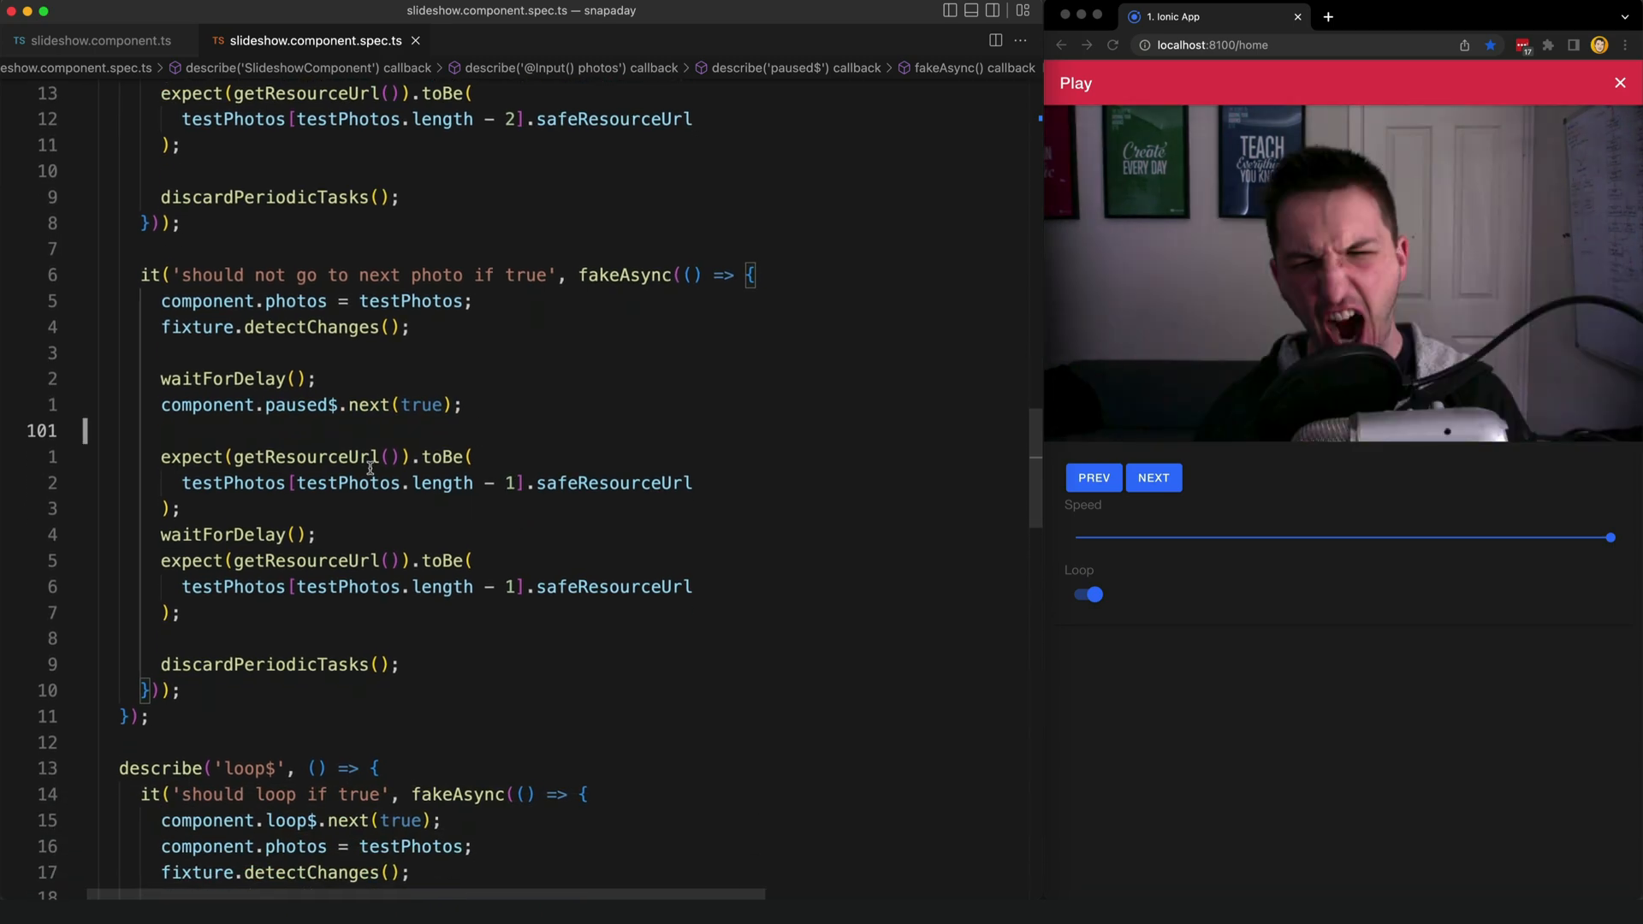
{"action": "mouse_move", "coordinate": [367, 471]}
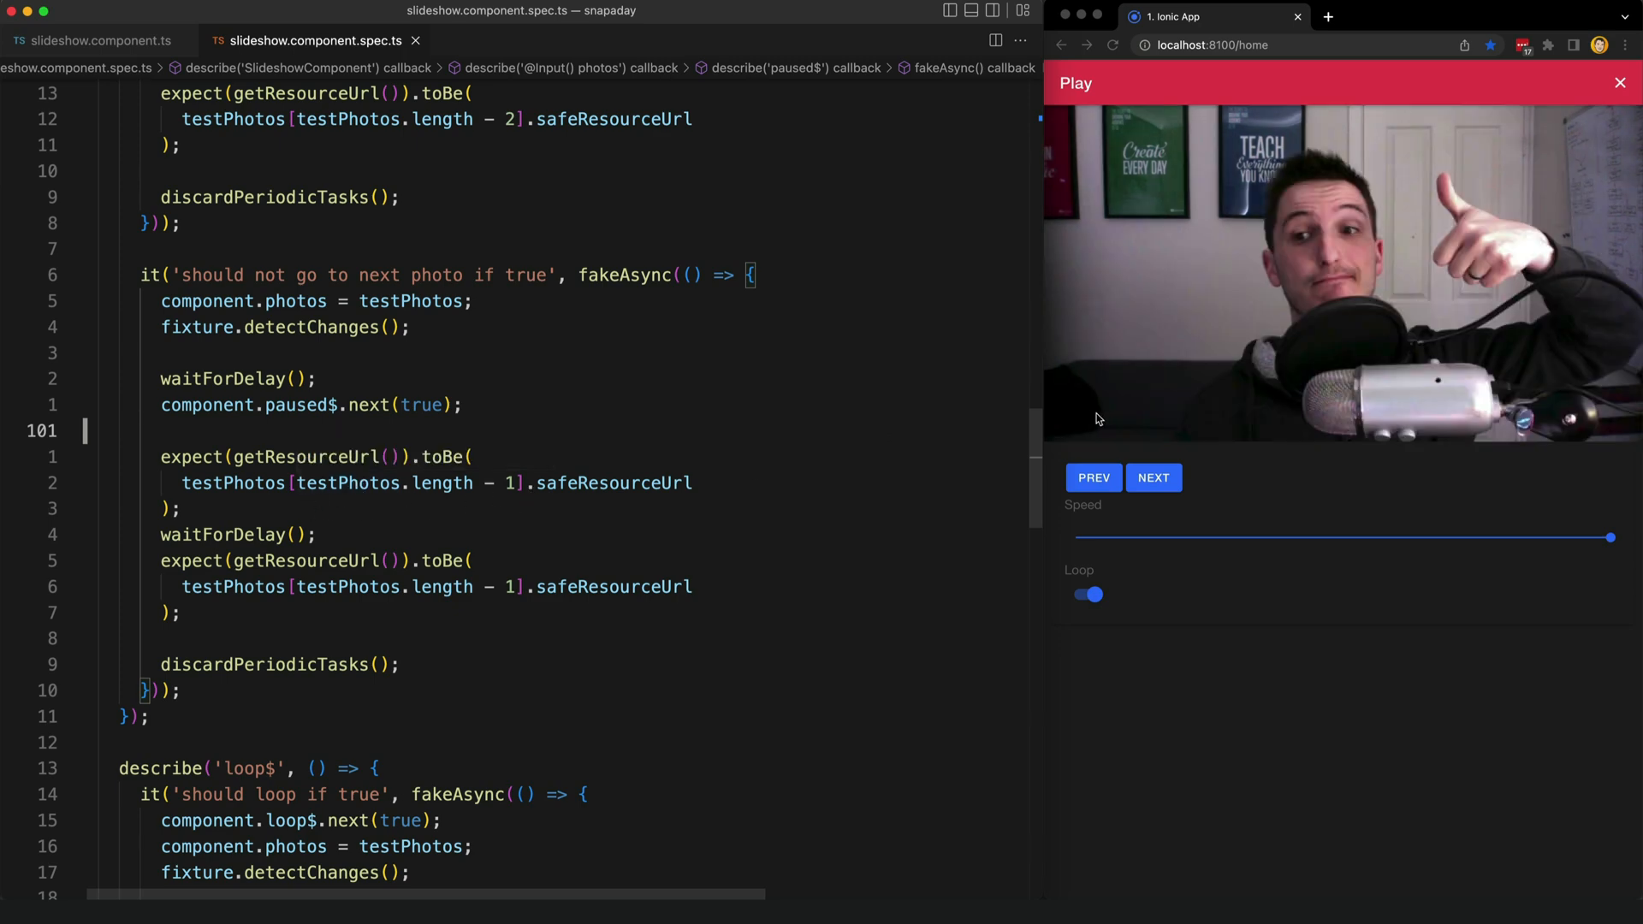
{"action": "mouse_move", "coordinate": [612, 482]}
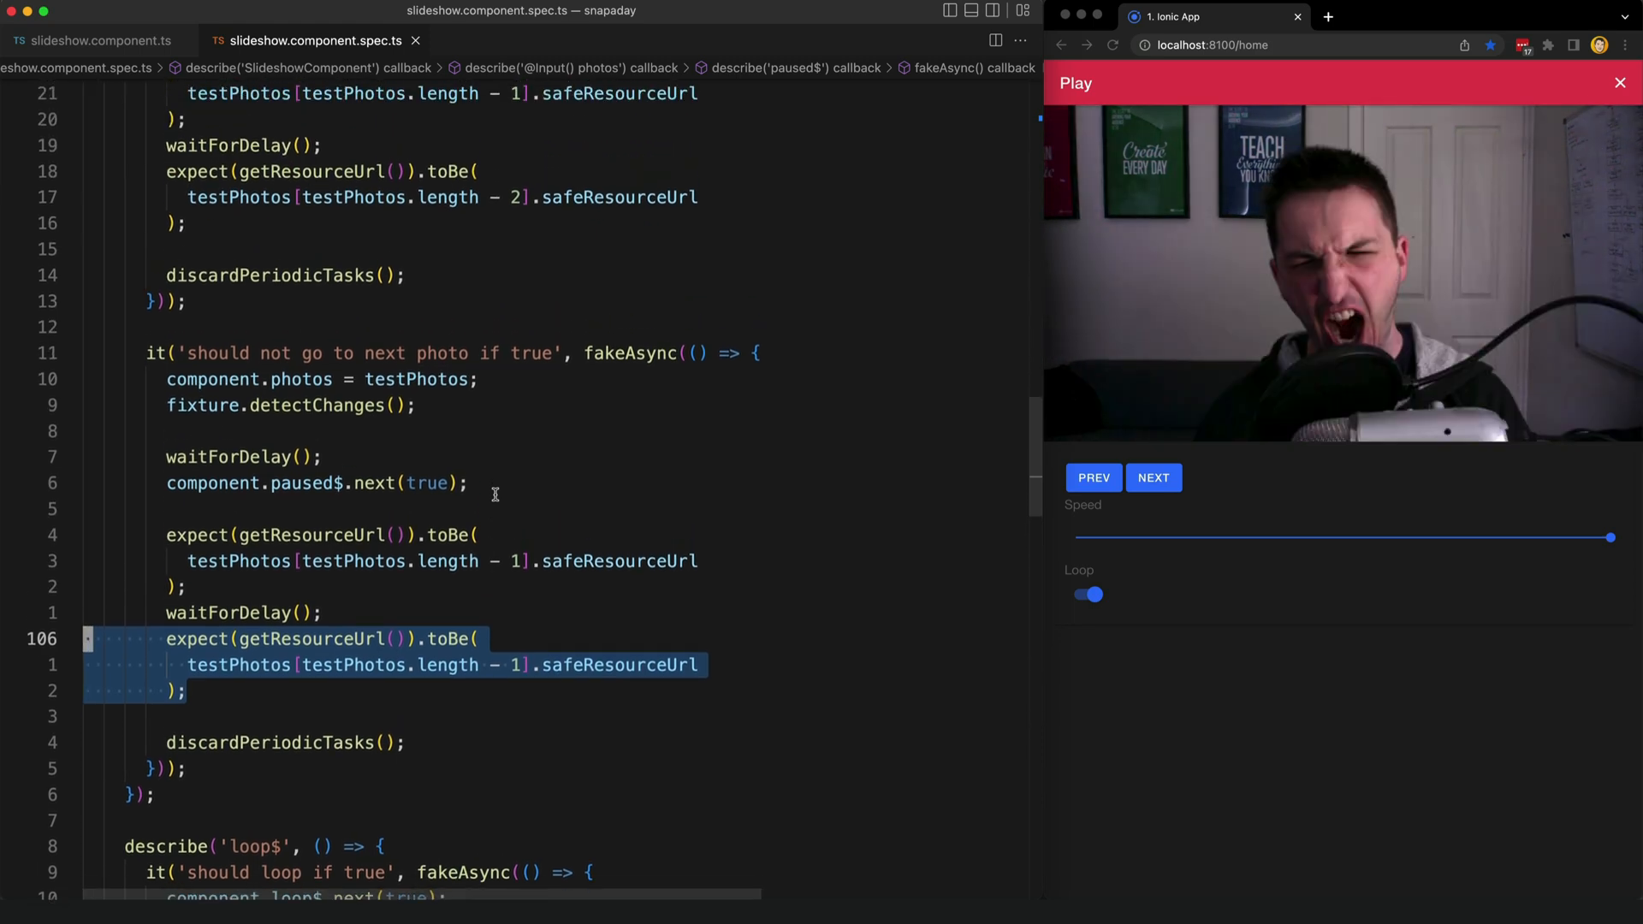
{"action": "scroll", "scroll_direction": "up", "scroll_amount": 3}
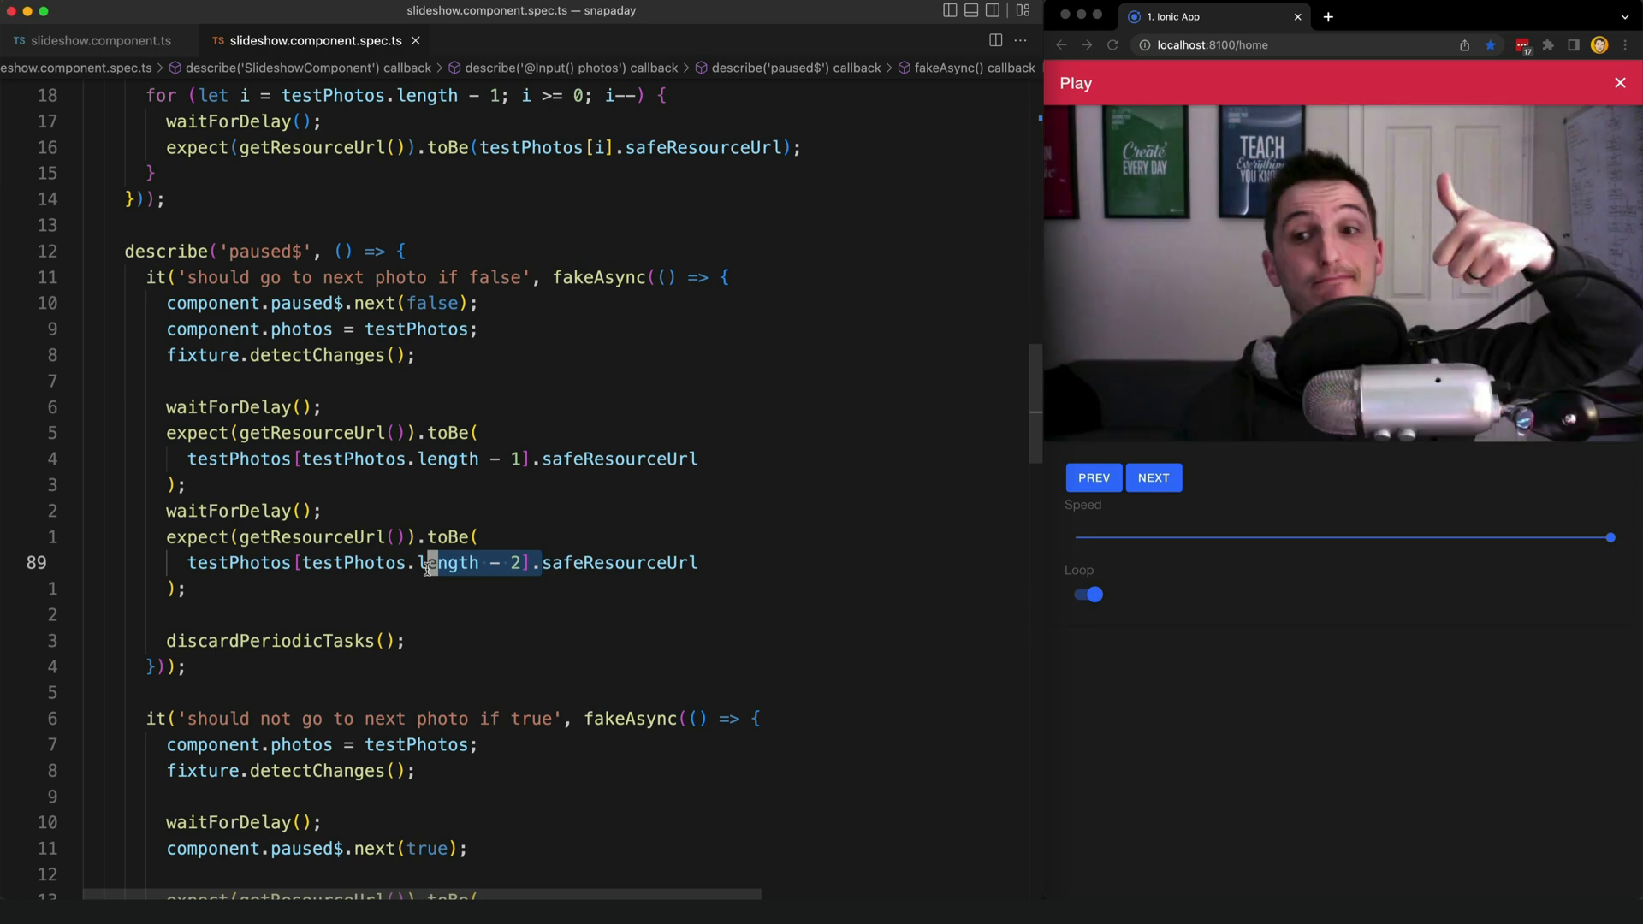
{"action": "left_click", "coordinate": [95, 40]}
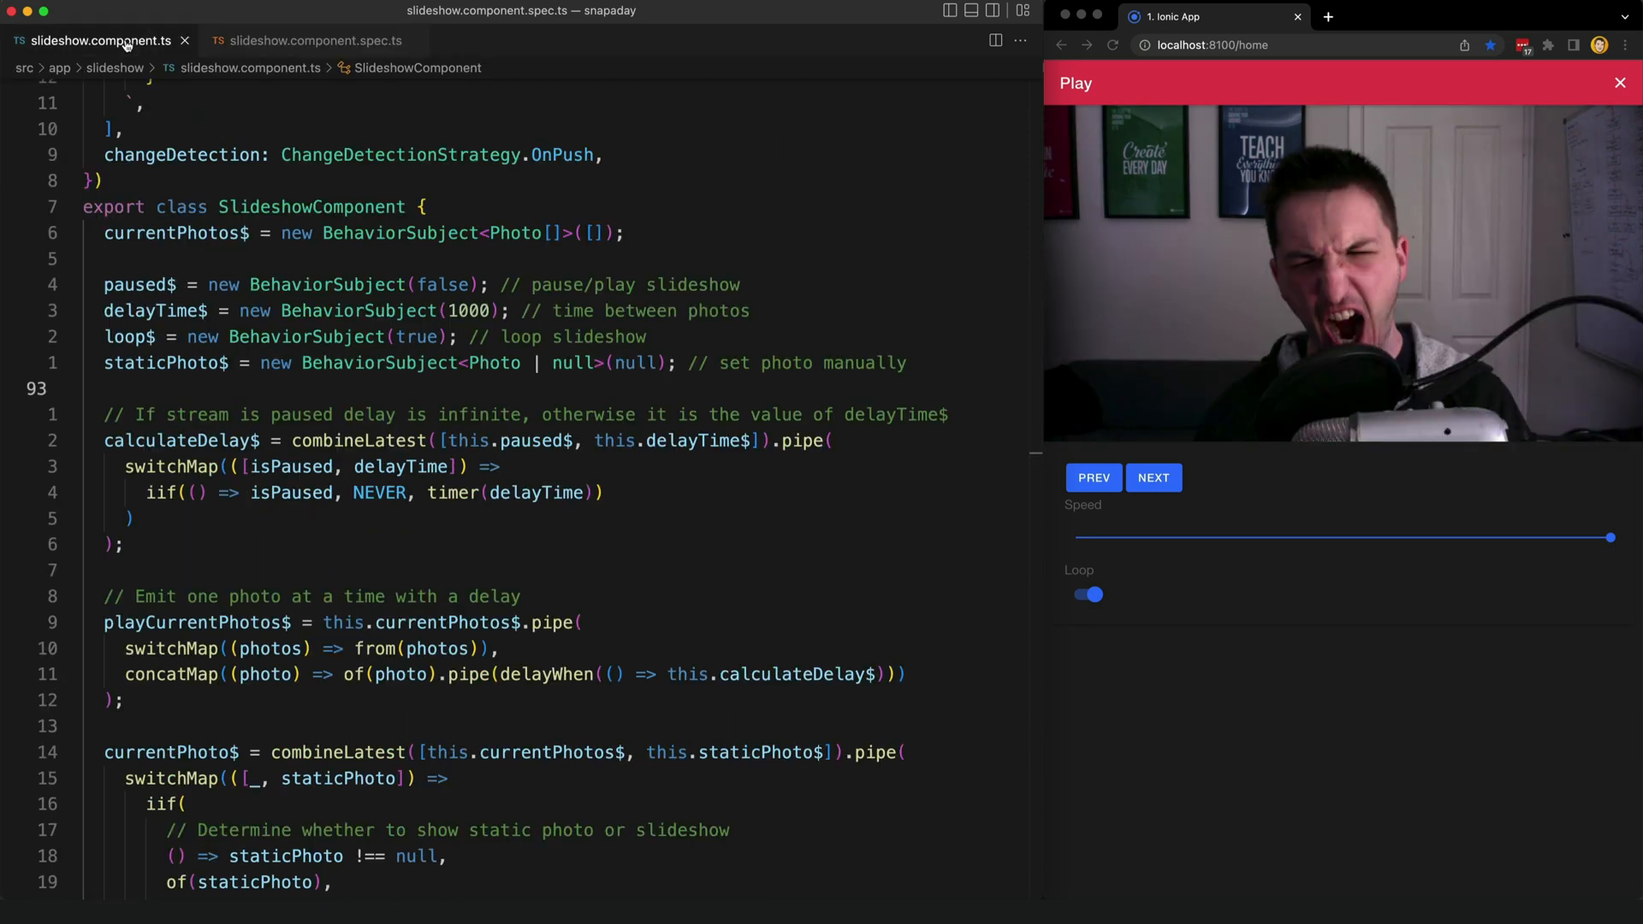
{"action": "scroll", "scroll_direction": "down", "scroll_amount": 3}
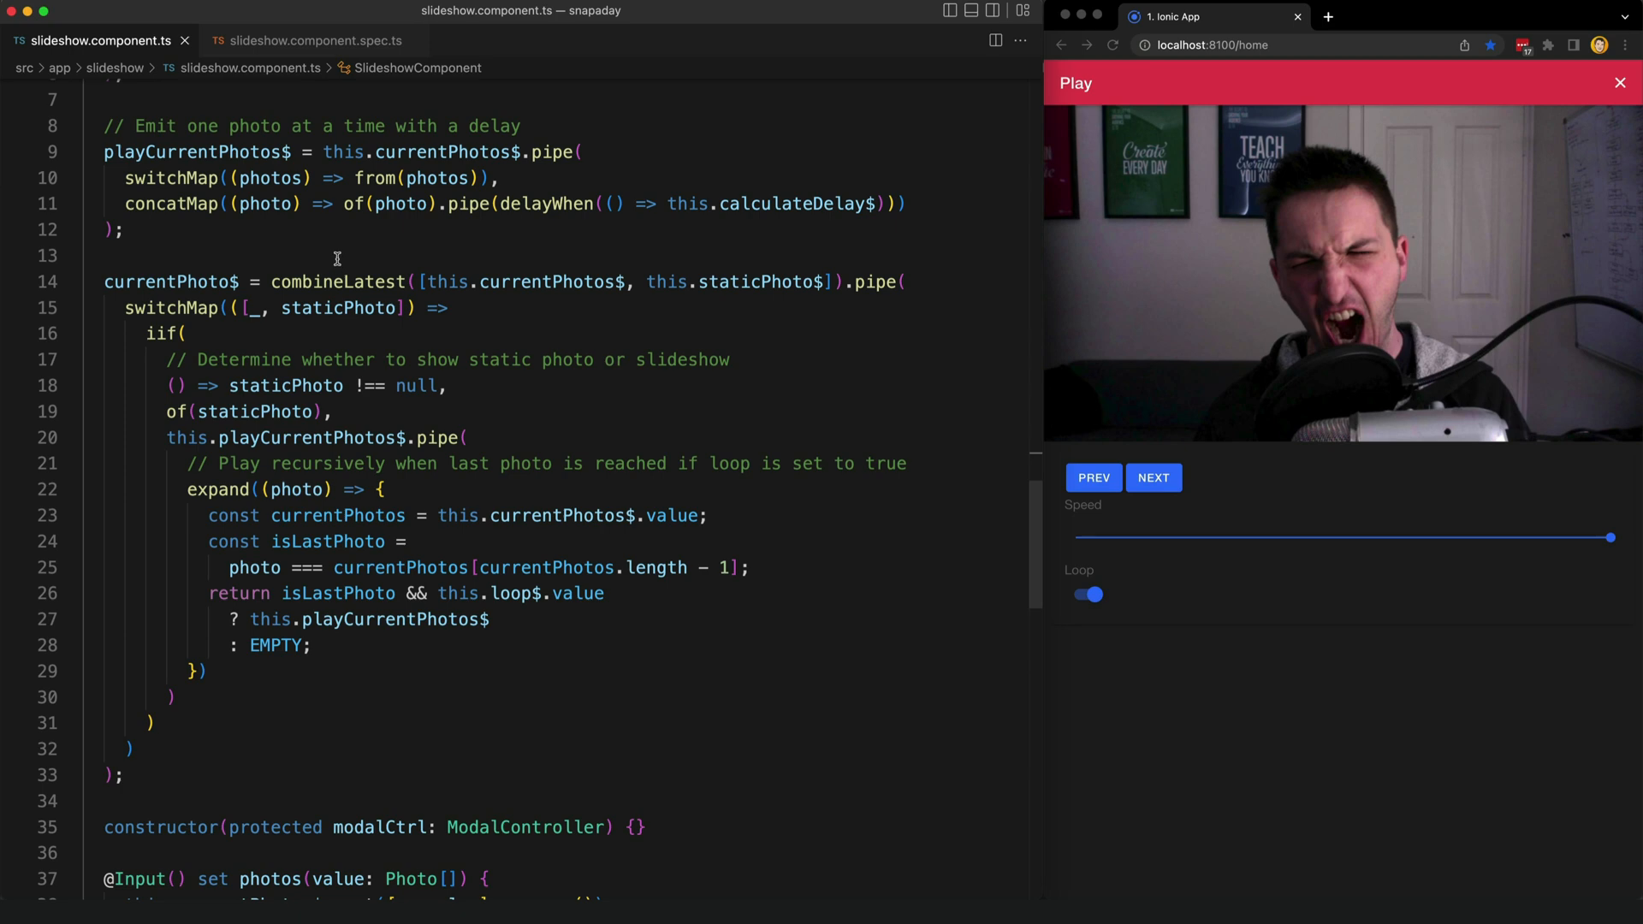
{"action": "scroll", "scroll_direction": "up", "scroll_amount": 3}
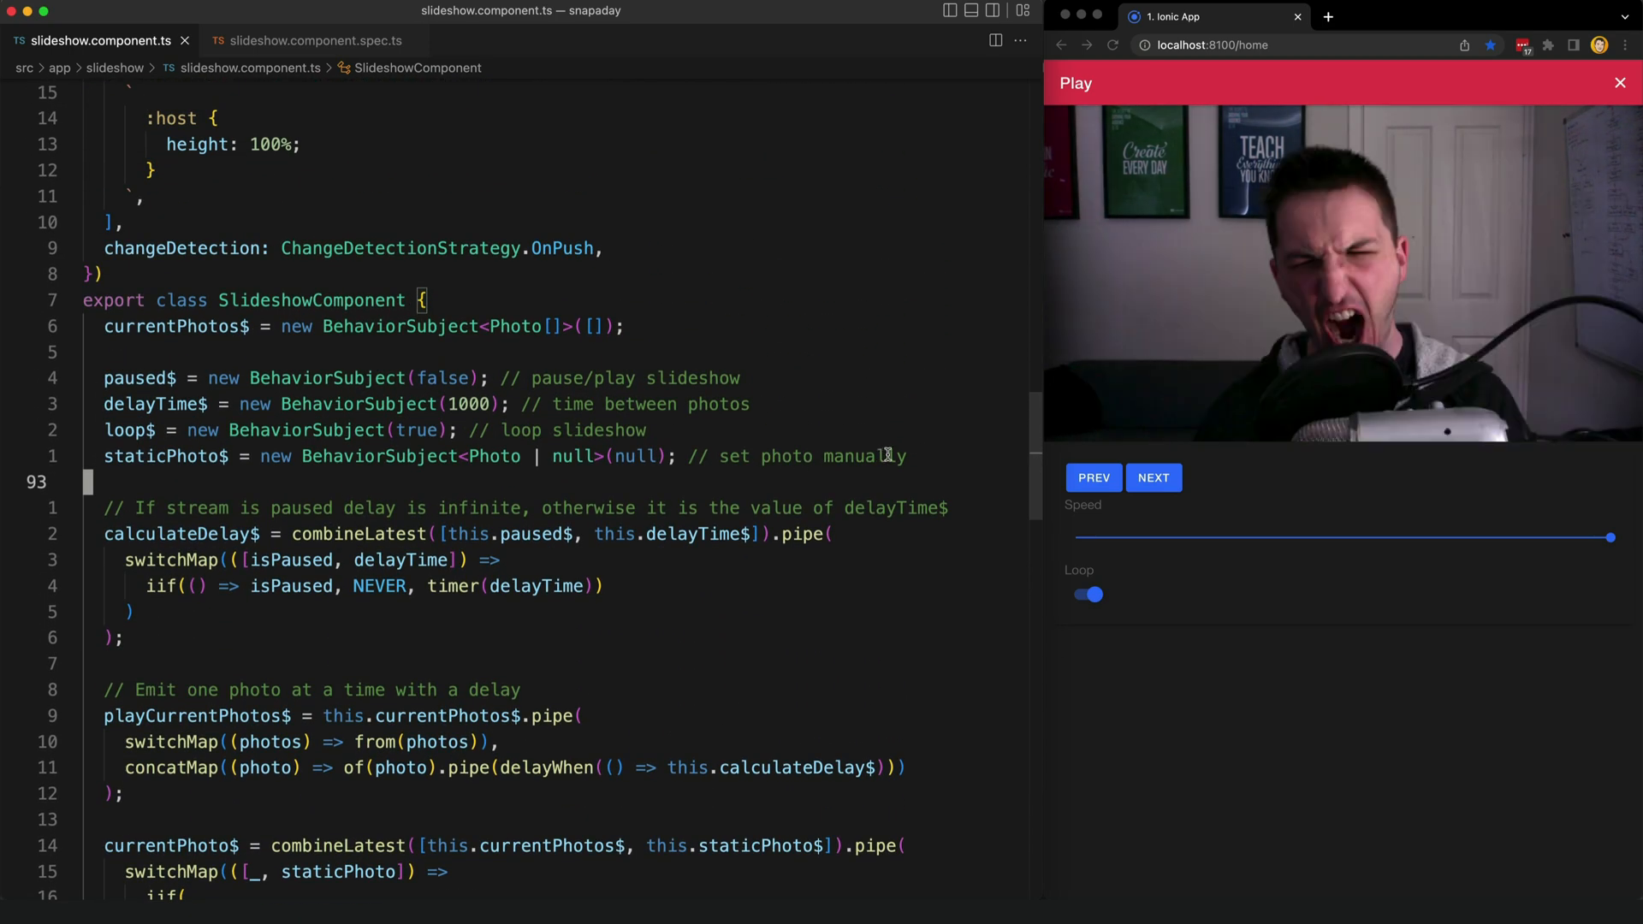
{"action": "scroll", "scroll_direction": "down", "scroll_amount": 3}
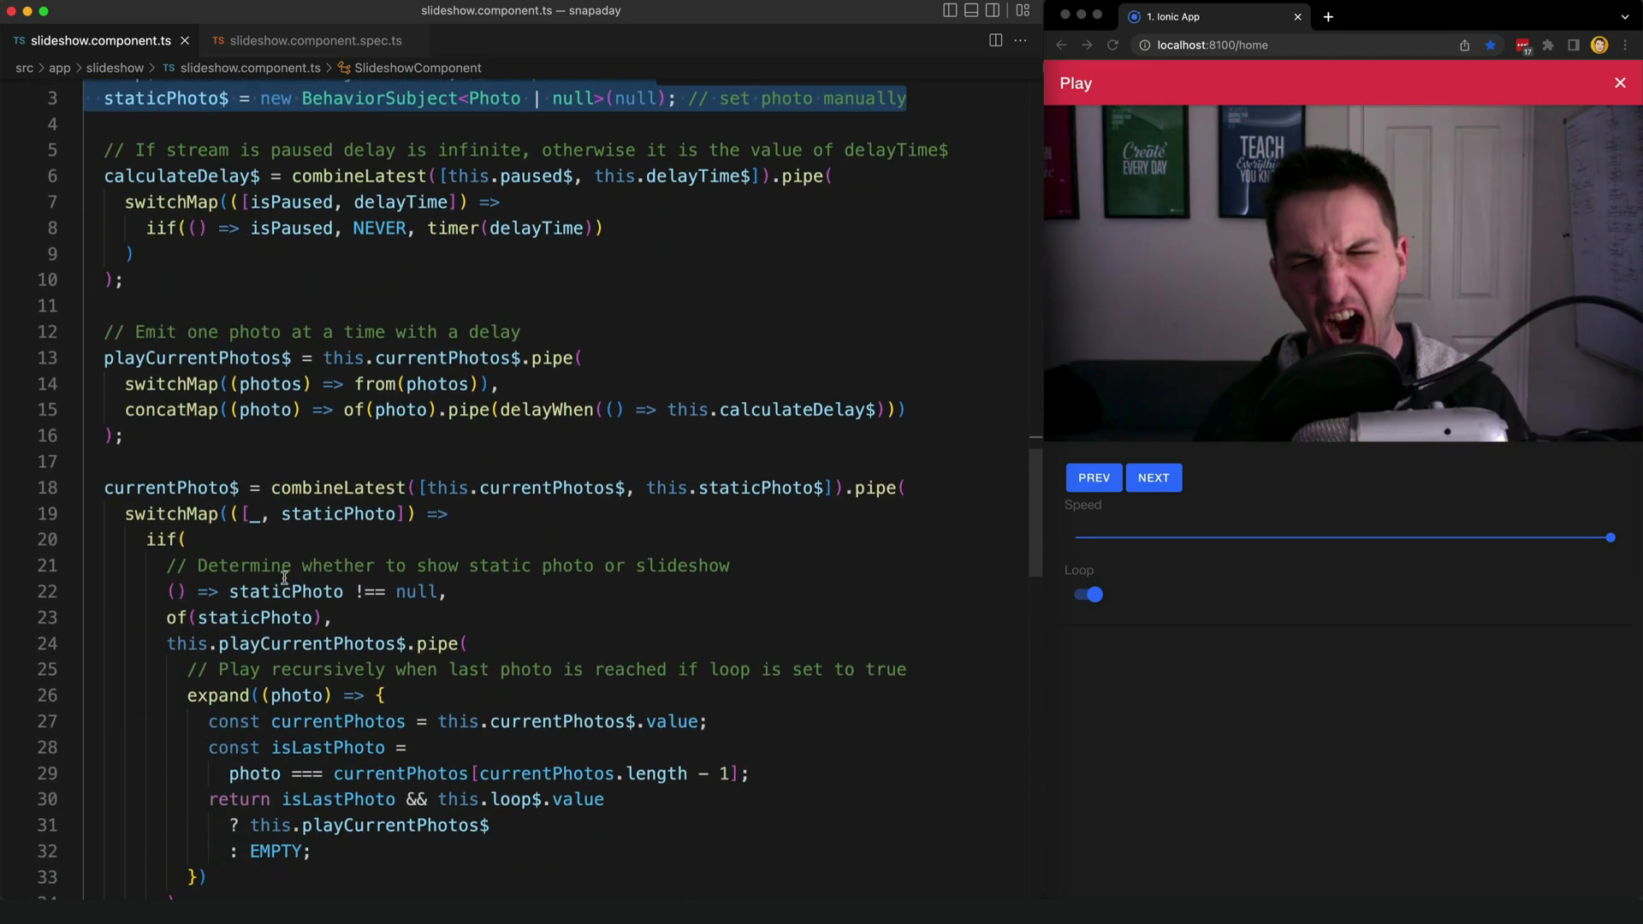
{"action": "left_click", "coordinate": [307, 40]}
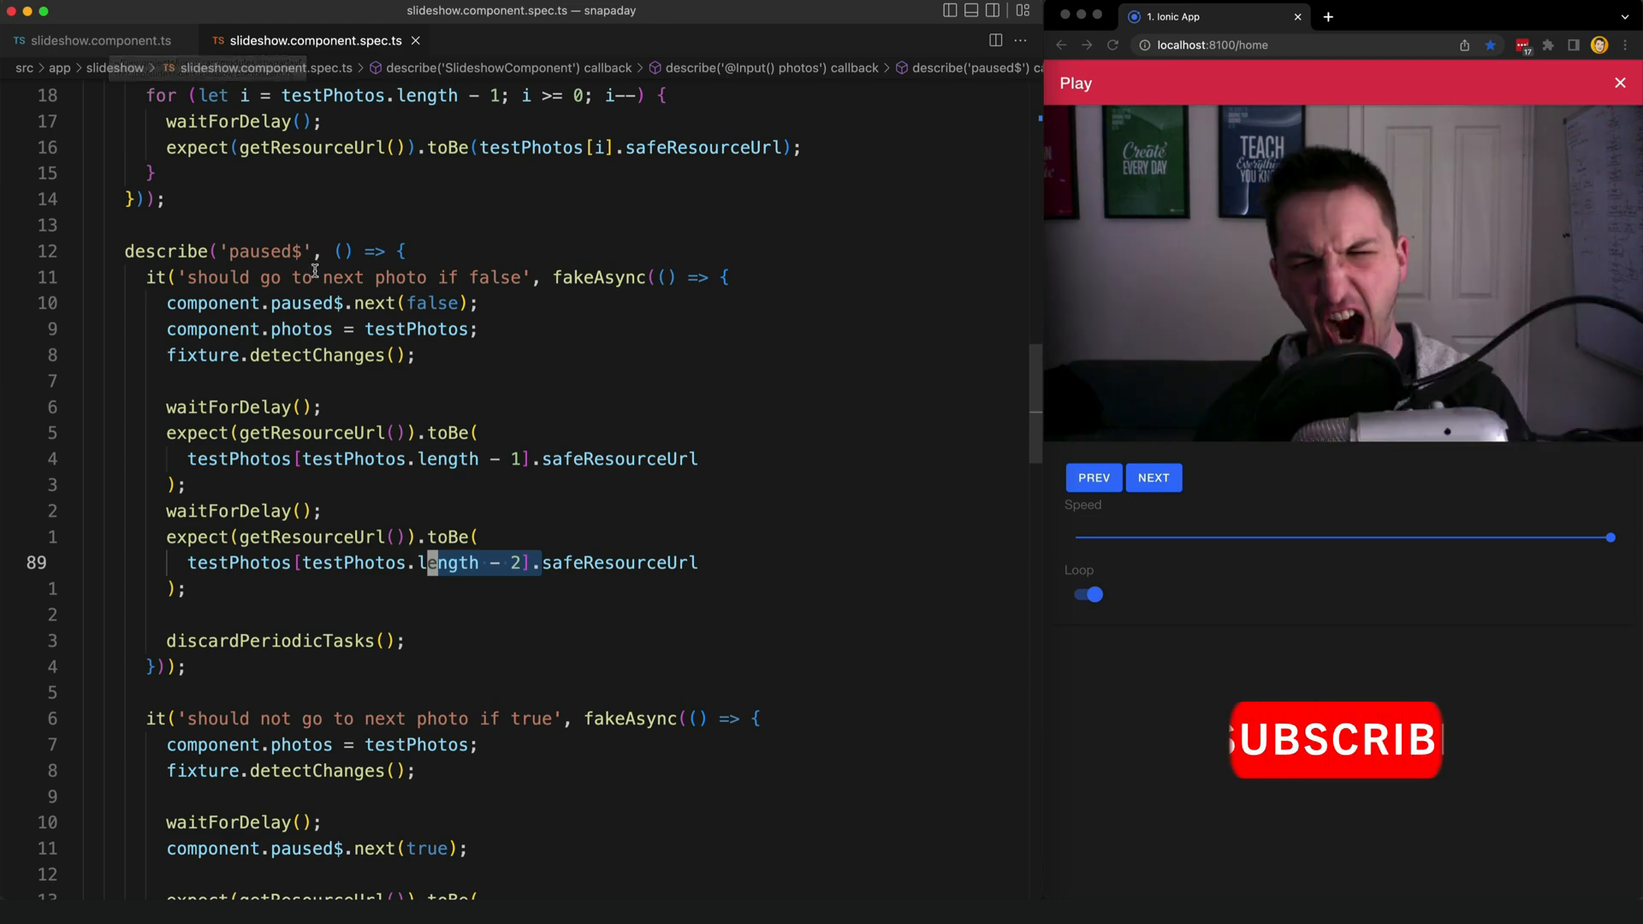
{"action": "scroll", "scroll_direction": "down", "scroll_amount": 3}
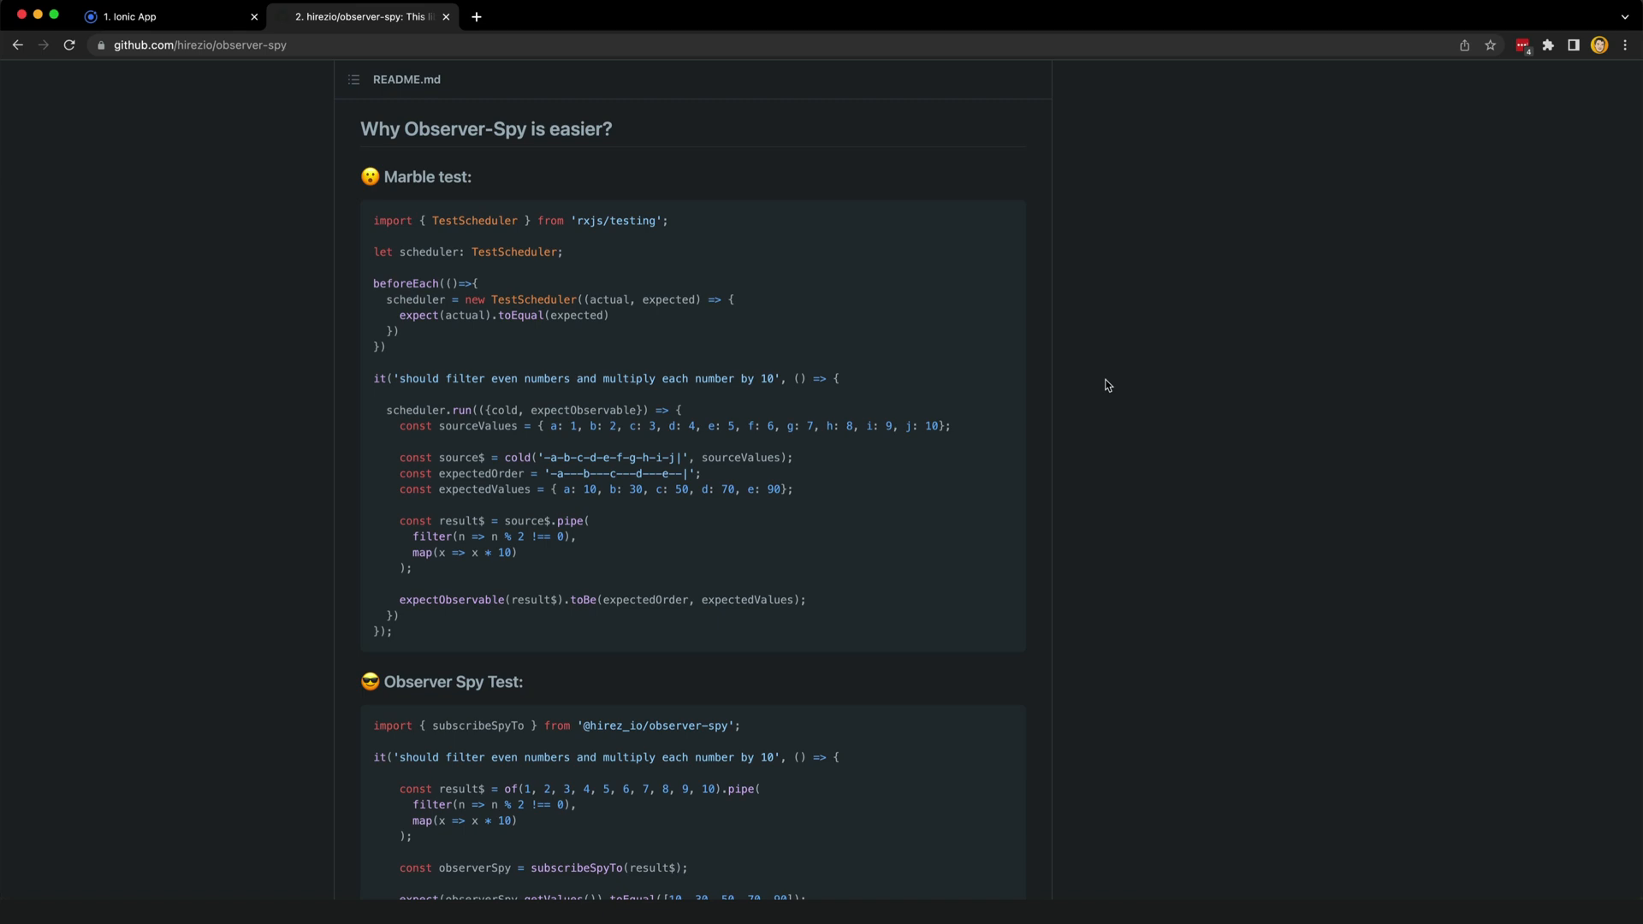
{"action": "mouse_move", "coordinate": [1017, 396]}
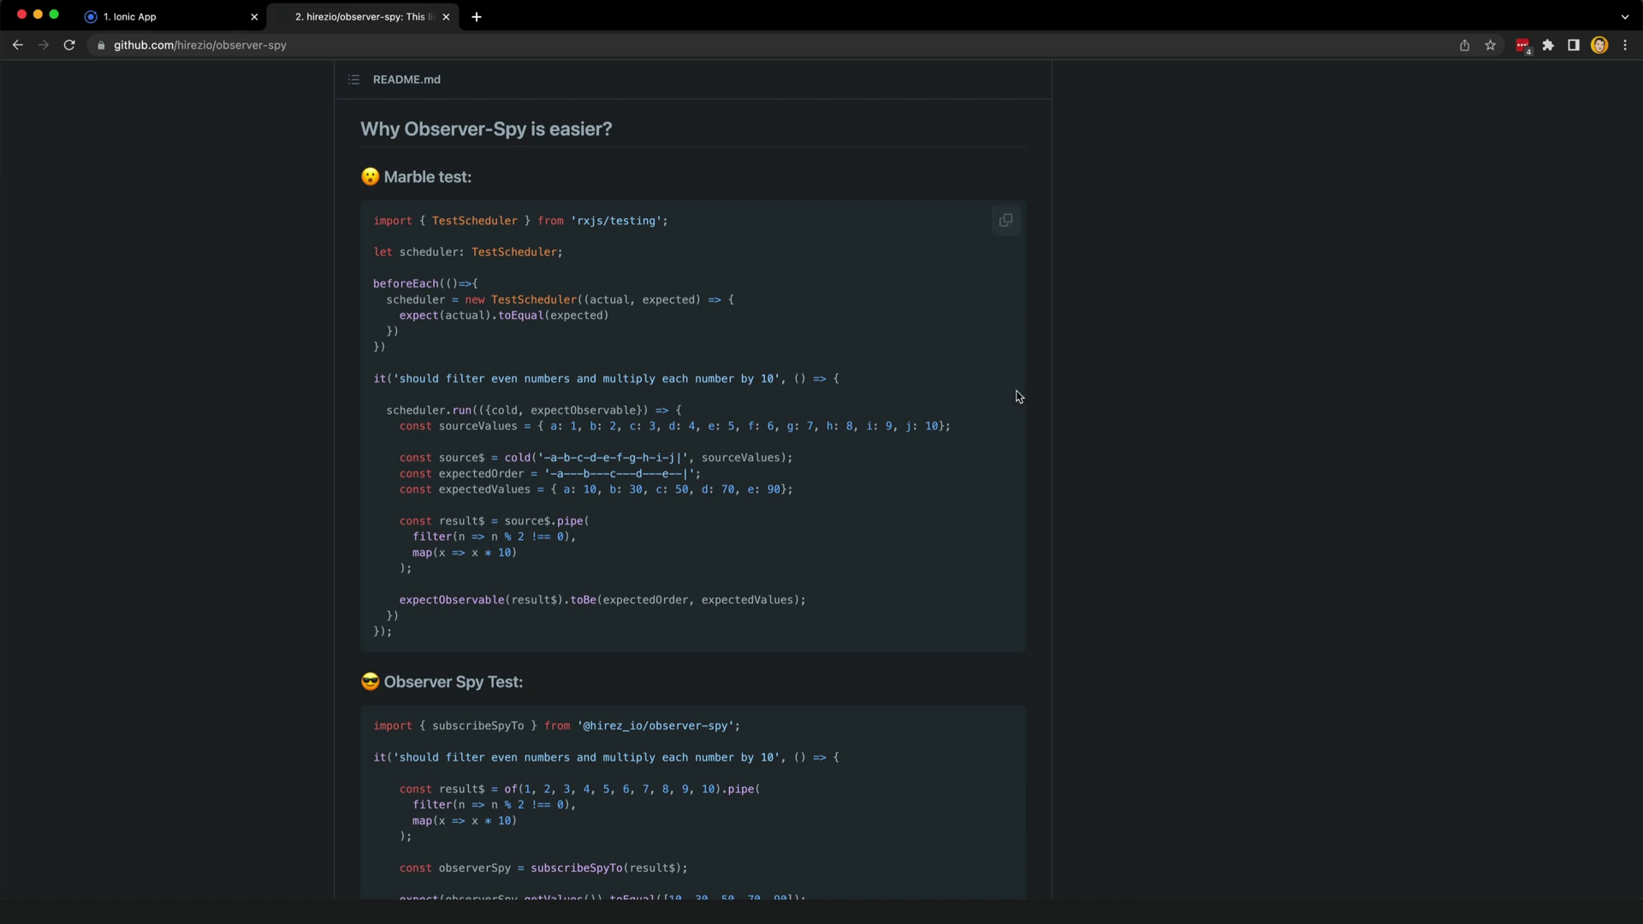
{"action": "mouse_move", "coordinate": [397, 318]}
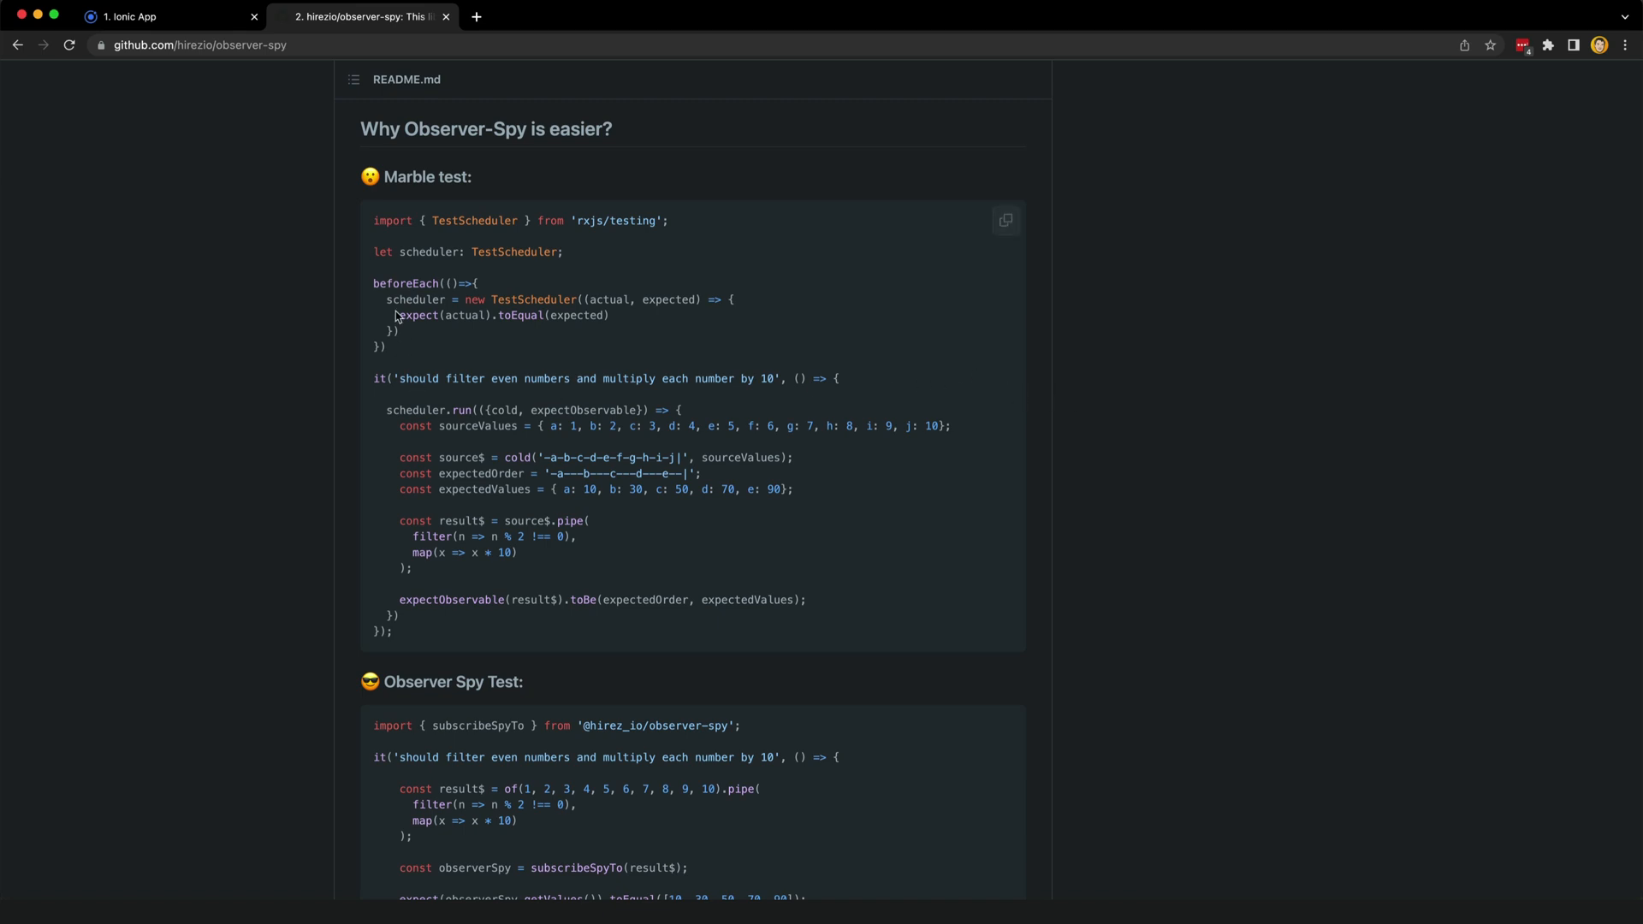
{"action": "mouse_move", "coordinate": [645, 489]}
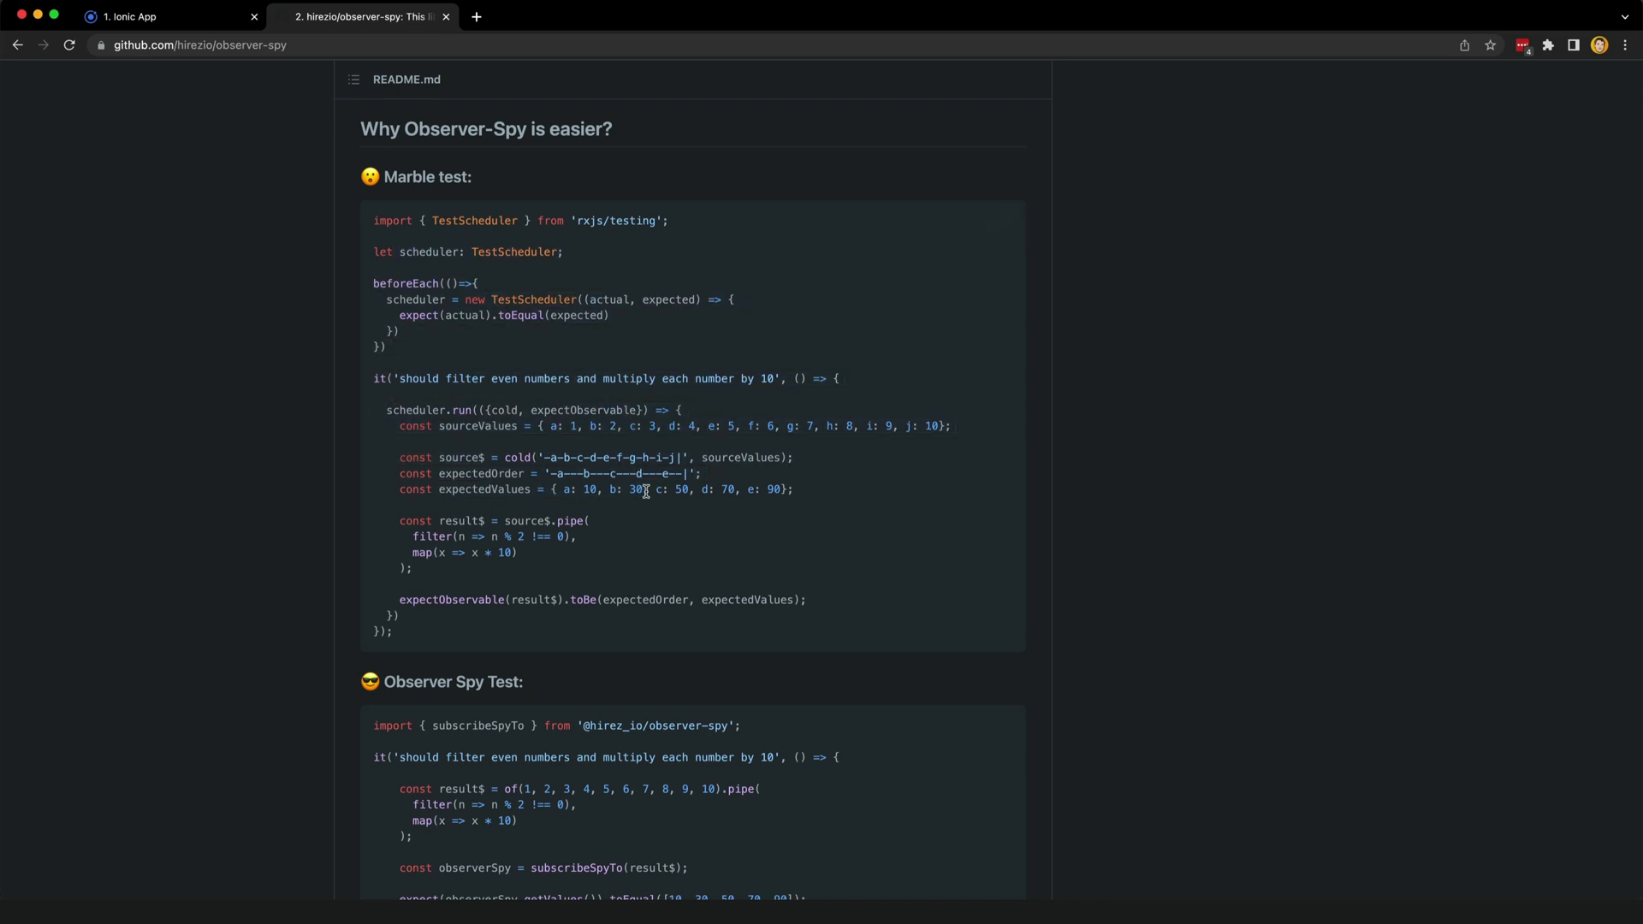
{"action": "mouse_move", "coordinate": [837, 585]}
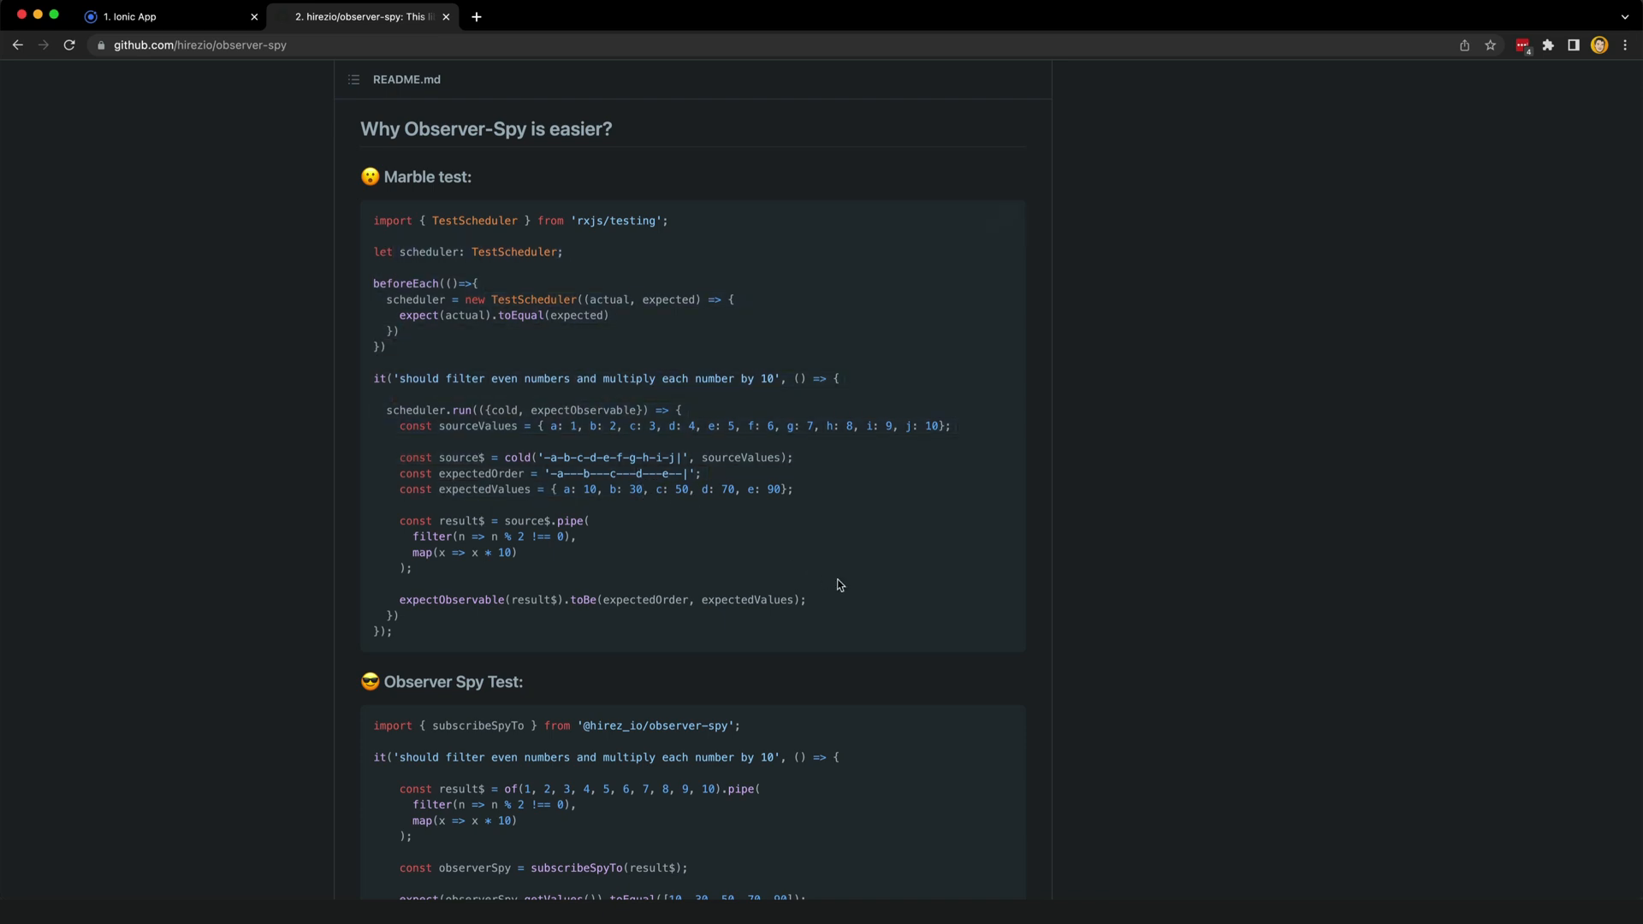
{"action": "mouse_move", "coordinate": [451, 427]}
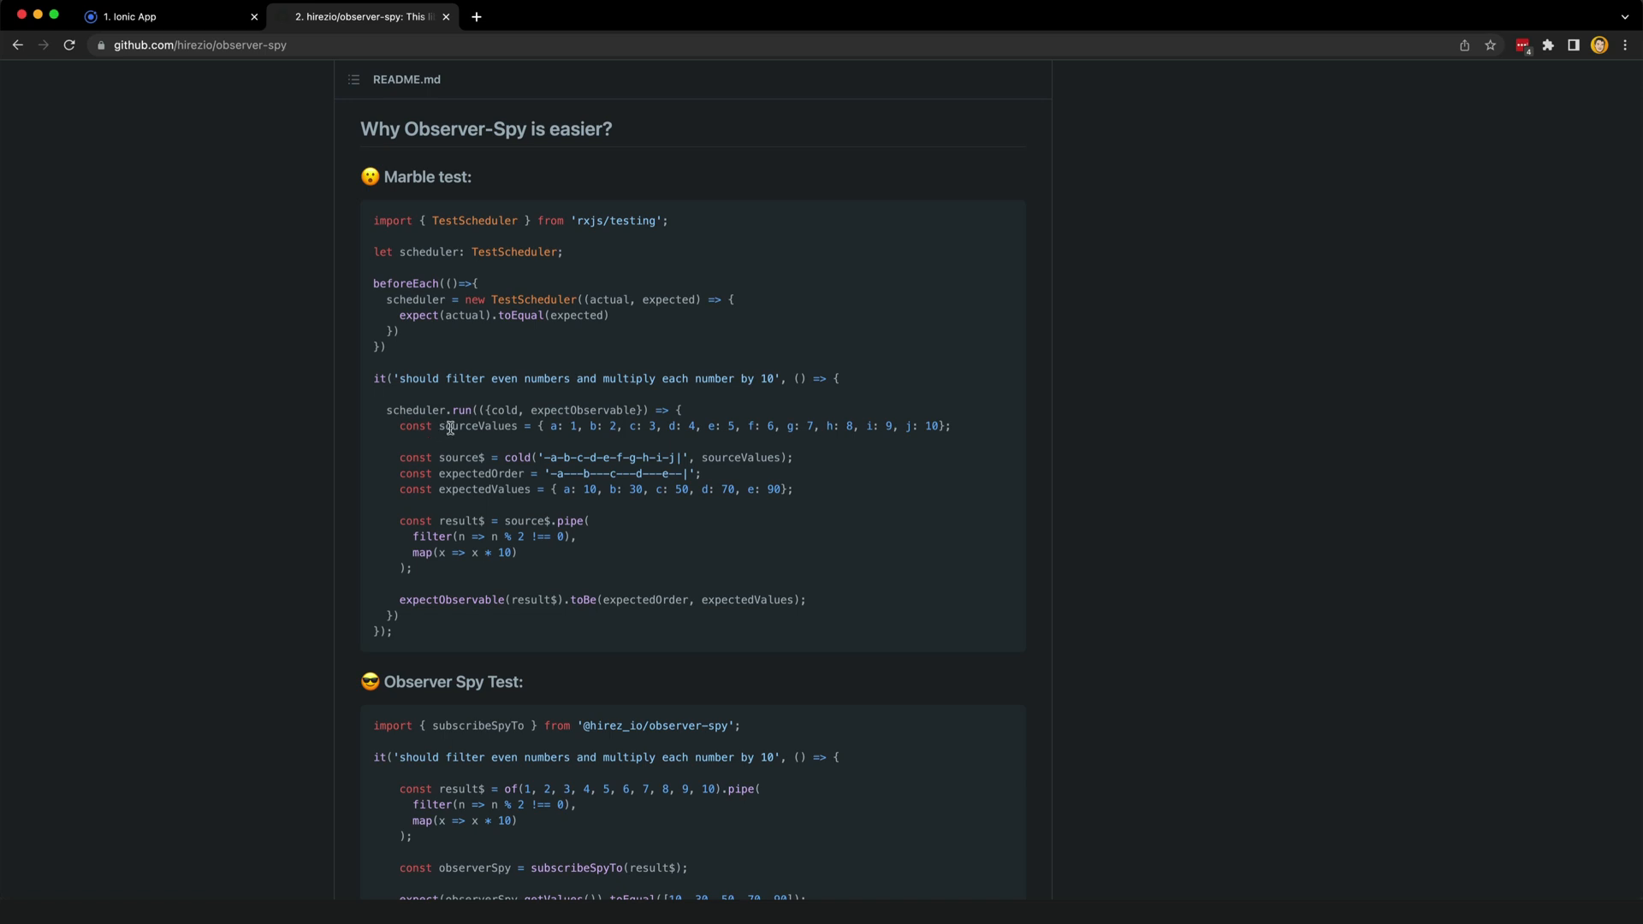
{"action": "mouse_move", "coordinate": [477, 420]}
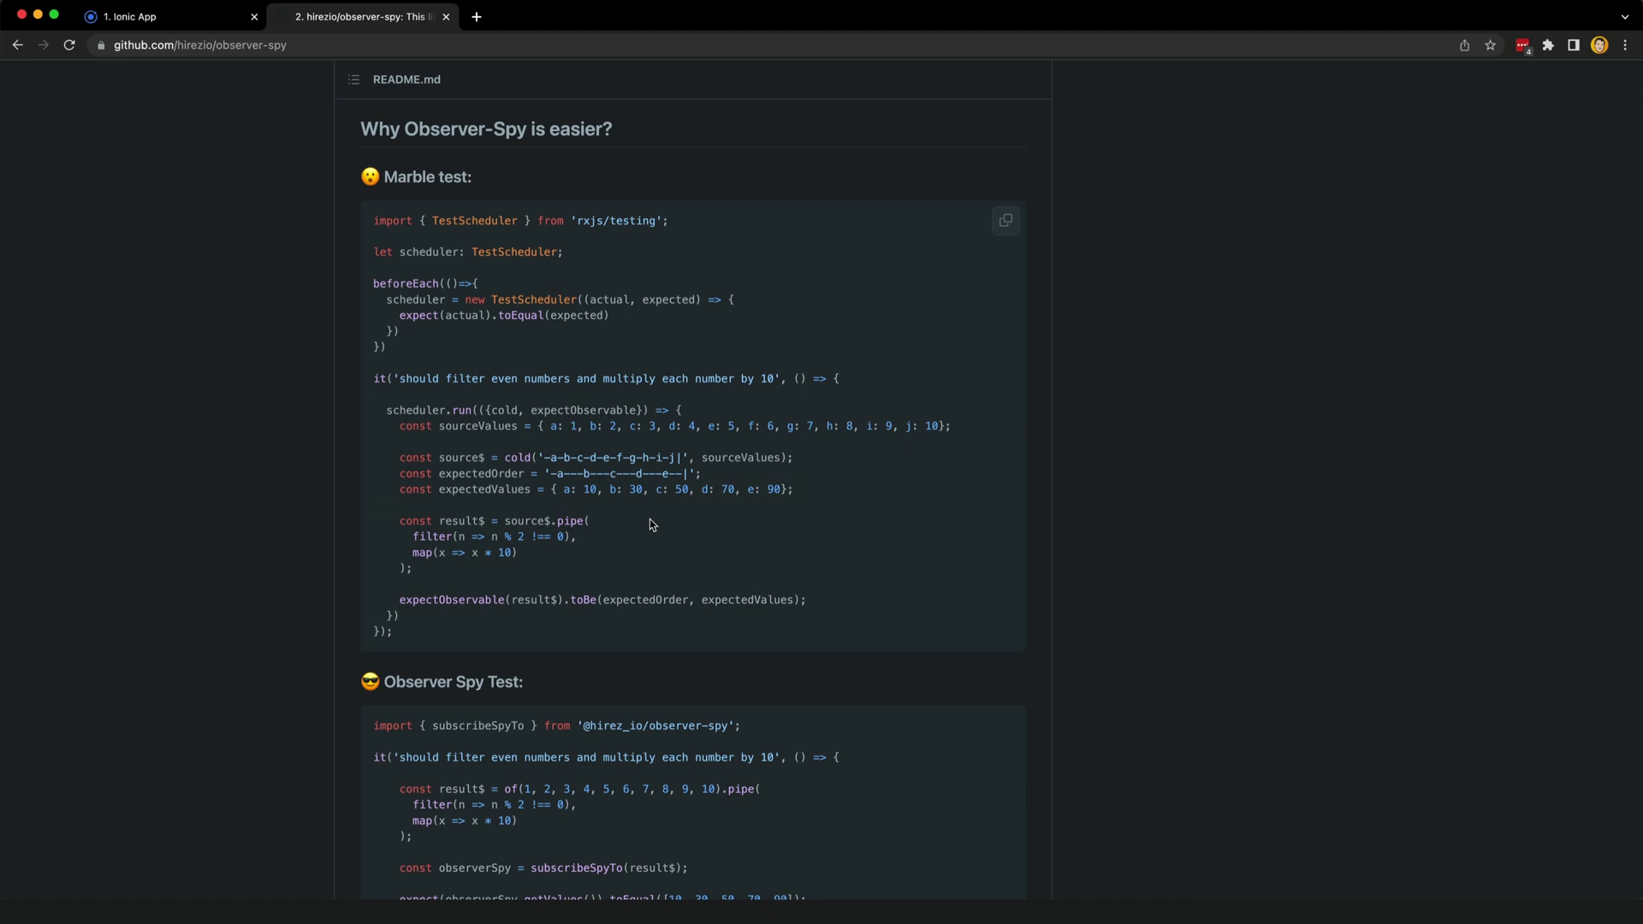
{"action": "mouse_move", "coordinate": [1146, 495]}
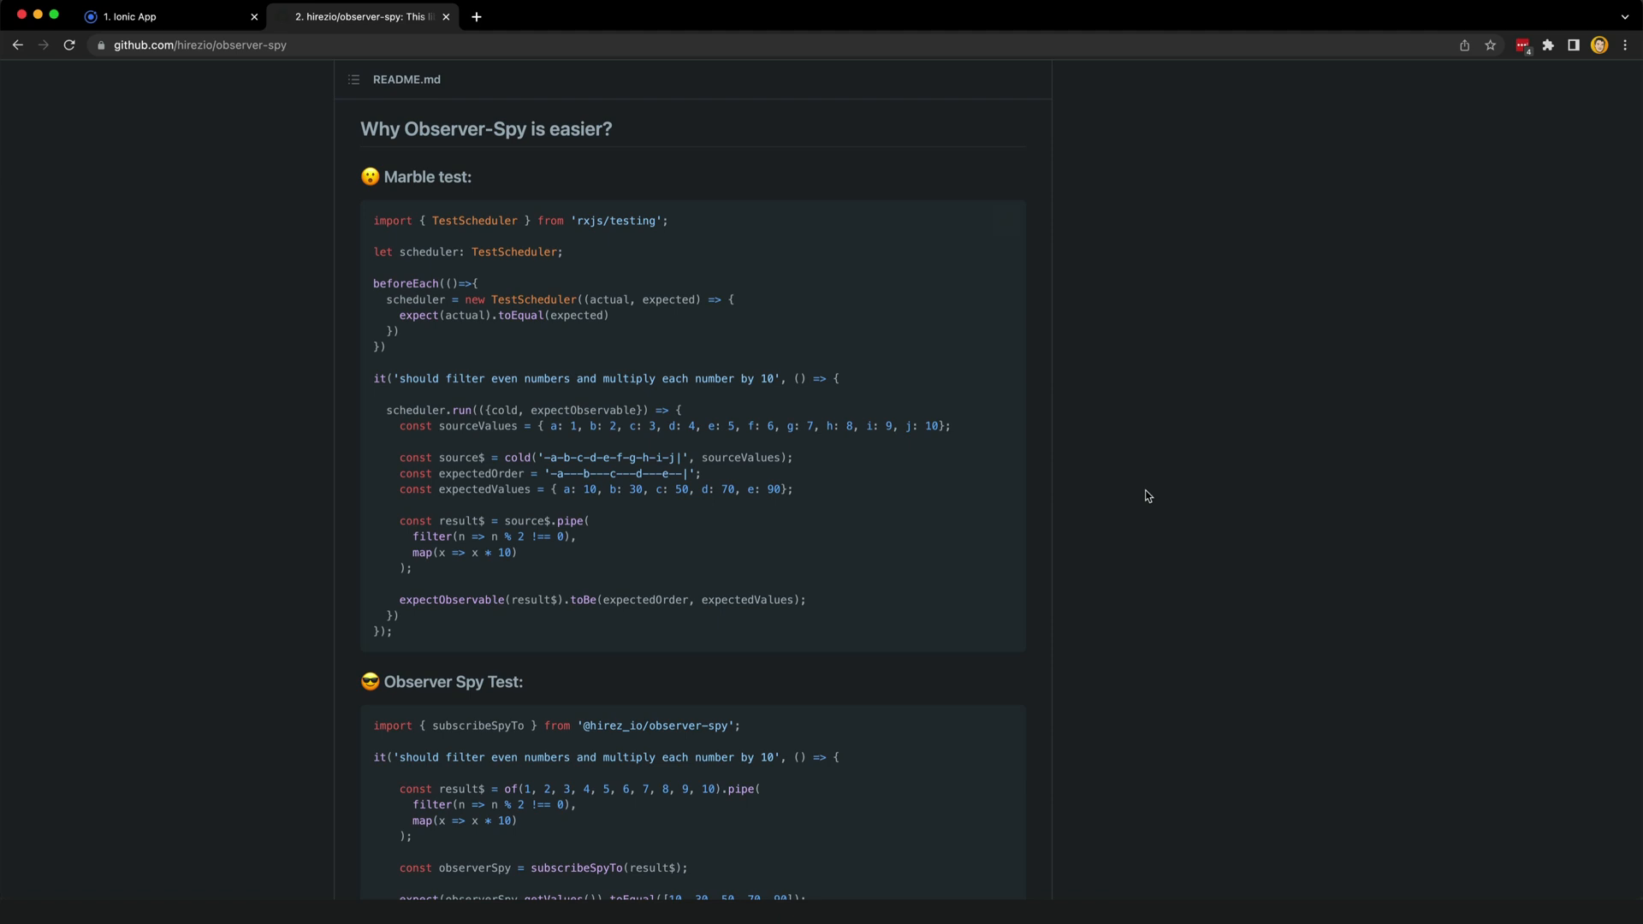